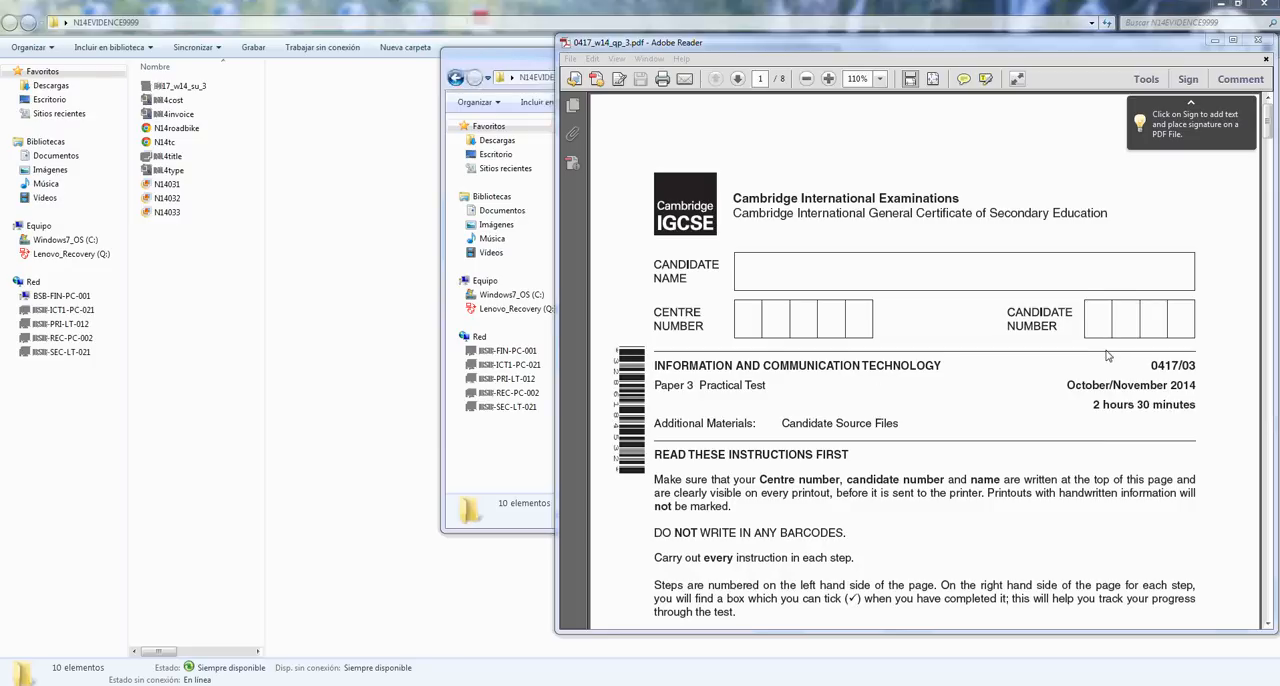
{"action": "mouse_move", "coordinate": [1148, 402]}
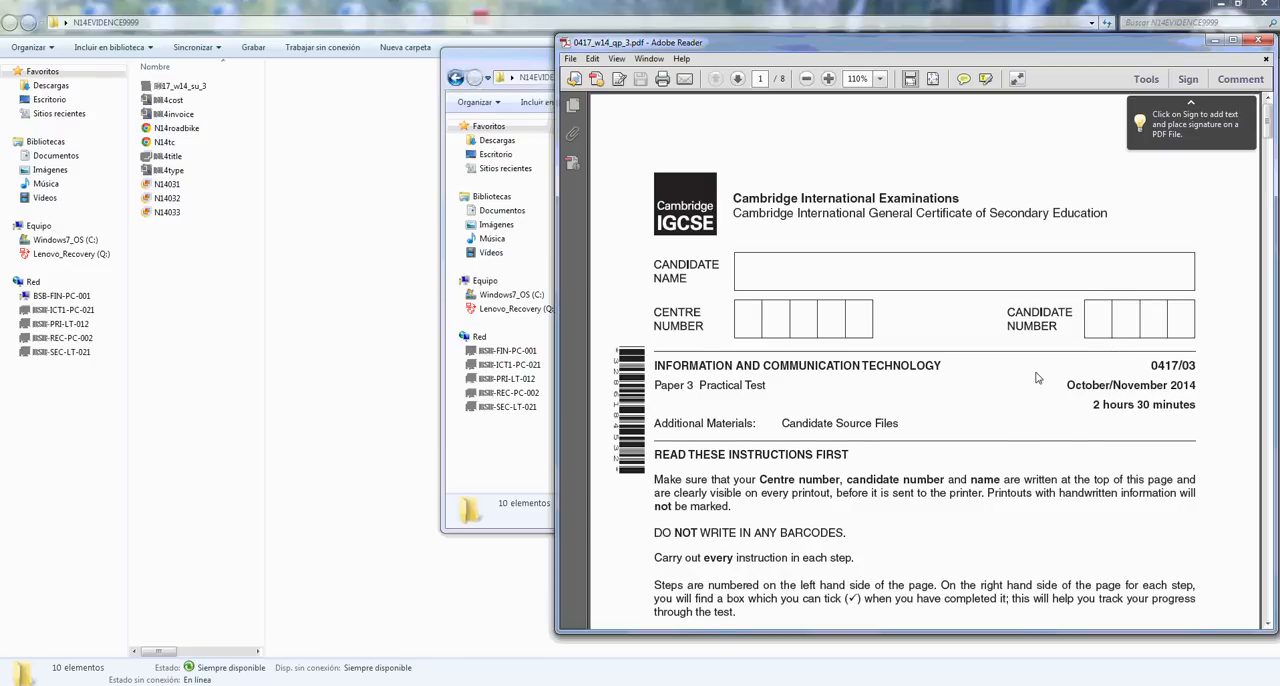
Scroll the exam paper down to page 4 showing stylesheet tasks 27–33.
{"action": "scroll", "scroll_direction": "down", "scroll_amount": 3}
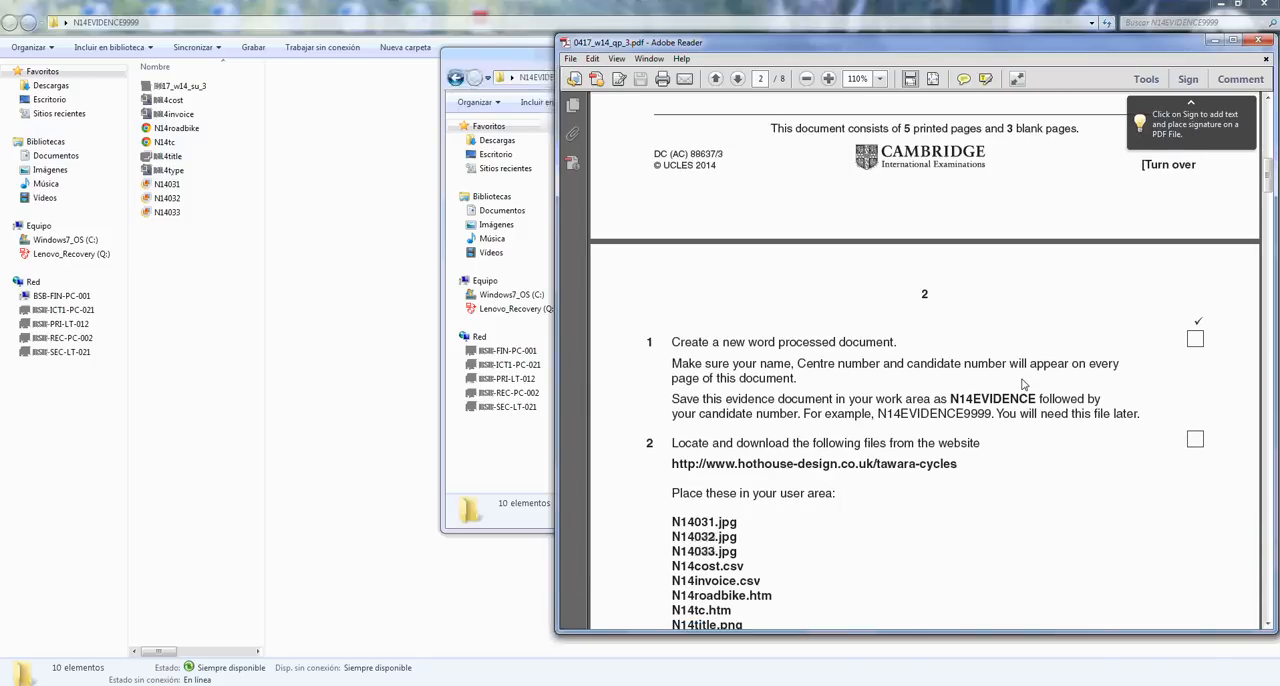
{"action": "mouse_move", "coordinate": [995, 392]}
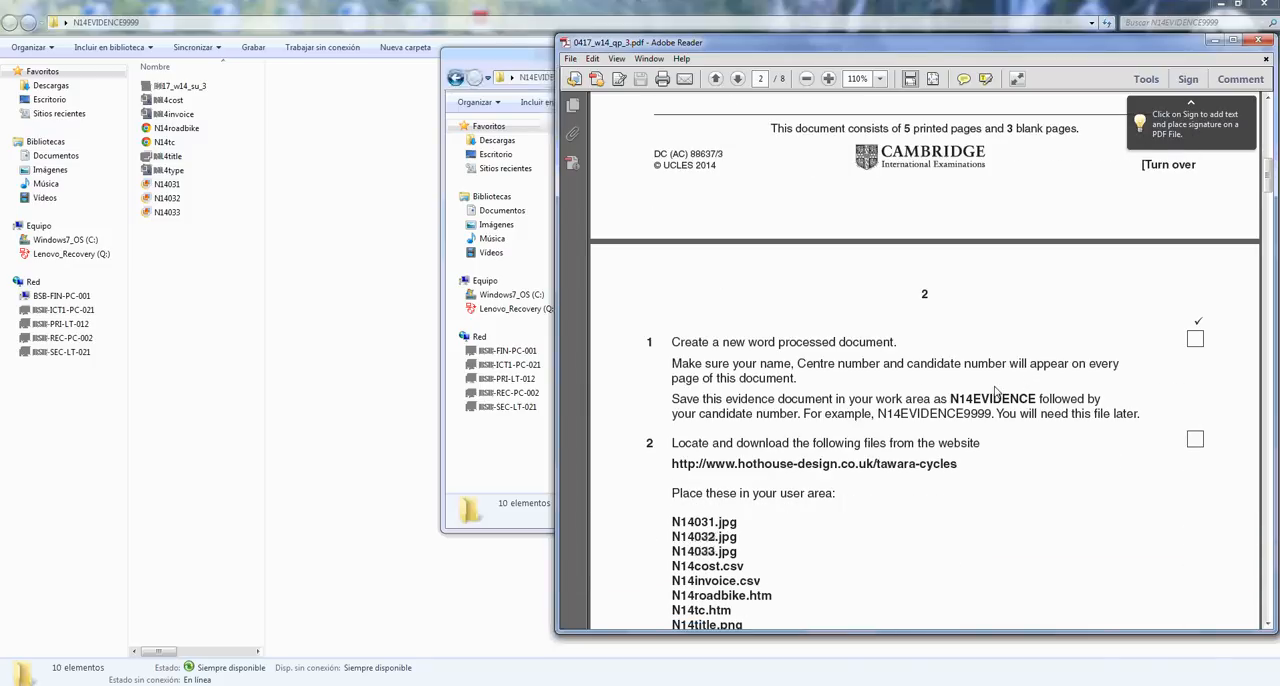
{"action": "mouse_move", "coordinate": [995, 421]}
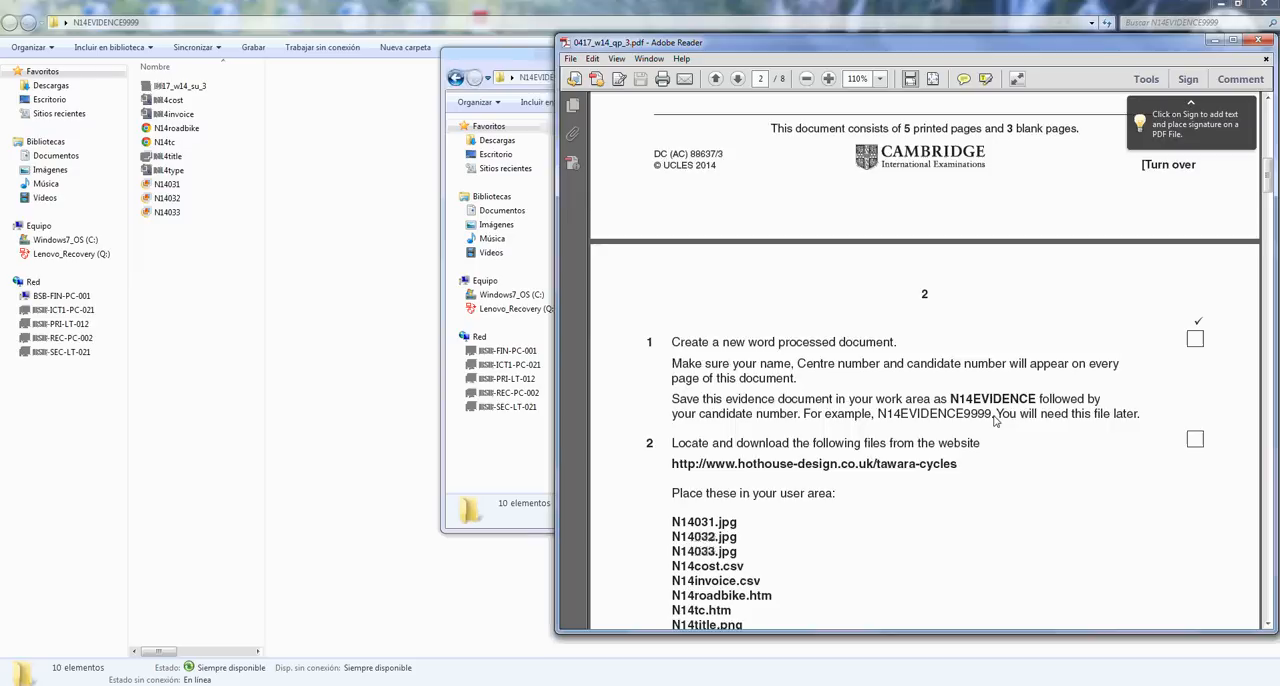
{"action": "scroll", "scroll_direction": "down", "scroll_amount": 3}
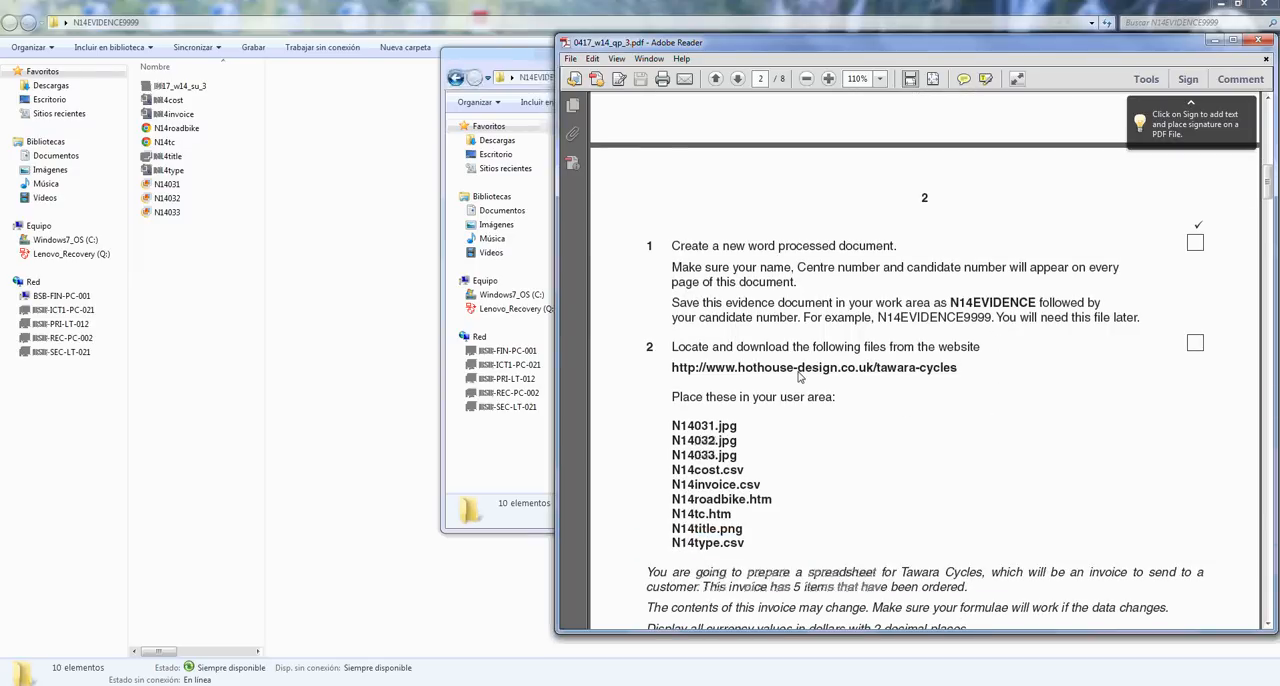
{"action": "mouse_move", "coordinate": [831, 377]}
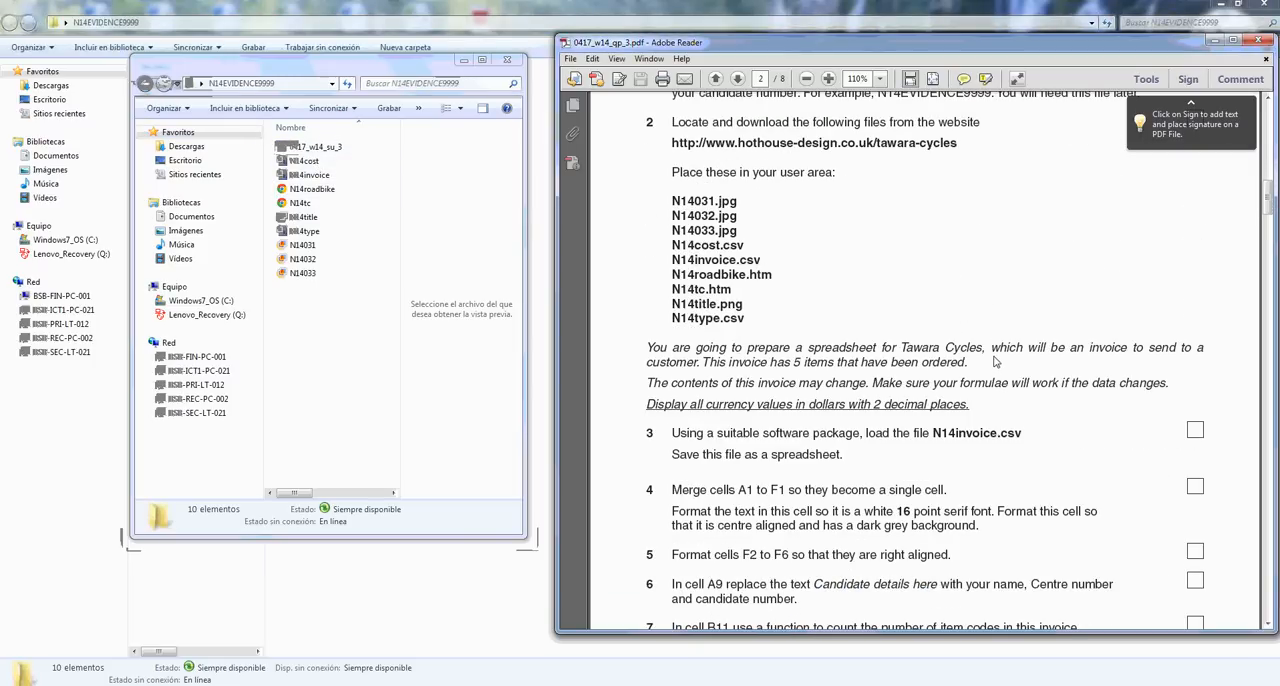
{"action": "scroll", "scroll_direction": "down", "scroll_amount": 3}
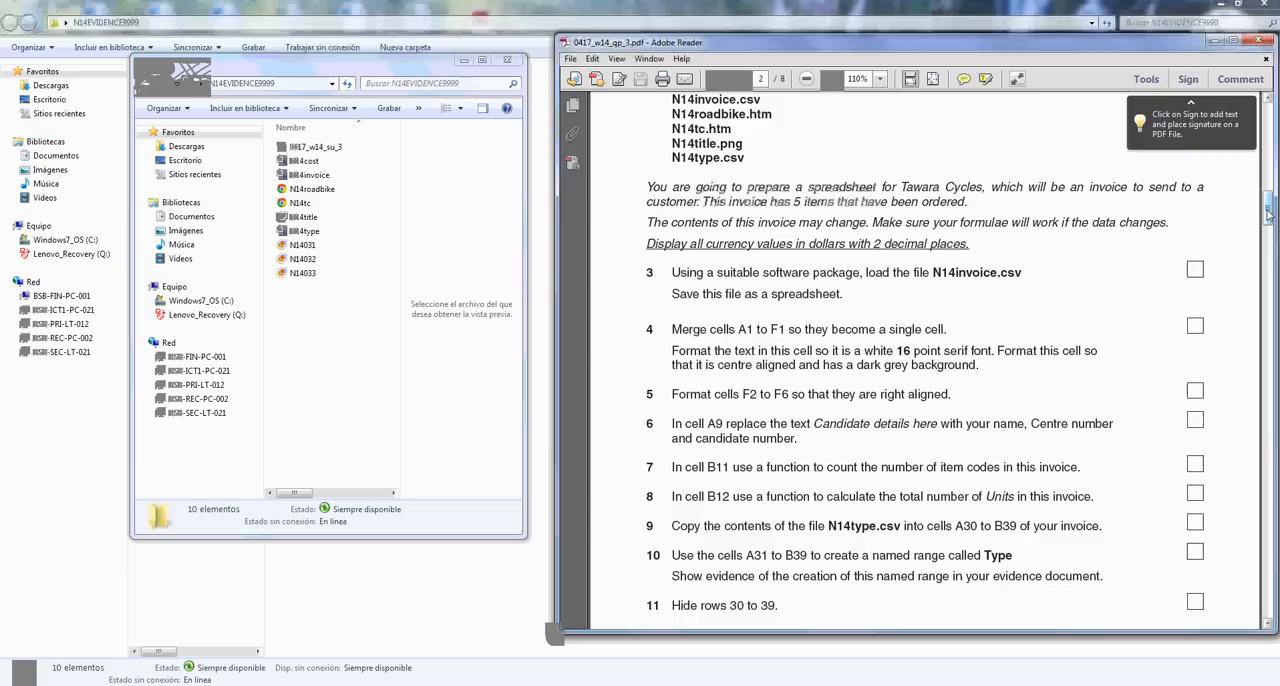
{"action": "scroll", "scroll_direction": "down", "scroll_amount": 3}
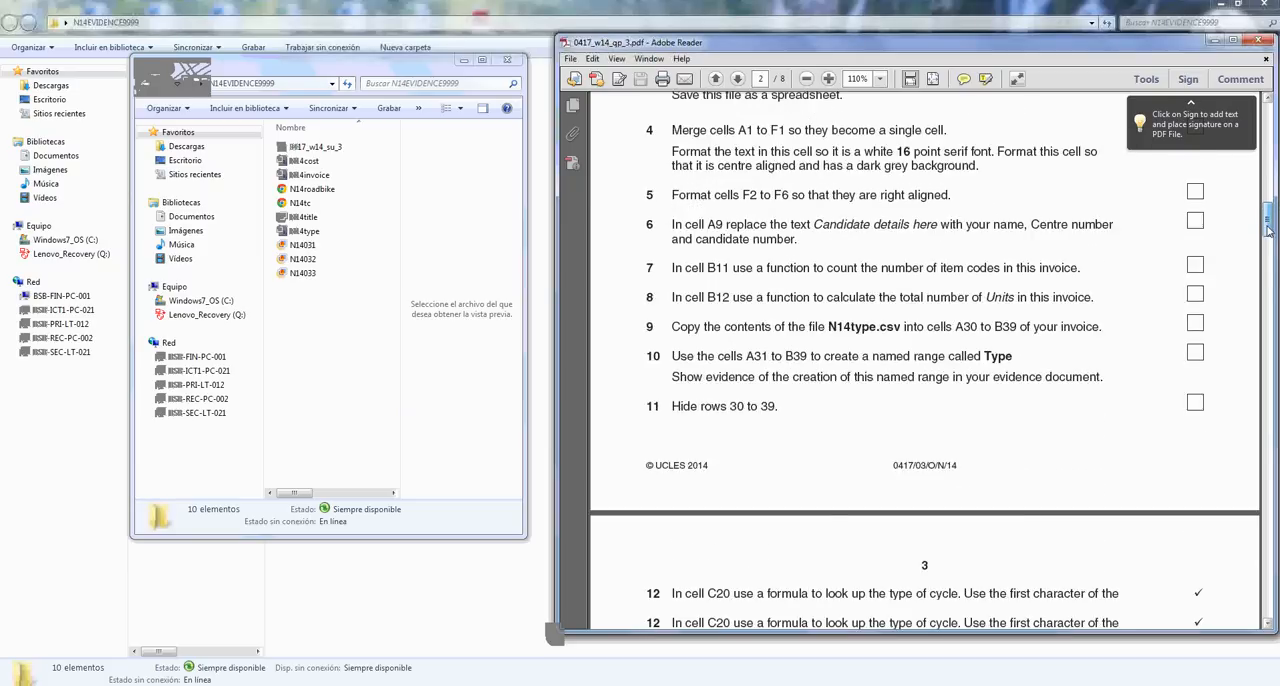
{"action": "scroll", "scroll_direction": "down", "scroll_amount": 3}
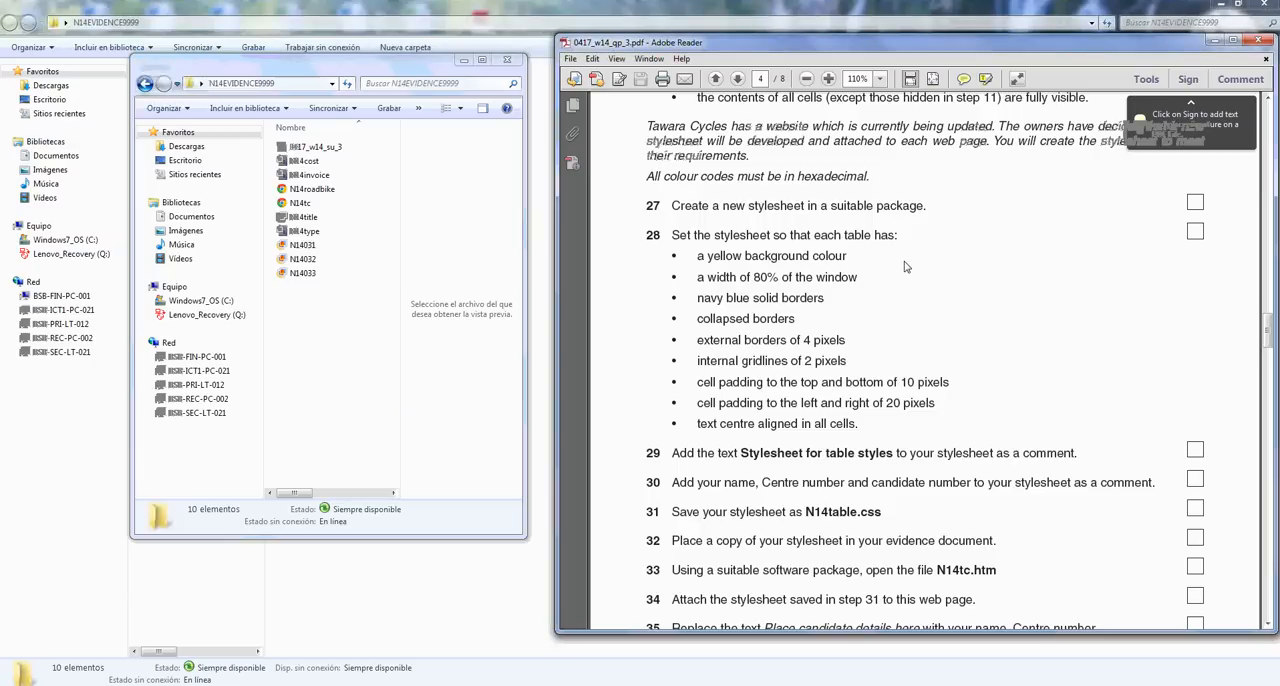
{"action": "scroll", "scroll_direction": "down", "scroll_amount": 3}
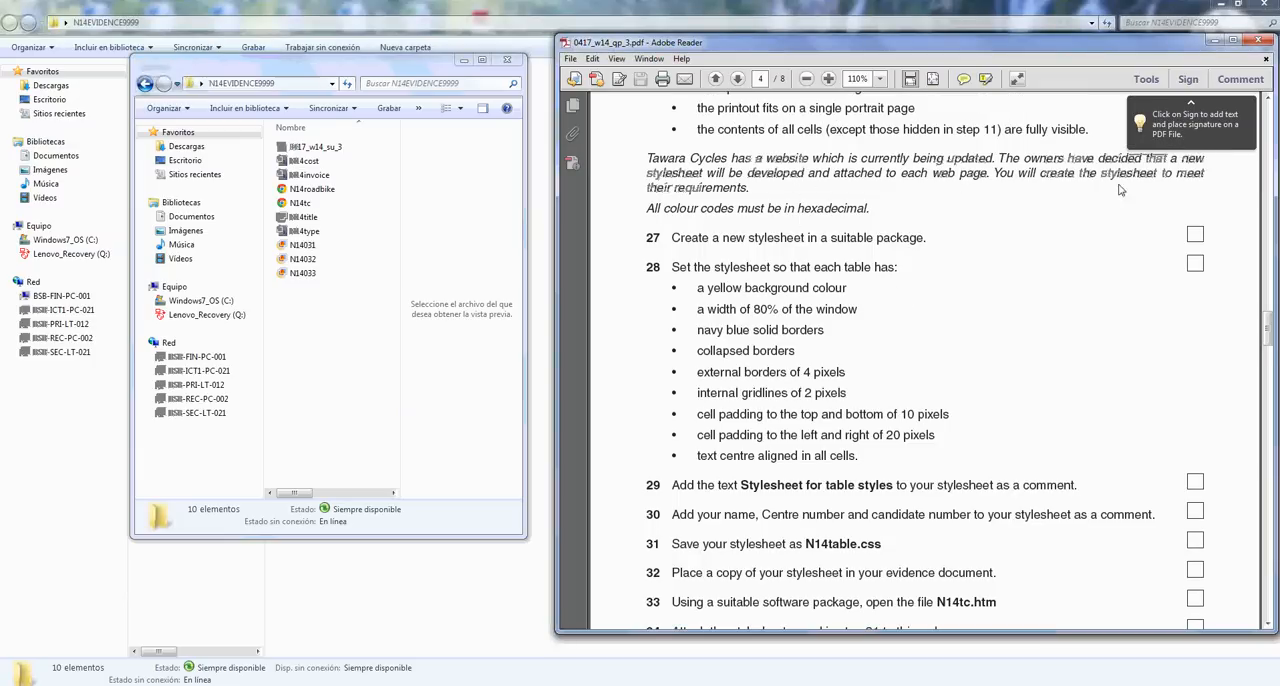
{"action": "mouse_move", "coordinate": [872, 276]}
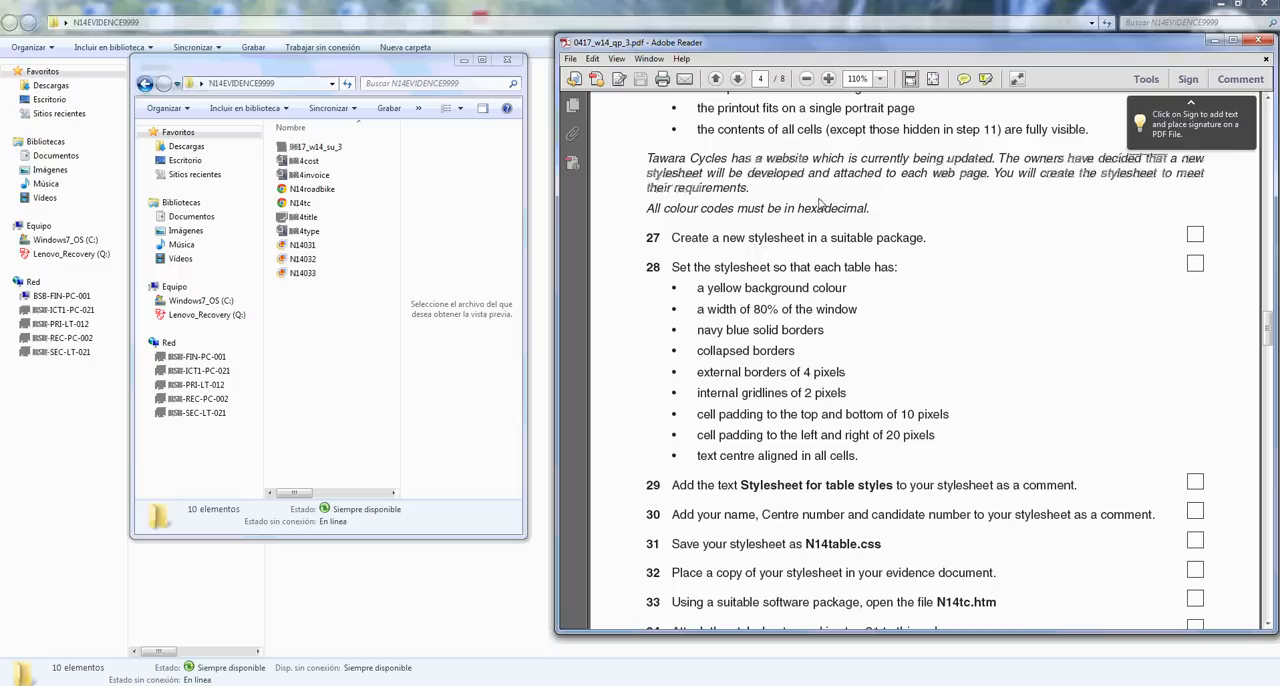
{"action": "mouse_move", "coordinate": [835, 218]}
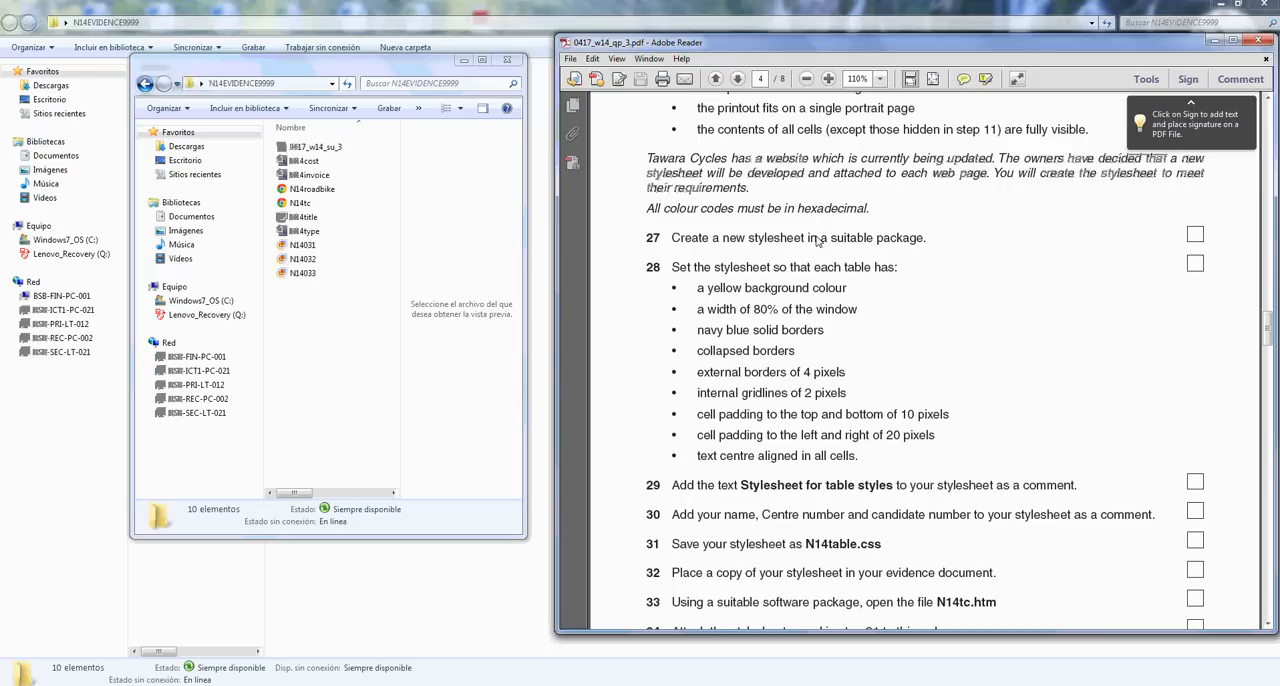
{"action": "mouse_move", "coordinate": [901, 247]}
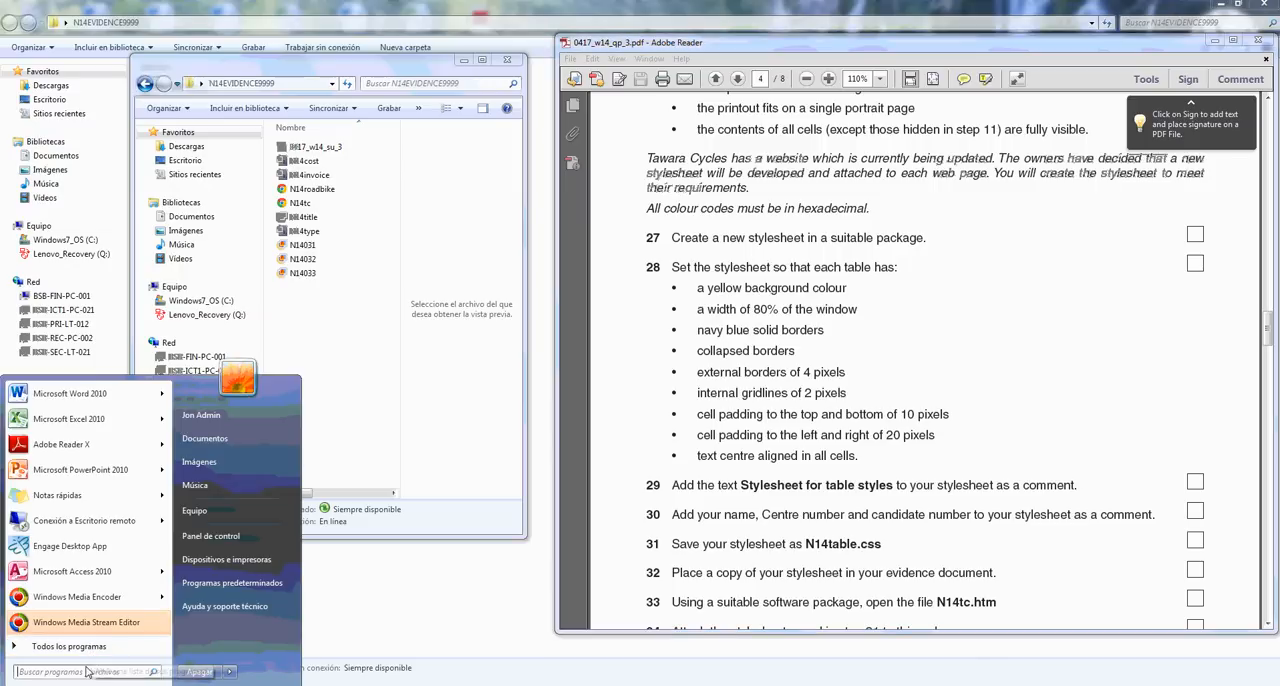
Search the Start menu for 'e' to find Microsoft Expression Web 4.
{"action": "type", "text": "e"}
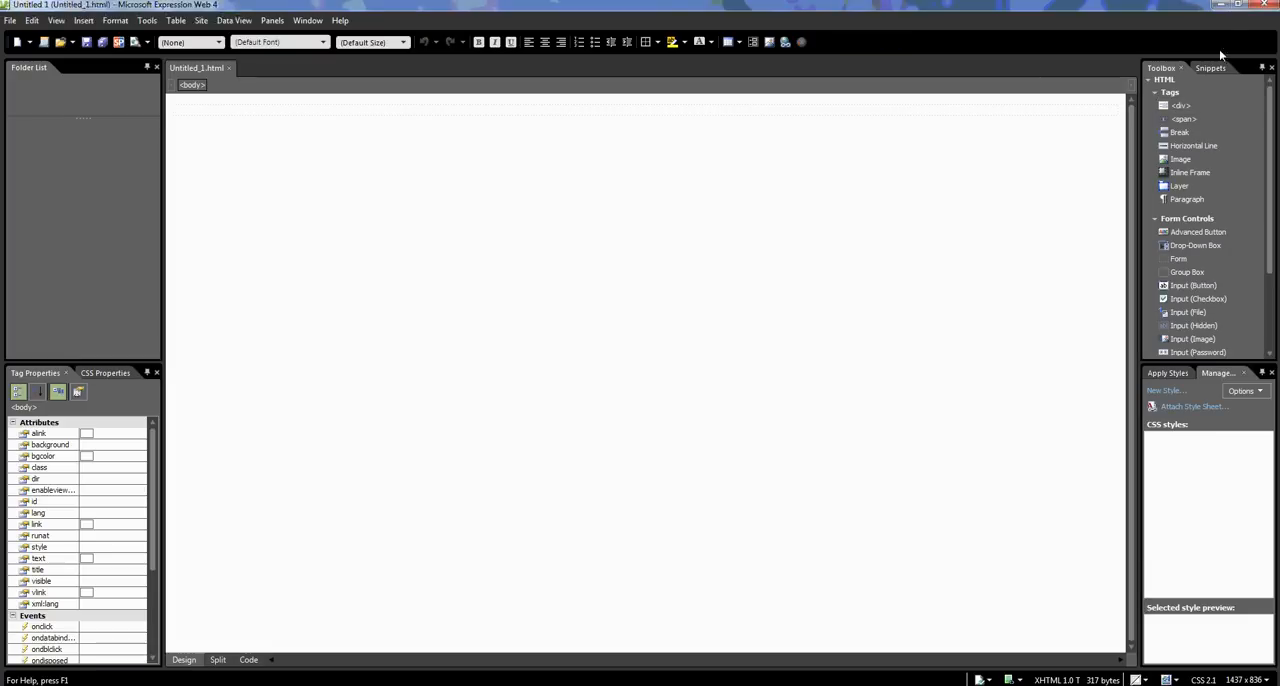
Create a new blank CSS document and close the unused Untitled_1.html page.
{"action": "left_click", "coordinate": [10, 20]}
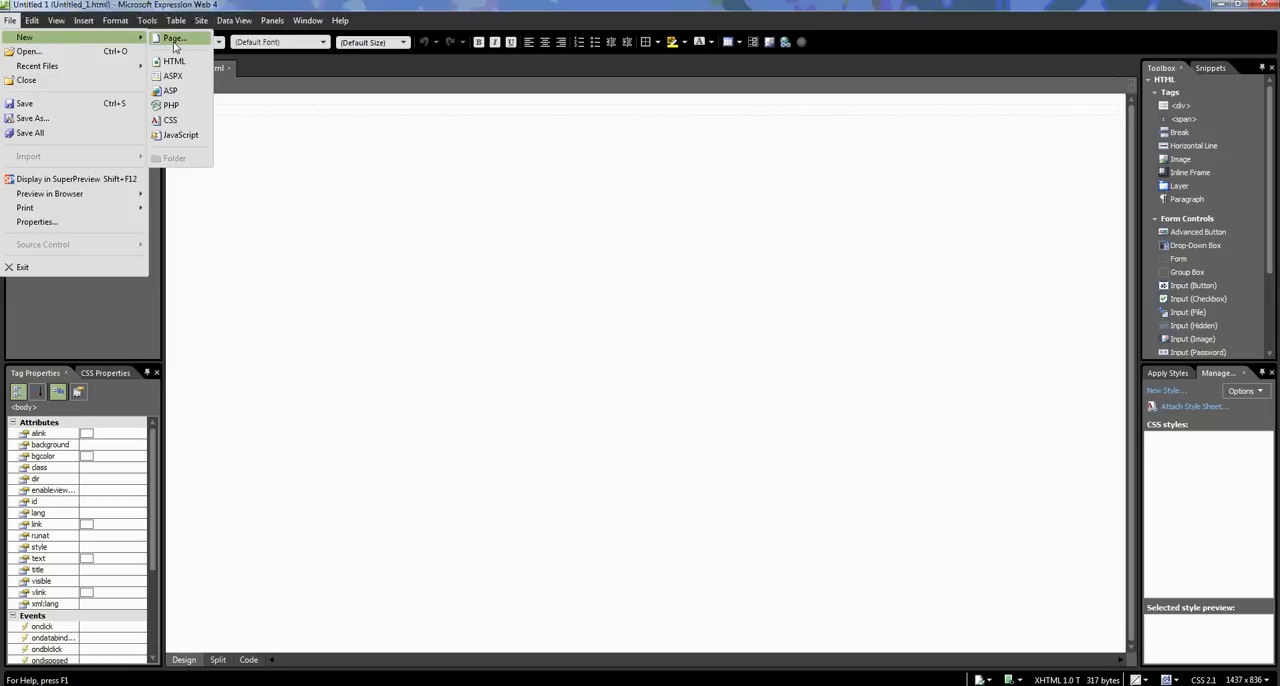
{"action": "mouse_move", "coordinate": [170, 120]}
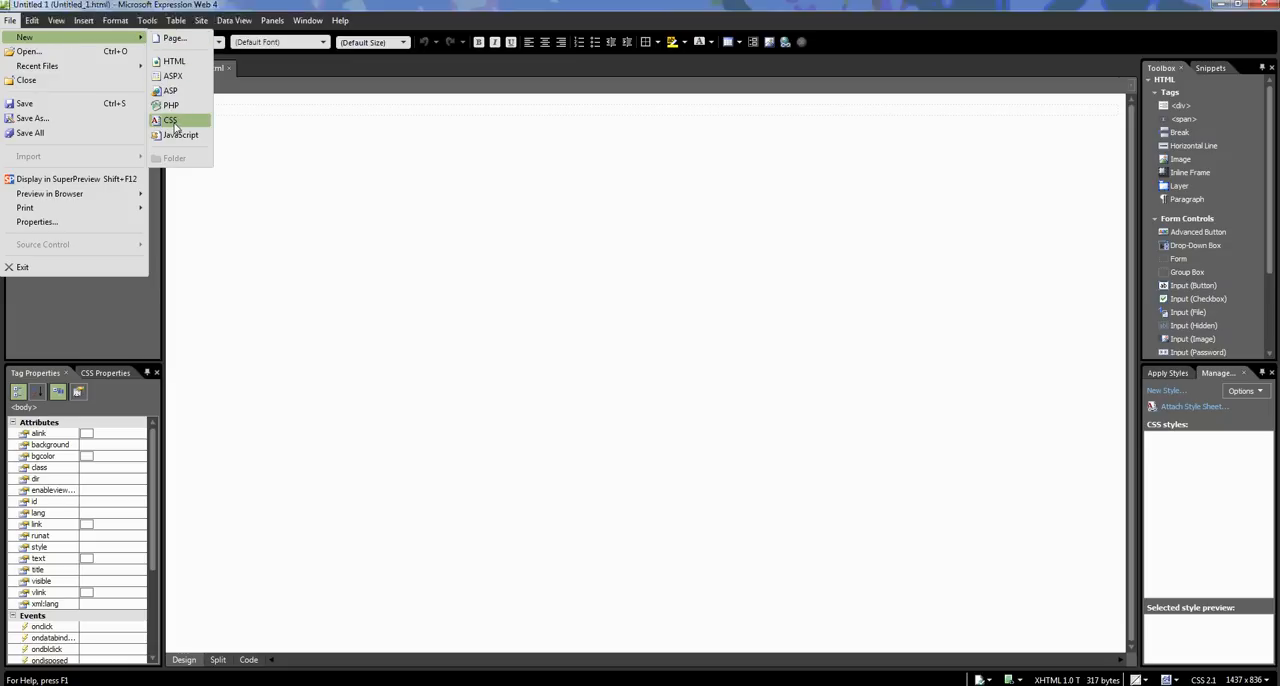
{"action": "left_click", "coordinate": [170, 120]}
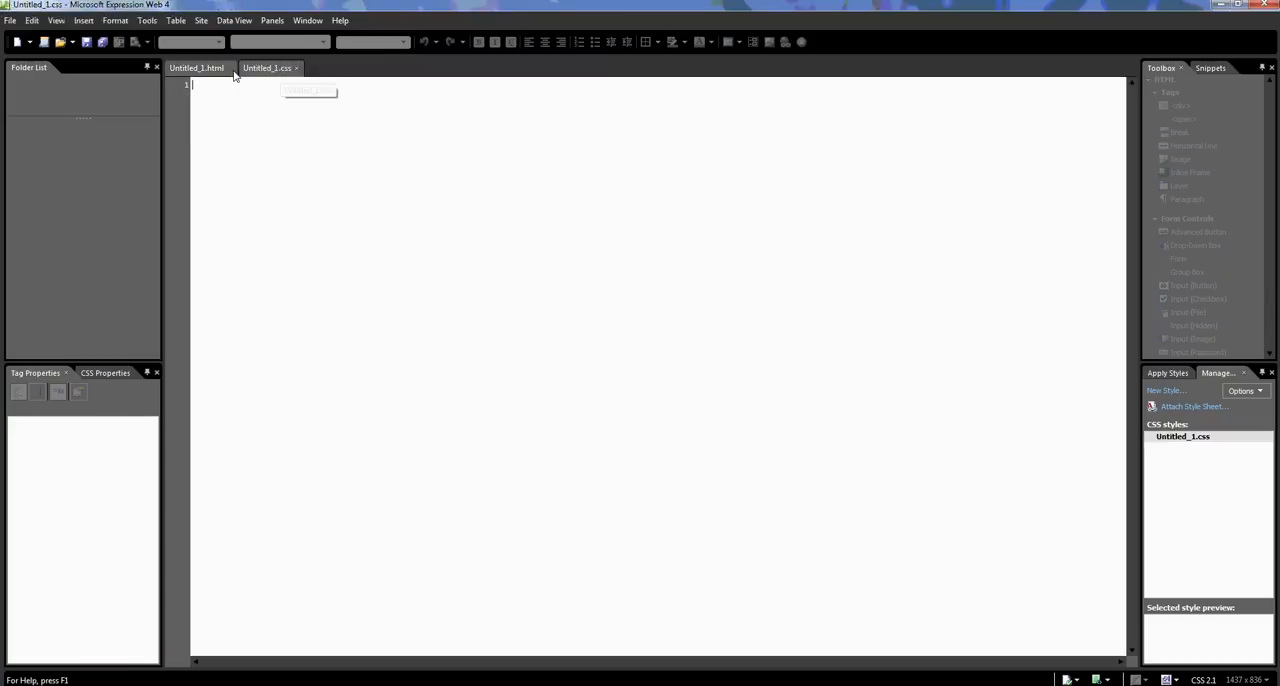
{"action": "left_click", "coordinate": [216, 68]}
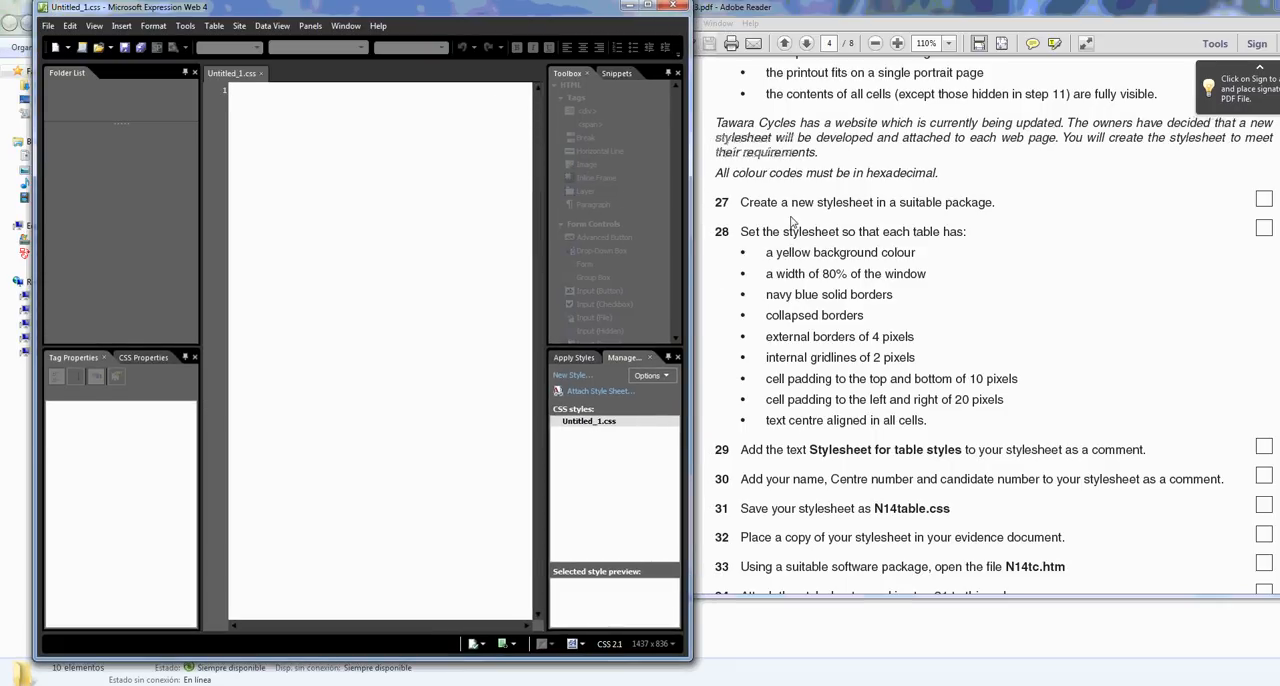
{"action": "mouse_move", "coordinate": [930, 240]}
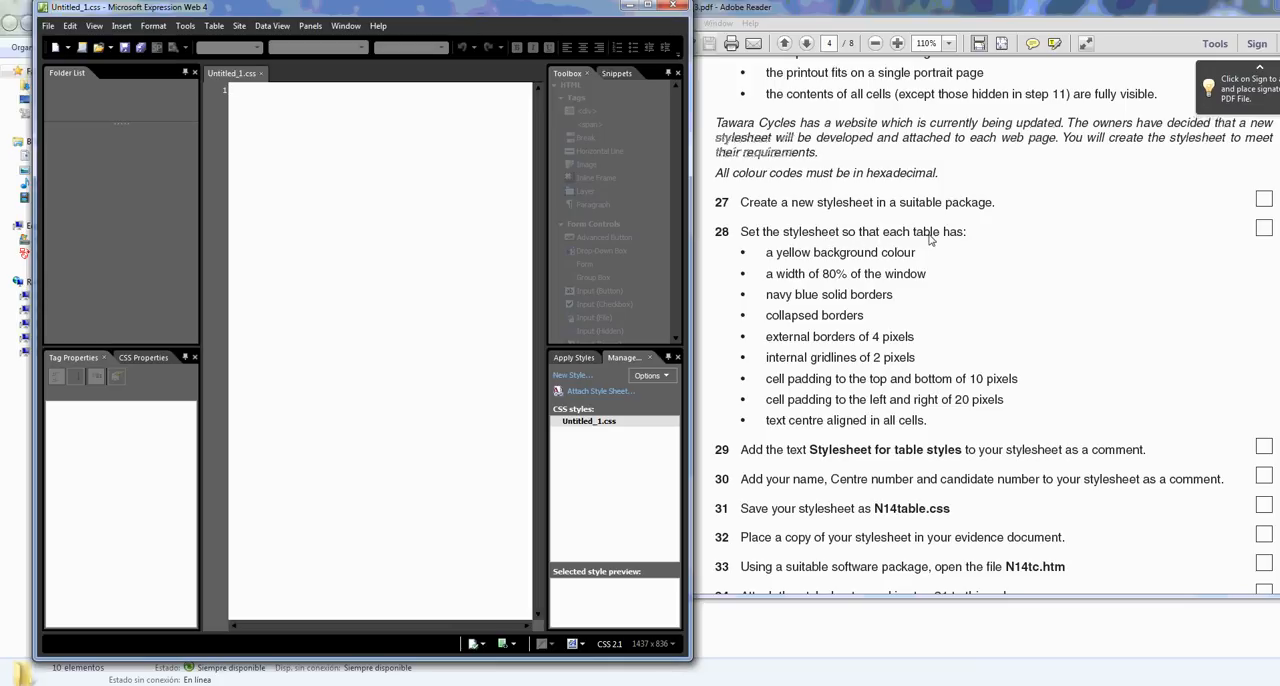
{"action": "mouse_move", "coordinate": [995, 277]}
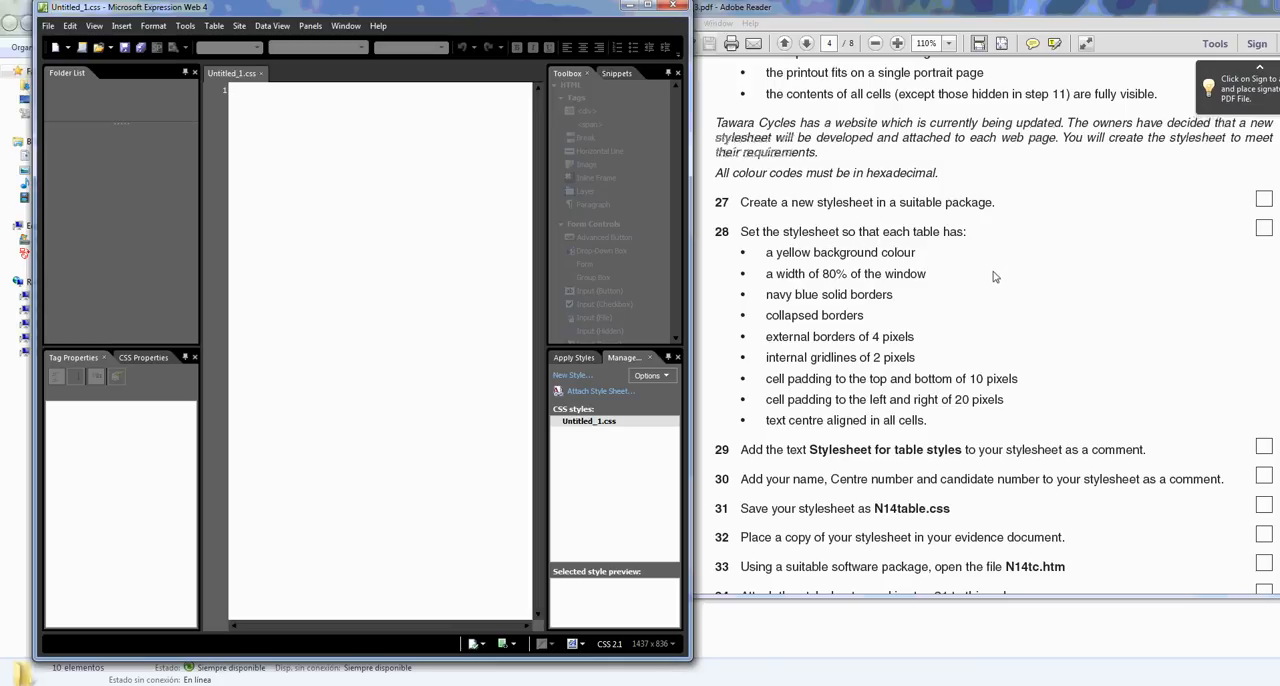
{"action": "mouse_move", "coordinate": [604, 379]}
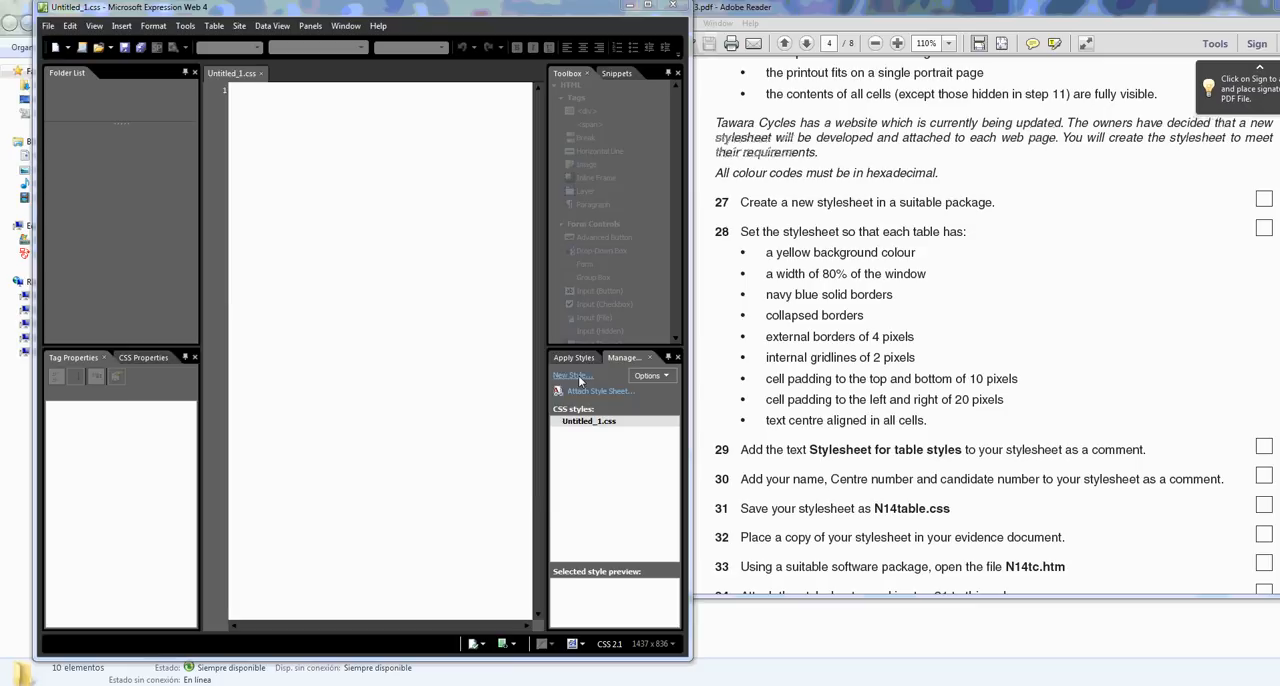
Start a new style with the table selector and show its Background properties.
{"action": "left_click", "coordinate": [571, 375]}
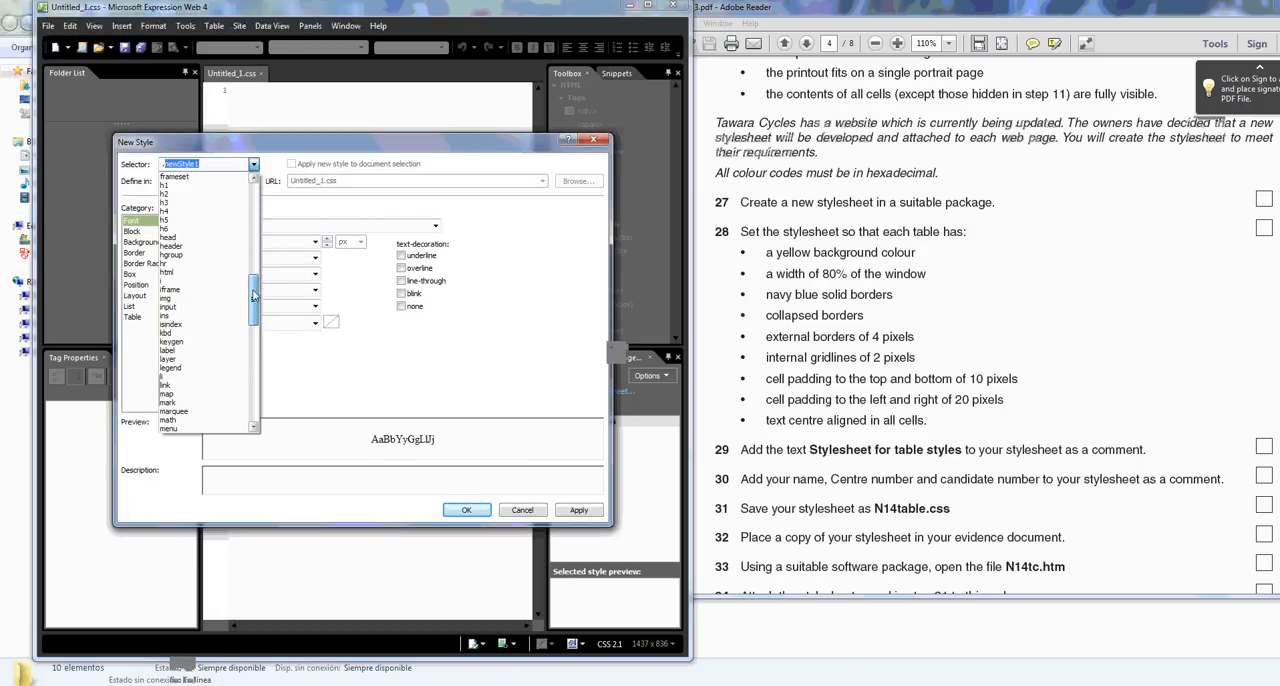
{"action": "scroll", "scroll_direction": "down", "scroll_amount": 3}
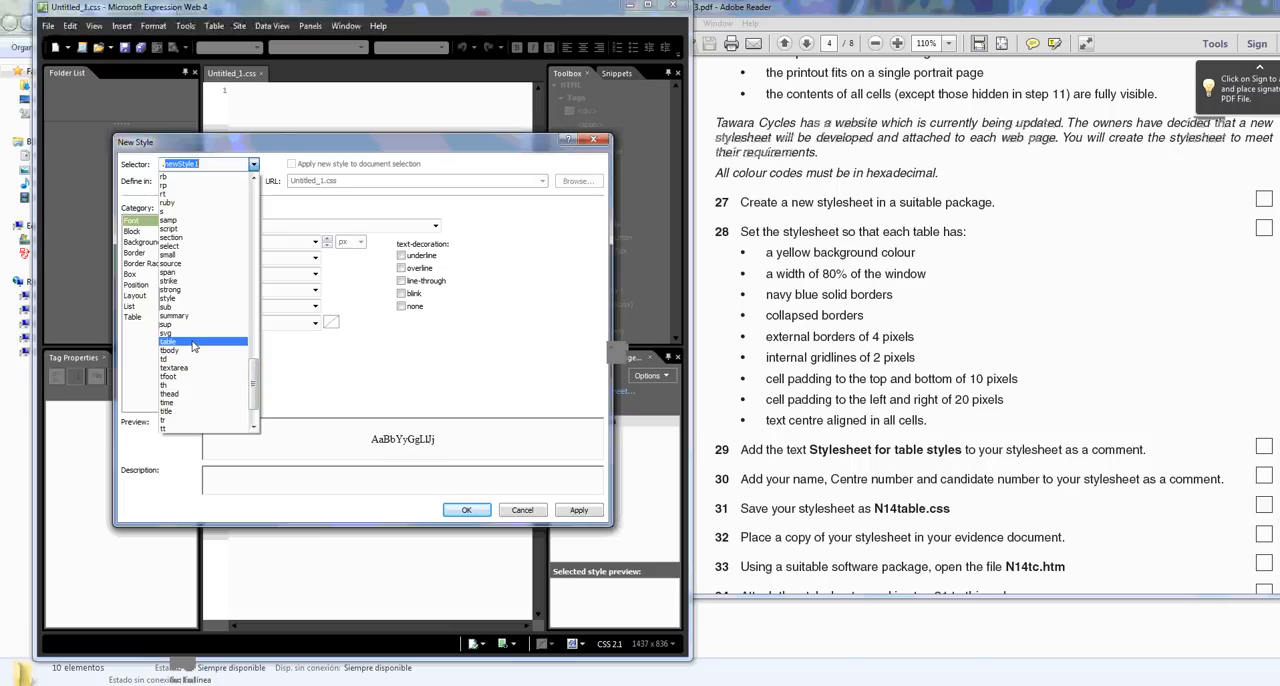
{"action": "left_click", "coordinate": [168, 341]}
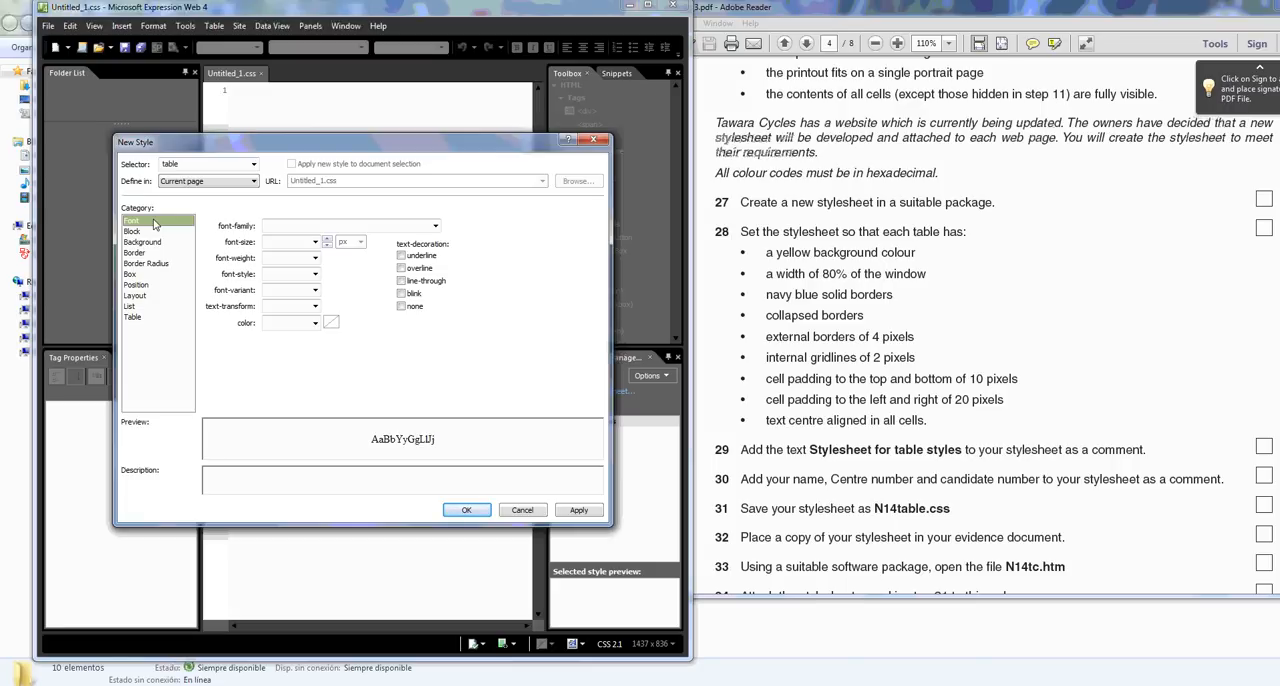
{"action": "mouse_move", "coordinate": [200, 284]}
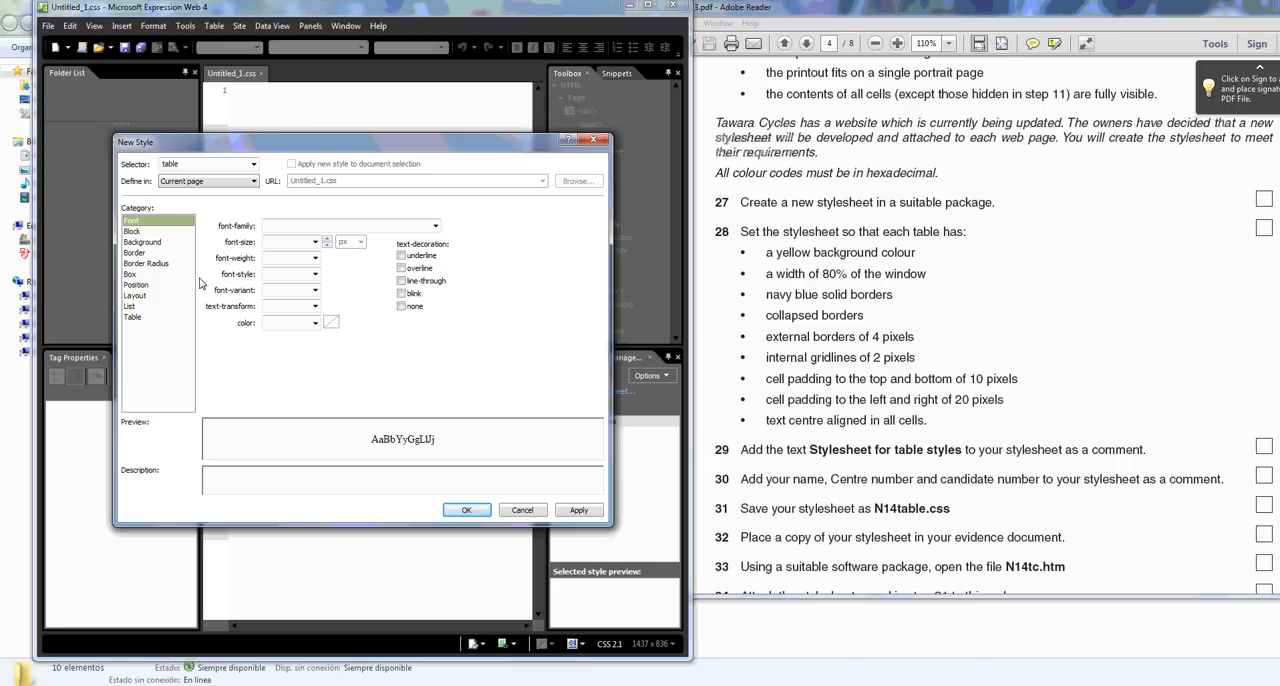
{"action": "left_click", "coordinate": [142, 242]}
{"action": "type", "text": "#FFFF00"}
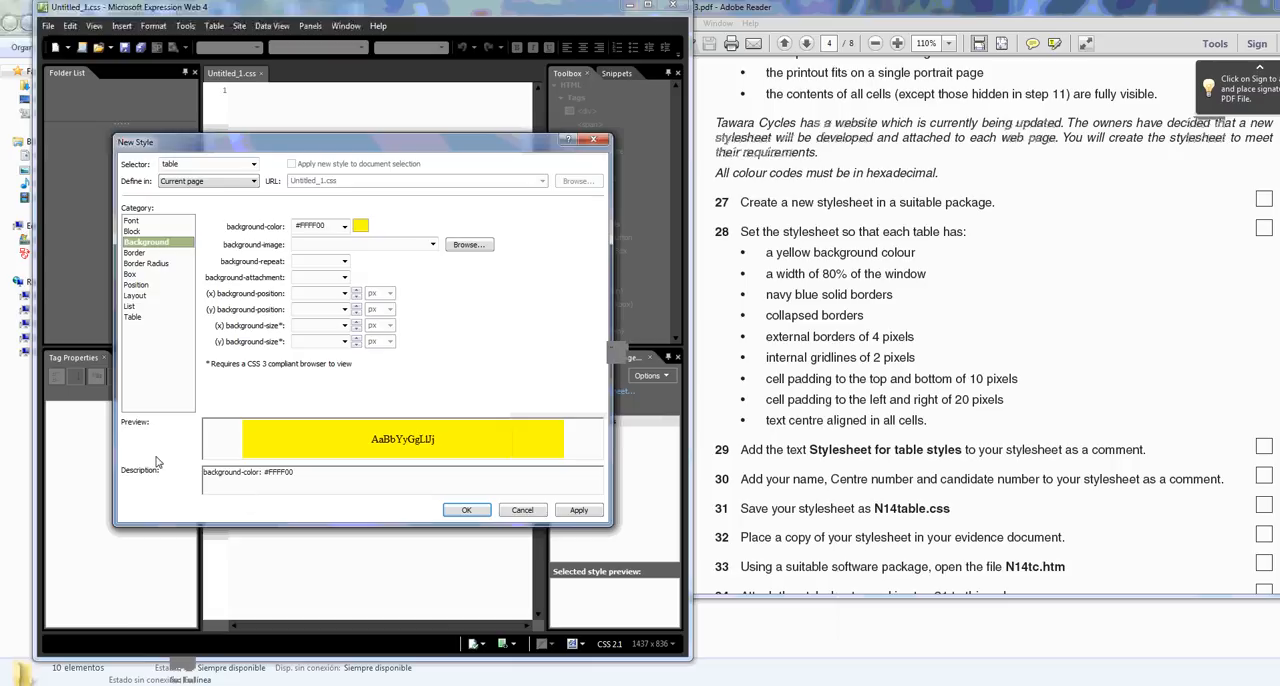
Set the table rule's width to 80% and apply it to the stylesheet.
{"action": "left_click", "coordinate": [135, 284]}
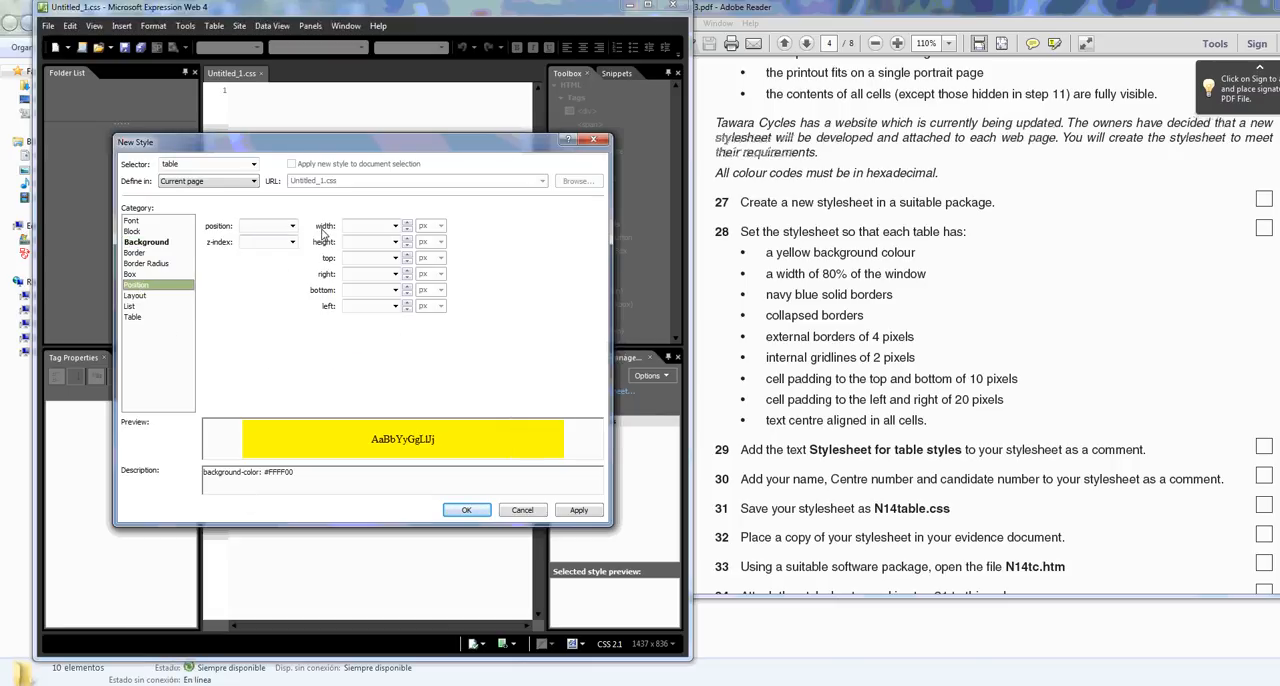
{"action": "left_click", "coordinate": [395, 225]}
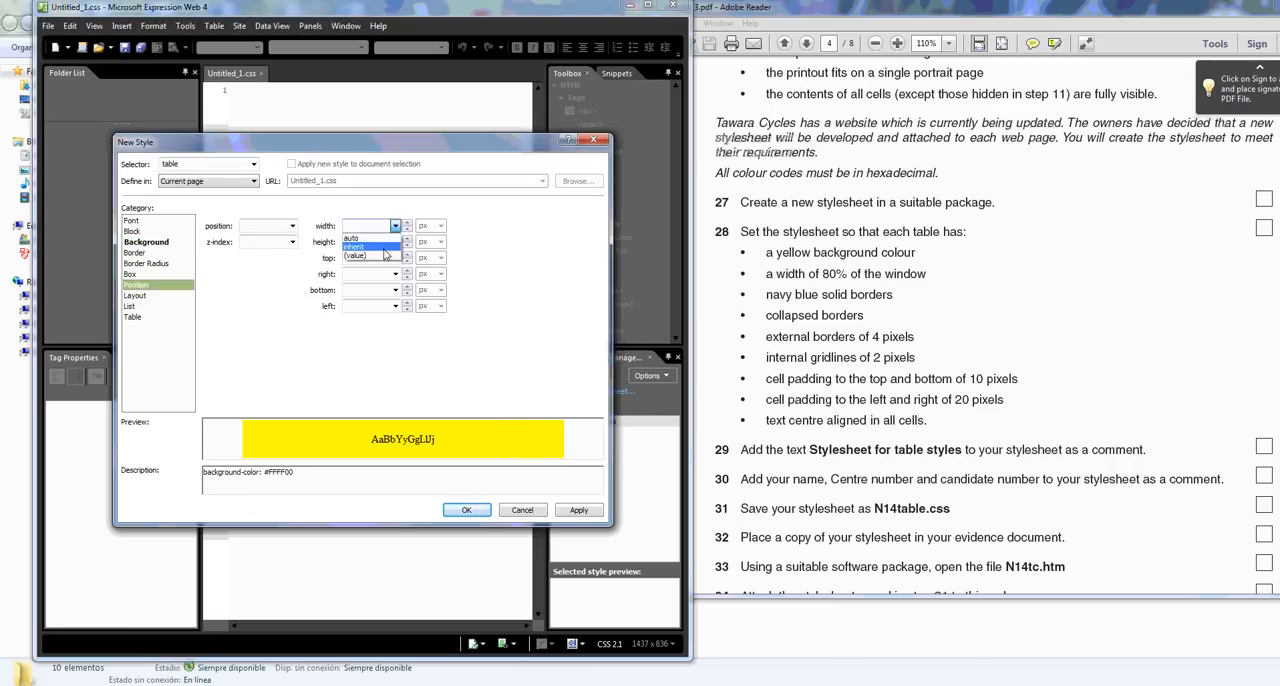
{"action": "left_click", "coordinate": [440, 225]}
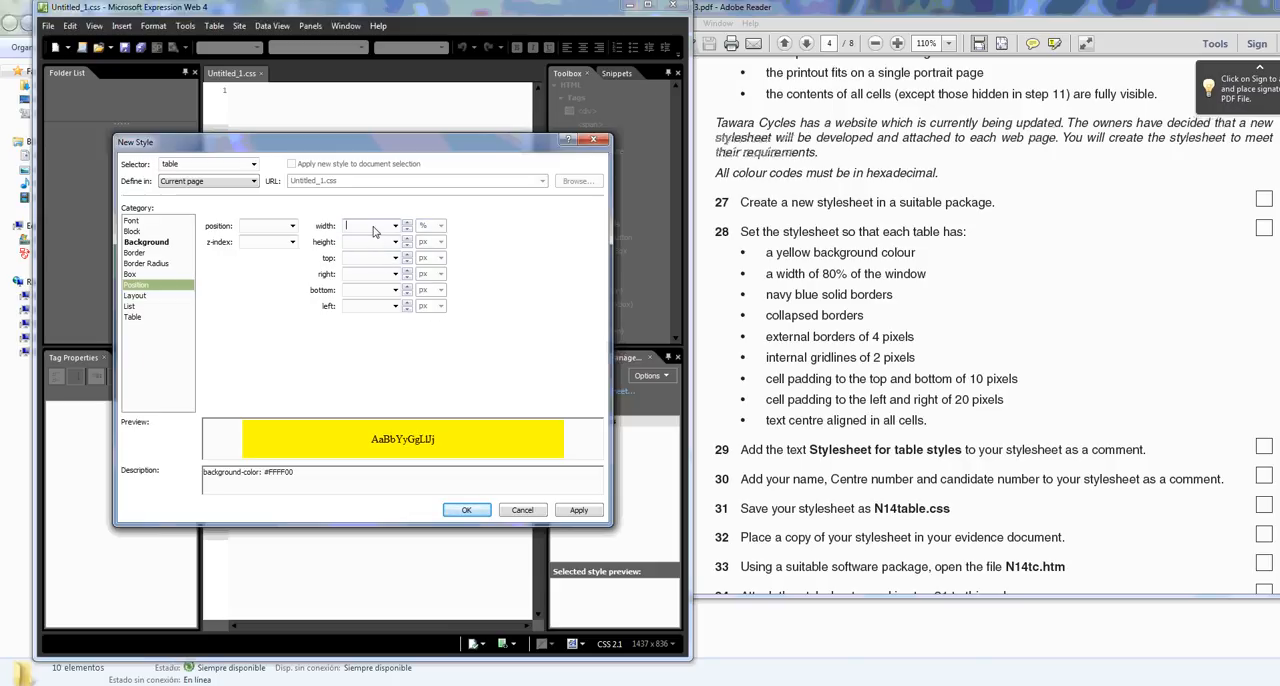
{"action": "type", "text": "80"}
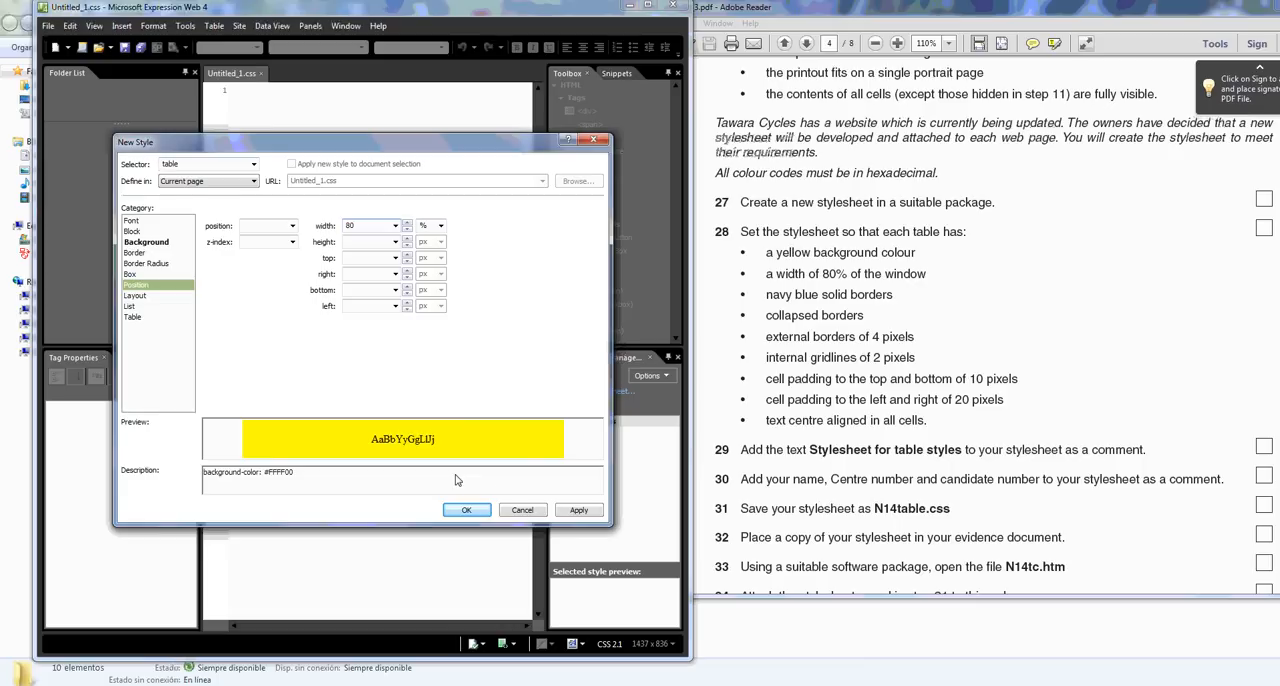
{"action": "left_click", "coordinate": [578, 510]}
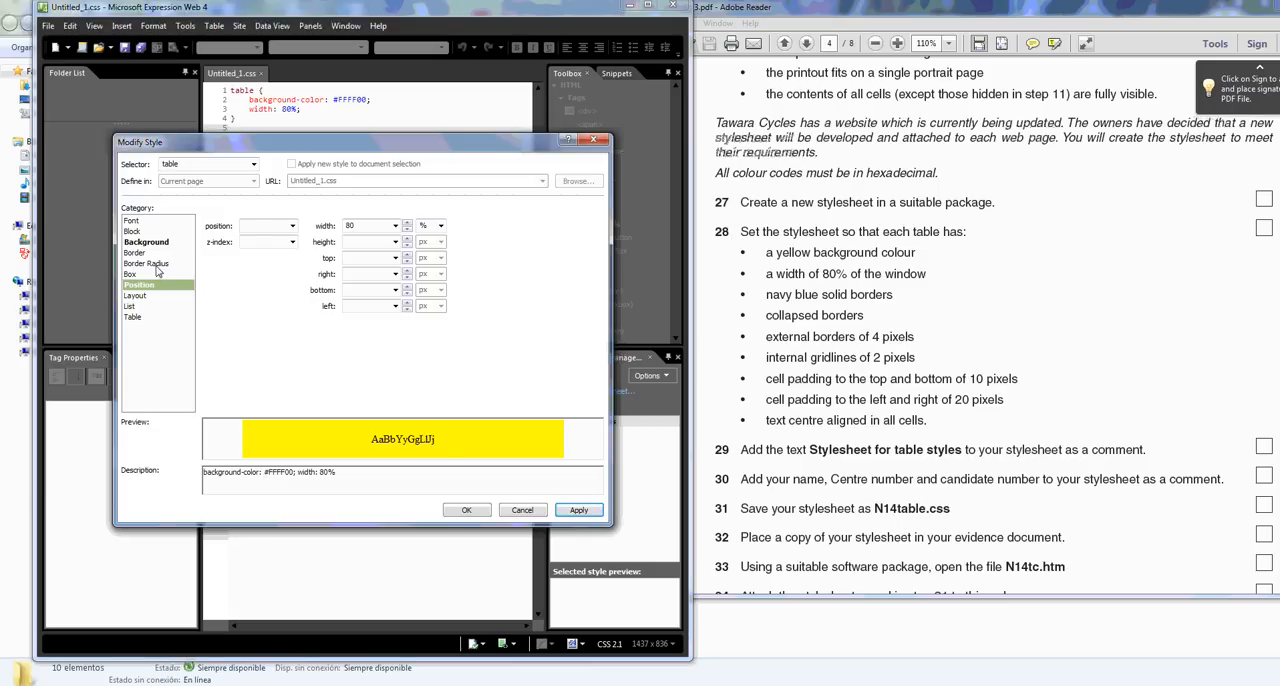
Give the table rule a solid 4px border coloured #0033CC.
{"action": "left_click", "coordinate": [134, 252]}
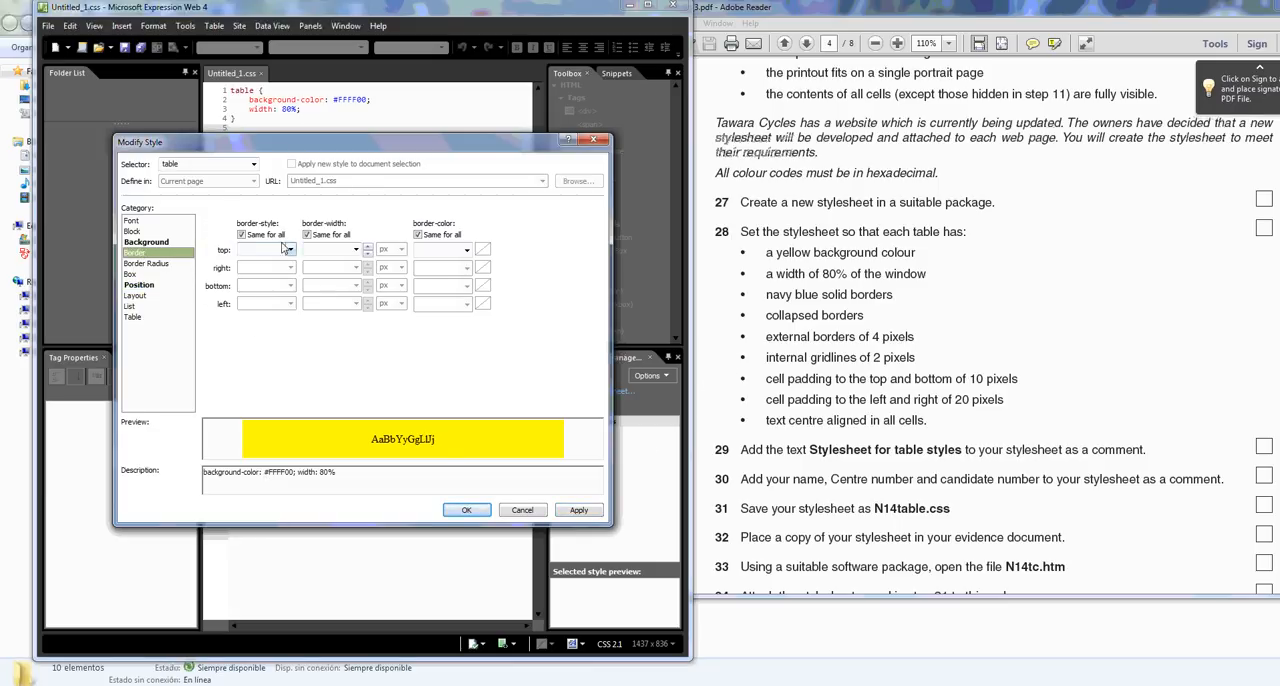
{"action": "left_click", "coordinate": [290, 249]}
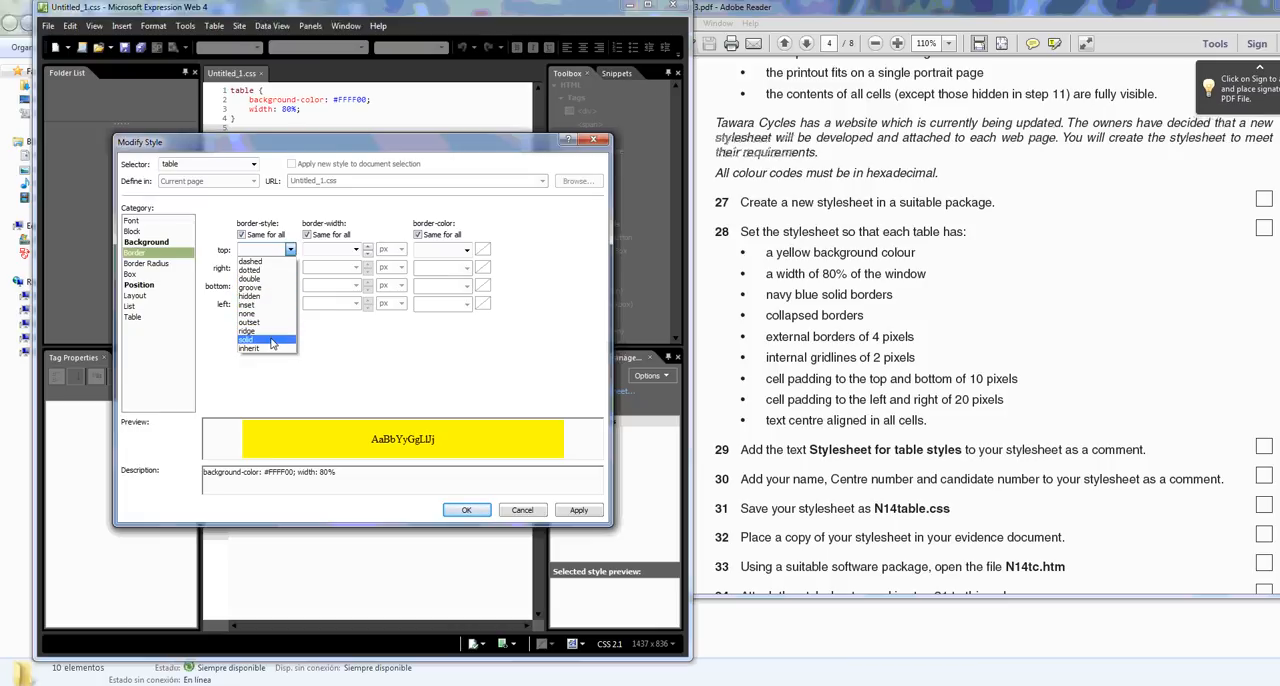
{"action": "left_click", "coordinate": [246, 340]}
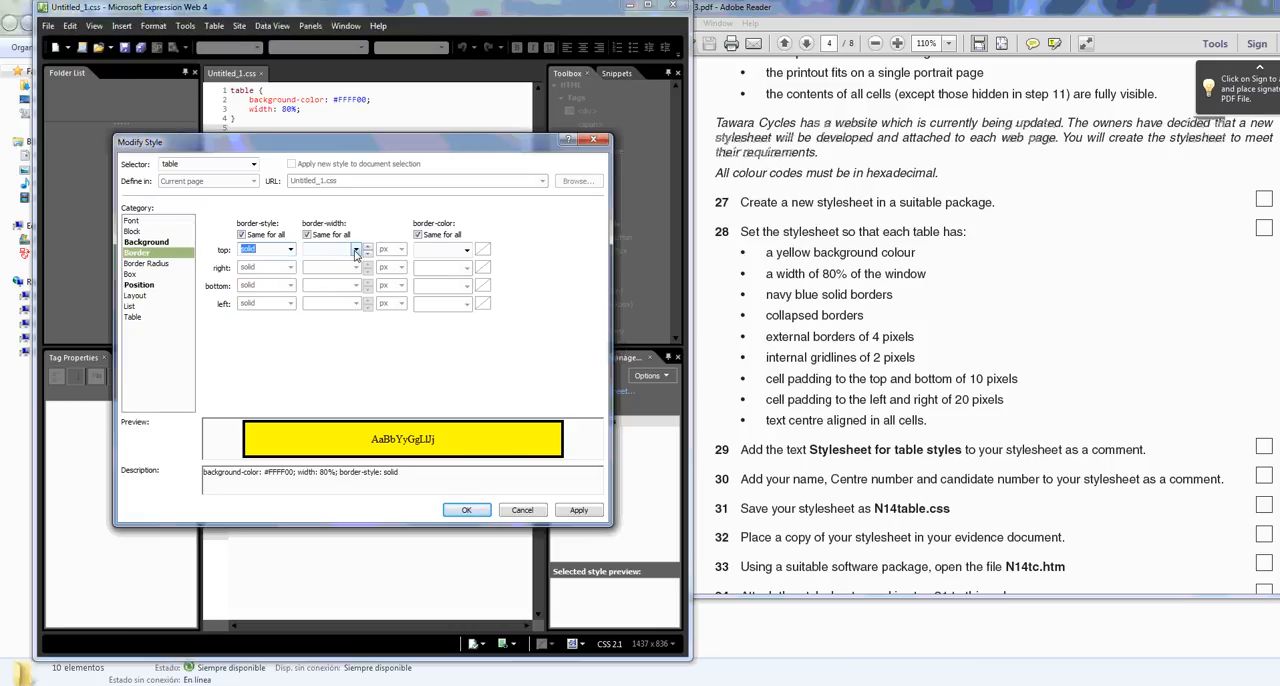
{"action": "left_click", "coordinate": [356, 249]}
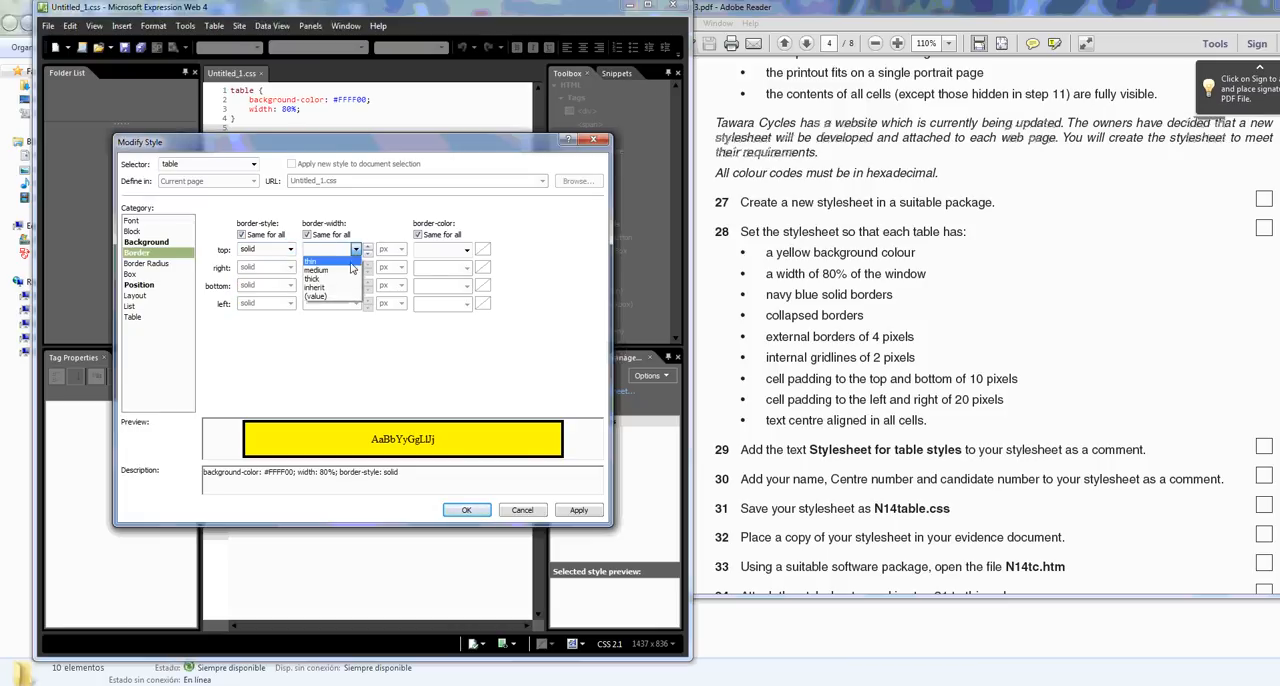
{"action": "left_click", "coordinate": [320, 249]}
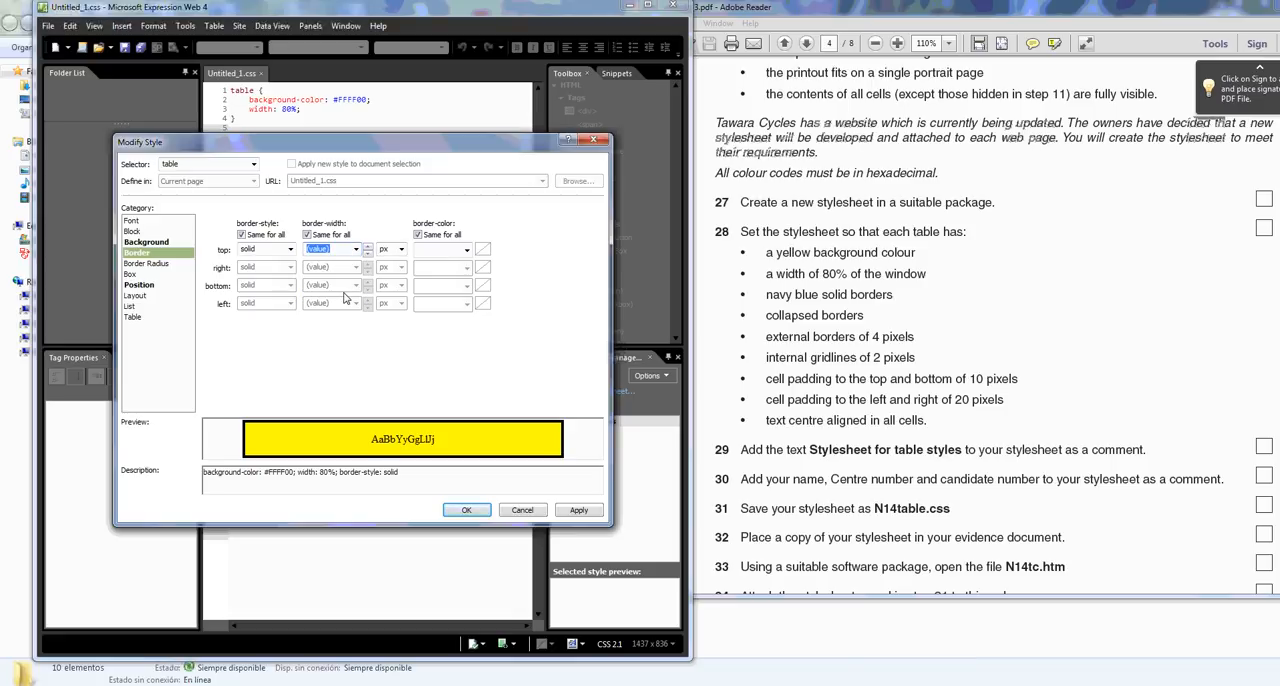
{"action": "type", "text": "4"}
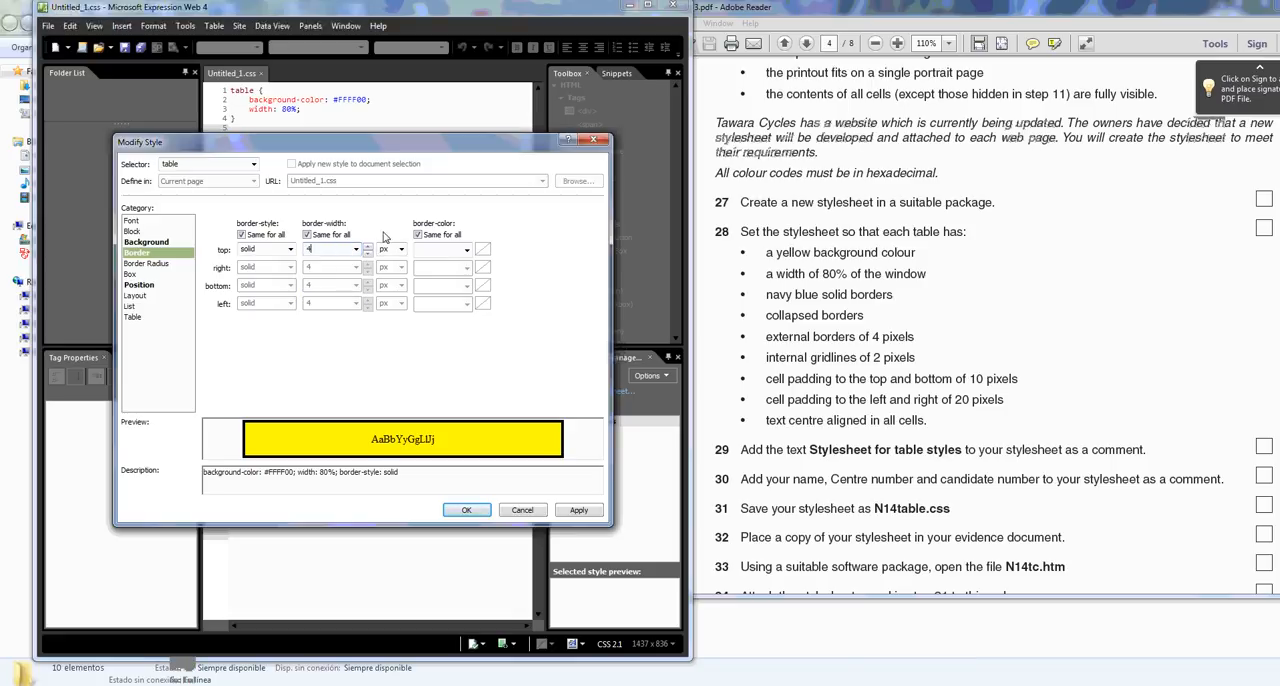
{"action": "left_click", "coordinate": [401, 248]}
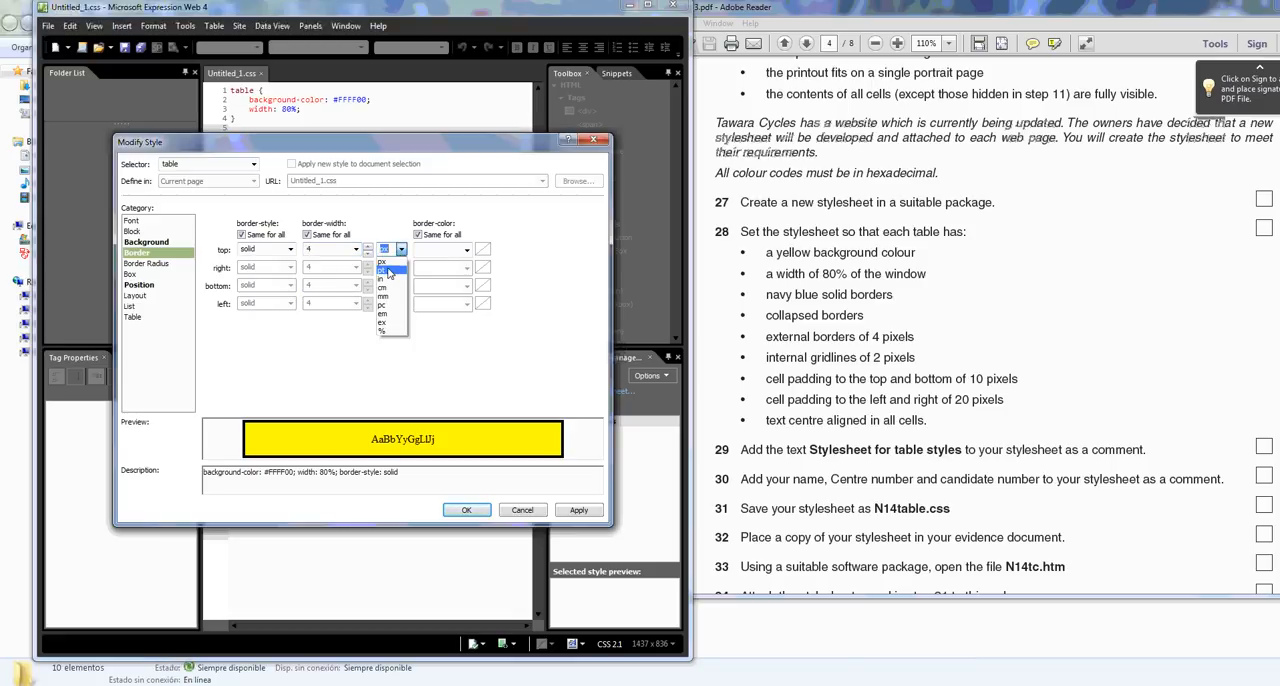
{"action": "left_click", "coordinate": [383, 261]}
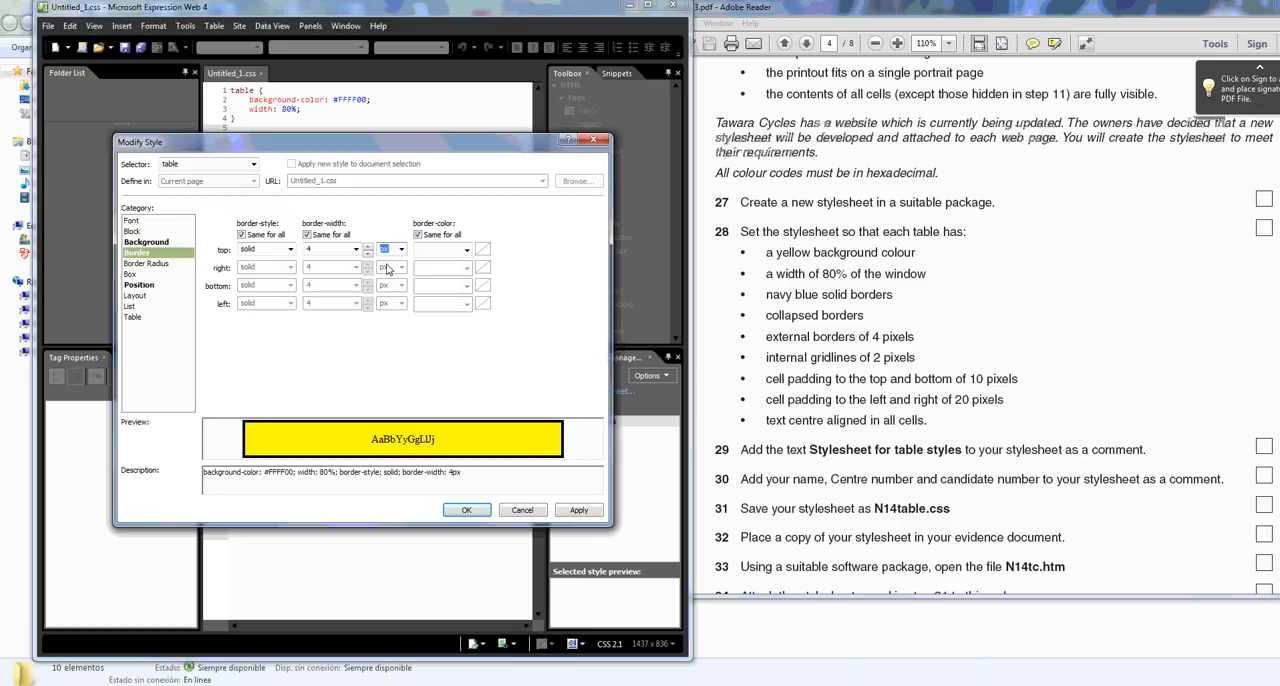
{"action": "left_click", "coordinate": [483, 248]}
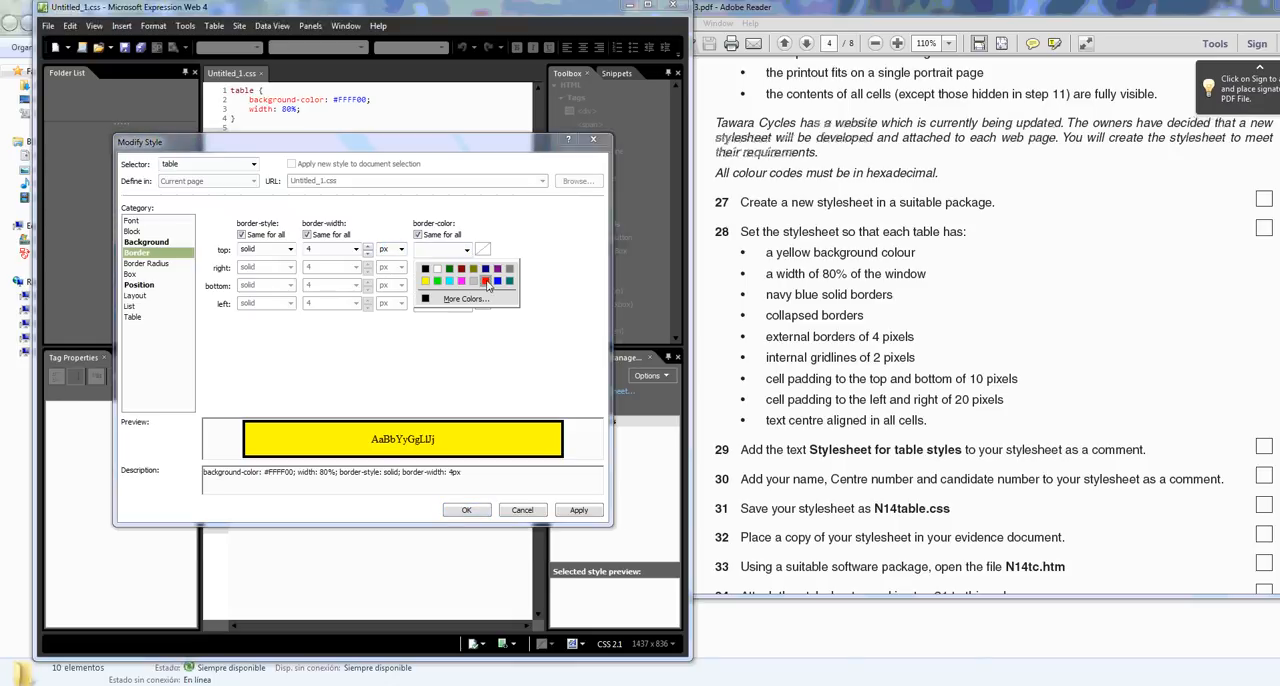
{"action": "left_click", "coordinate": [497, 267]}
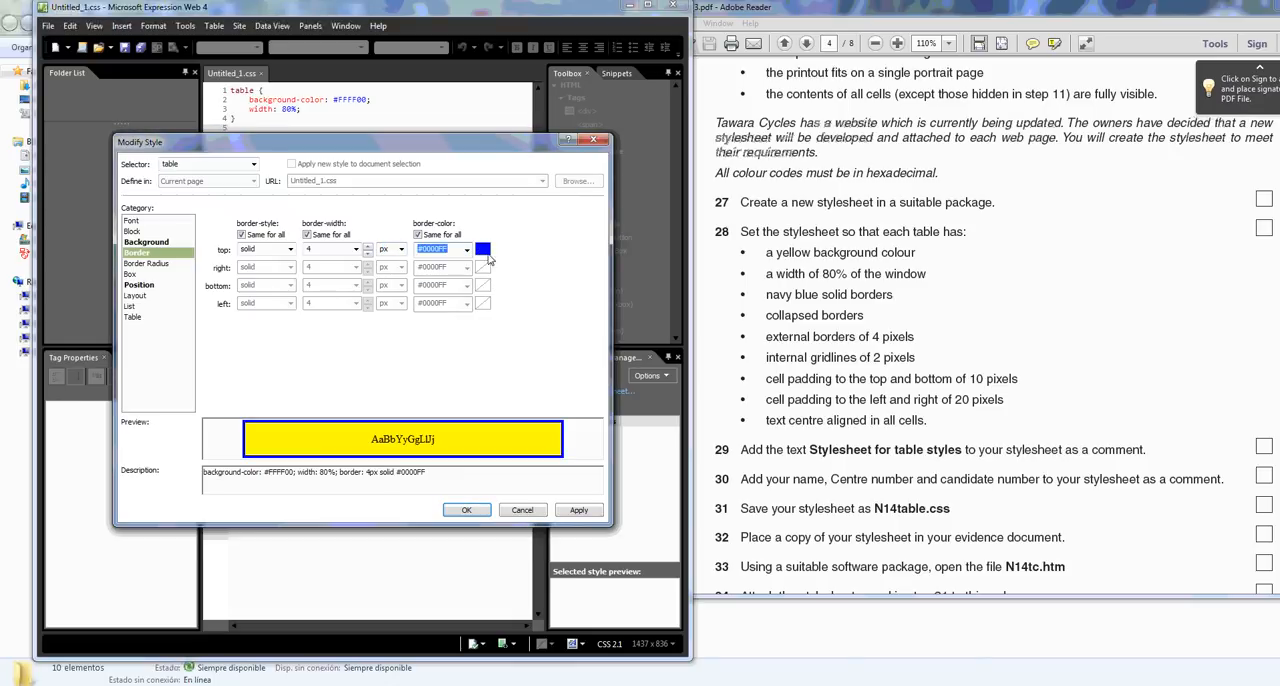
{"action": "left_click", "coordinate": [483, 249]}
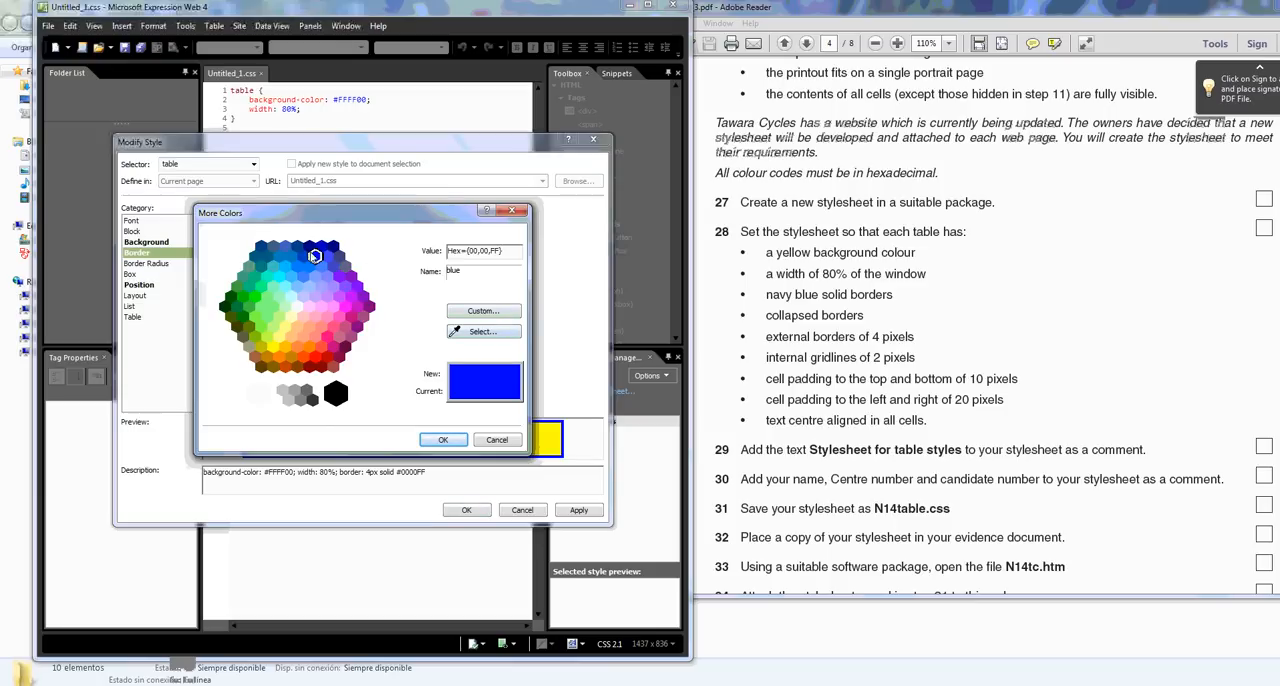
{"action": "left_click", "coordinate": [443, 439]}
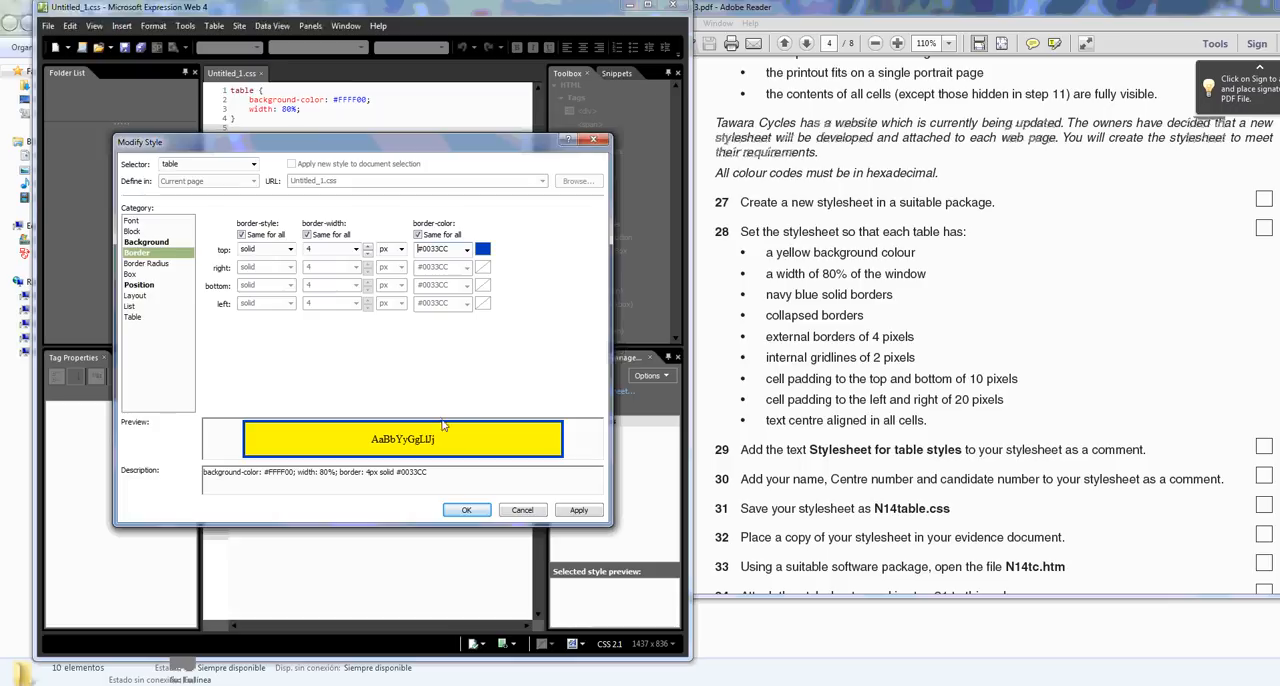
{"action": "mouse_move", "coordinate": [849, 313]}
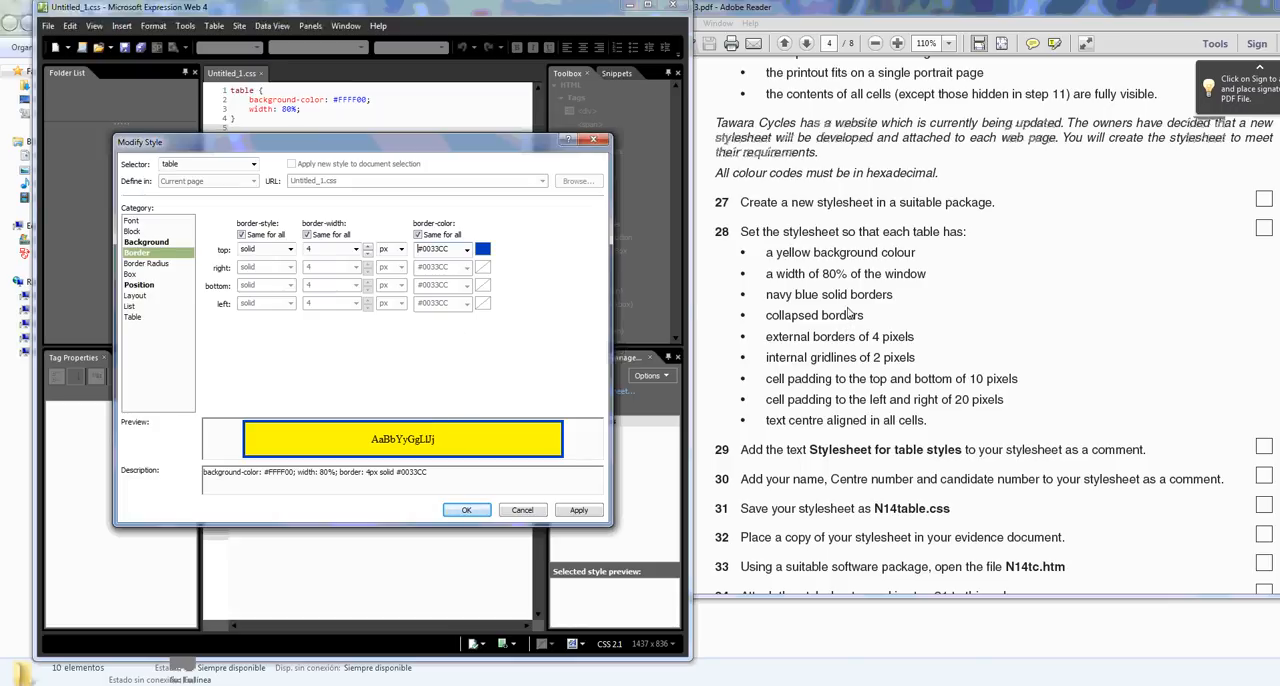
{"action": "mouse_move", "coordinate": [822, 327]}
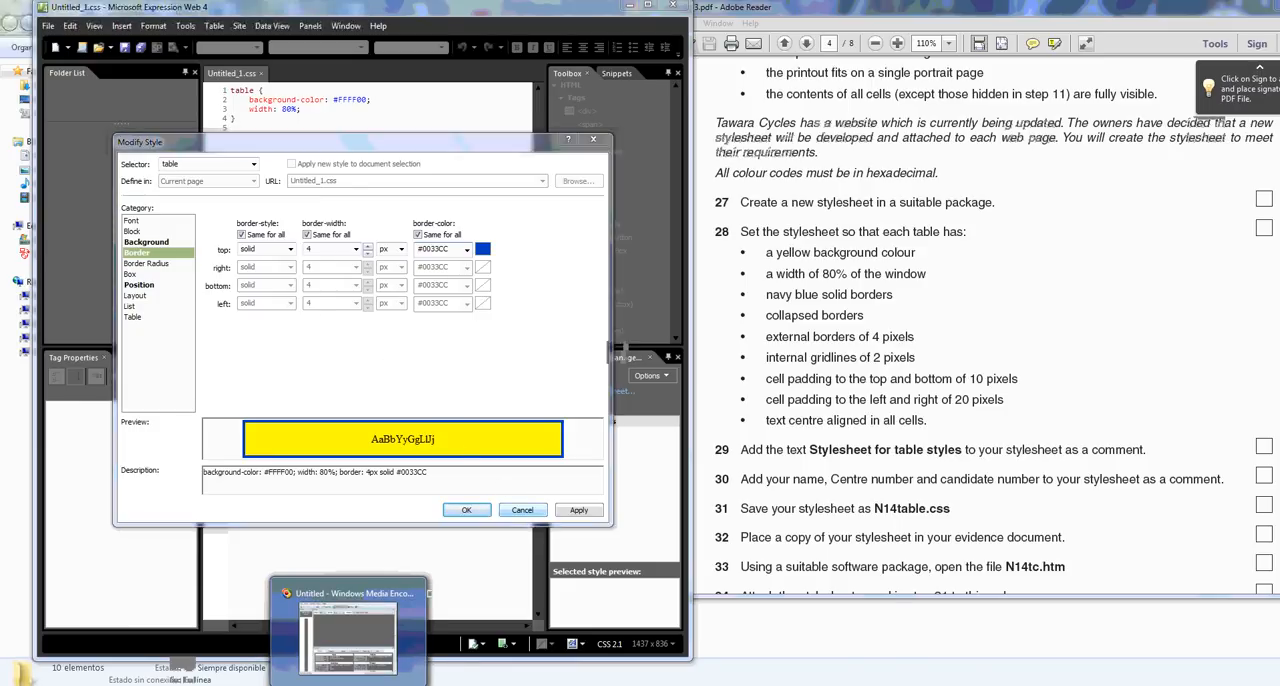
Set border-collapse to collapse in the table rule's Table category.
{"action": "left_click", "coordinate": [132, 317]}
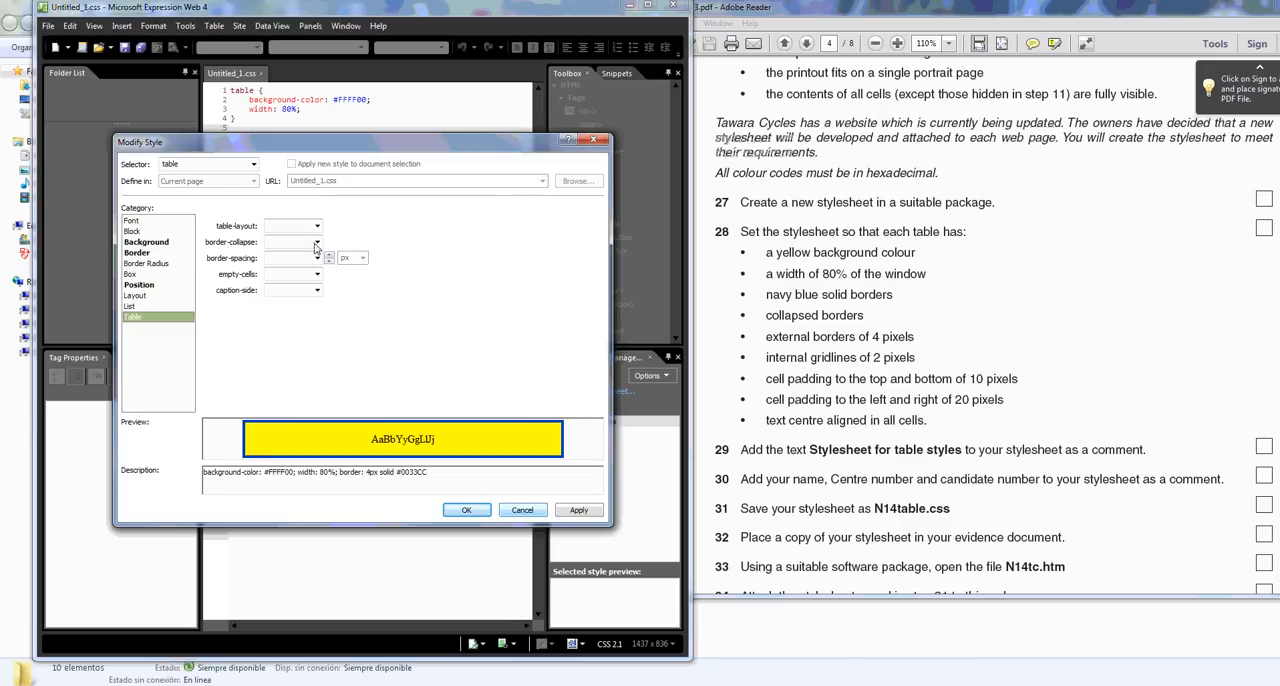
{"action": "left_click", "coordinate": [318, 242]}
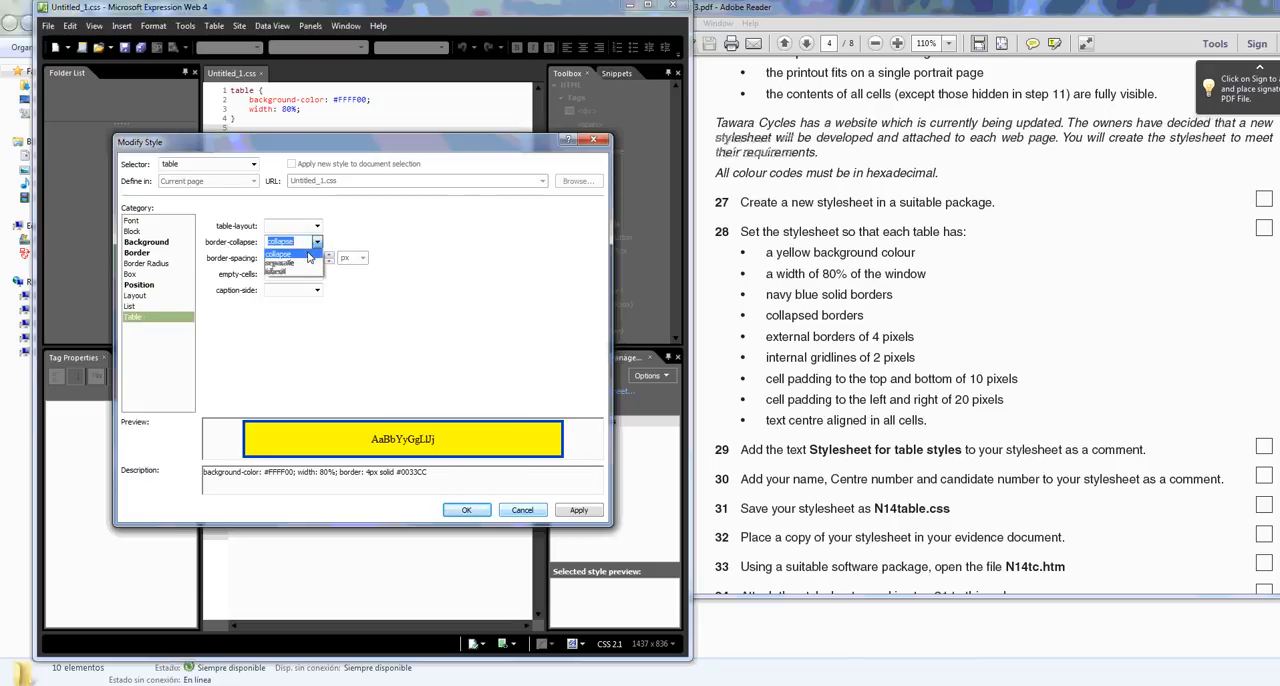
{"action": "left_click", "coordinate": [285, 253]}
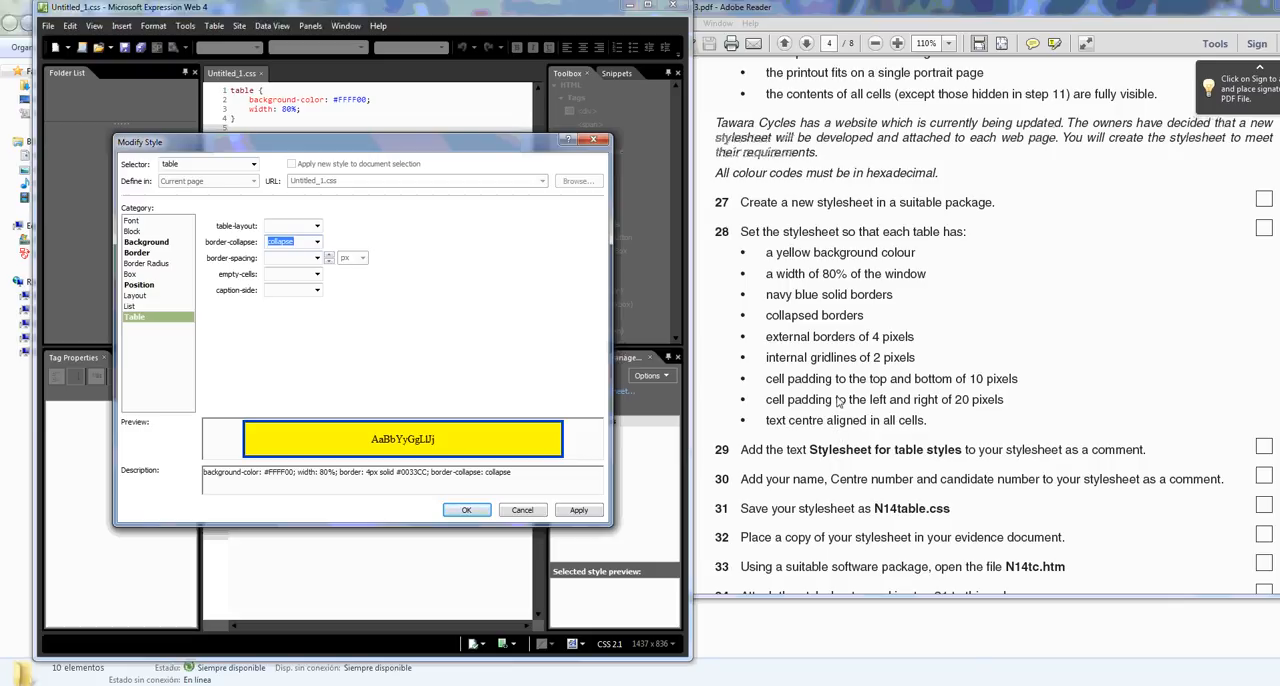
{"action": "mouse_move", "coordinate": [923, 392]}
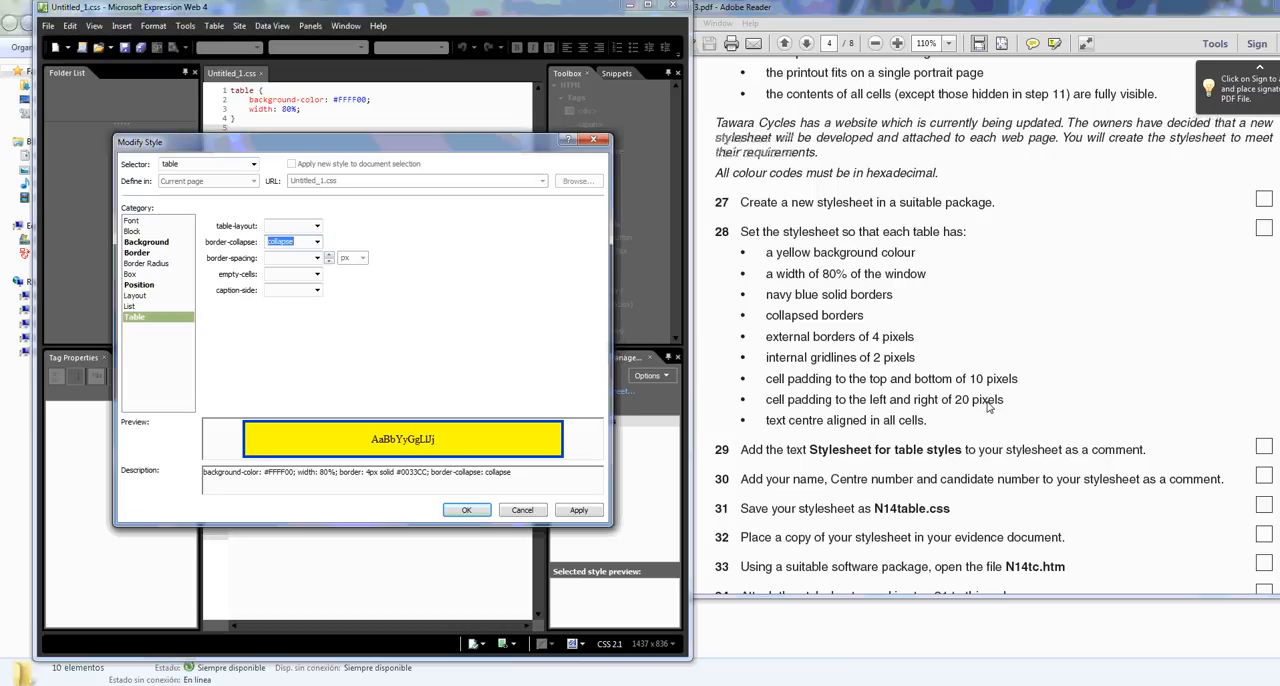
{"action": "mouse_move", "coordinate": [843, 428]}
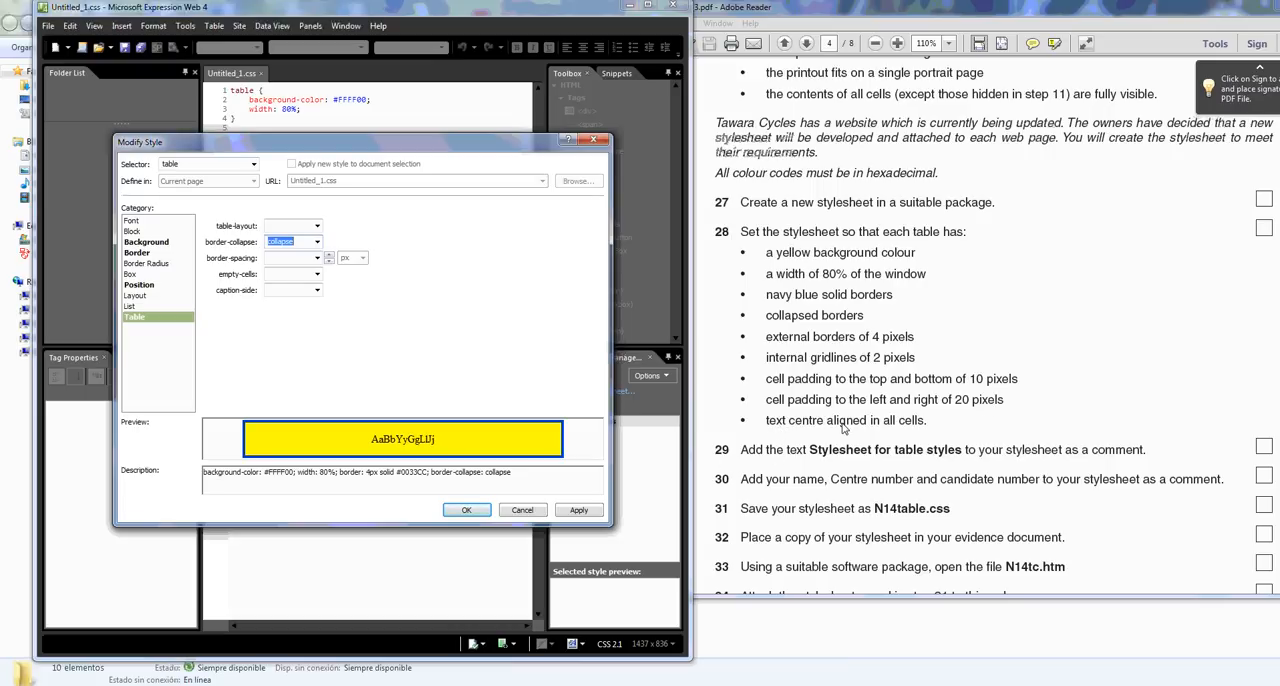
{"action": "mouse_move", "coordinate": [508, 491]}
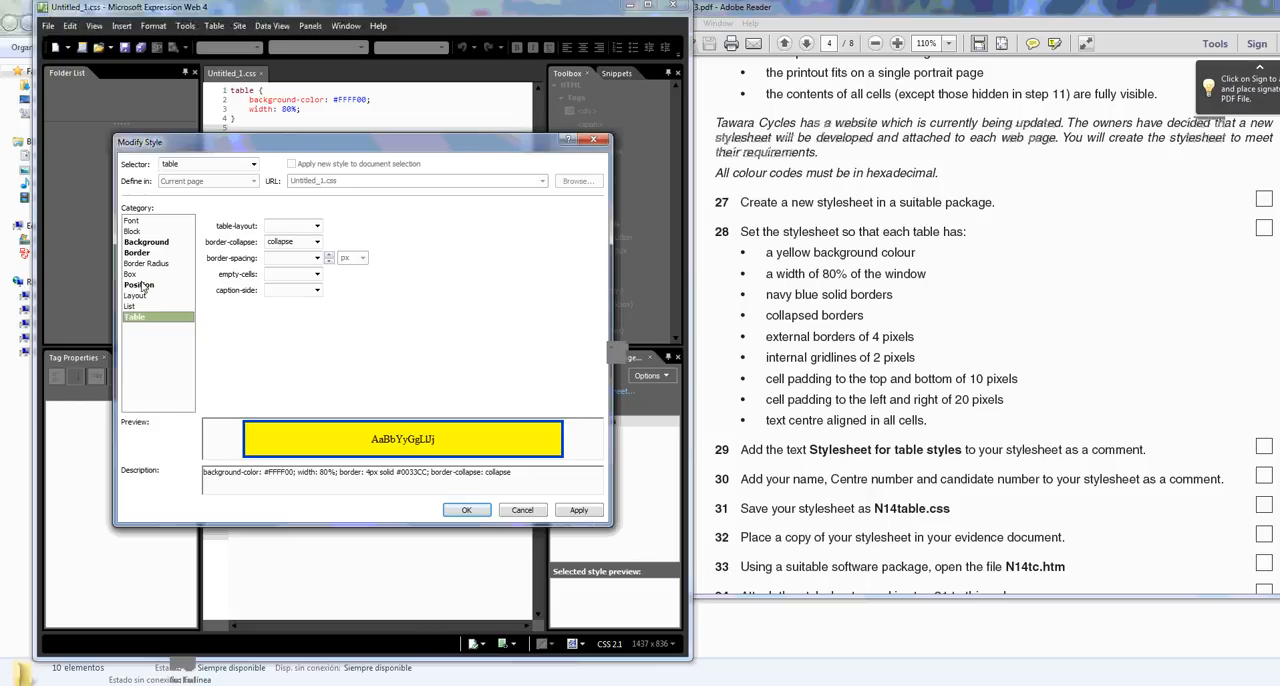
Turn off 'Same for all' and enter padding 10px top/bottom, 20px left/right.
{"action": "left_click", "coordinate": [129, 274]}
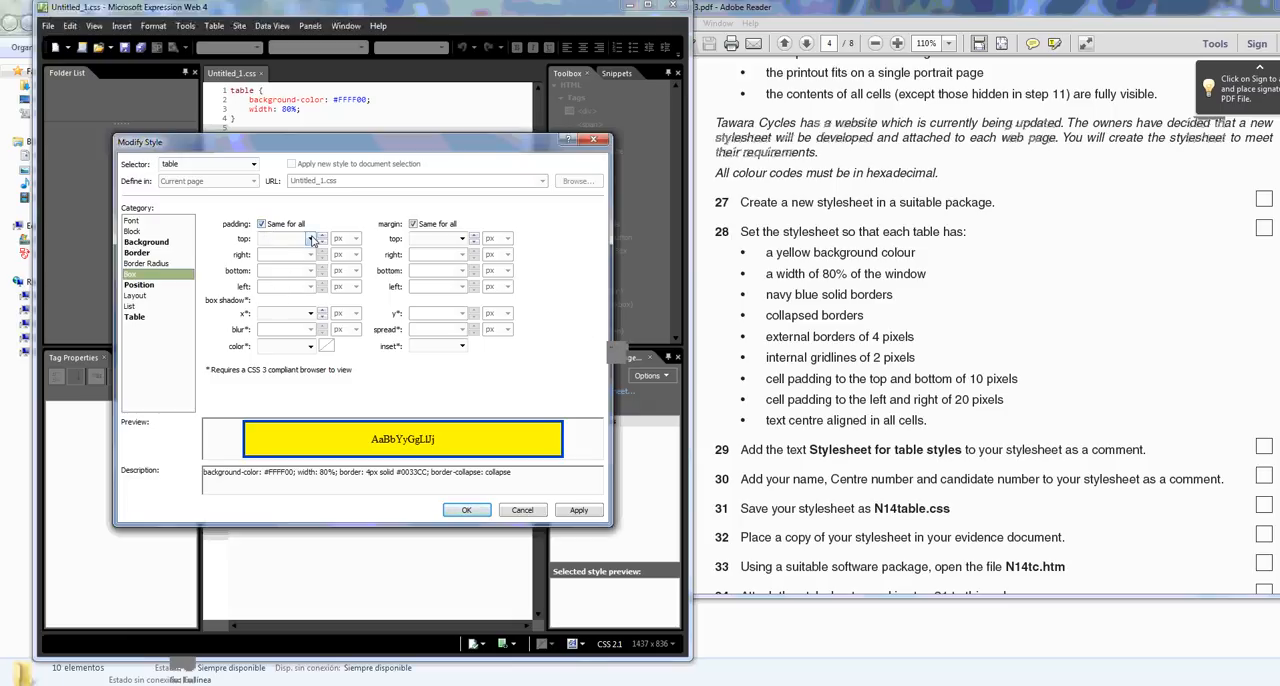
{"action": "left_click", "coordinate": [312, 238]}
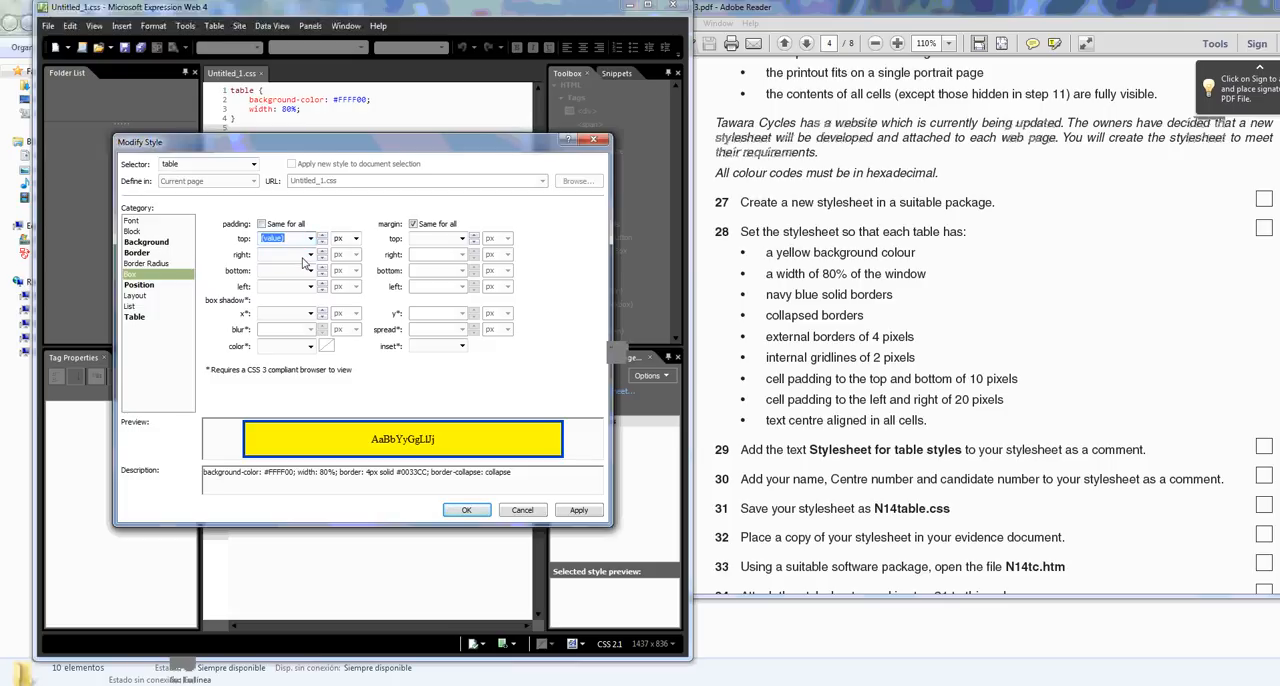
{"action": "type", "text": "1"}
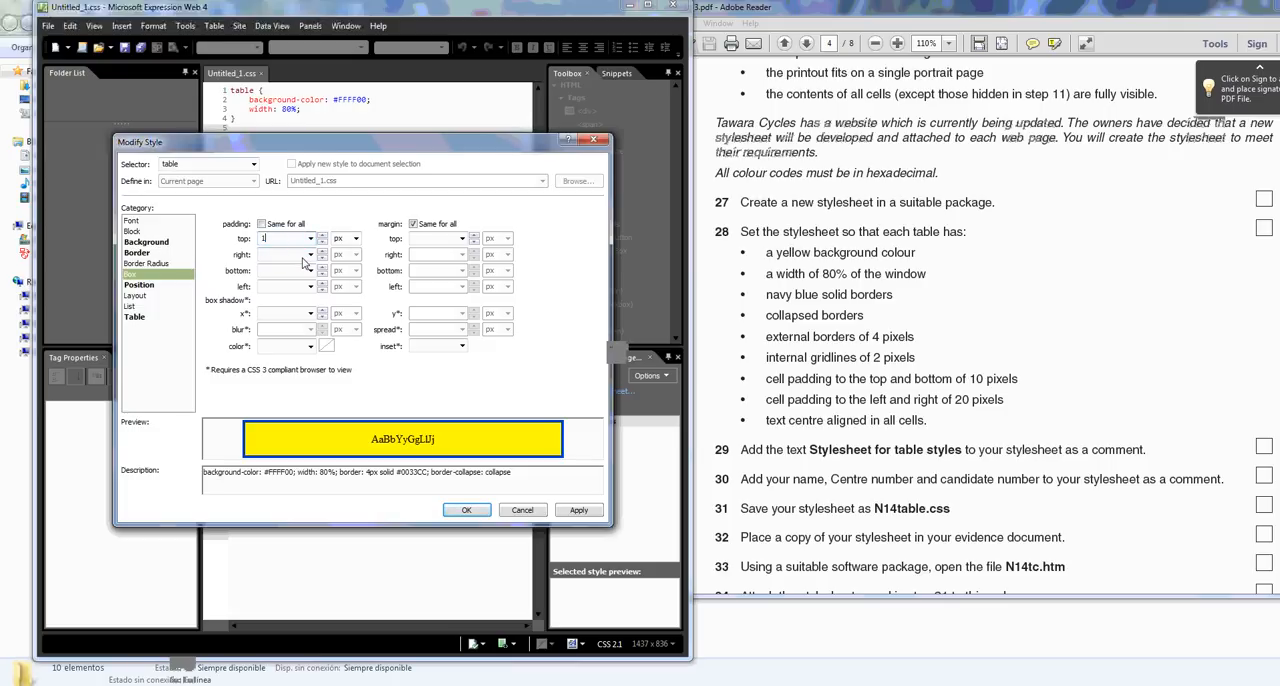
{"action": "type", "text": "0"}
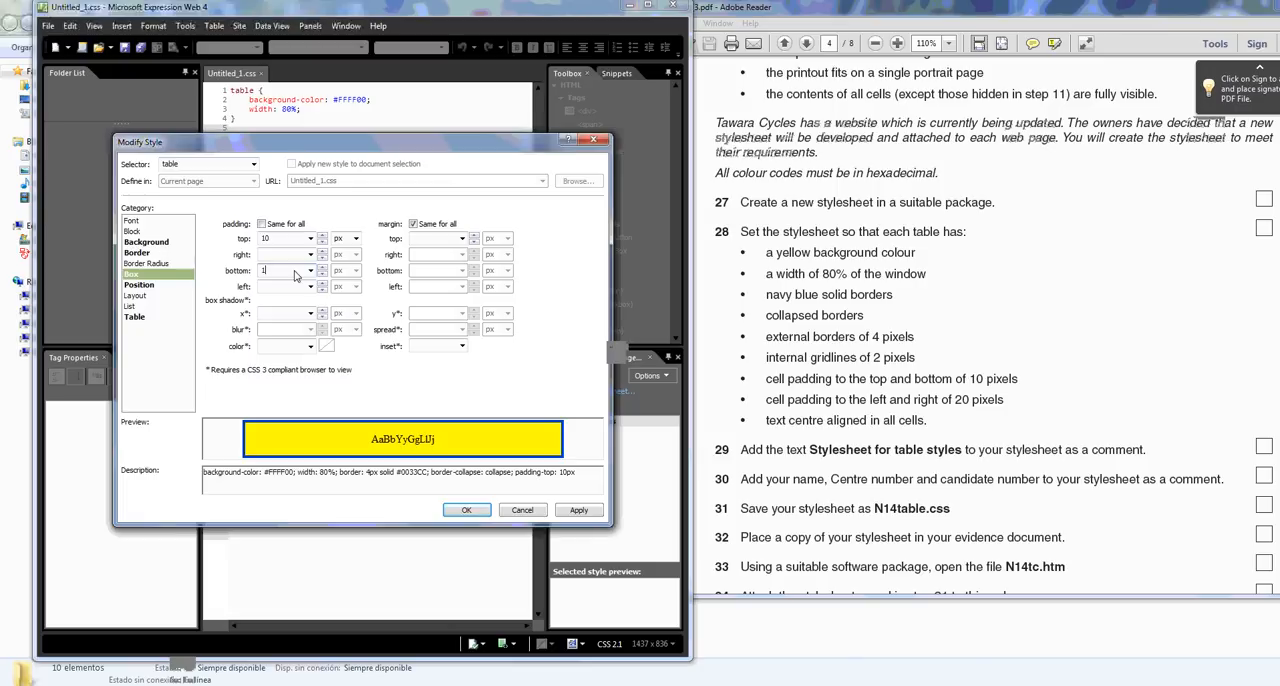
{"action": "type", "text": "0"}
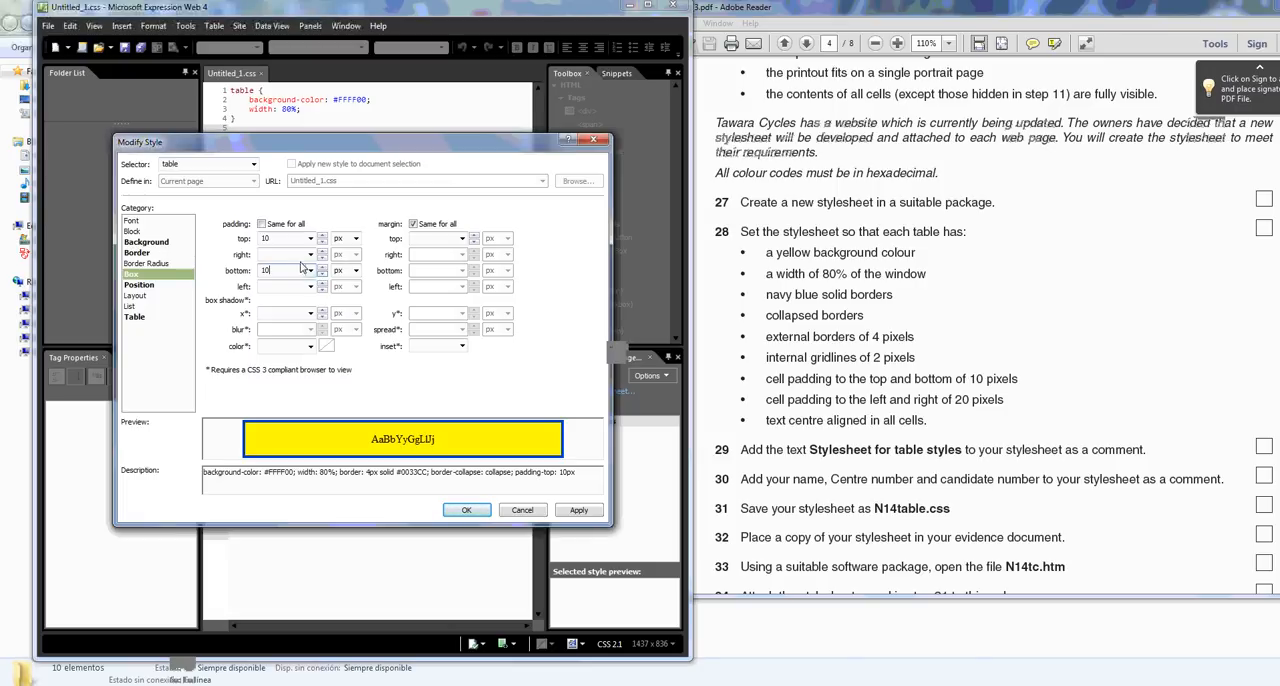
{"action": "type", "text": "2"}
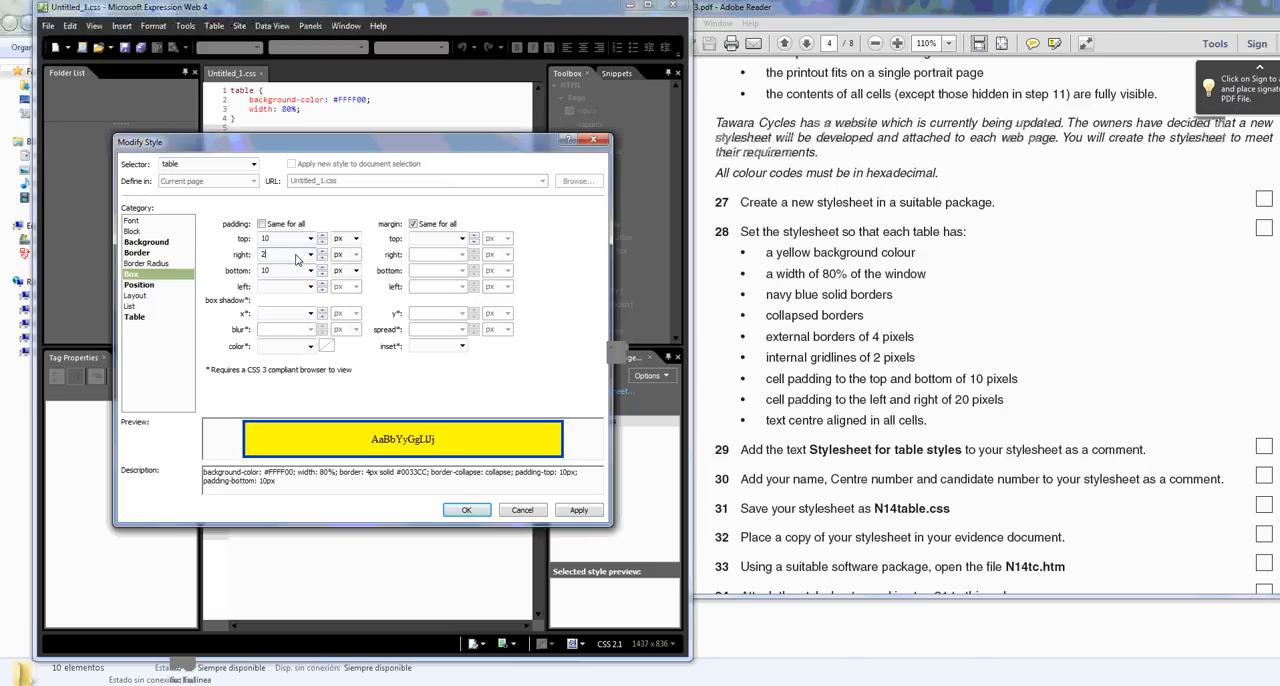
{"action": "type", "text": "20"}
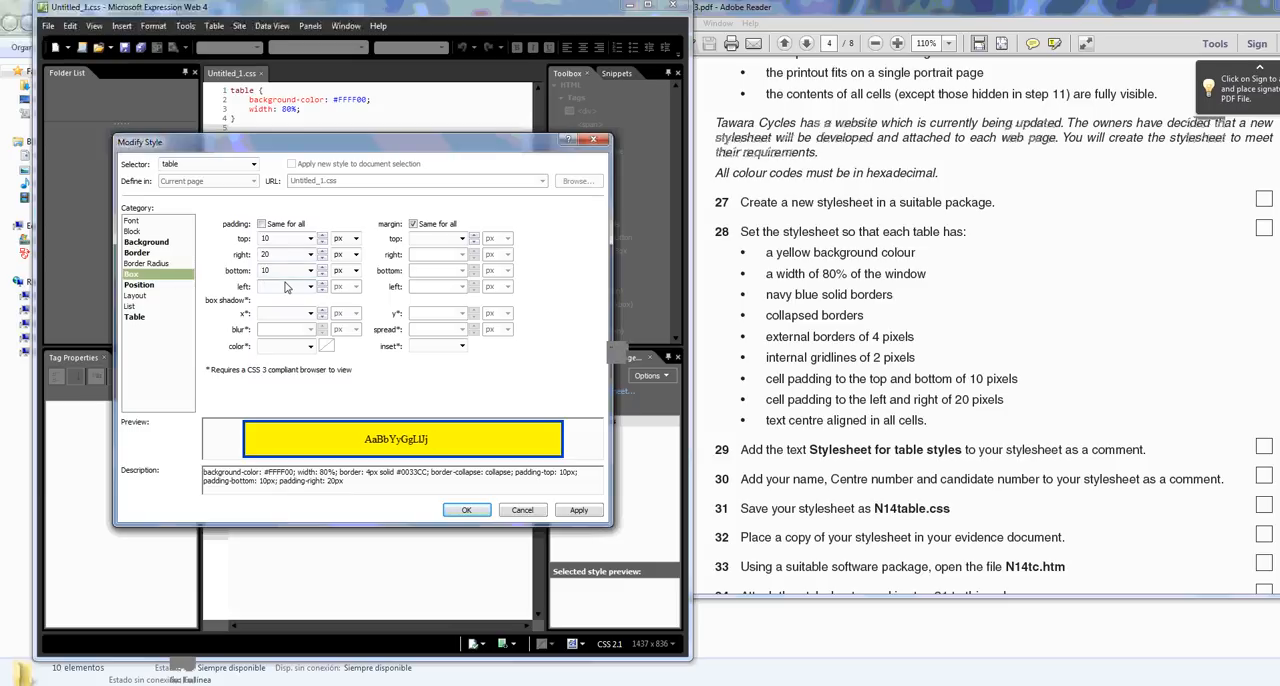
{"action": "type", "text": "20"}
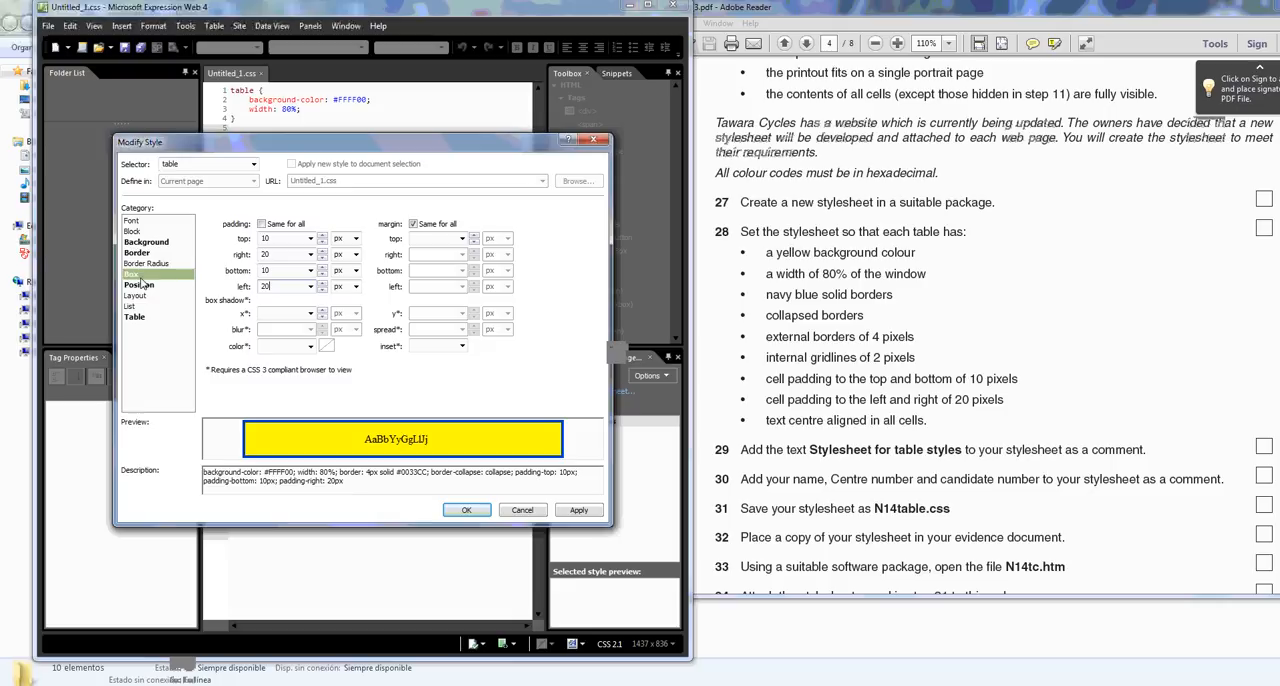
Set the table rule's text-align to center and confirm the dialog with OK.
{"action": "left_click", "coordinate": [131, 231]}
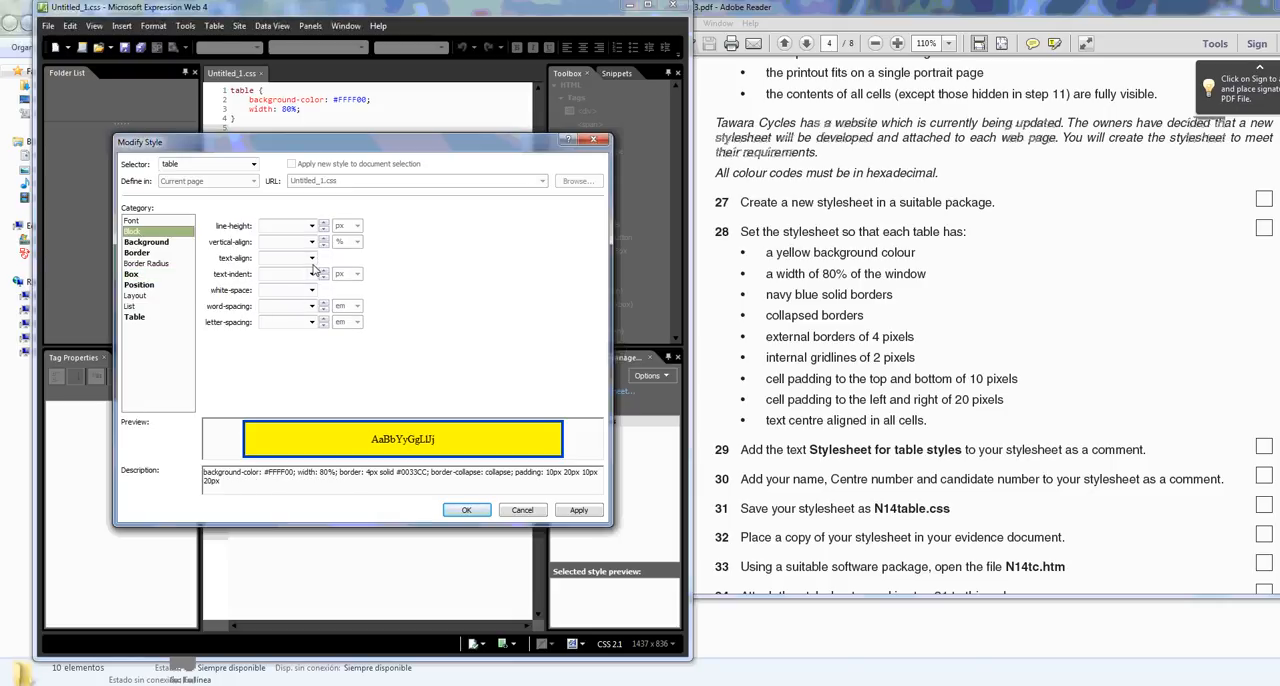
{"action": "left_click", "coordinate": [311, 257]}
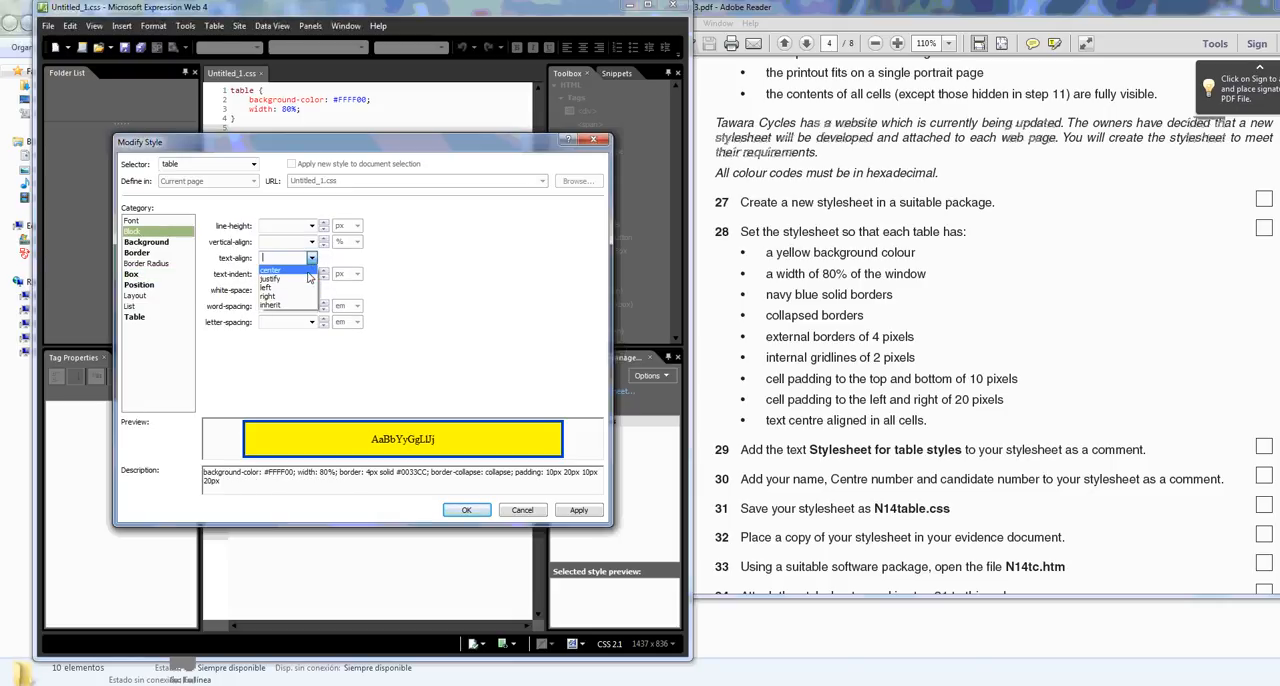
{"action": "left_click", "coordinate": [272, 270]}
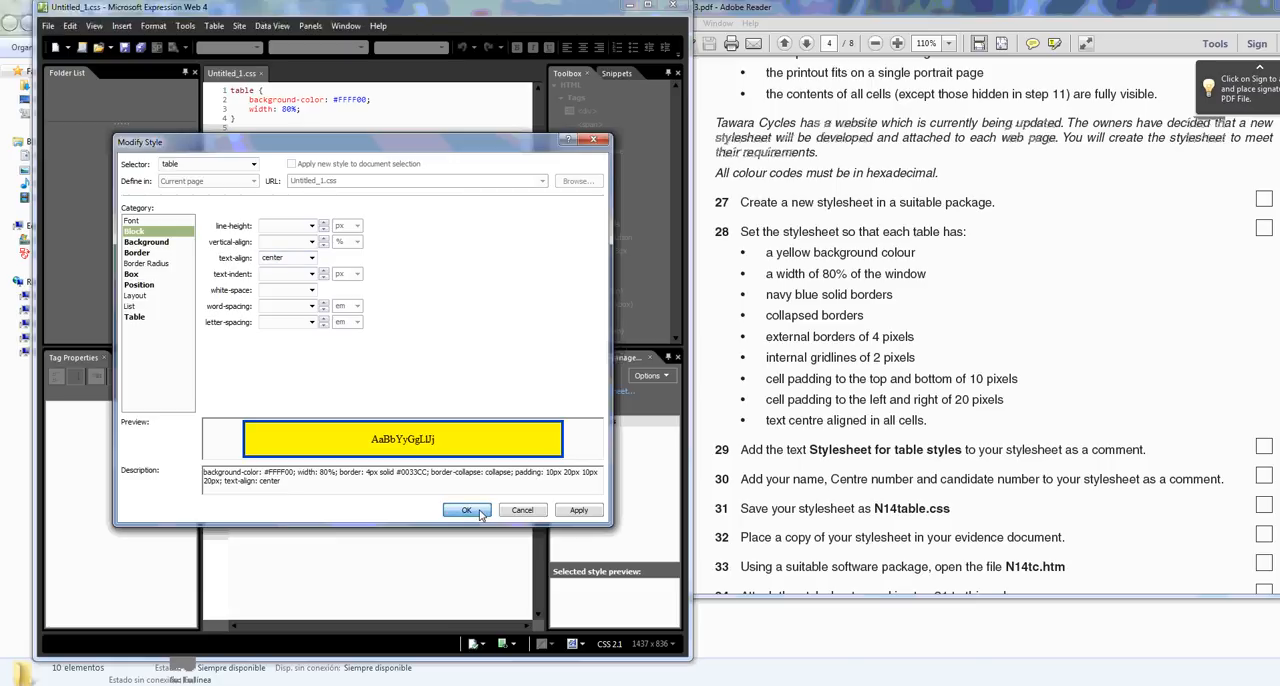
{"action": "left_click", "coordinate": [465, 510]}
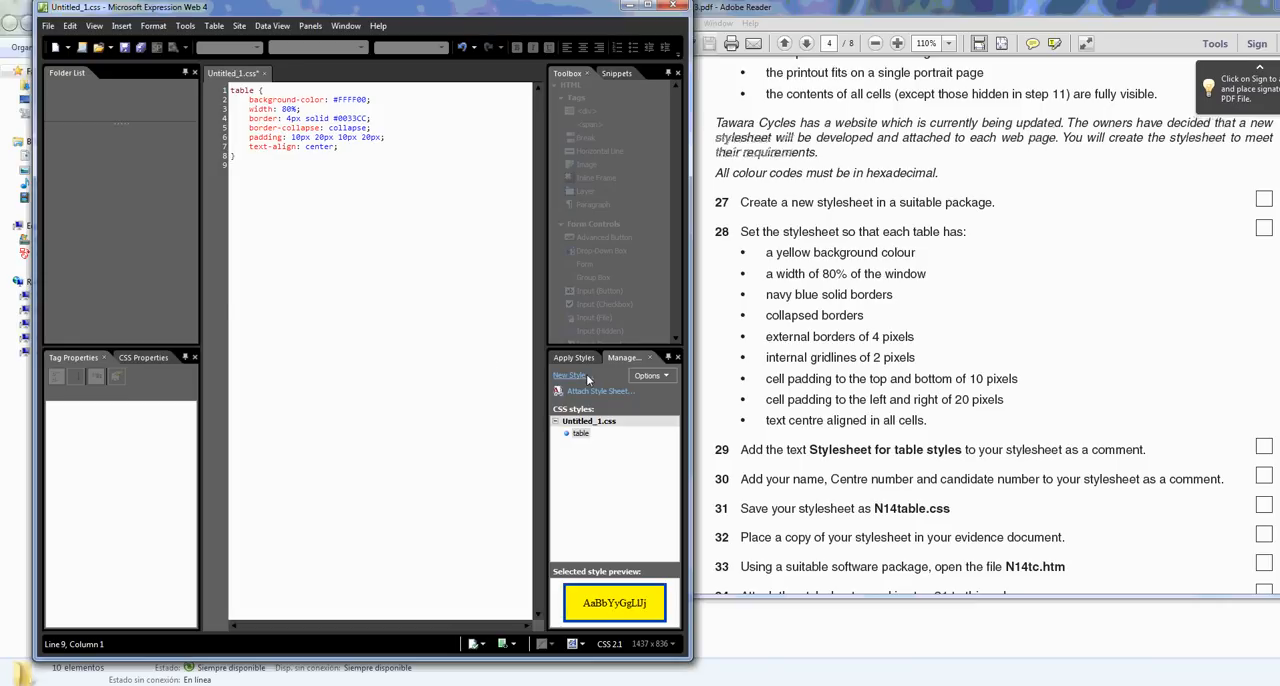
Create a td style with a solid 2px #000080 border.
{"action": "left_click", "coordinate": [569, 375]}
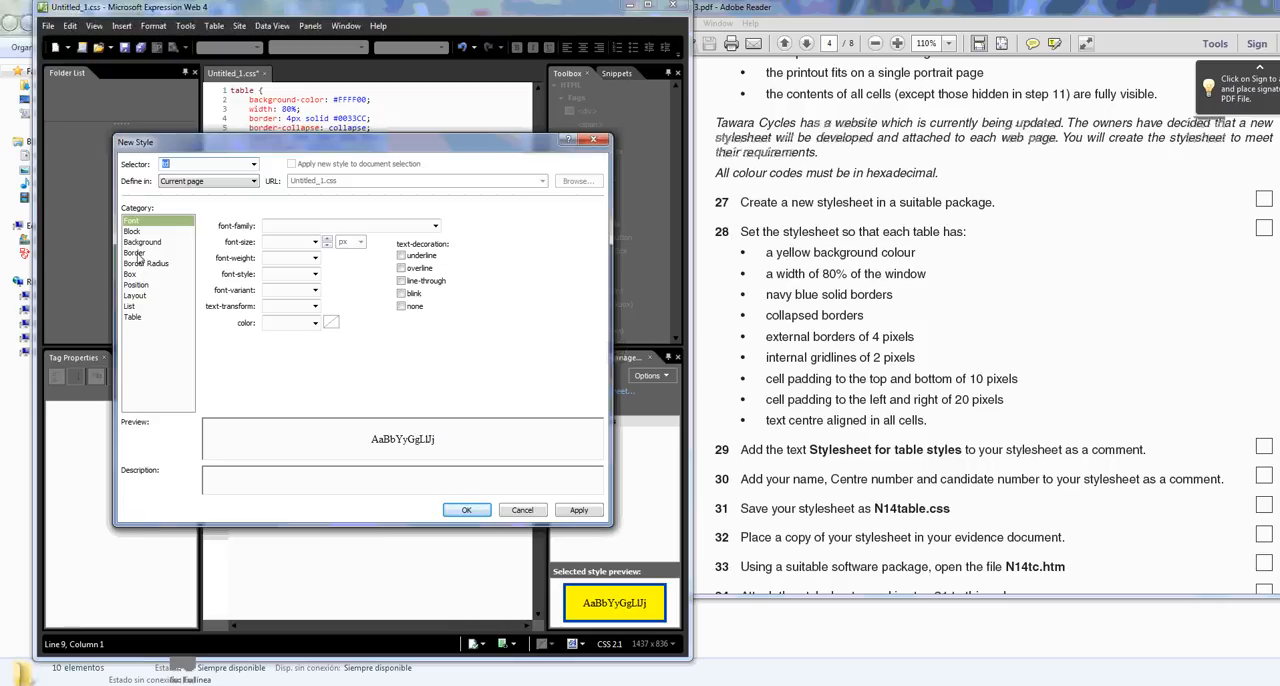
{"action": "left_click", "coordinate": [135, 252]}
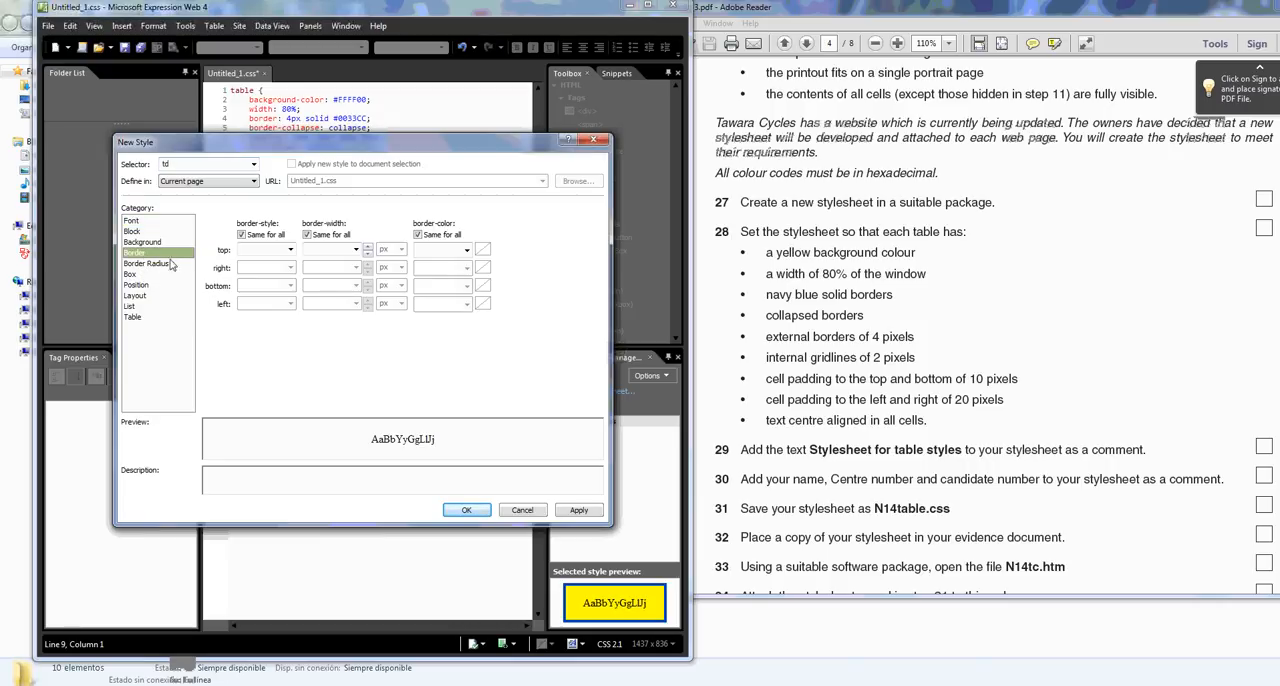
{"action": "left_click", "coordinate": [290, 249]}
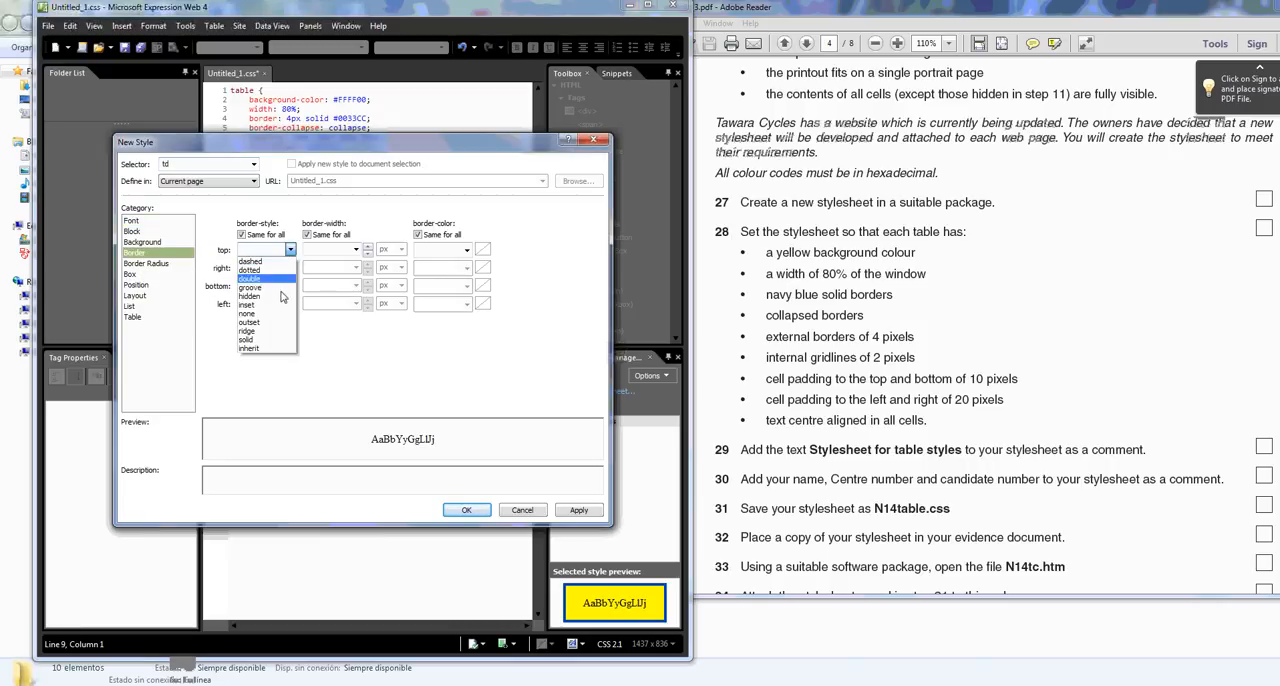
{"action": "left_click", "coordinate": [246, 339]}
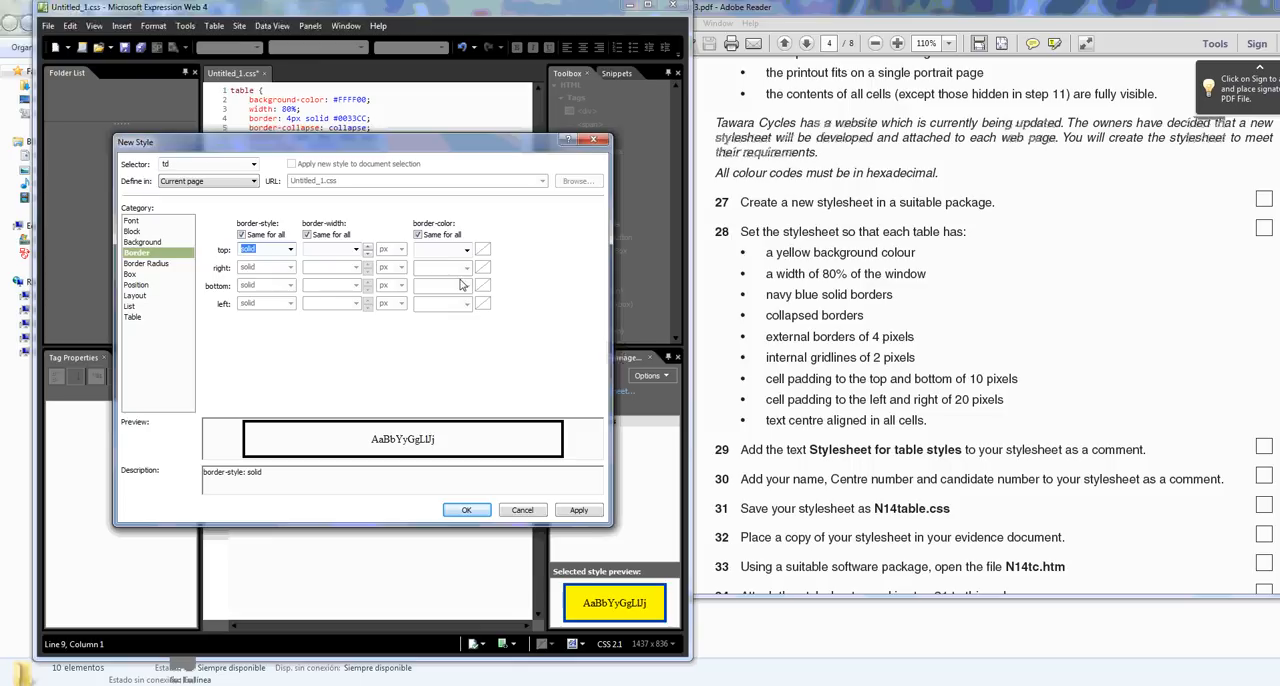
{"action": "left_click", "coordinate": [366, 249]}
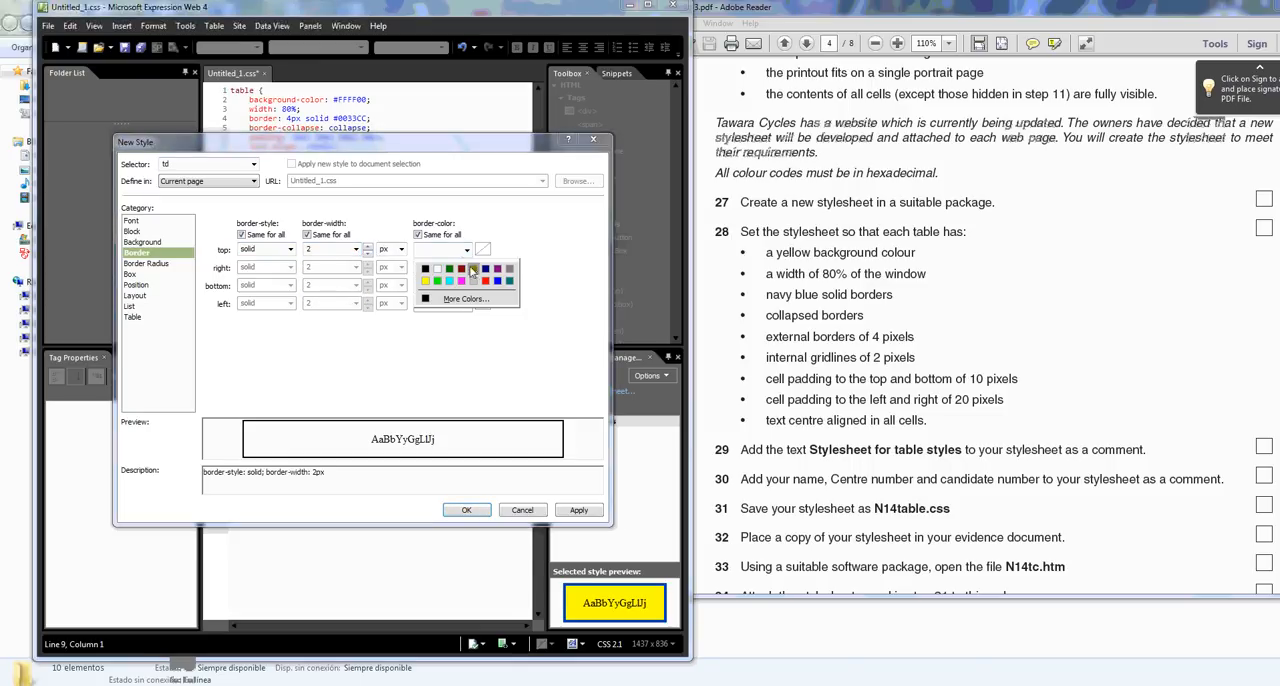
{"action": "left_click", "coordinate": [474, 267]}
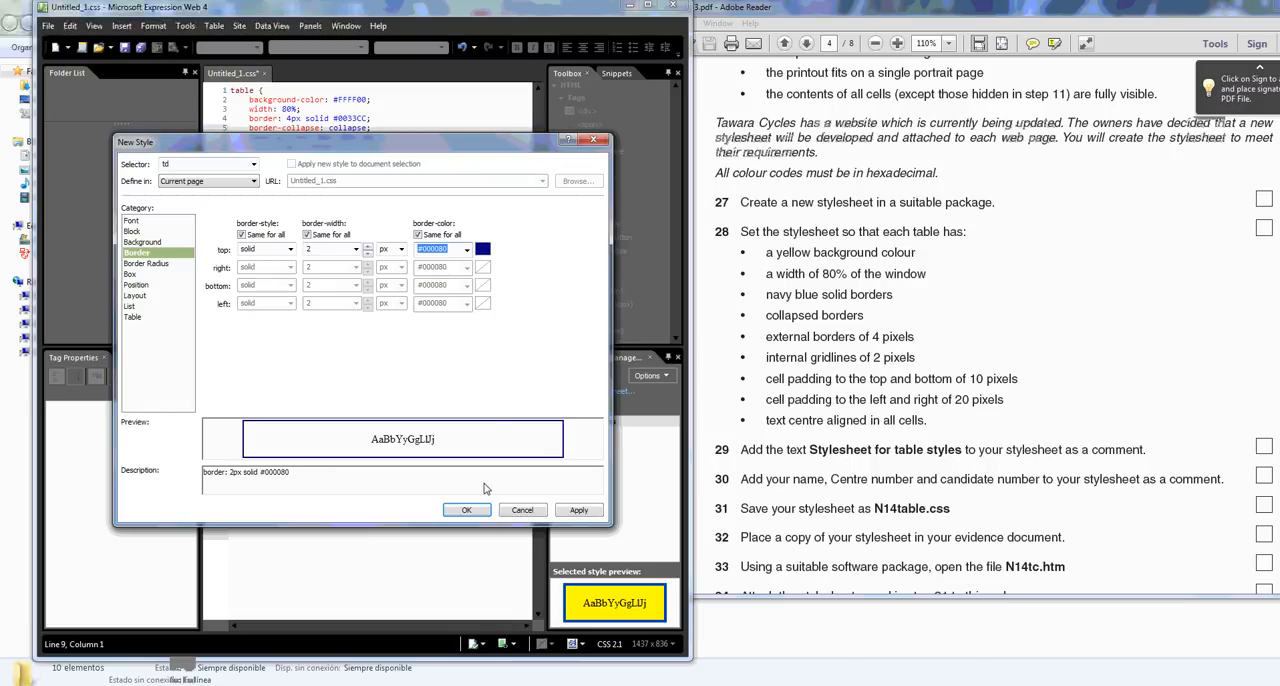
{"action": "left_click", "coordinate": [465, 510]}
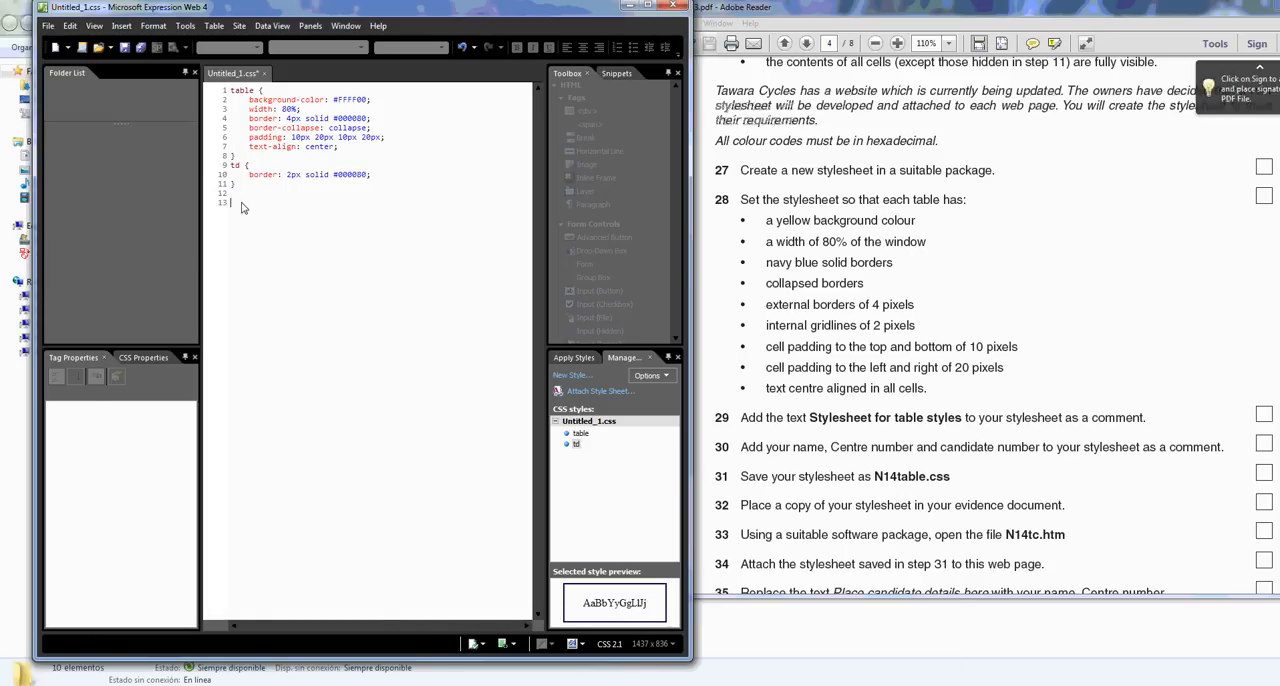
Type the comment /* This is a single-line comment */ on line 13, below the td rule.
{"action": "type", "text": "/* This is a single-line comment */"}
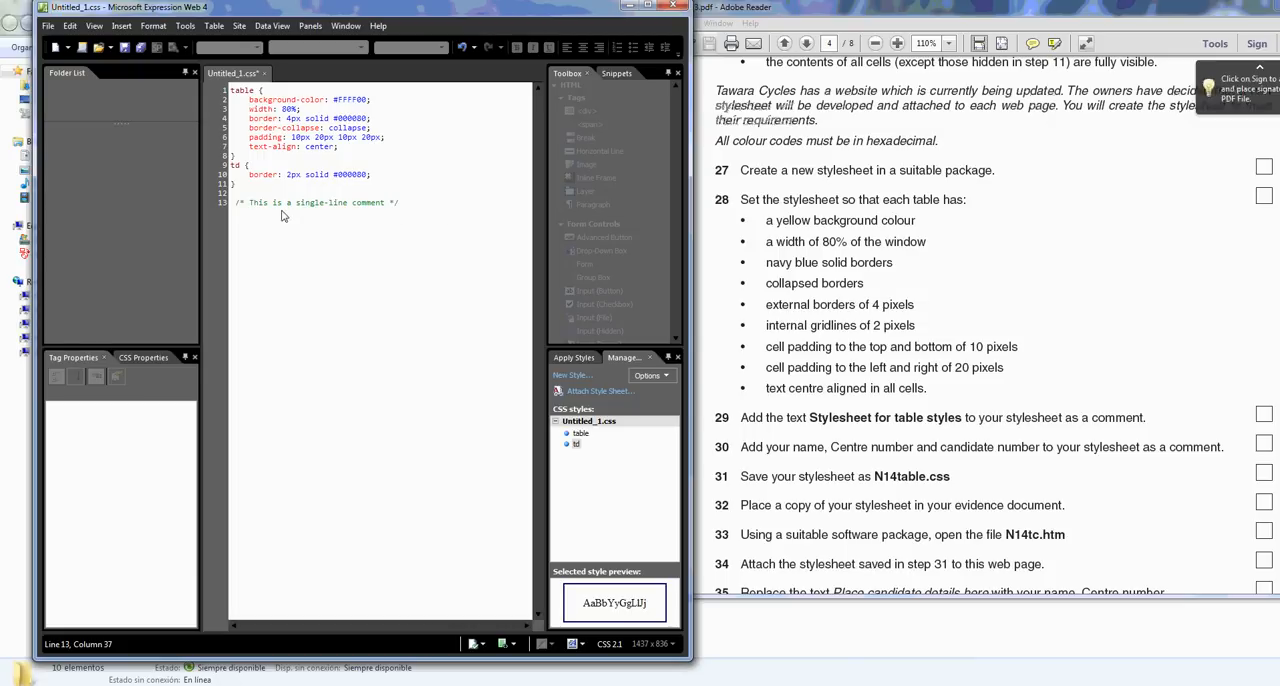
{"action": "mouse_move", "coordinate": [415, 226]}
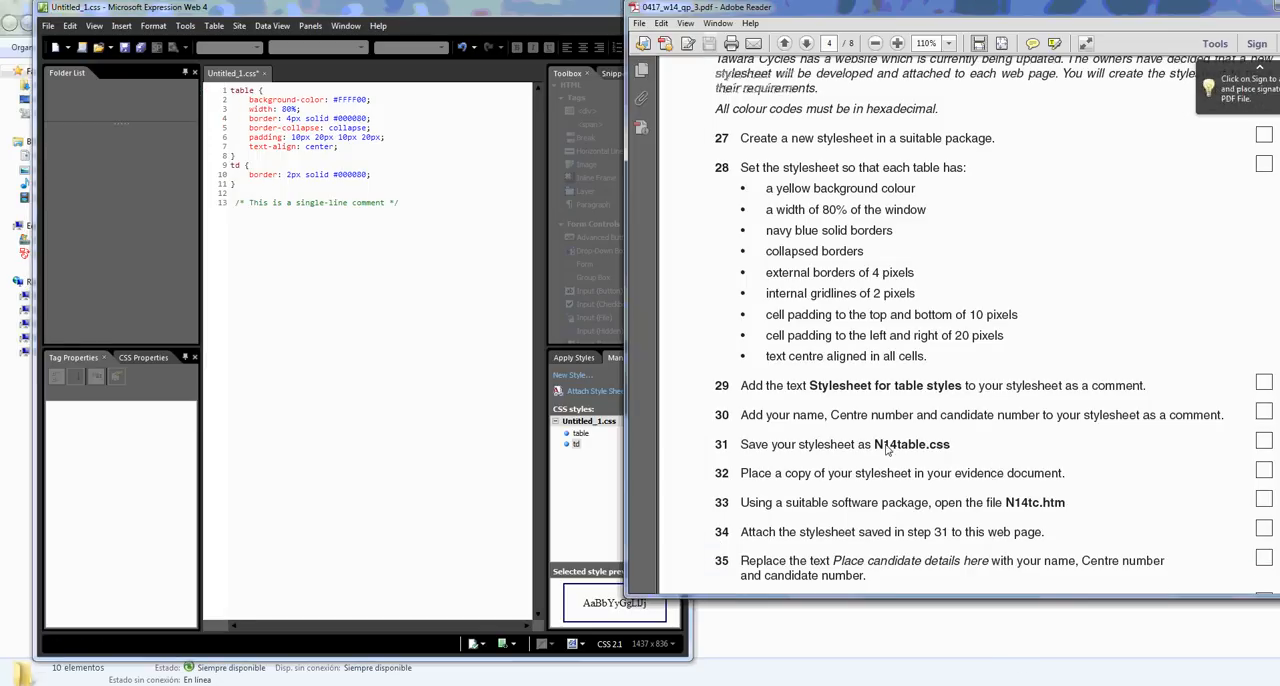
Save the stylesheet as N14table with type CSS Files in Desktop\N14EVIDENCE9999.
{"action": "double_click", "coordinate": [911, 444]}
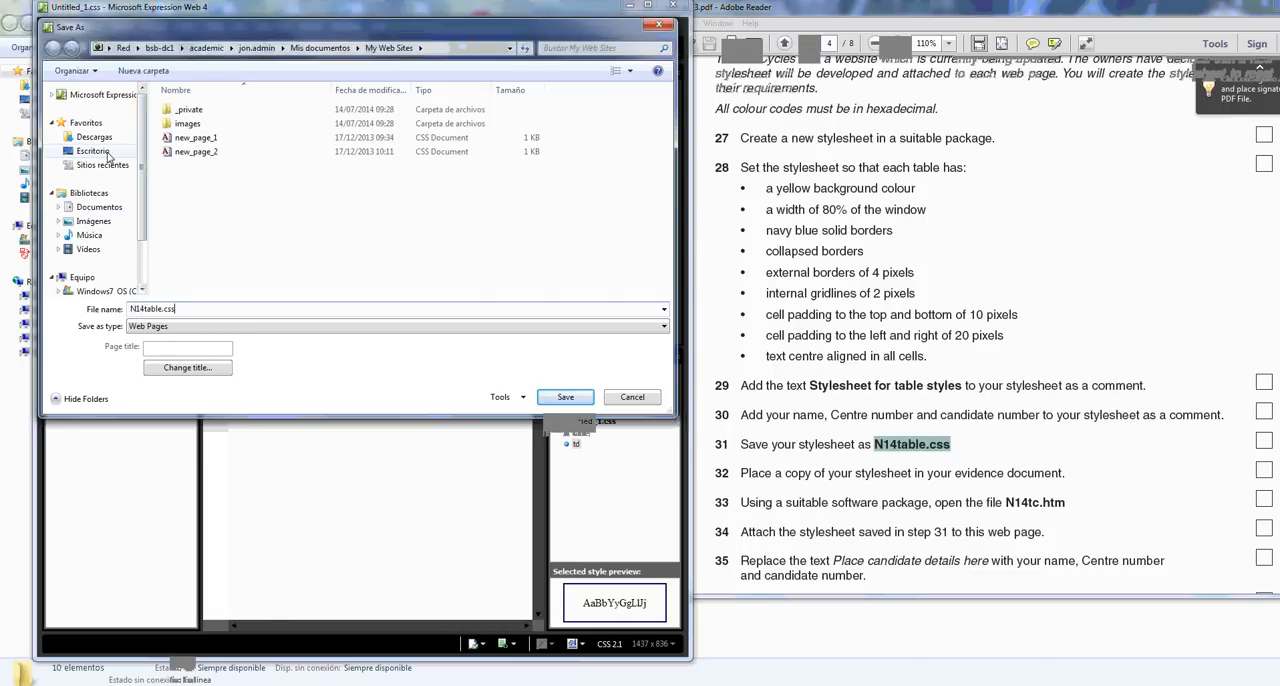
{"action": "left_click", "coordinate": [93, 150]}
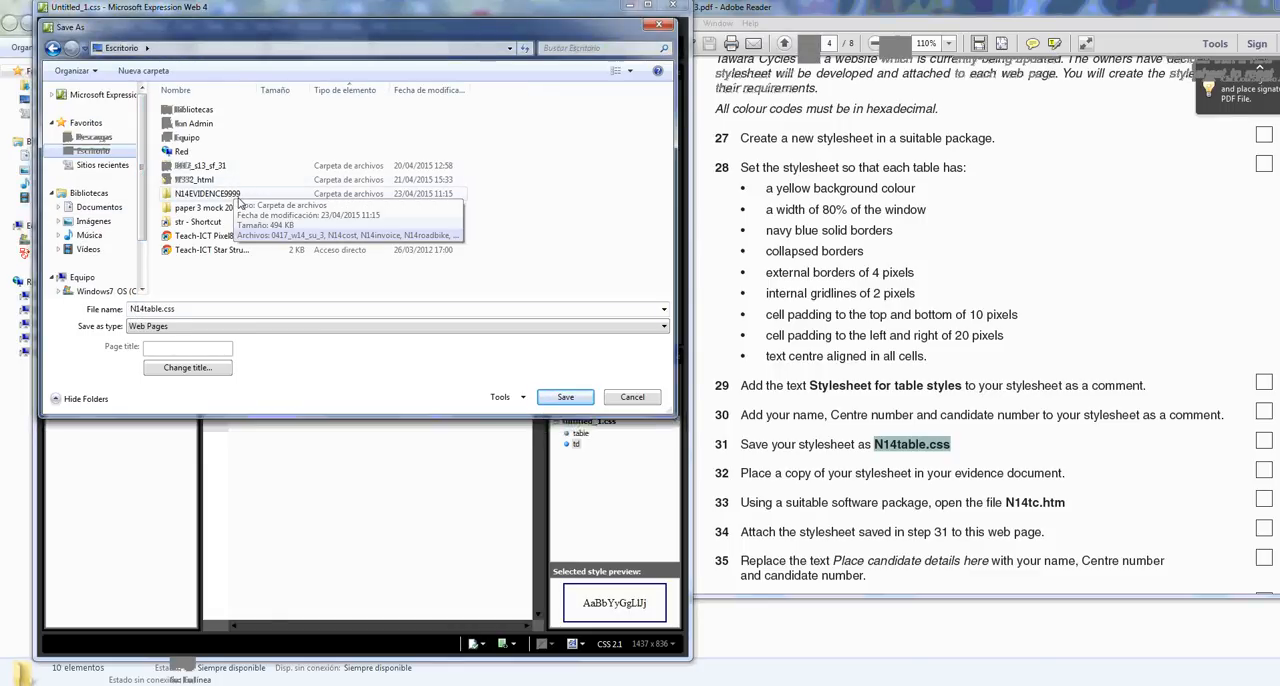
{"action": "double_click", "coordinate": [207, 193]}
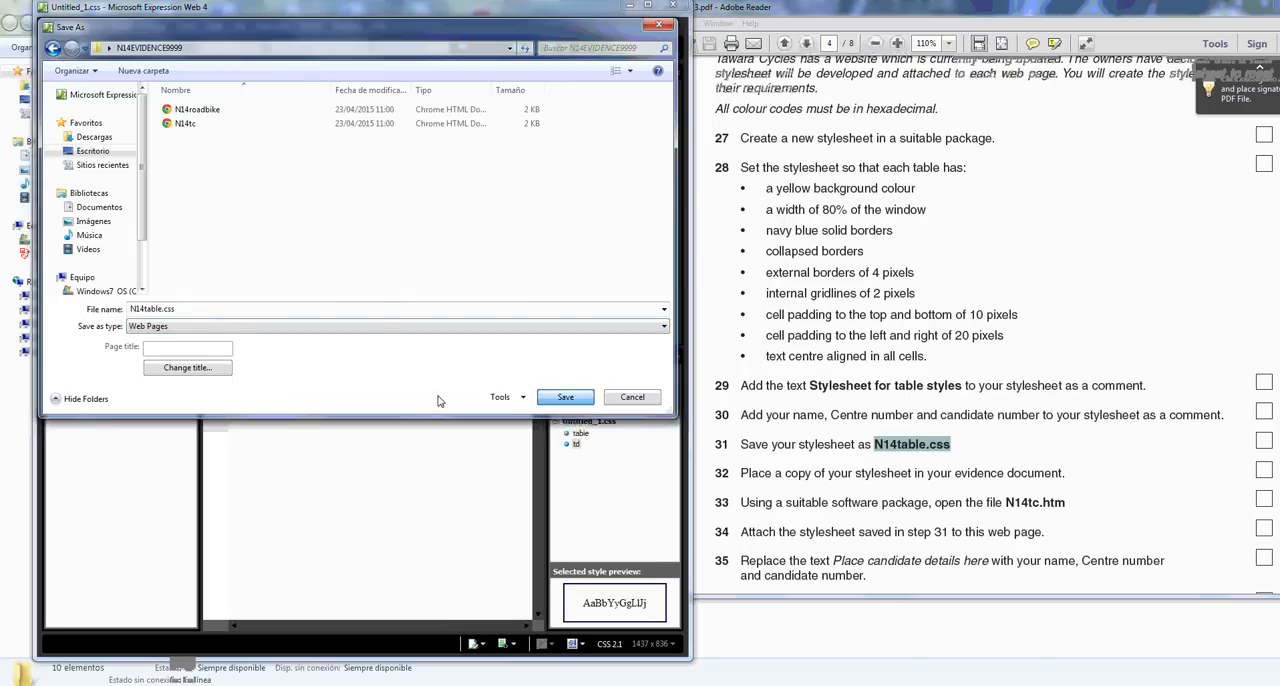
{"action": "left_click", "coordinate": [663, 326]}
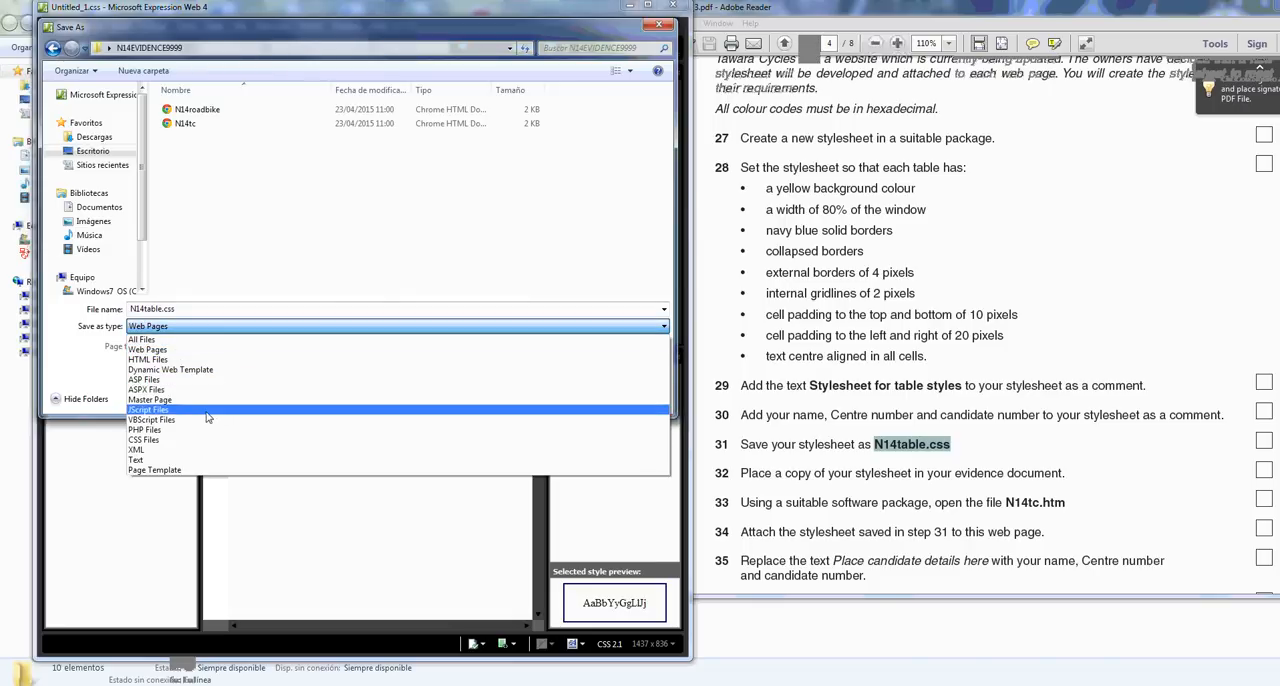
{"action": "left_click", "coordinate": [143, 440]}
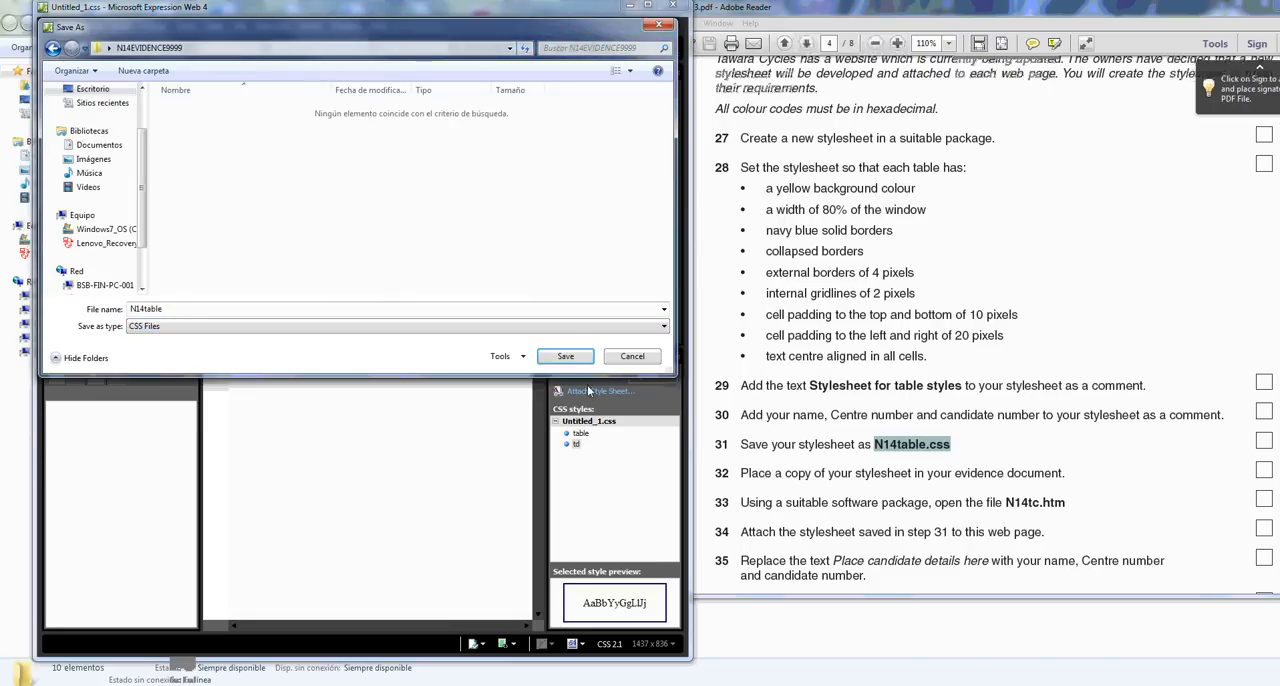
{"action": "left_click", "coordinate": [565, 356]}
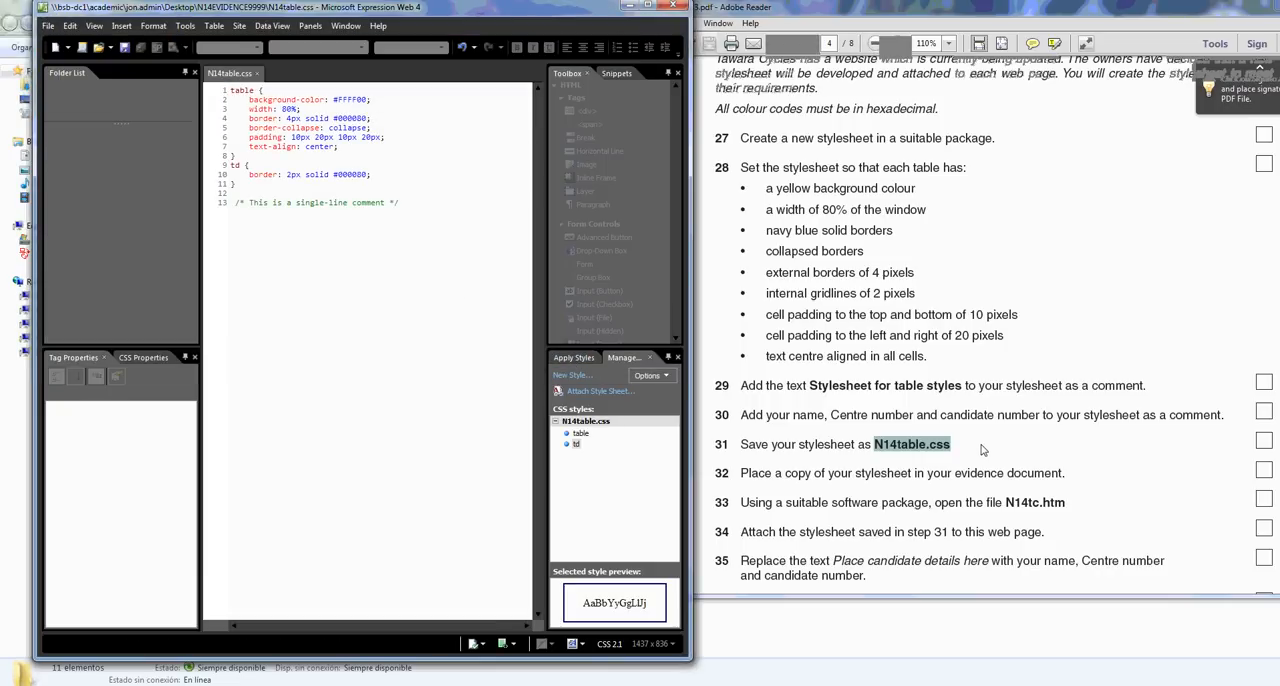
{"action": "scroll", "scroll_direction": "down", "scroll_amount": 3}
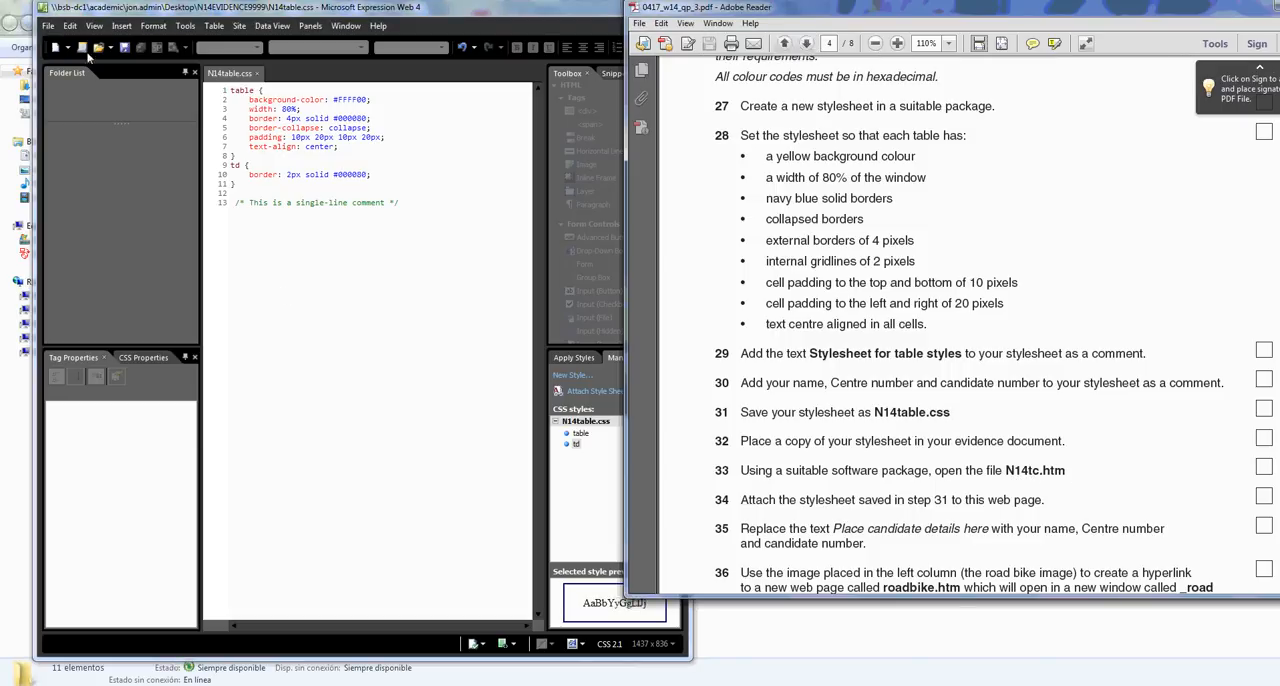
Use File > Open to open N14tc.htm from the evidence folder.
{"action": "left_click", "coordinate": [48, 26]}
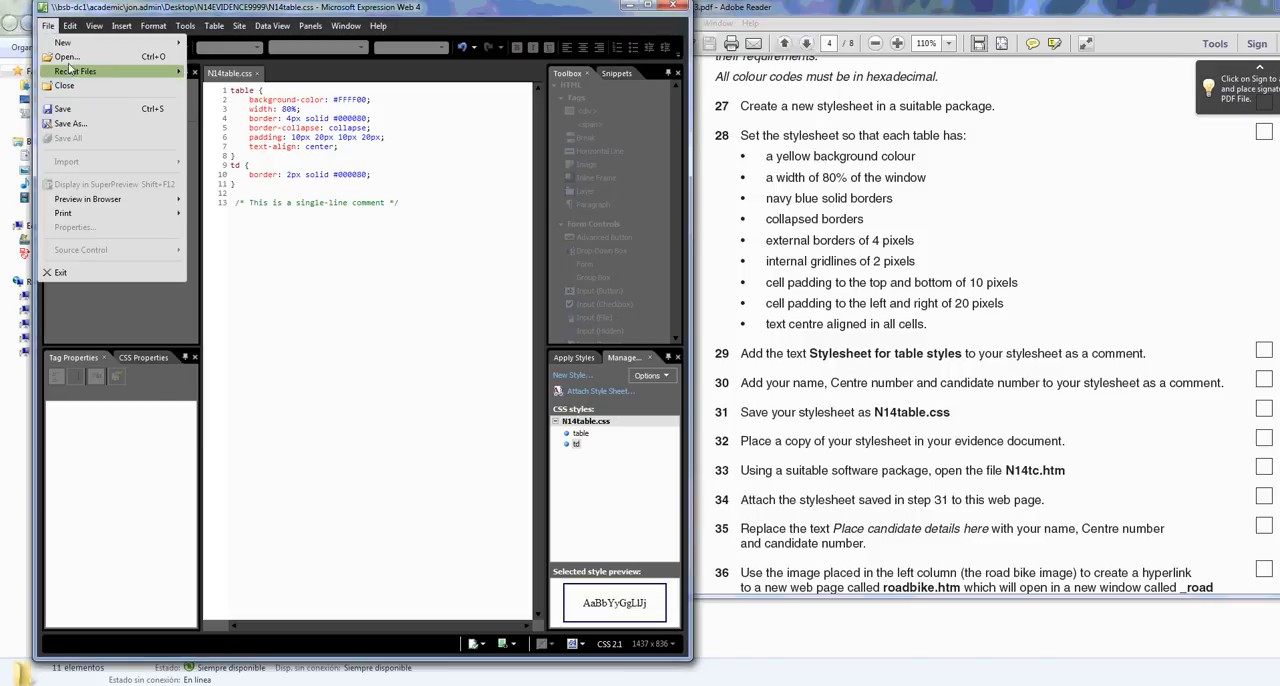
{"action": "left_click", "coordinate": [65, 56]}
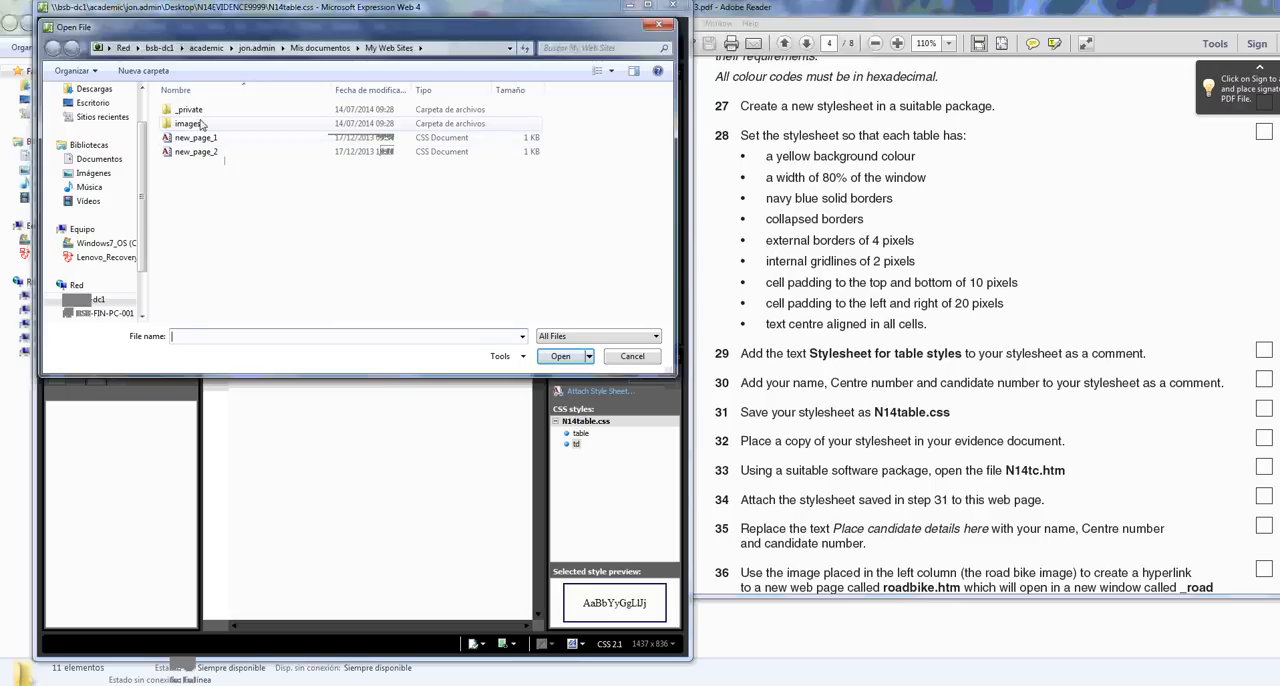
{"action": "left_click", "coordinate": [92, 102]}
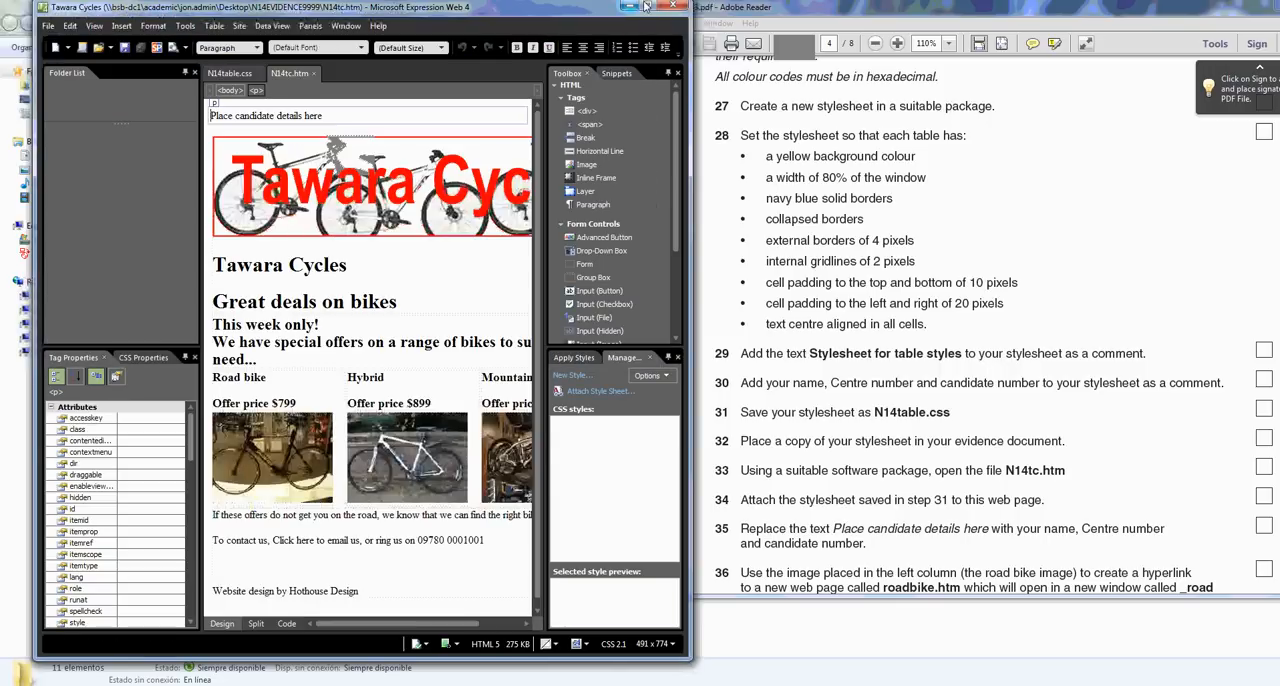
Maximise the editor and attach N14table.css to the Tawara Cycles page.
{"action": "left_click", "coordinate": [646, 7]}
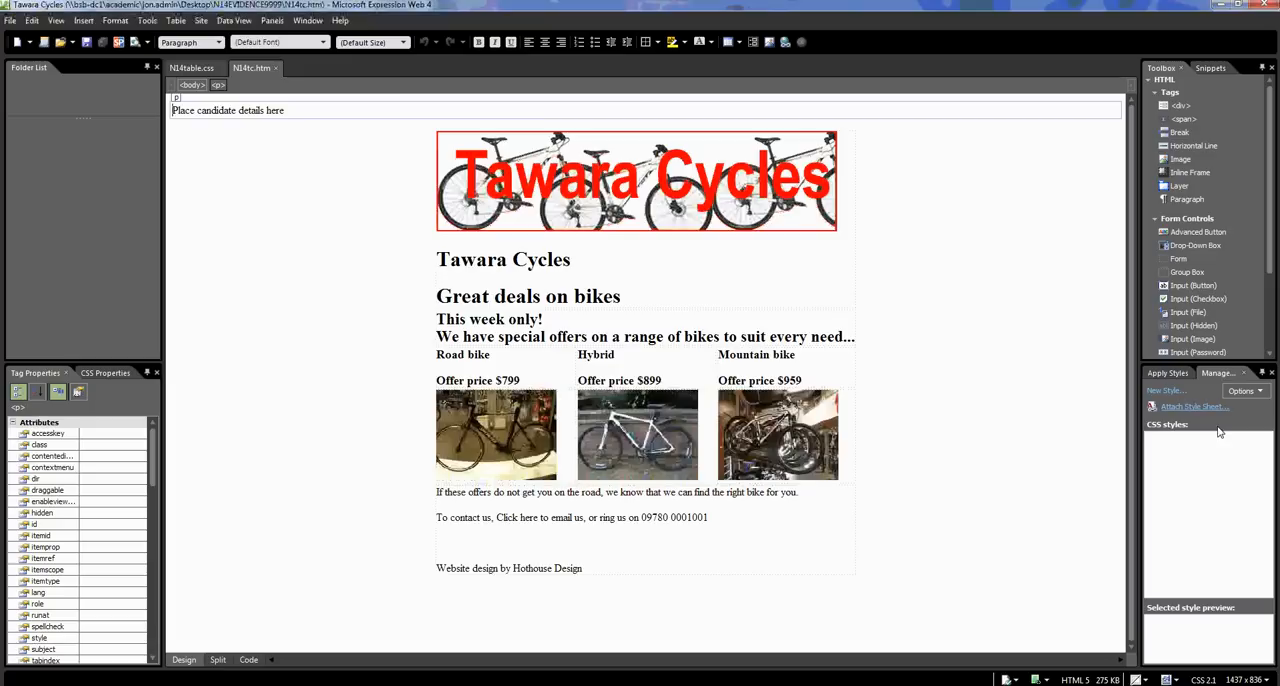
{"action": "left_click", "coordinate": [1192, 406]}
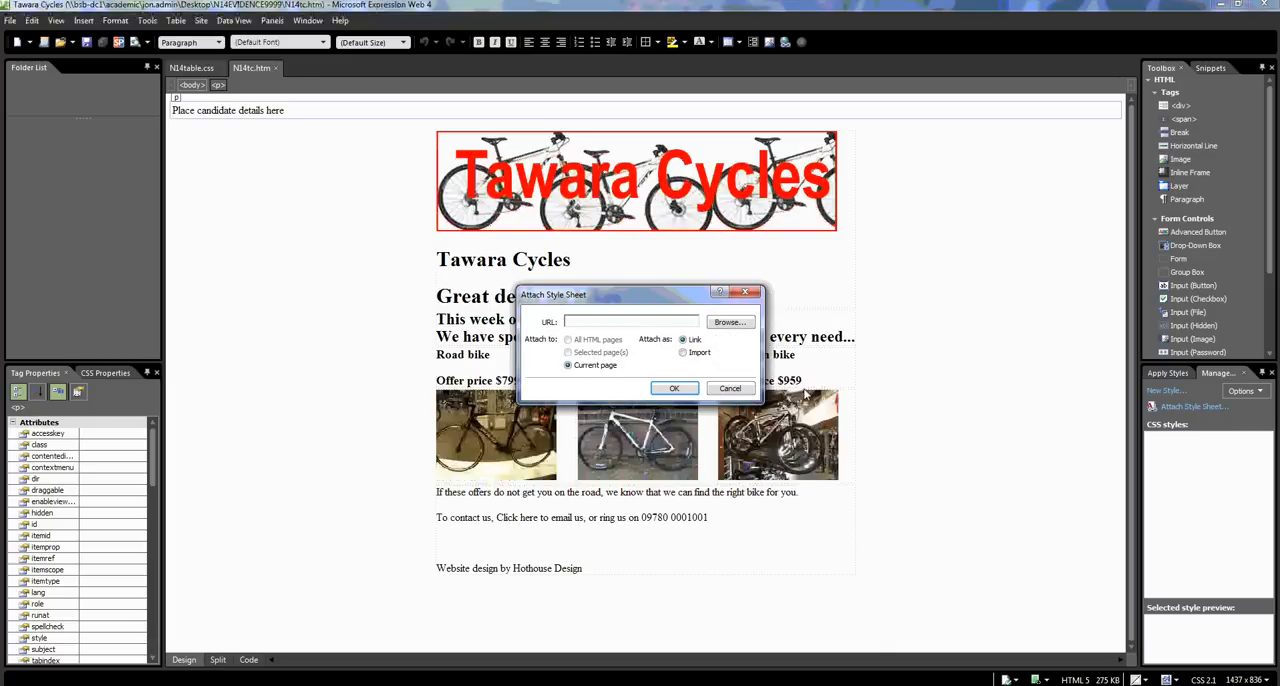
{"action": "left_click", "coordinate": [729, 321]}
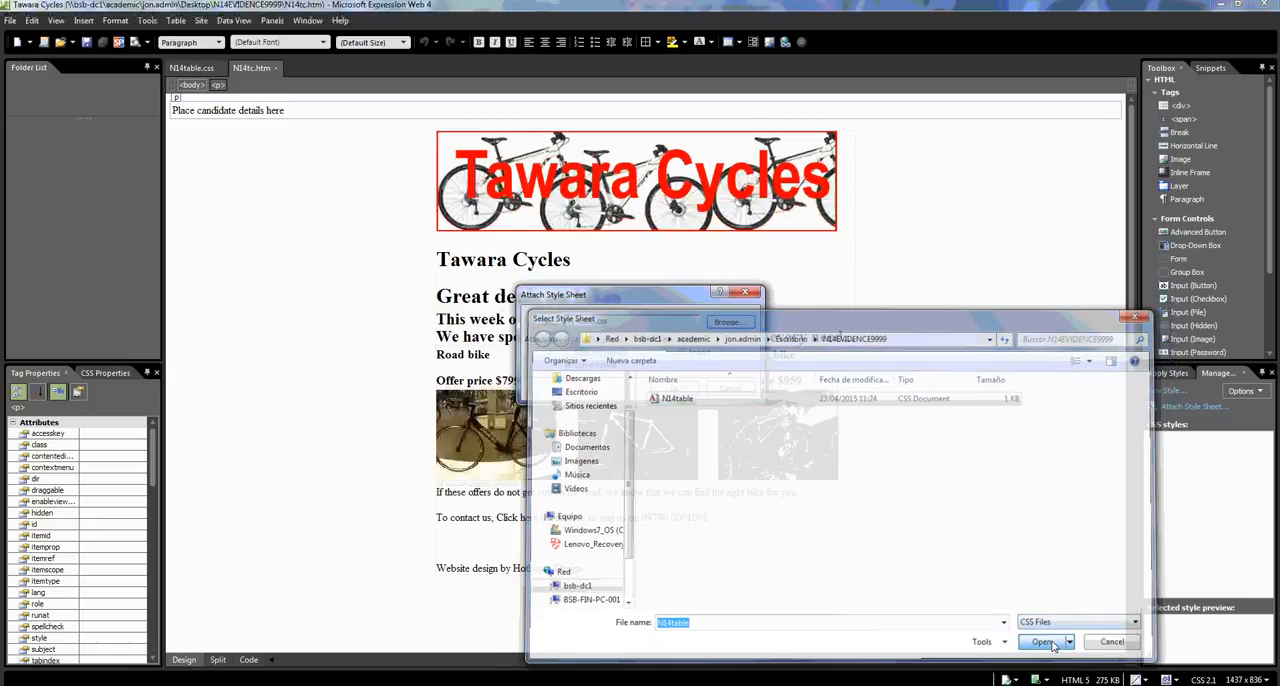
{"action": "left_click", "coordinate": [1042, 641]}
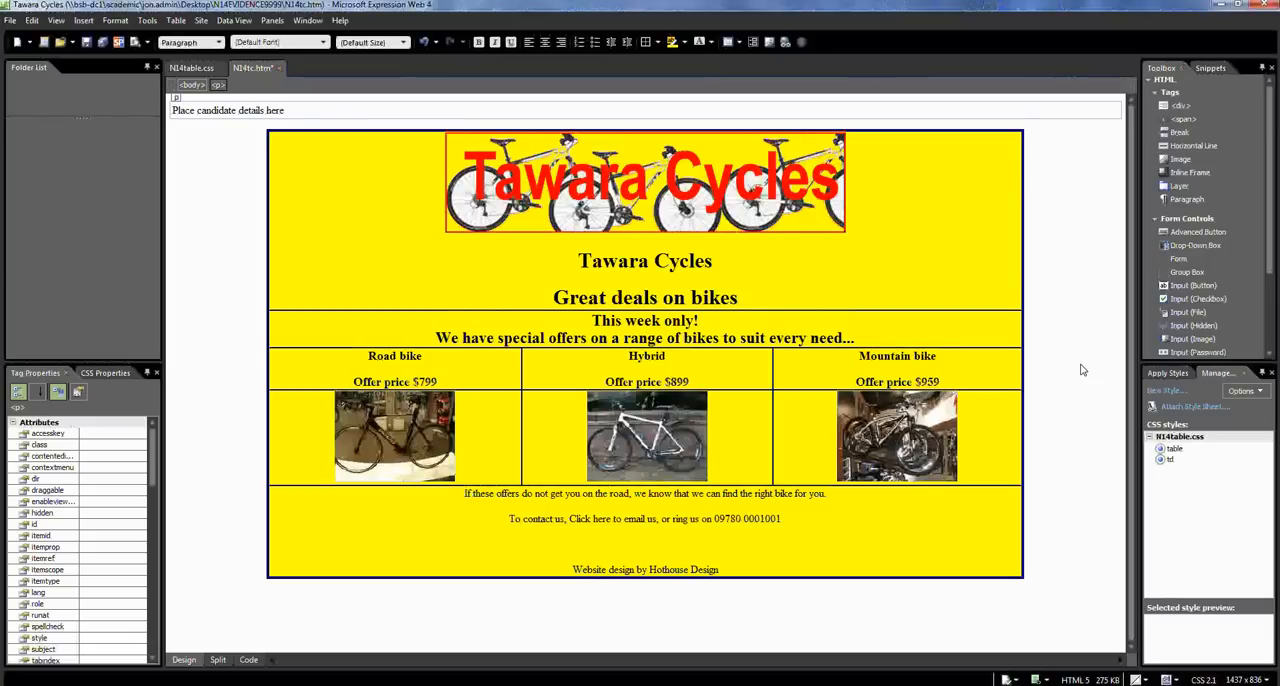
{"action": "mouse_move", "coordinate": [933, 178]}
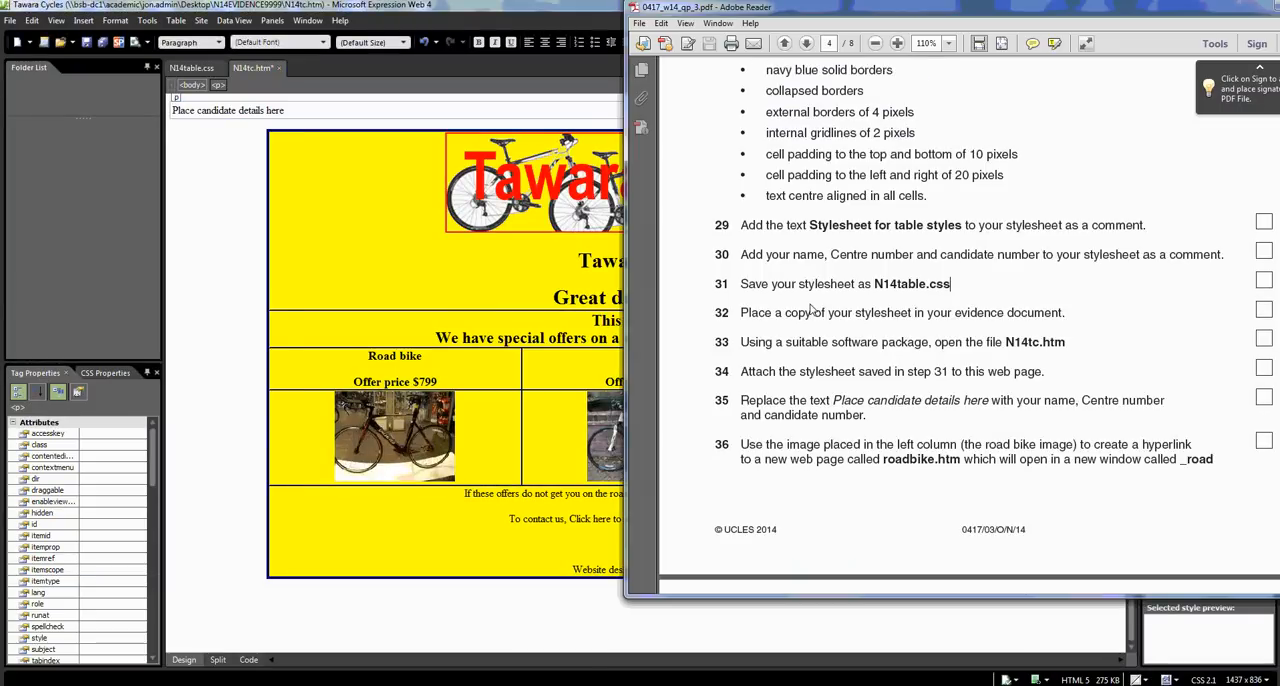
Scroll the exam paper to step 36 and select the page name roadbike.htm.
{"action": "scroll", "scroll_direction": "down", "scroll_amount": 3}
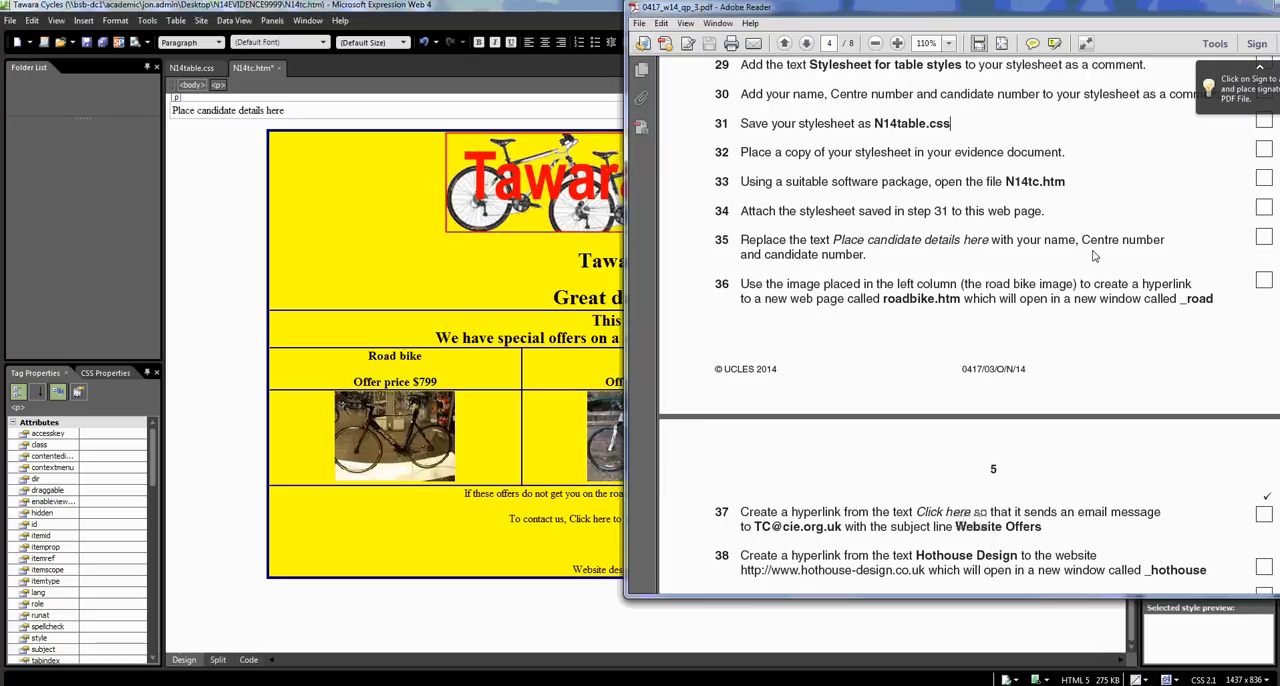
{"action": "scroll", "scroll_direction": "down", "scroll_amount": 3}
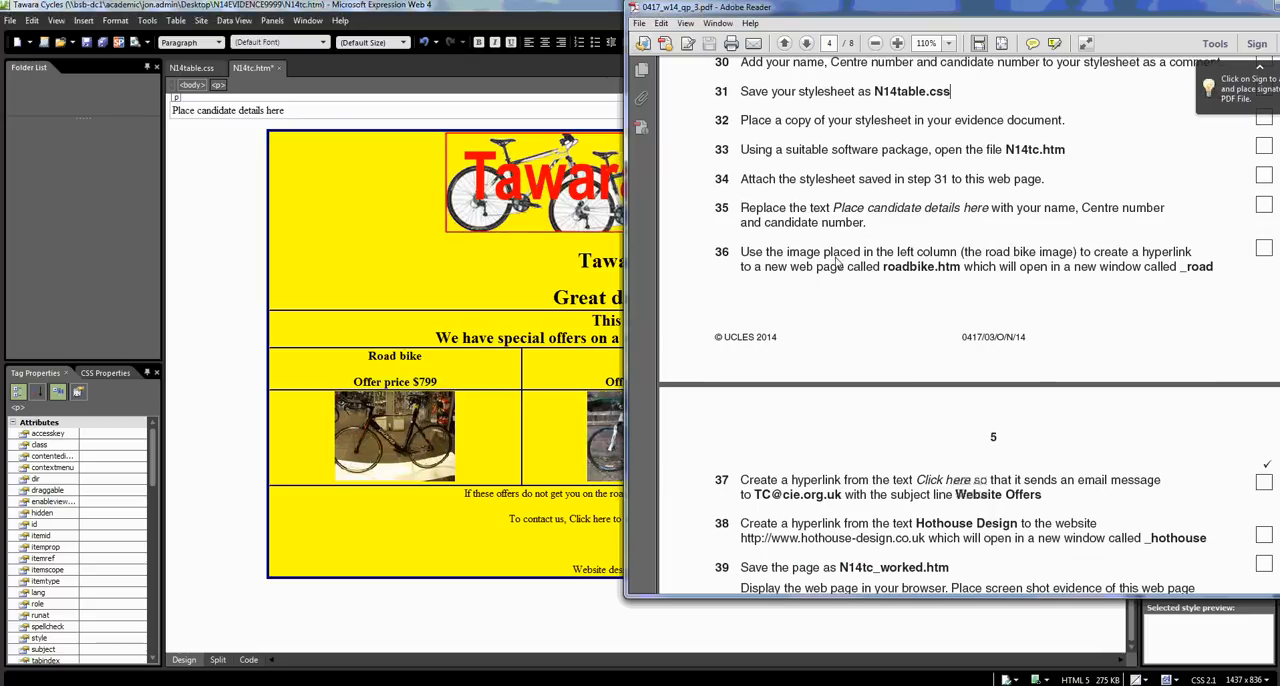
{"action": "mouse_move", "coordinate": [1130, 267]}
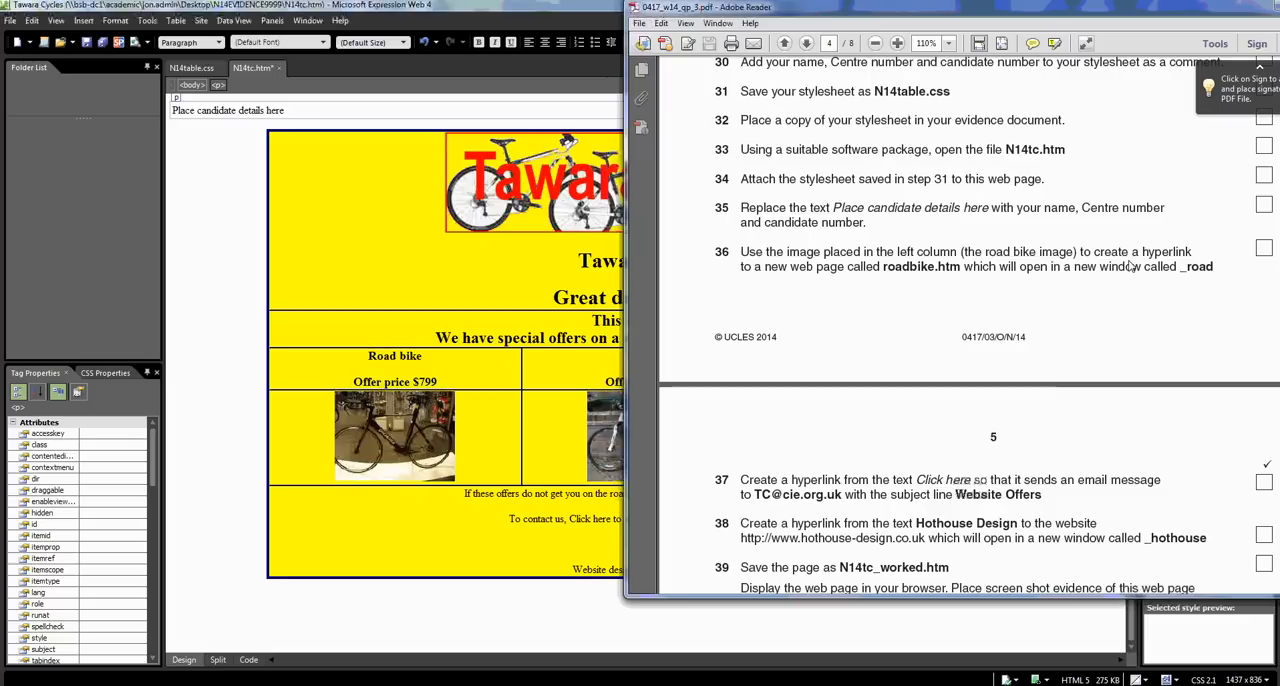
{"action": "double_click", "coordinate": [896, 266]}
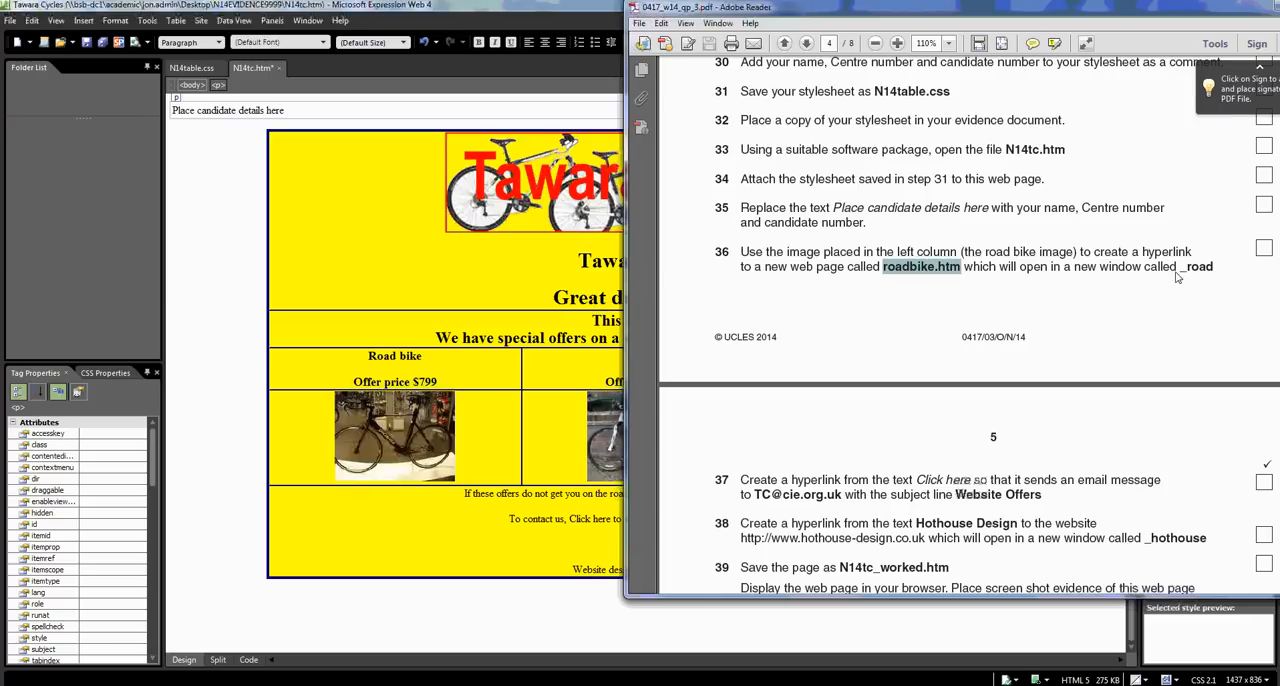
{"action": "mouse_move", "coordinate": [1175, 278]}
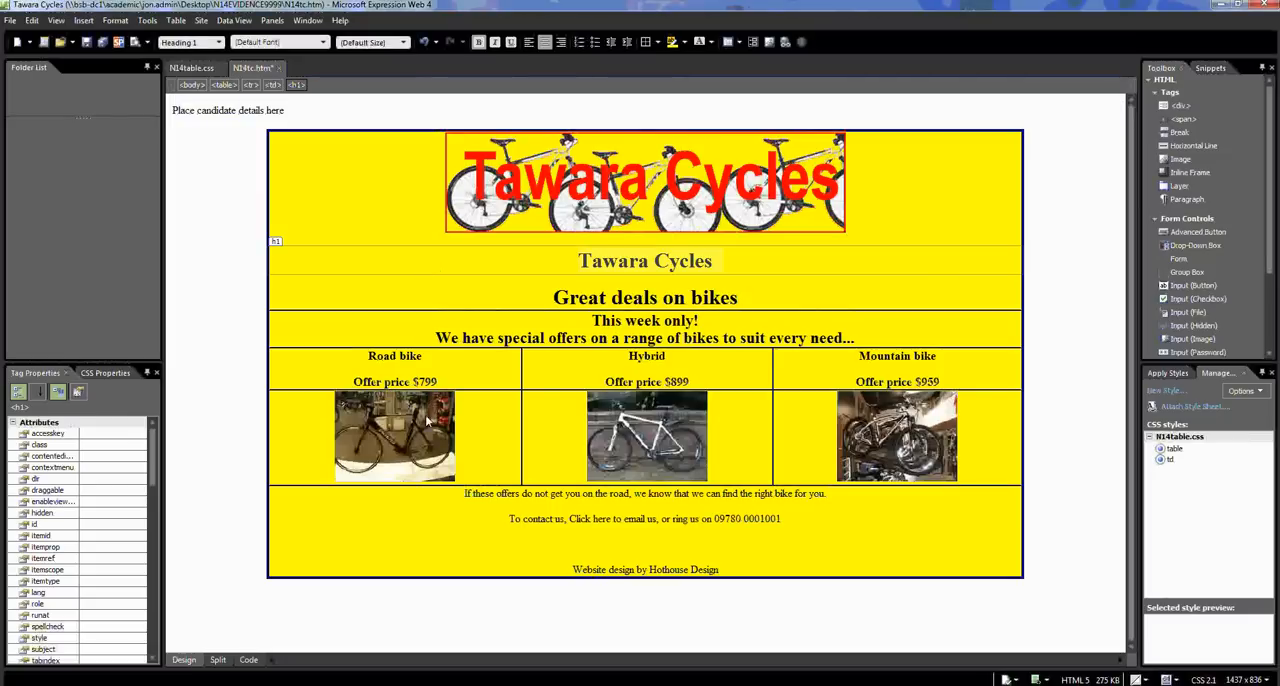
Hyperlink the road bike image to new document roadbike.htm with target frame _road.
{"action": "left_click", "coordinate": [394, 436]}
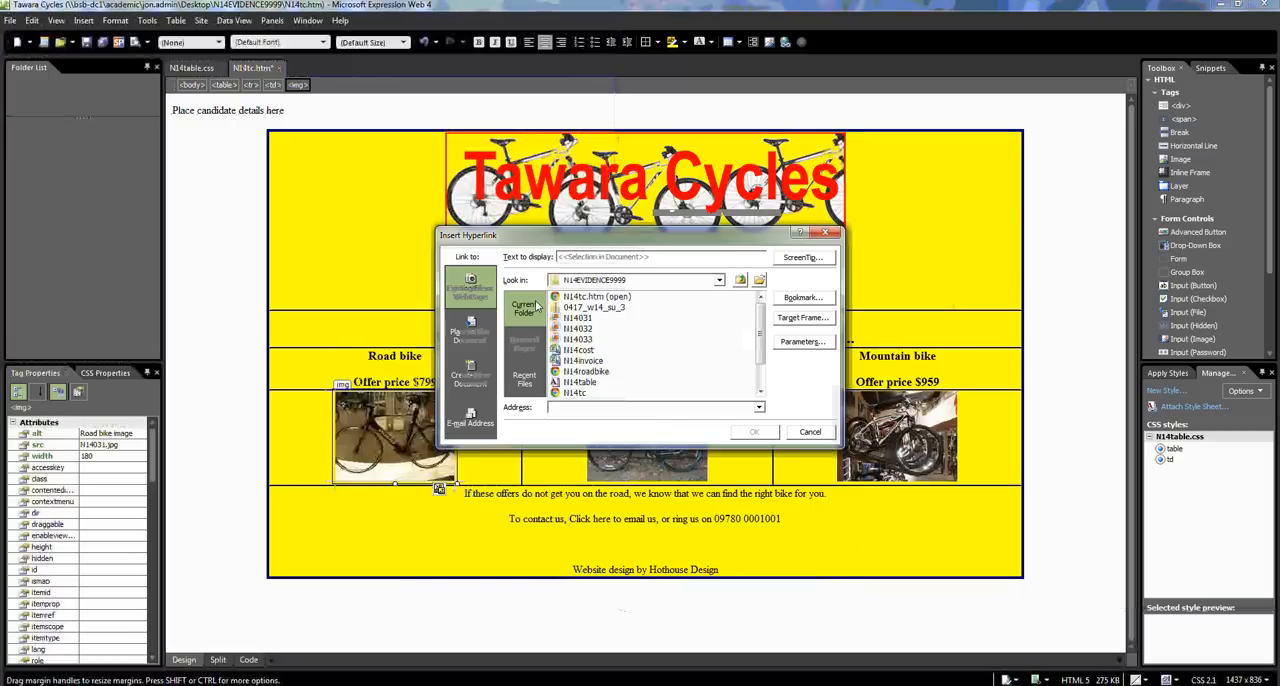
{"action": "left_click", "coordinate": [470, 418]}
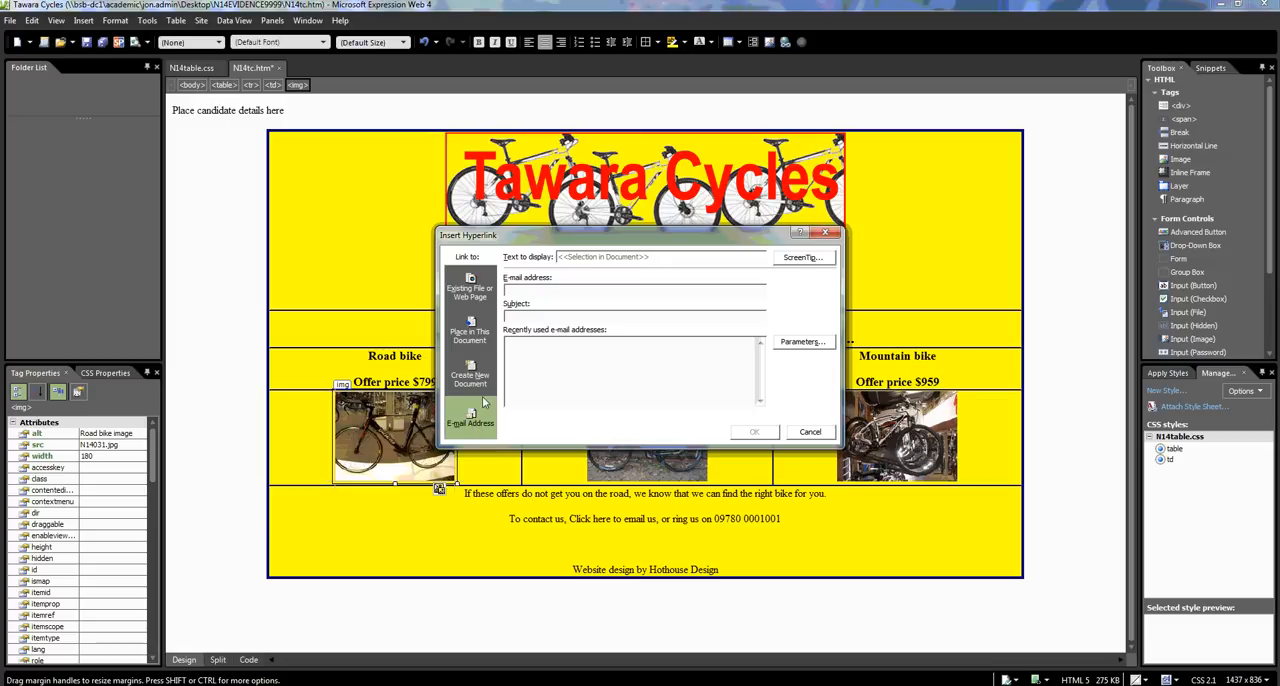
{"action": "left_click", "coordinate": [470, 330]}
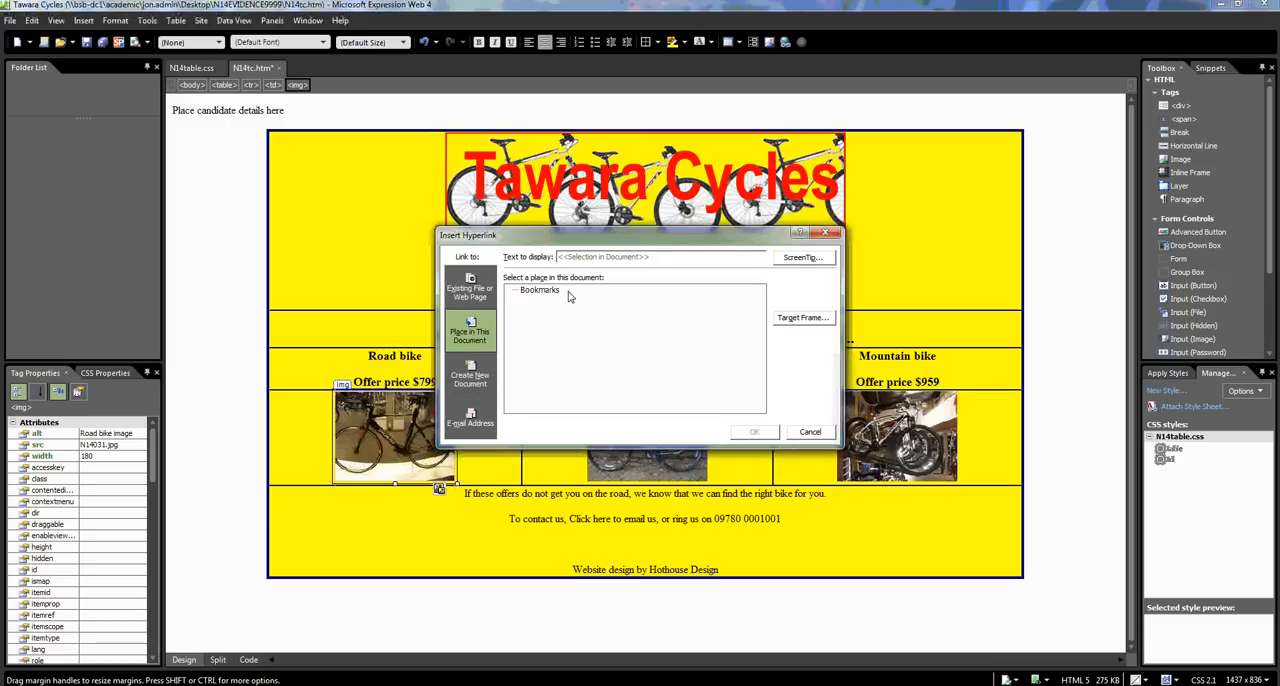
{"action": "left_click", "coordinate": [470, 375]}
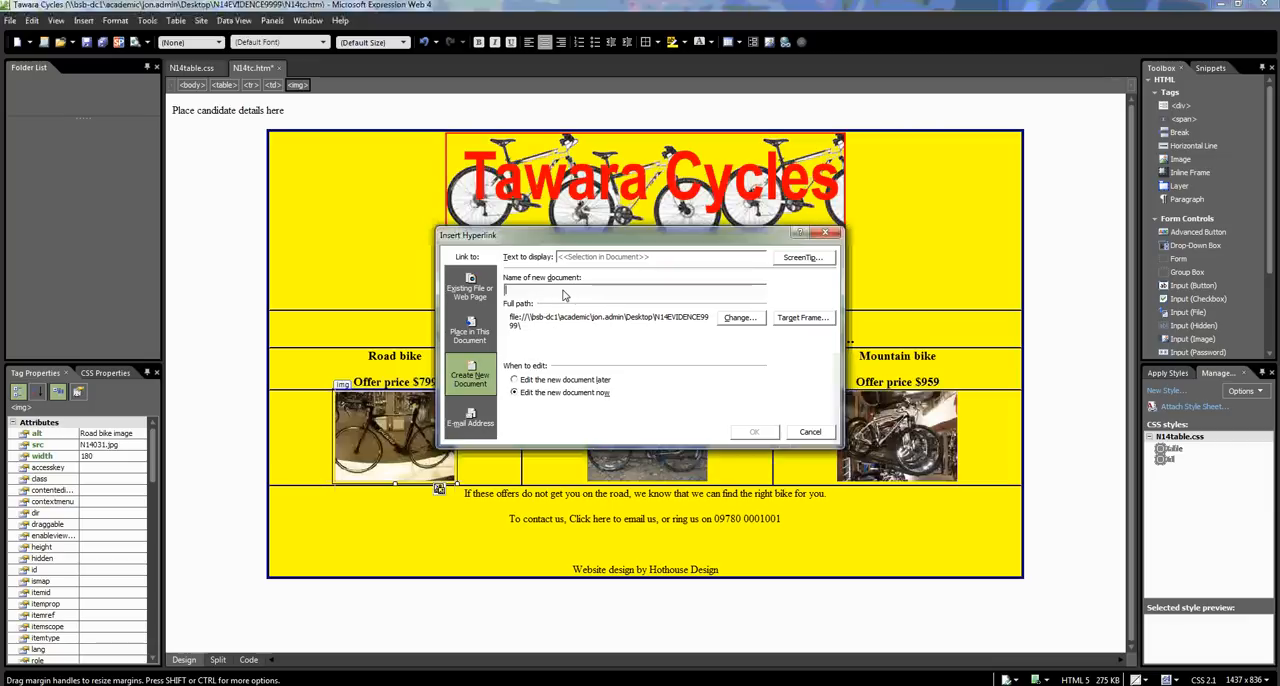
{"action": "type", "text": "roadbike.htm"}
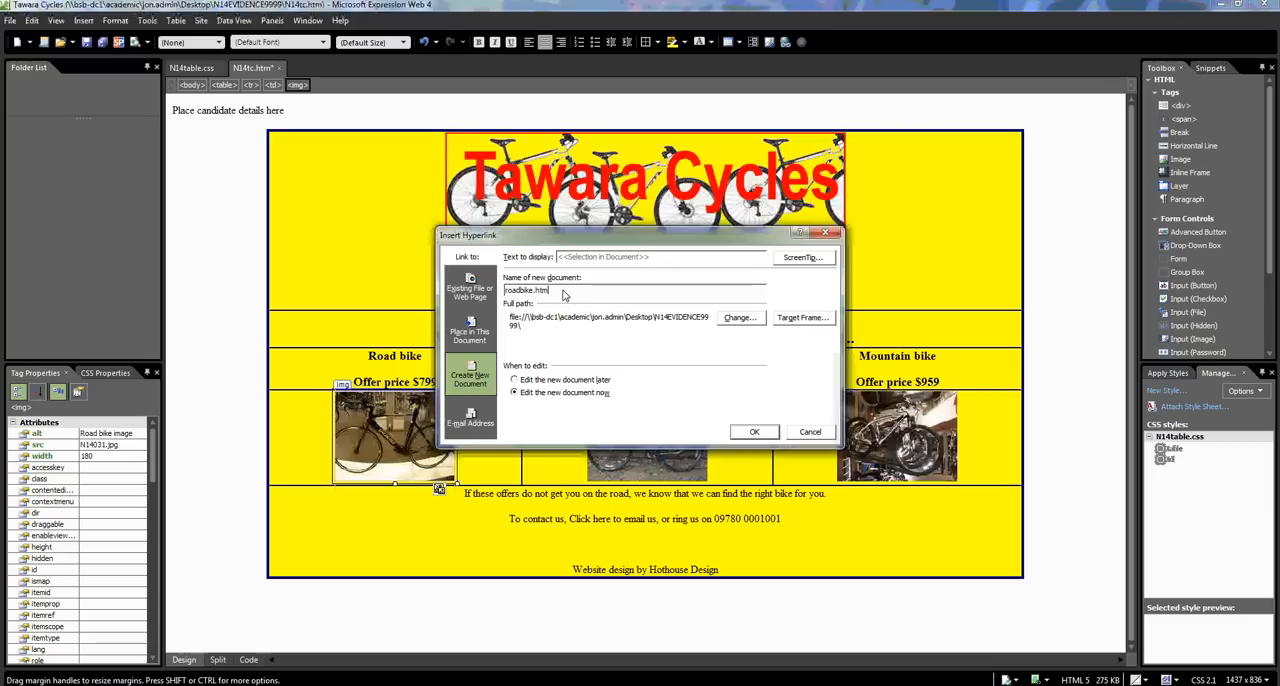
{"action": "left_click", "coordinate": [803, 317]}
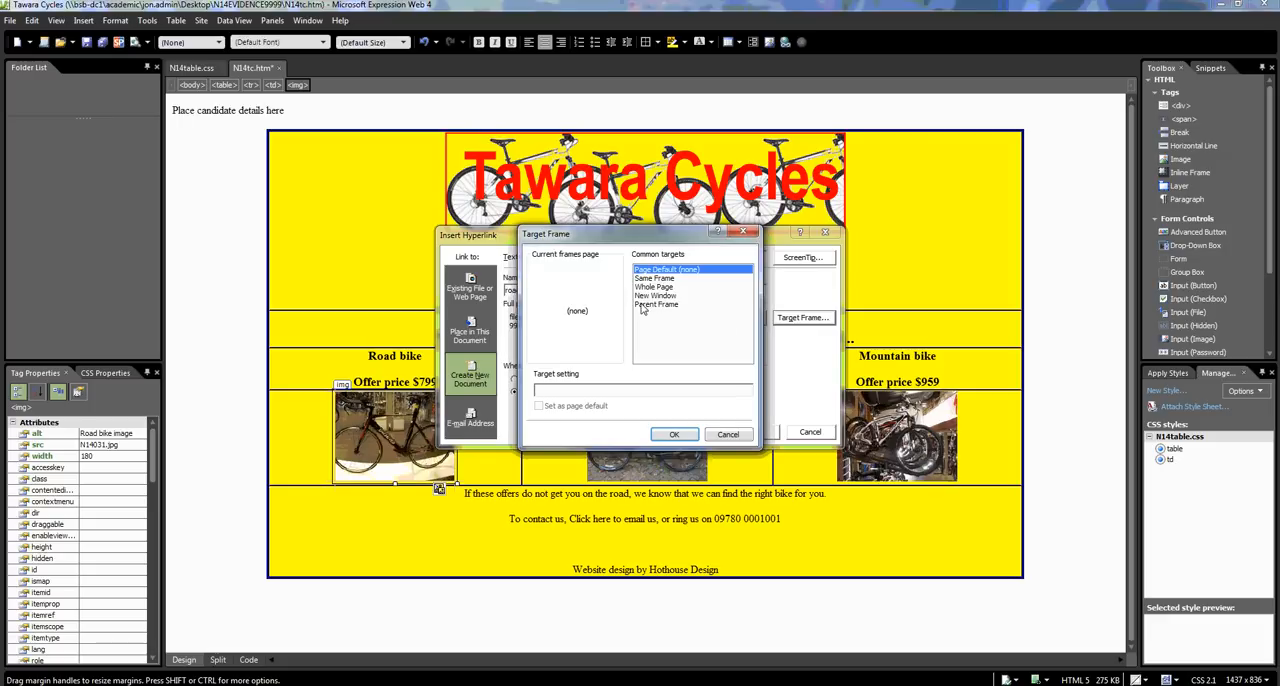
{"action": "left_click", "coordinate": [655, 295]}
{"action": "type", "text": "_road"}
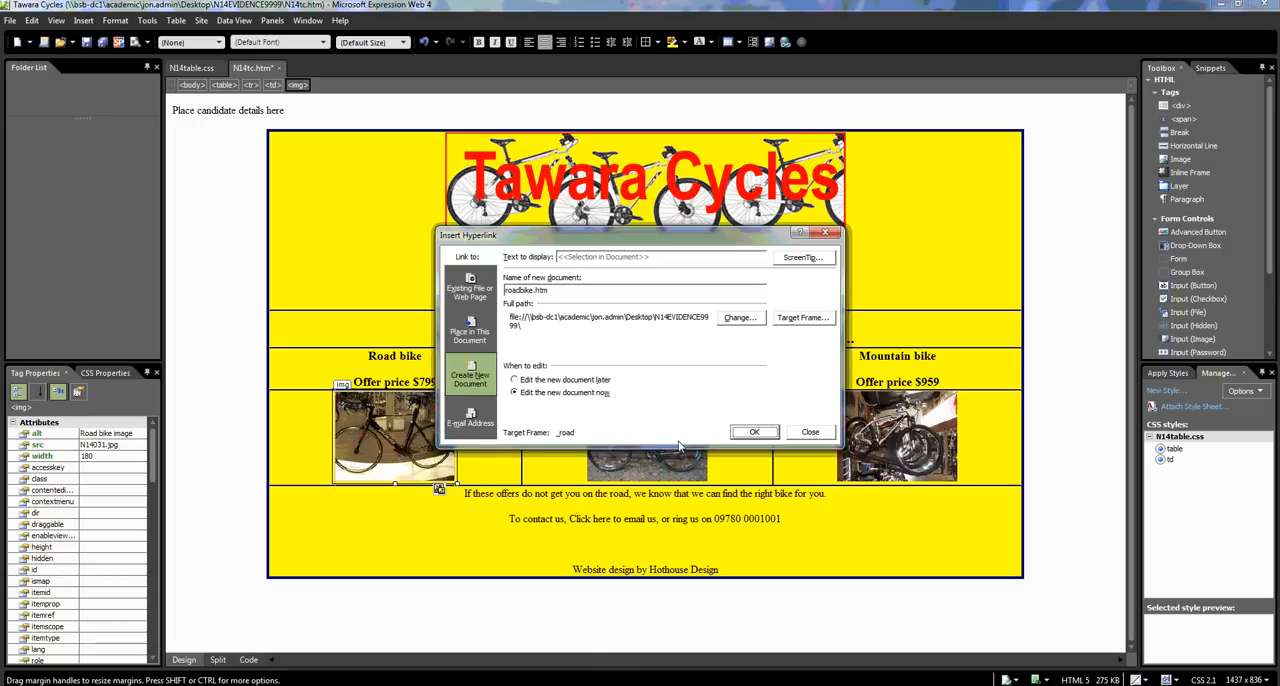
{"action": "left_click", "coordinate": [754, 431]}
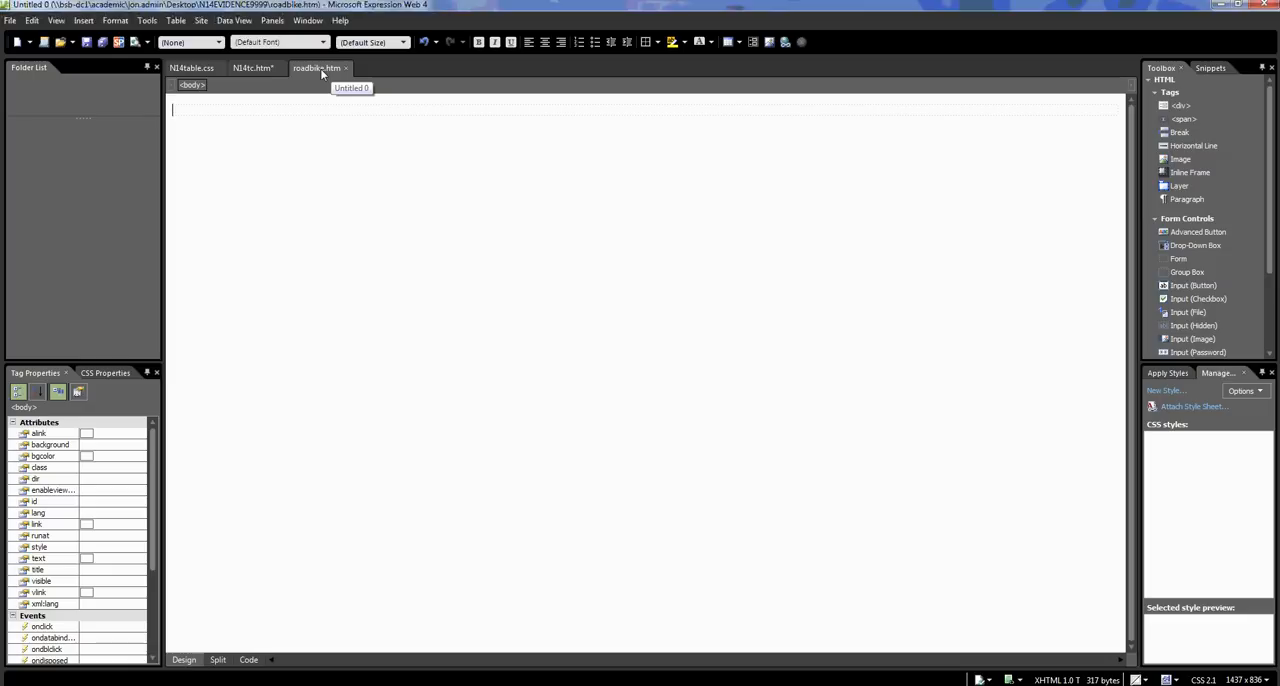
On N14tc.htm, check that the road bike image's href is roadbike.htm and target is _road.
{"action": "left_click", "coordinate": [252, 67]}
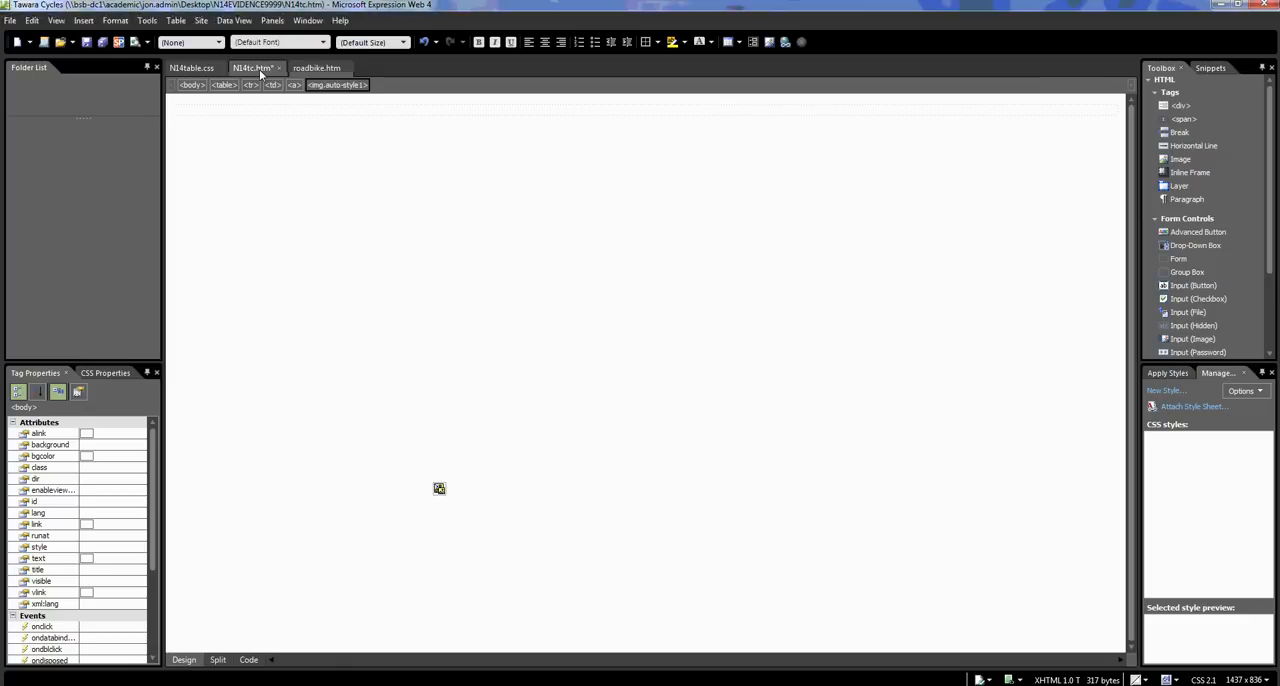
{"action": "right_click", "coordinate": [393, 435]}
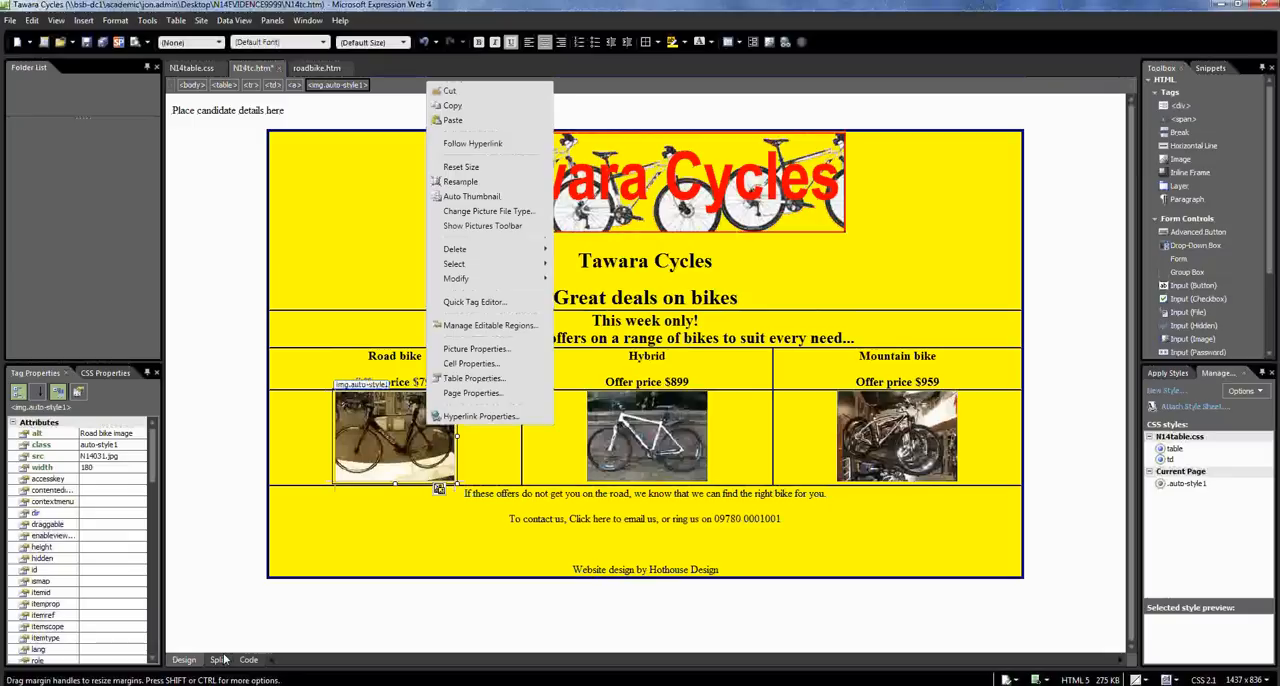
{"action": "left_click", "coordinate": [217, 659]}
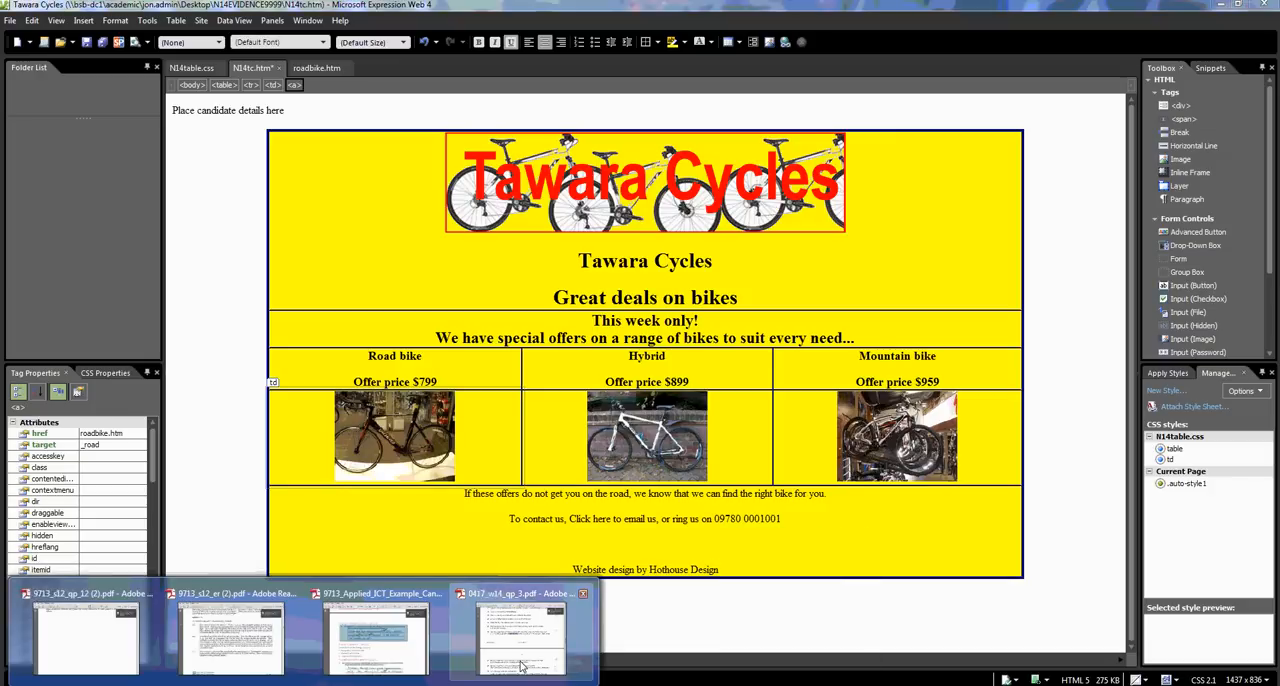
{"action": "left_click", "coordinate": [520, 635]}
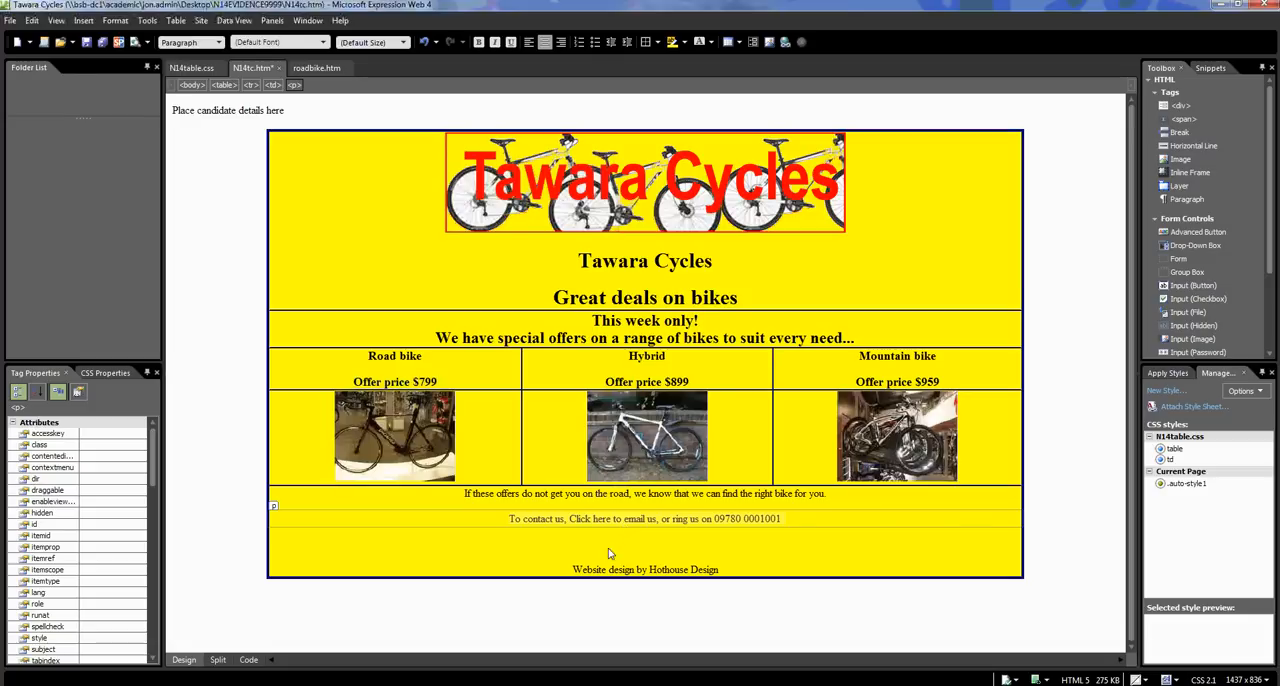
{"action": "triple_click", "coordinate": [645, 518]}
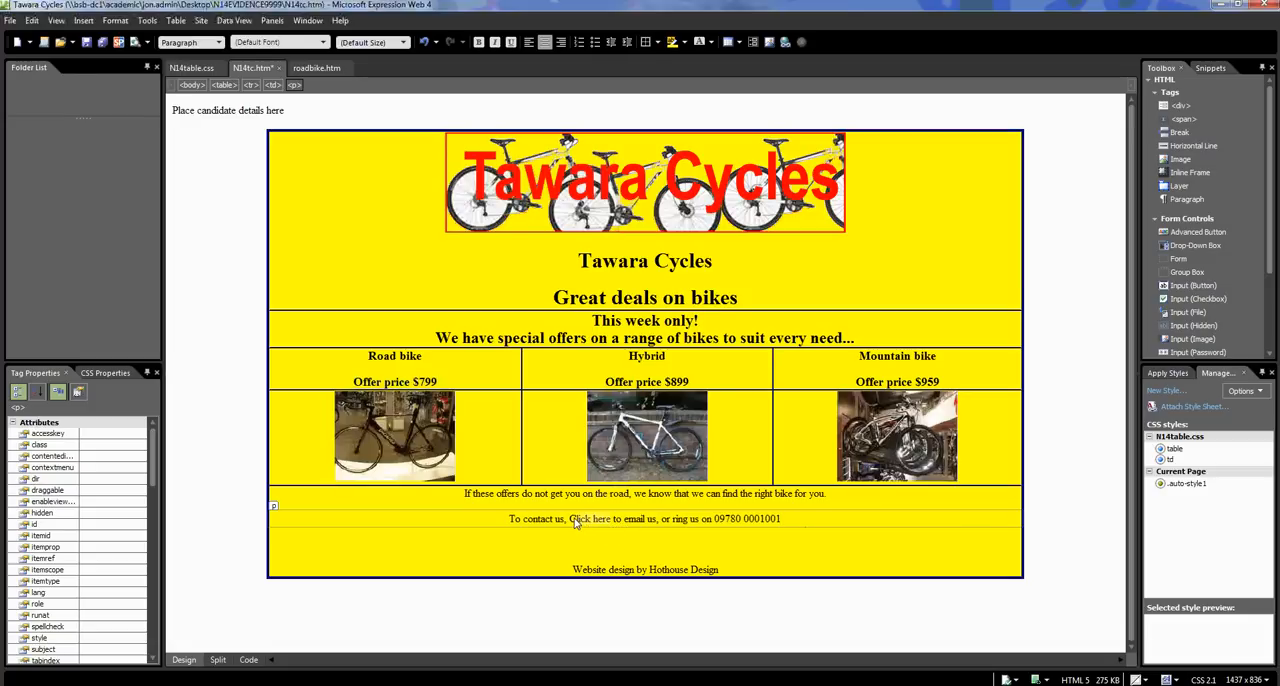
{"action": "right_click", "coordinate": [578, 518]}
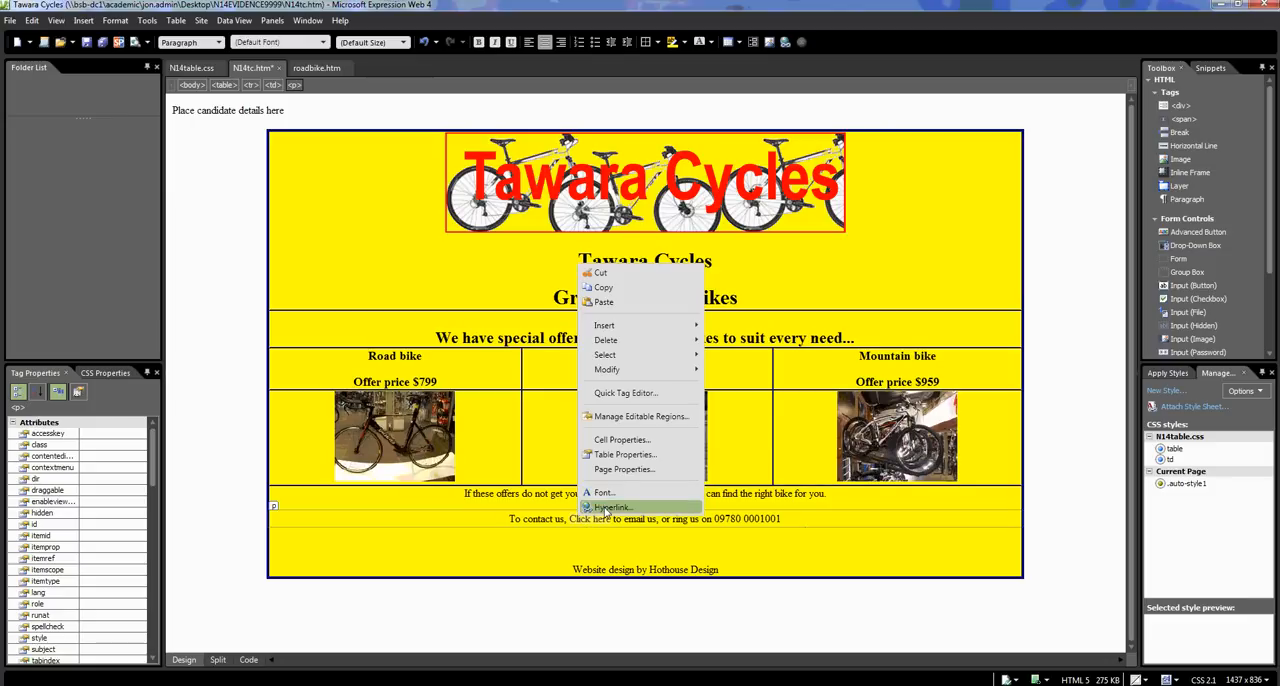
{"action": "left_click", "coordinate": [611, 507]}
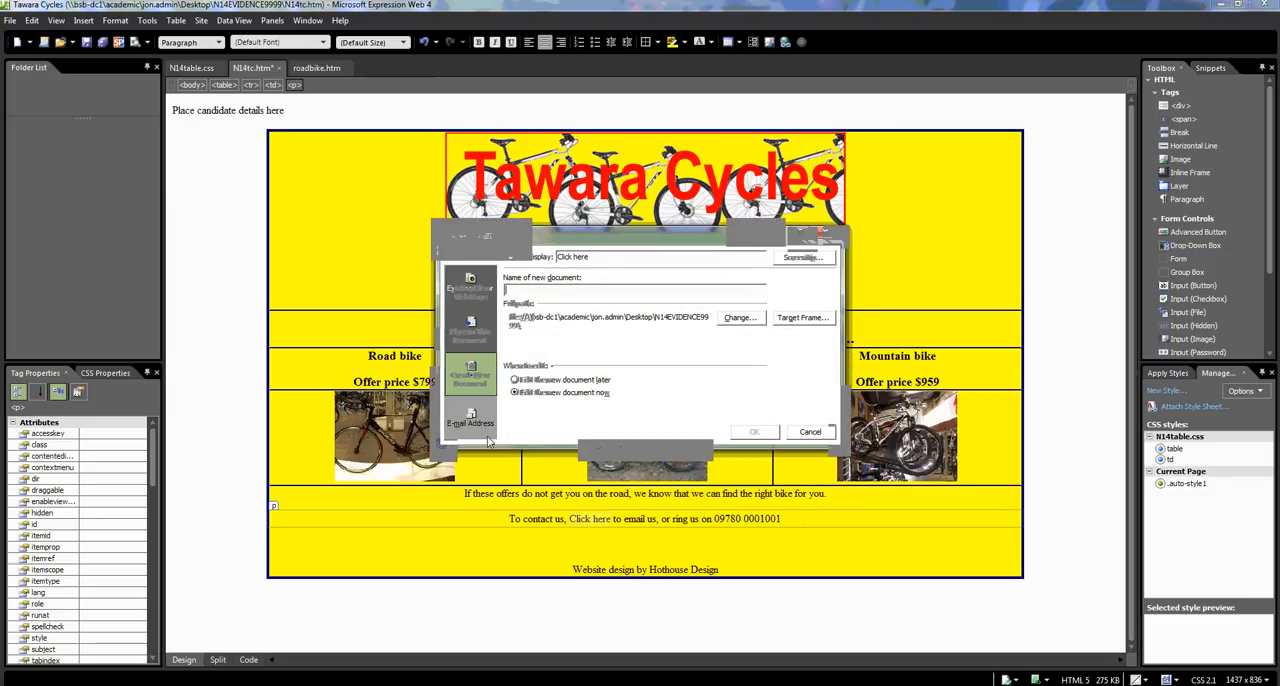
{"action": "left_click", "coordinate": [470, 420]}
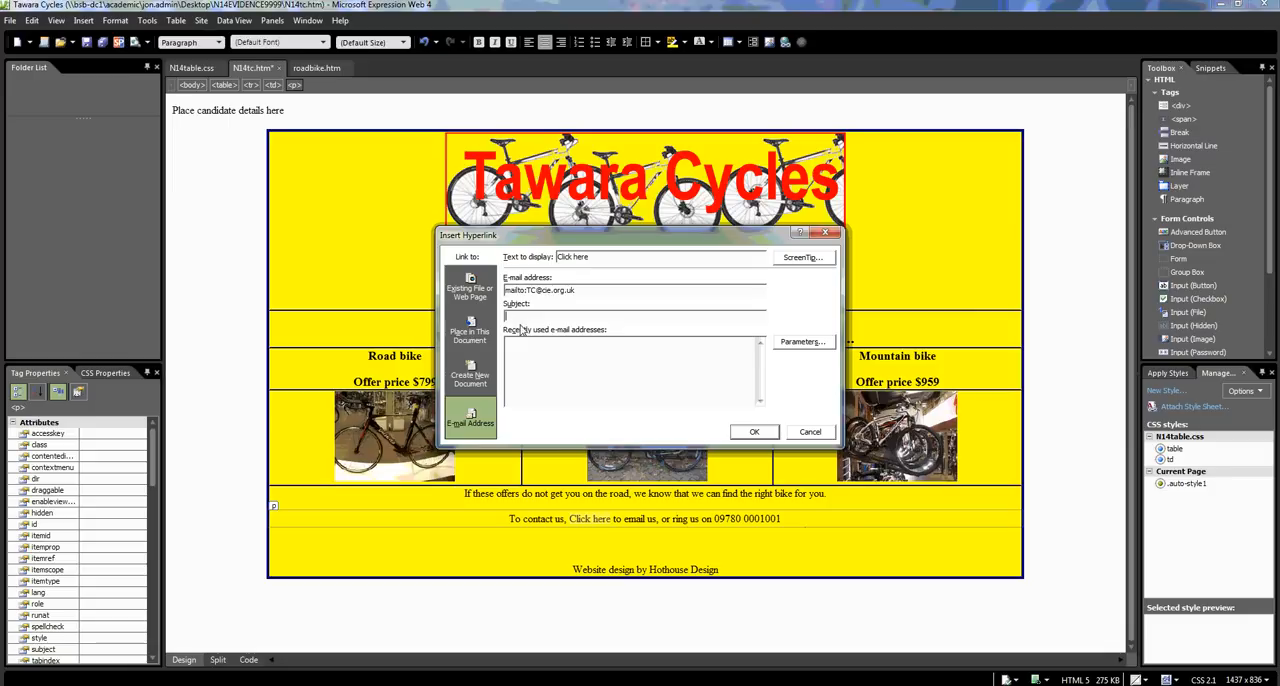
{"action": "type", "text": "Website Offers"}
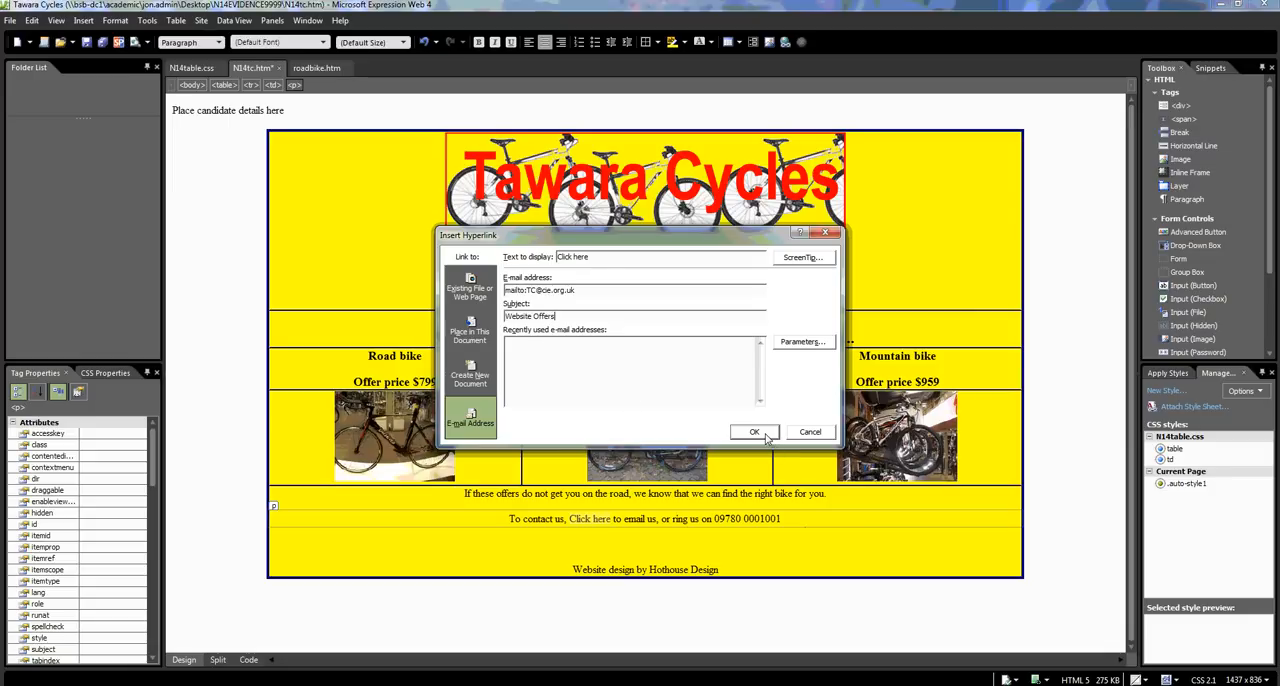
{"action": "left_click", "coordinate": [754, 431]}
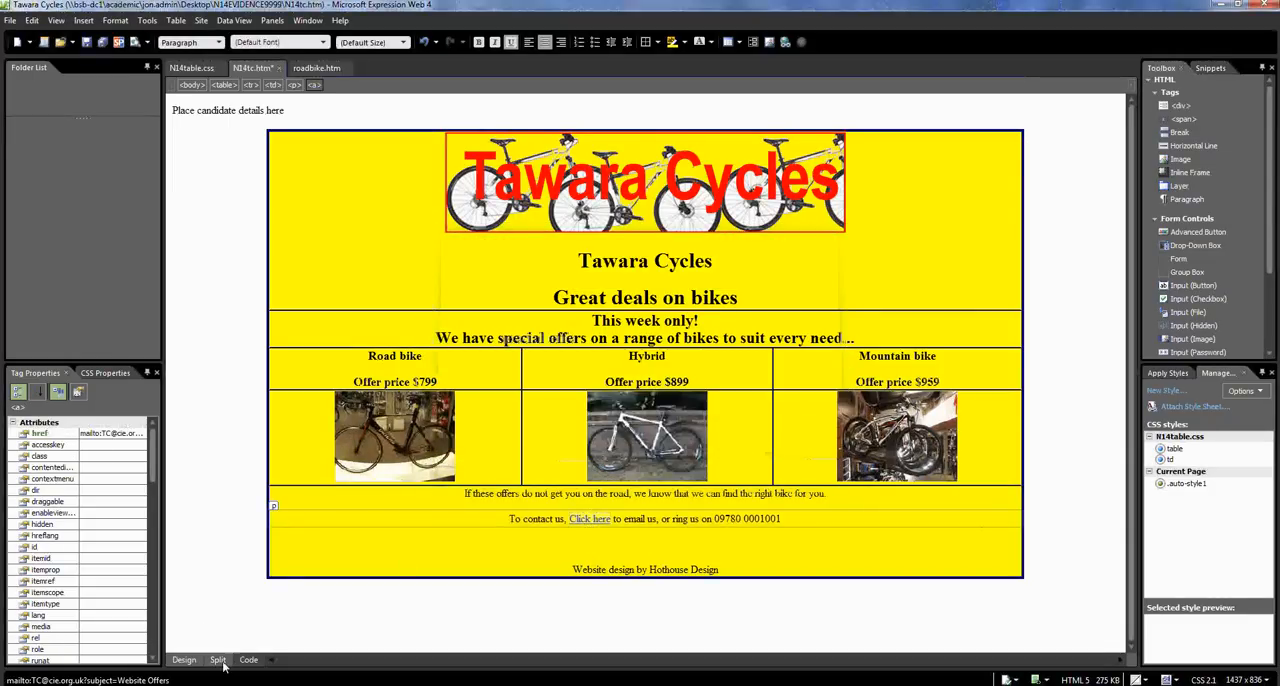
Switch to Split view and scroll the code pane to the hyperlink markup.
{"action": "left_click", "coordinate": [217, 659]}
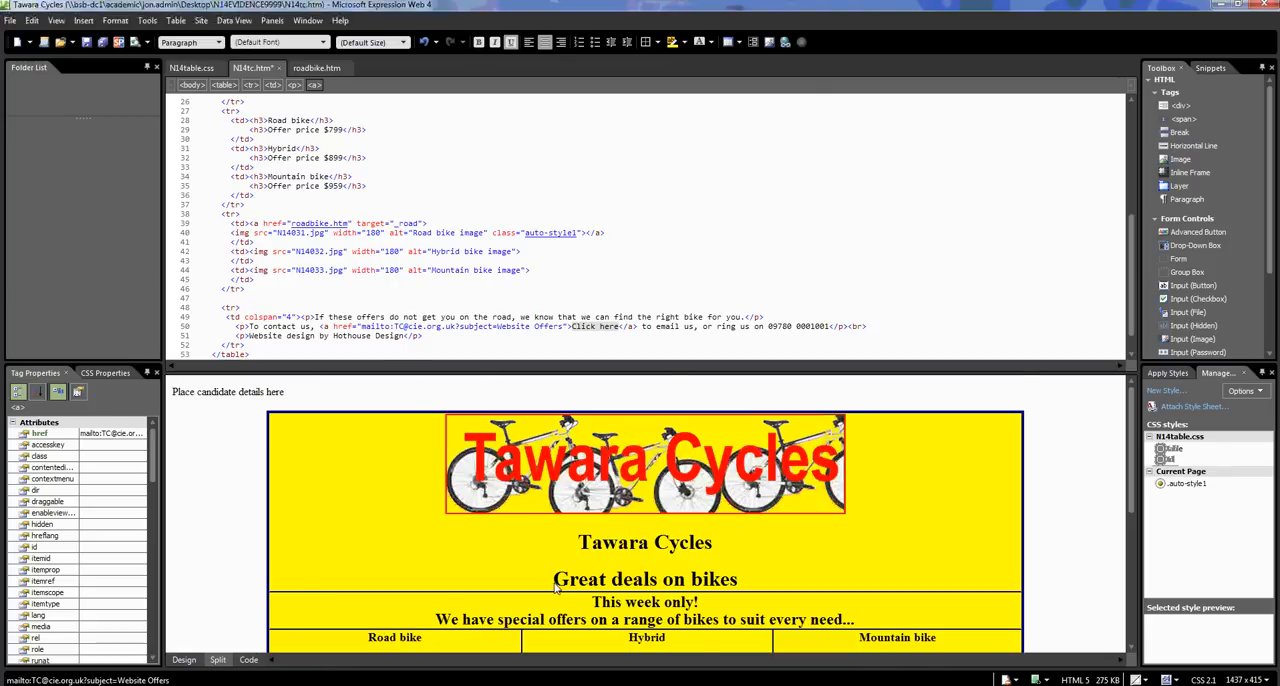
{"action": "scroll", "scroll_direction": "down", "scroll_amount": 3}
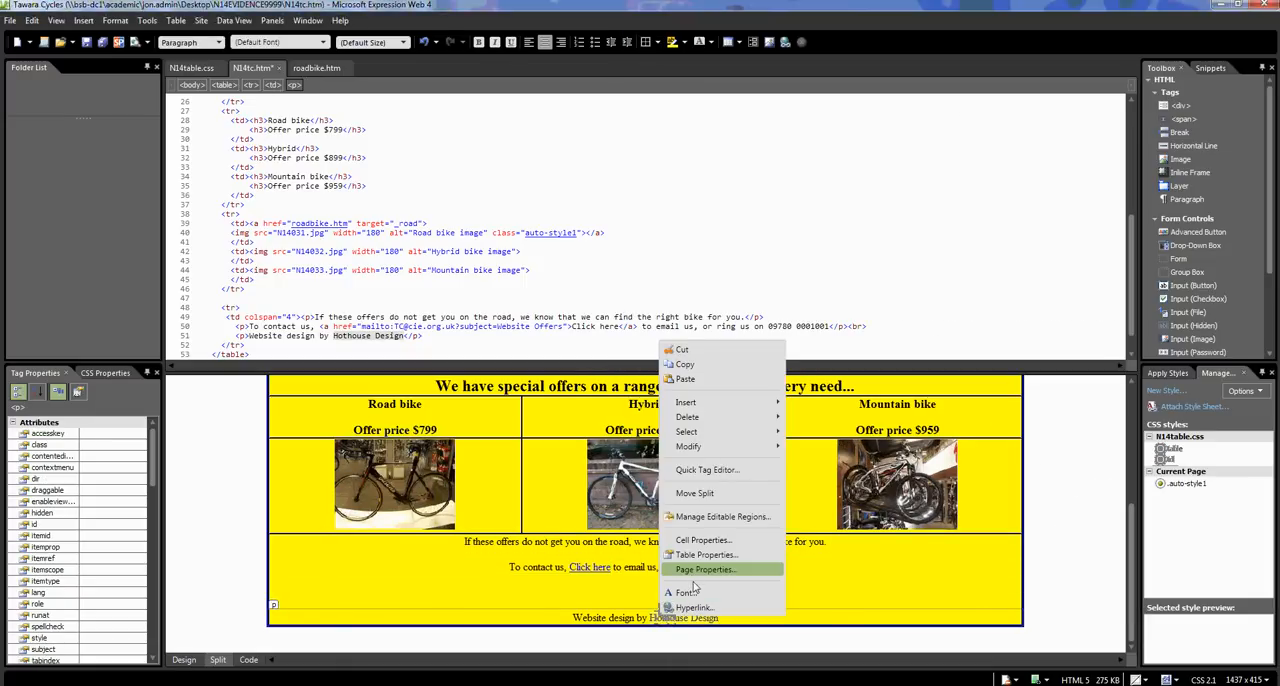
{"action": "left_click", "coordinate": [694, 607]}
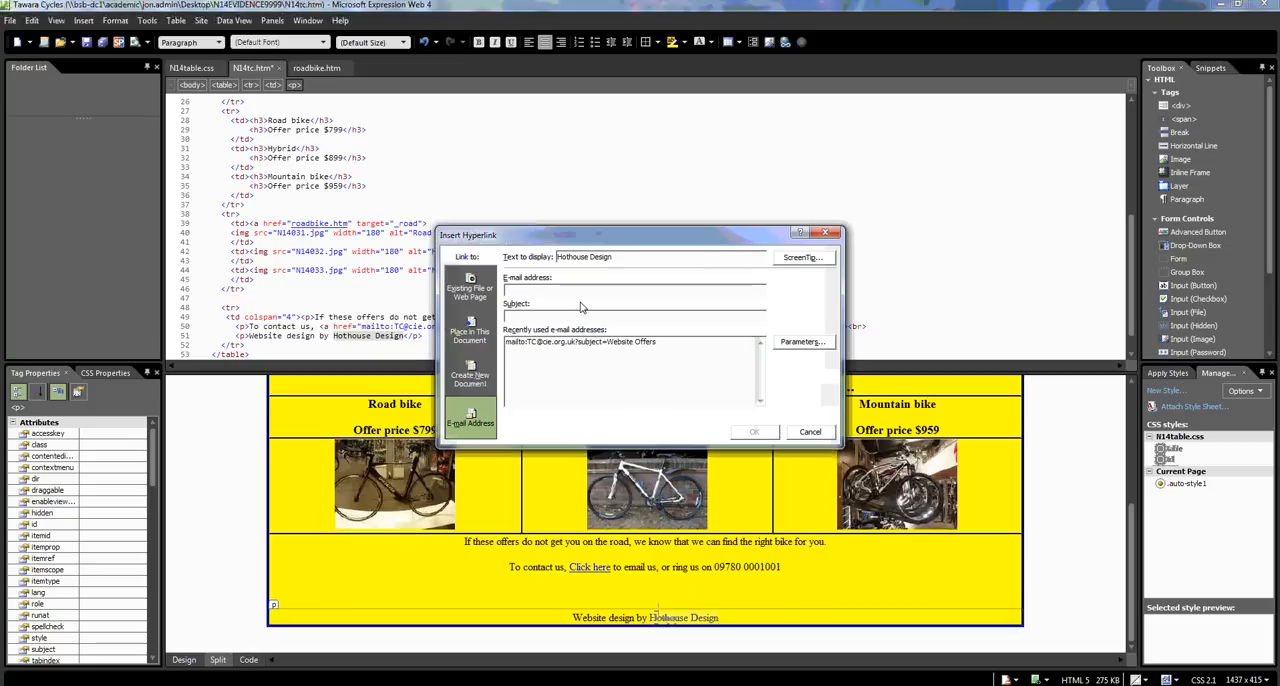
{"action": "left_click", "coordinate": [470, 375]}
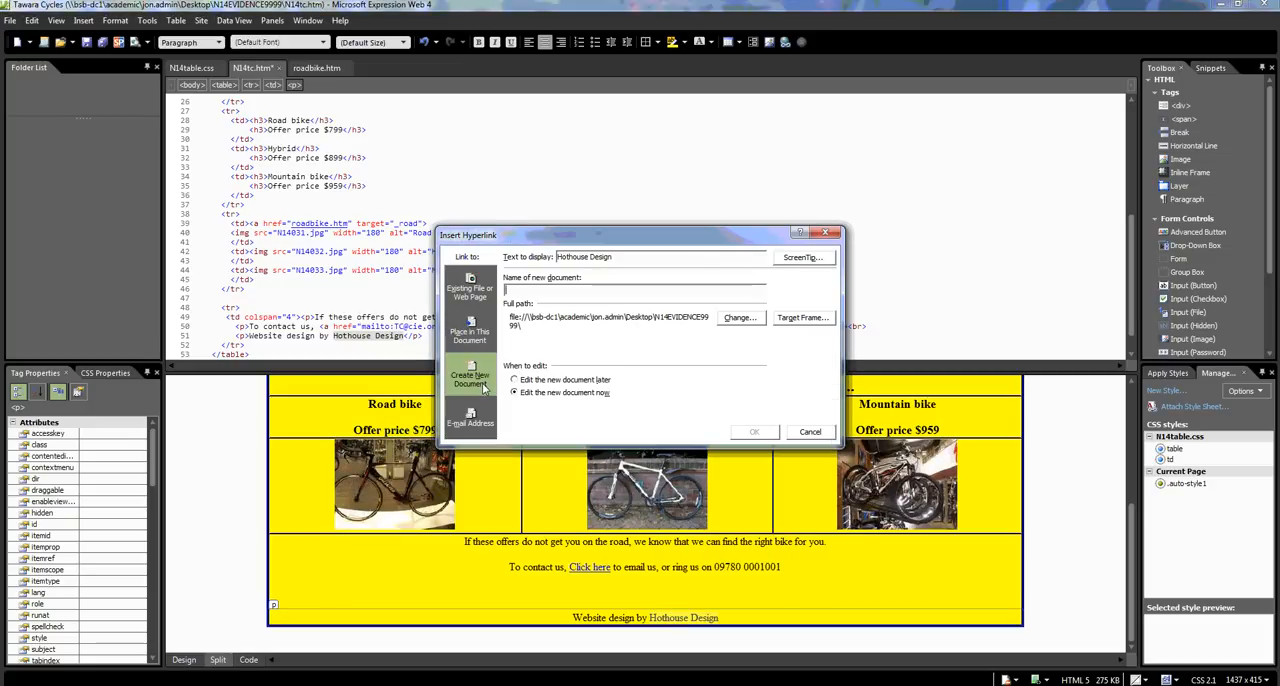
{"action": "left_click", "coordinate": [470, 330]}
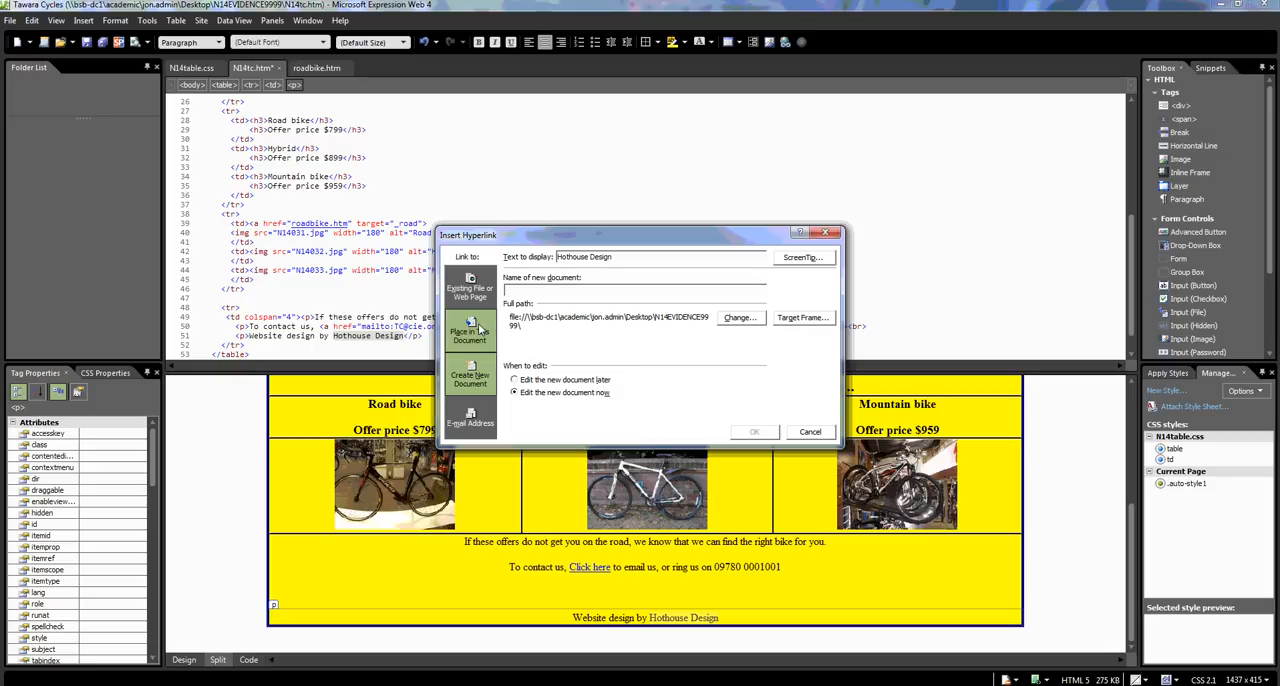
{"action": "left_click", "coordinate": [470, 288]}
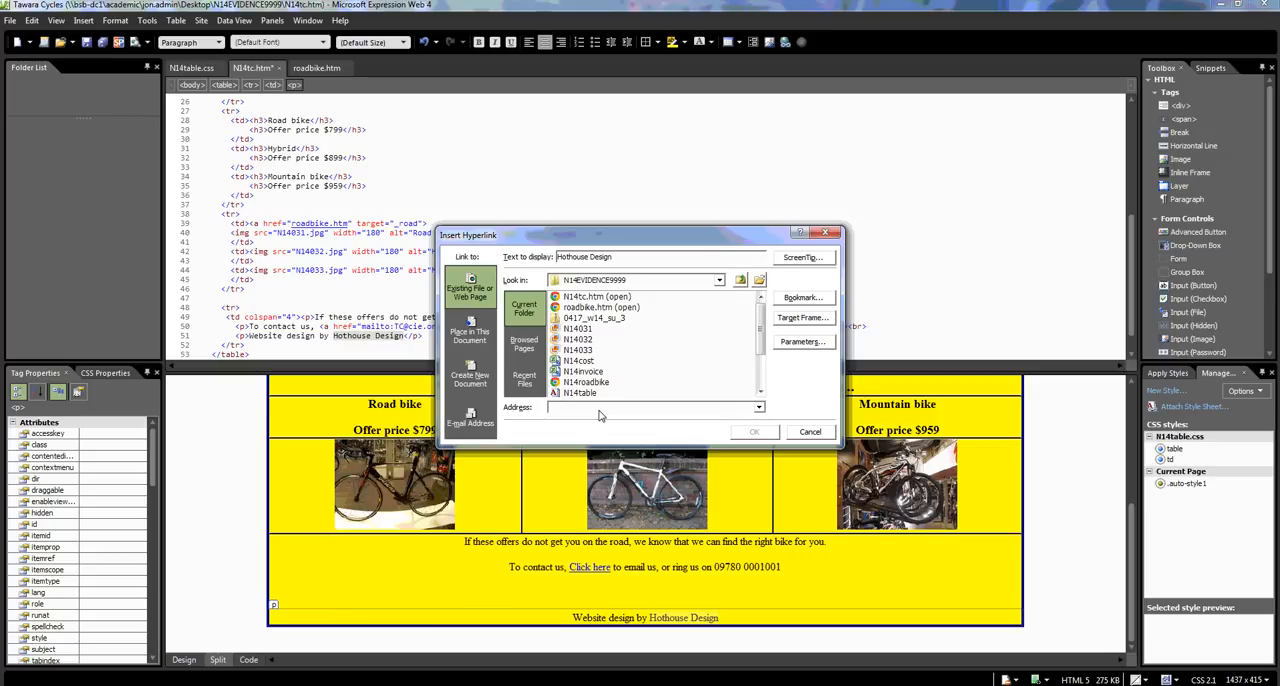
{"action": "left_click", "coordinate": [802, 317]}
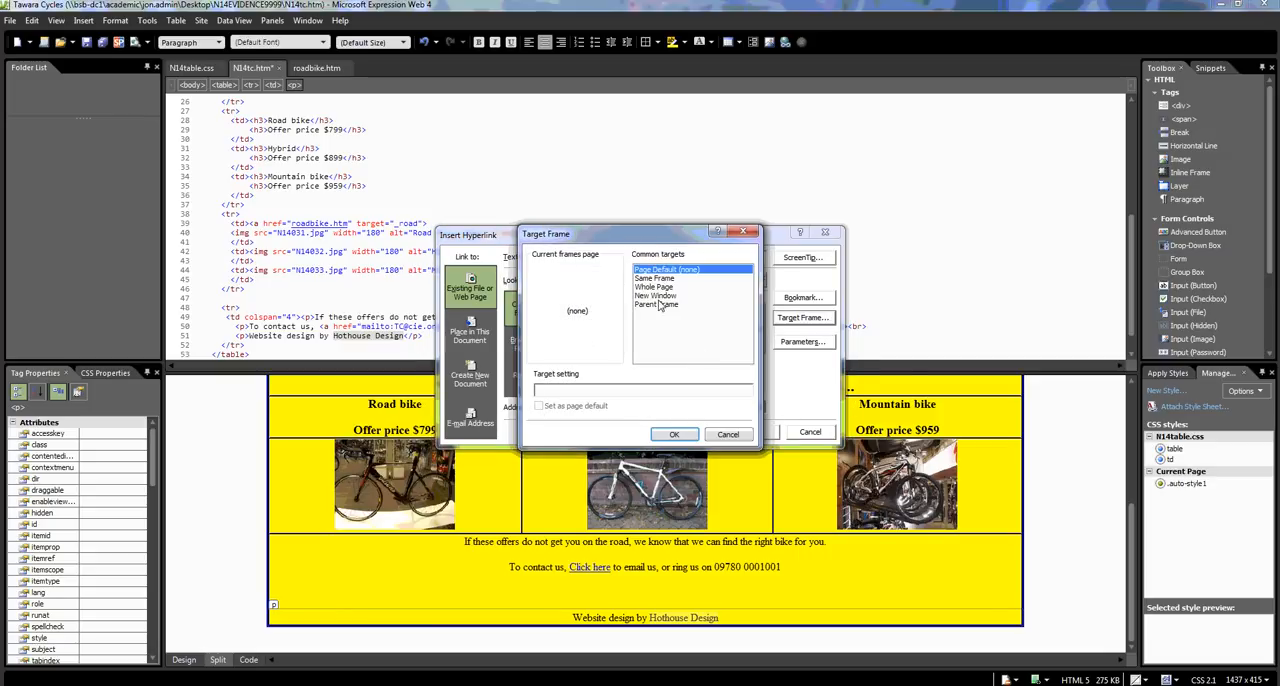
{"action": "left_click", "coordinate": [656, 295]}
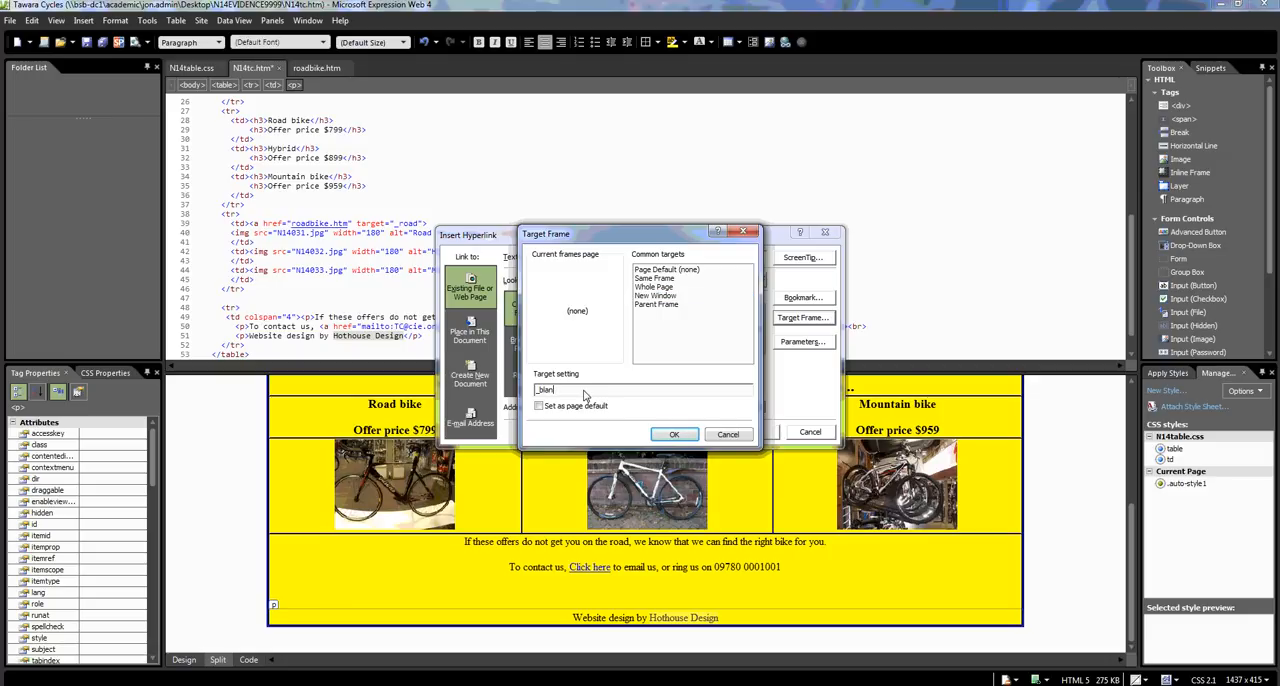
{"action": "left_click", "coordinate": [673, 434]}
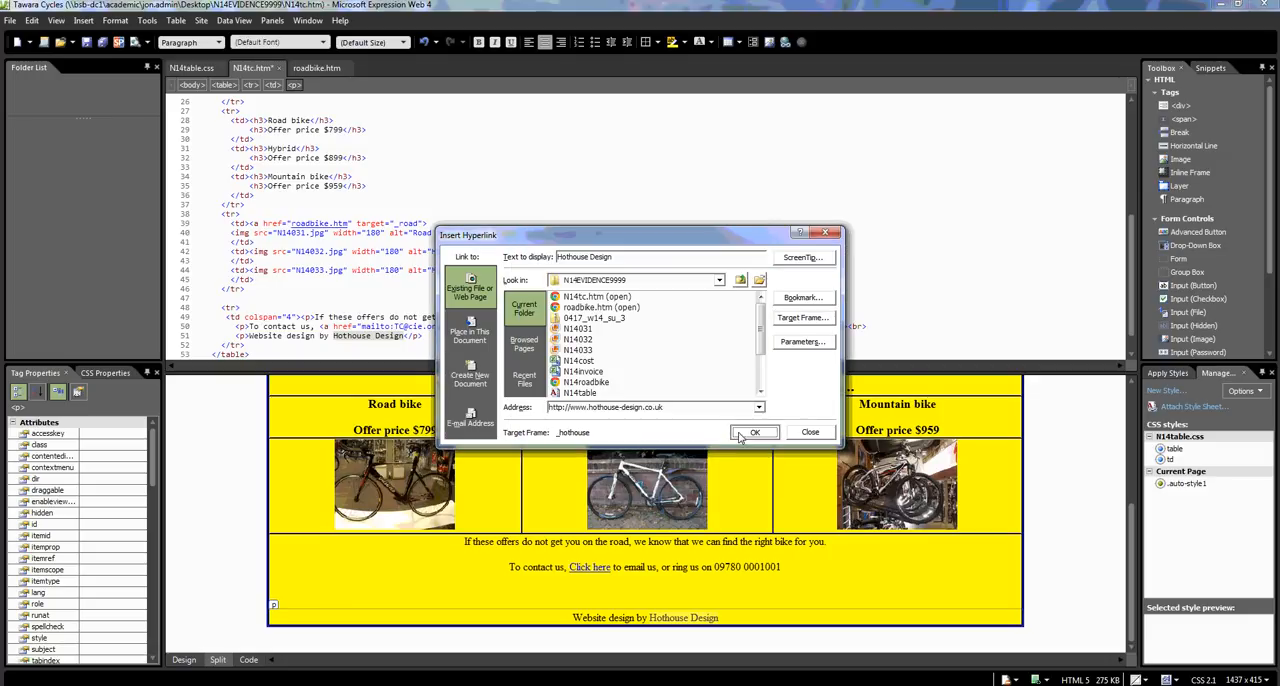
{"action": "left_click", "coordinate": [755, 432]}
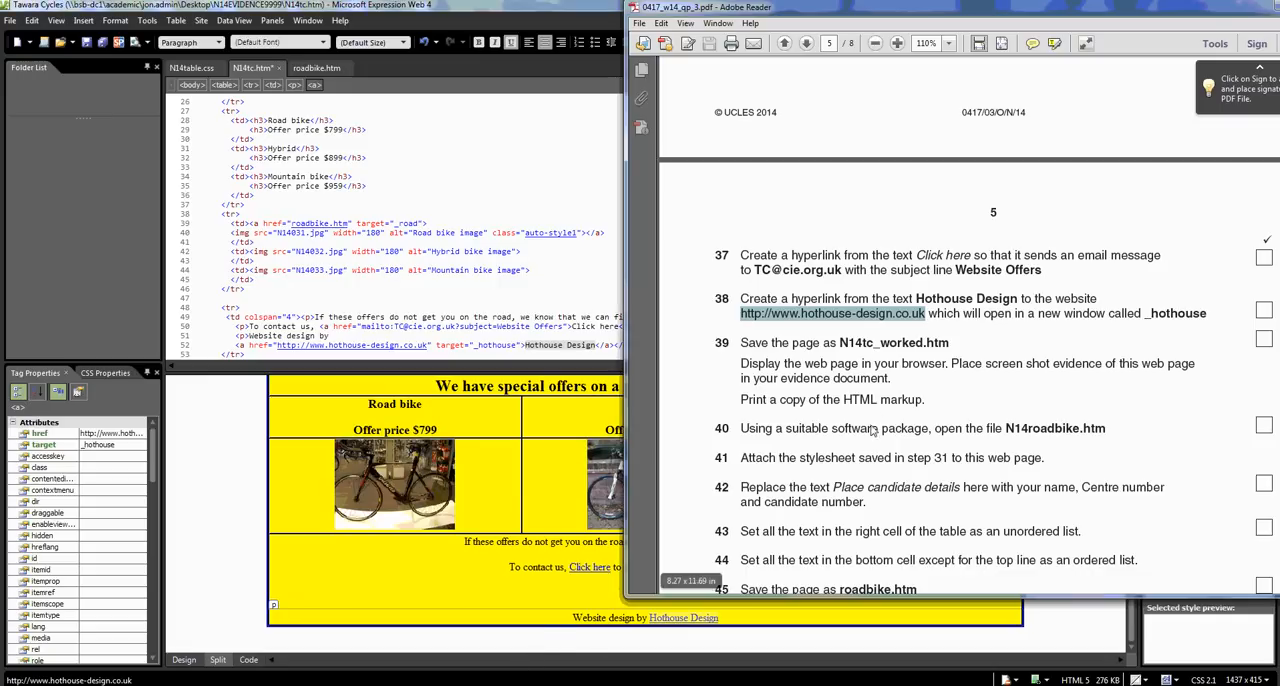
Scroll the question paper to steps 37–46, including the N14tc_worked.htm save instruction.
{"action": "scroll", "scroll_direction": "down", "scroll_amount": 3}
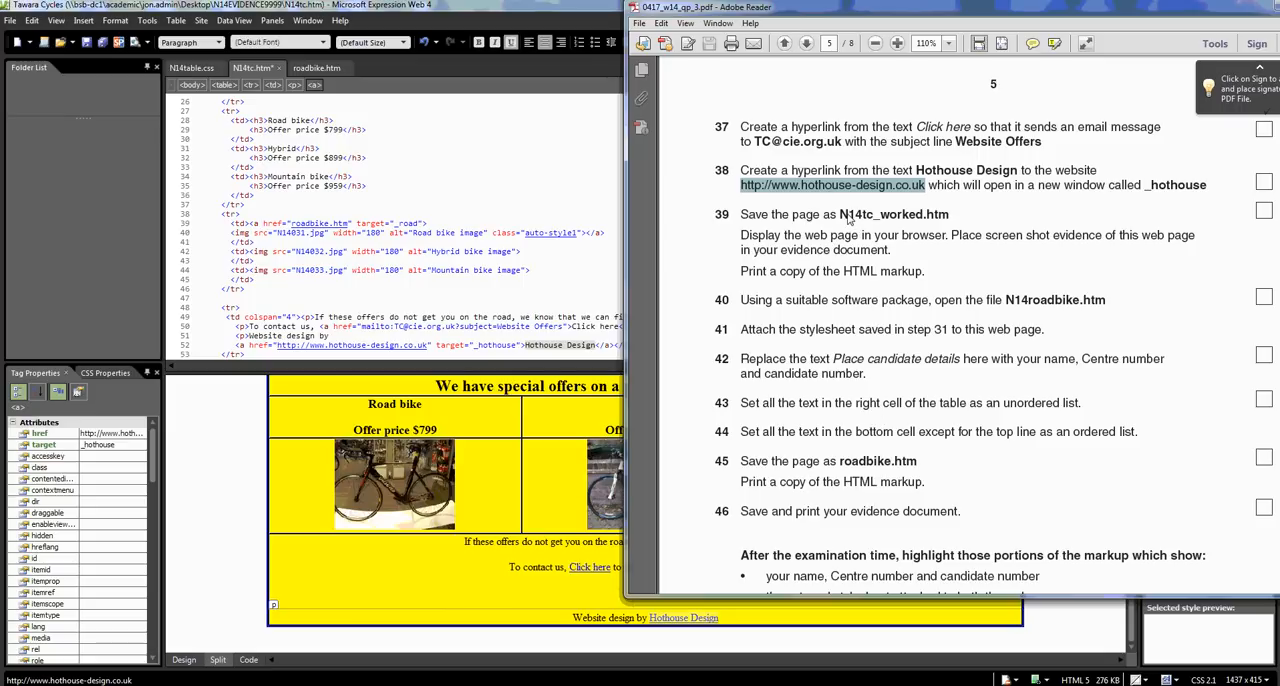
{"action": "mouse_move", "coordinate": [846, 219]}
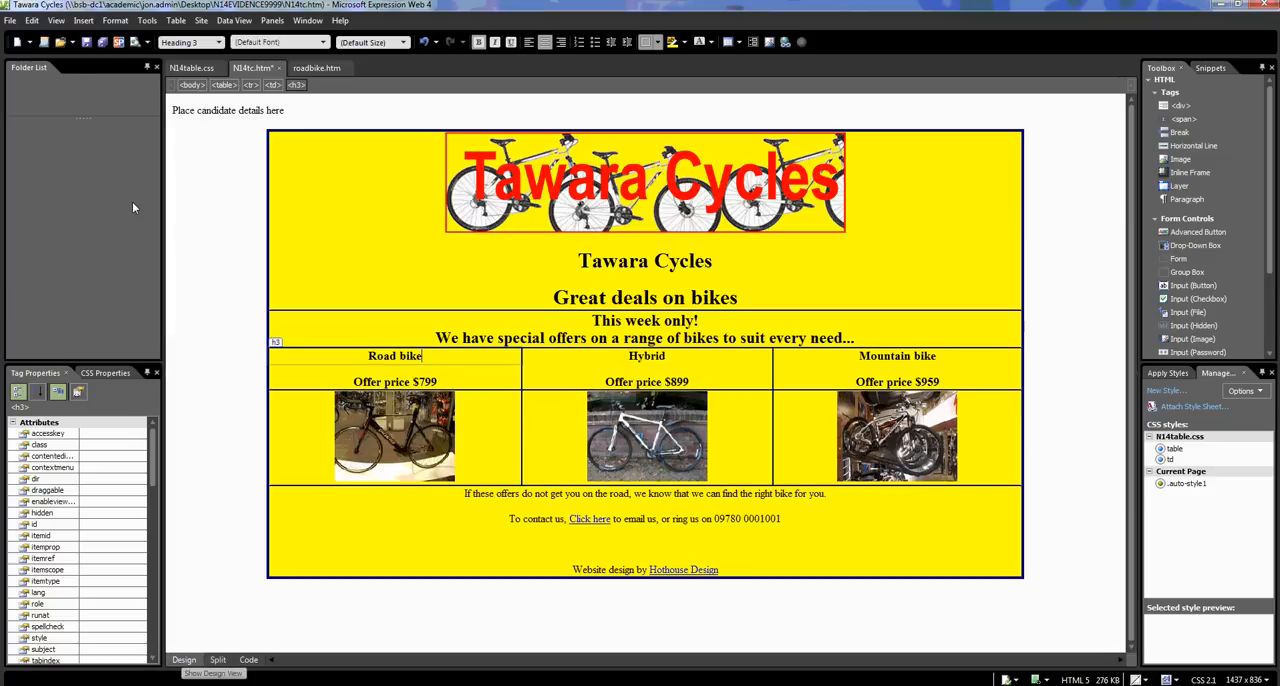
Save the page as N14tc_worked, glance at the question paper, then return to the editor.
{"action": "left_click", "coordinate": [10, 20]}
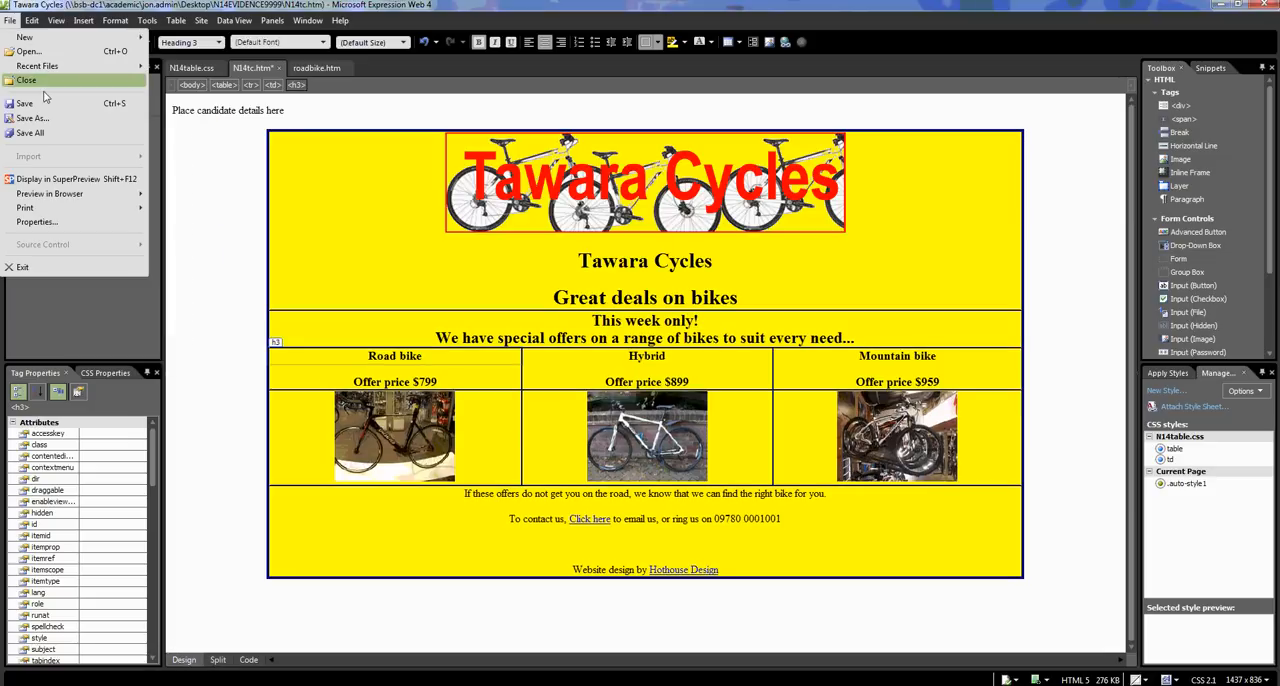
{"action": "left_click", "coordinate": [31, 118]}
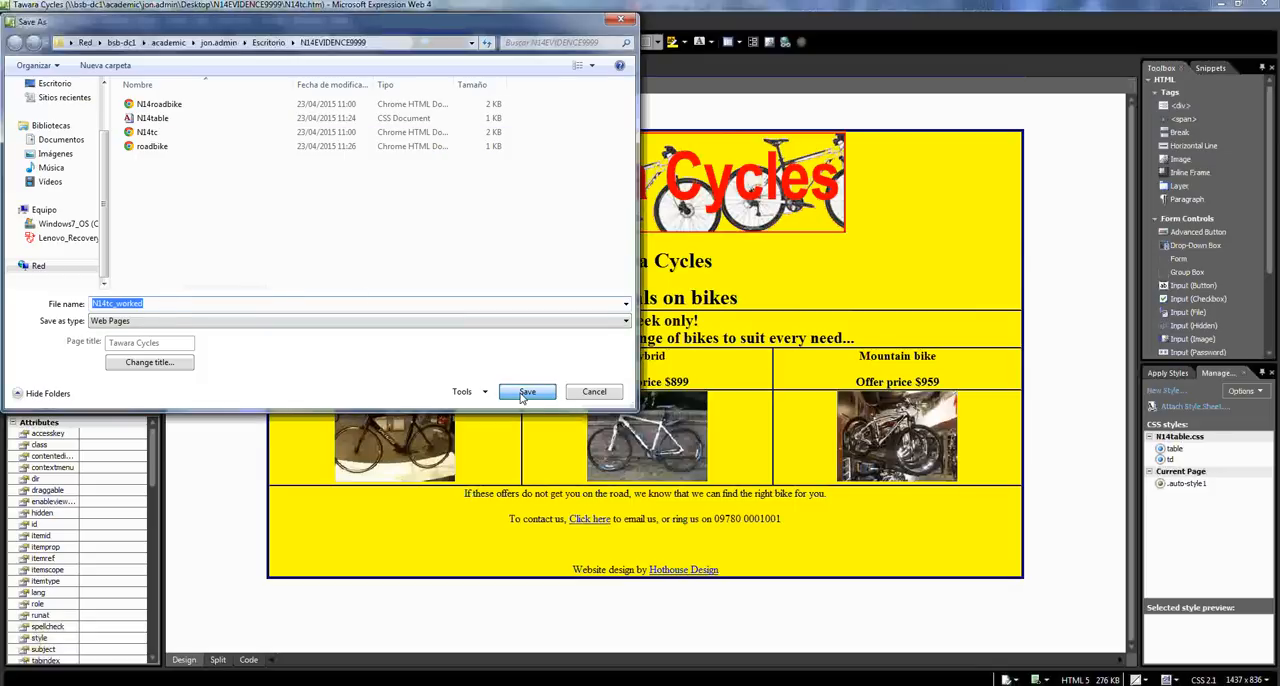
{"action": "left_click", "coordinate": [527, 391]}
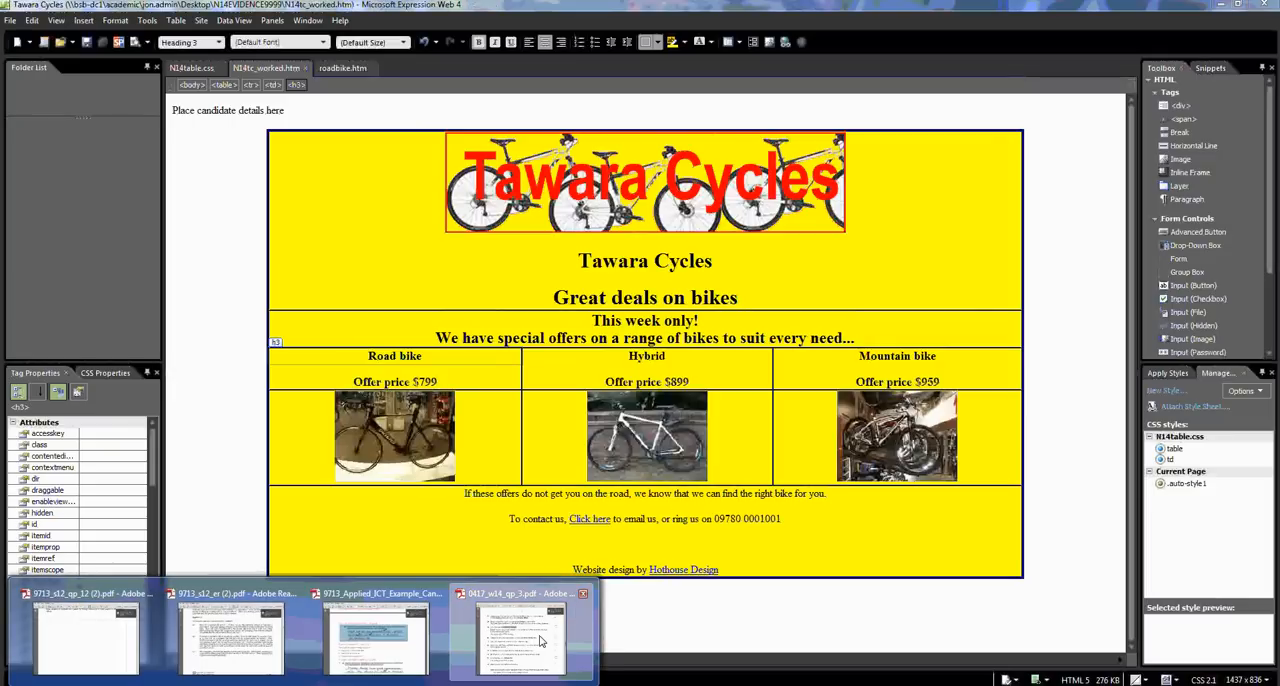
{"action": "left_click", "coordinate": [520, 635]}
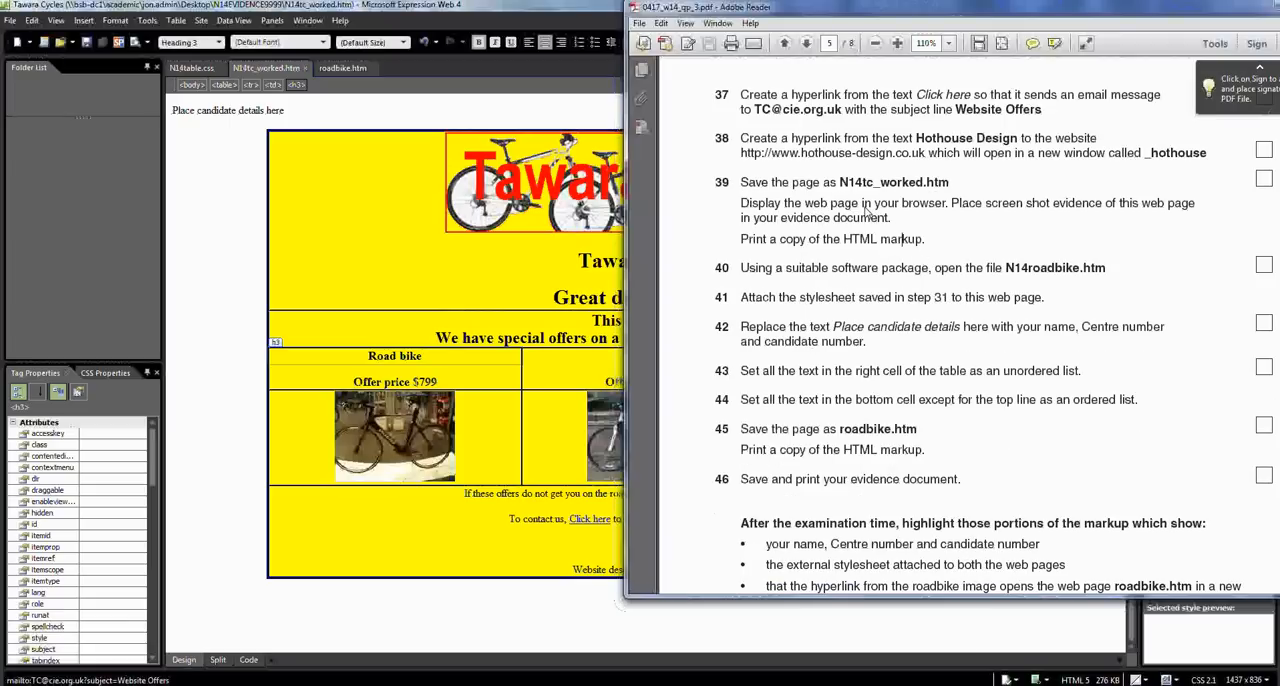
{"action": "left_click", "coordinate": [10, 20]}
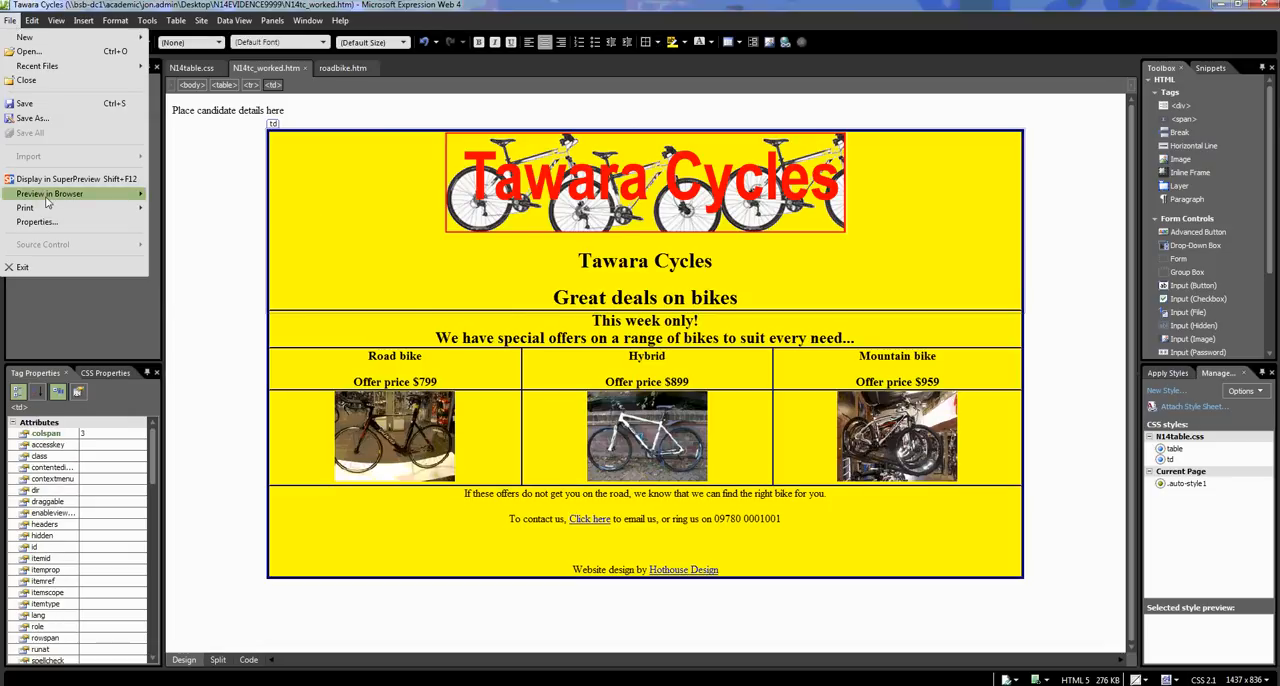
Look through the browser preview and printing options in the File menu.
{"action": "left_click", "coordinate": [49, 193]}
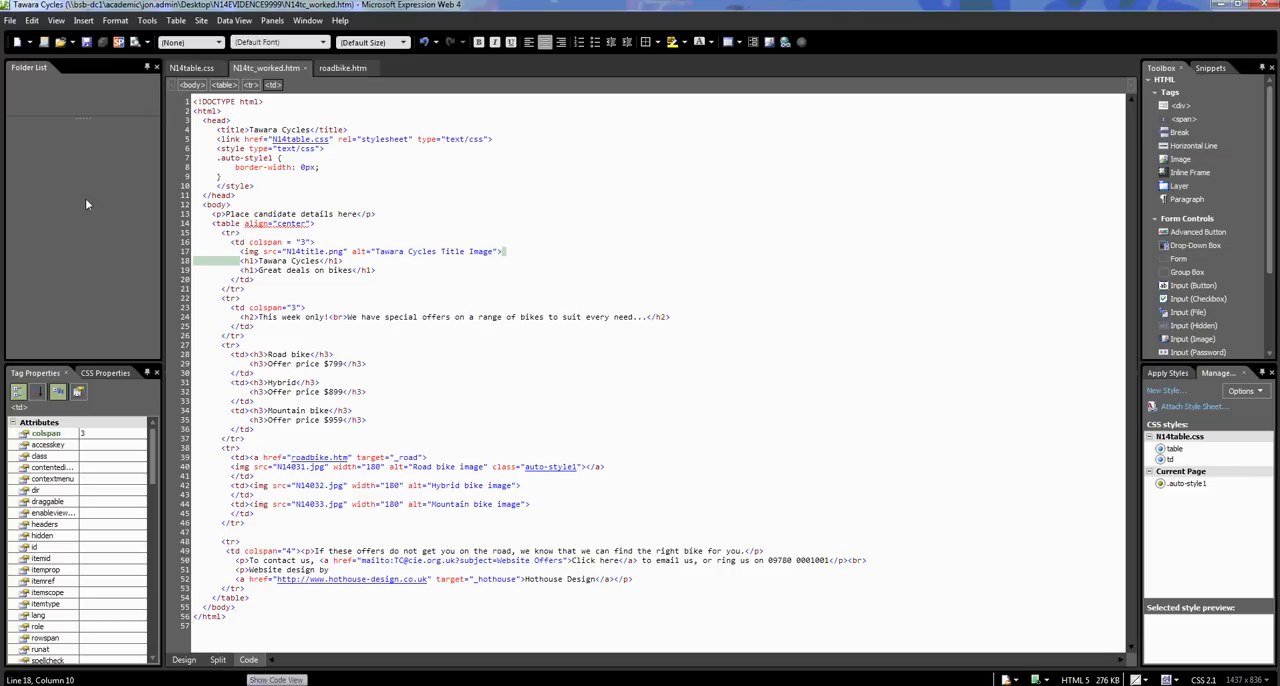
{"action": "left_click", "coordinate": [10, 20]}
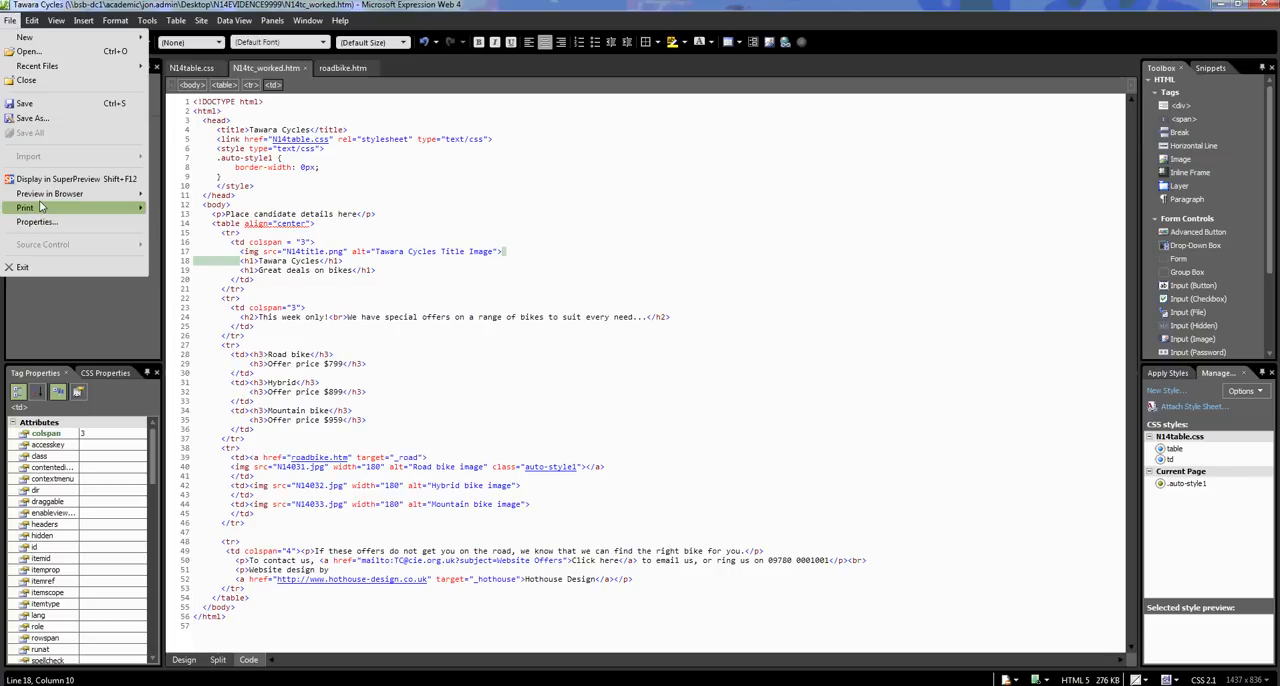
{"action": "left_click", "coordinate": [25, 207]}
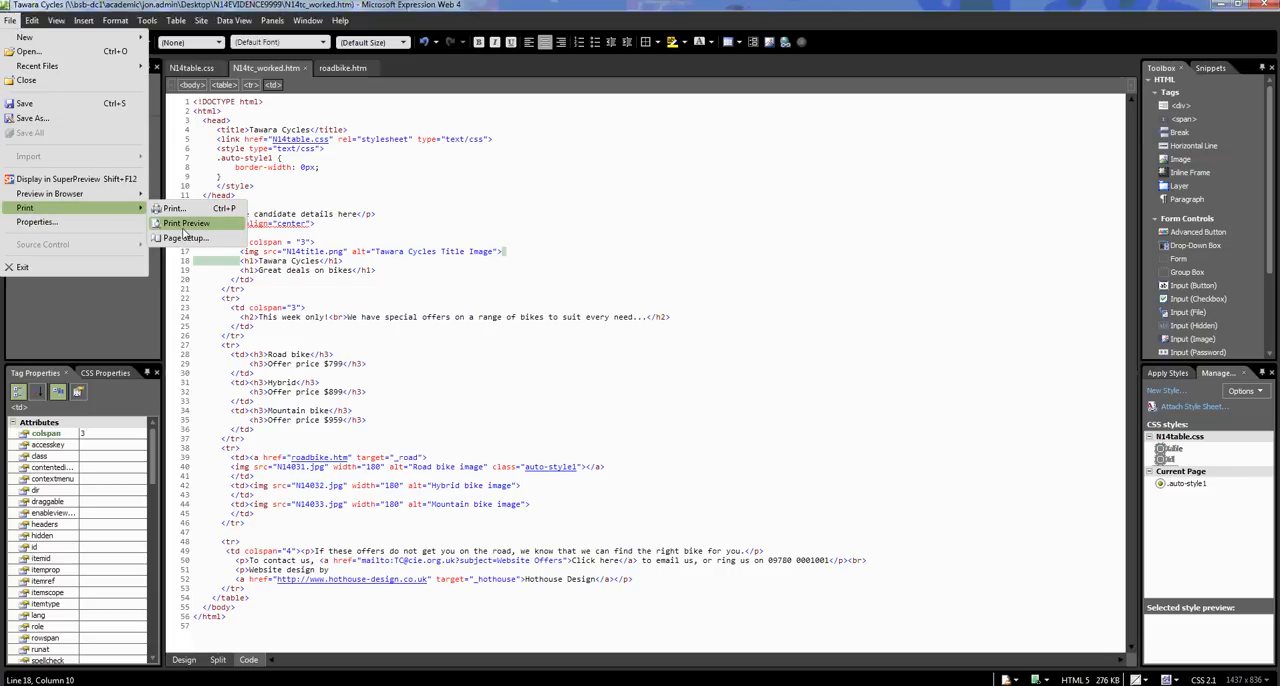
{"action": "left_click", "coordinate": [186, 222]}
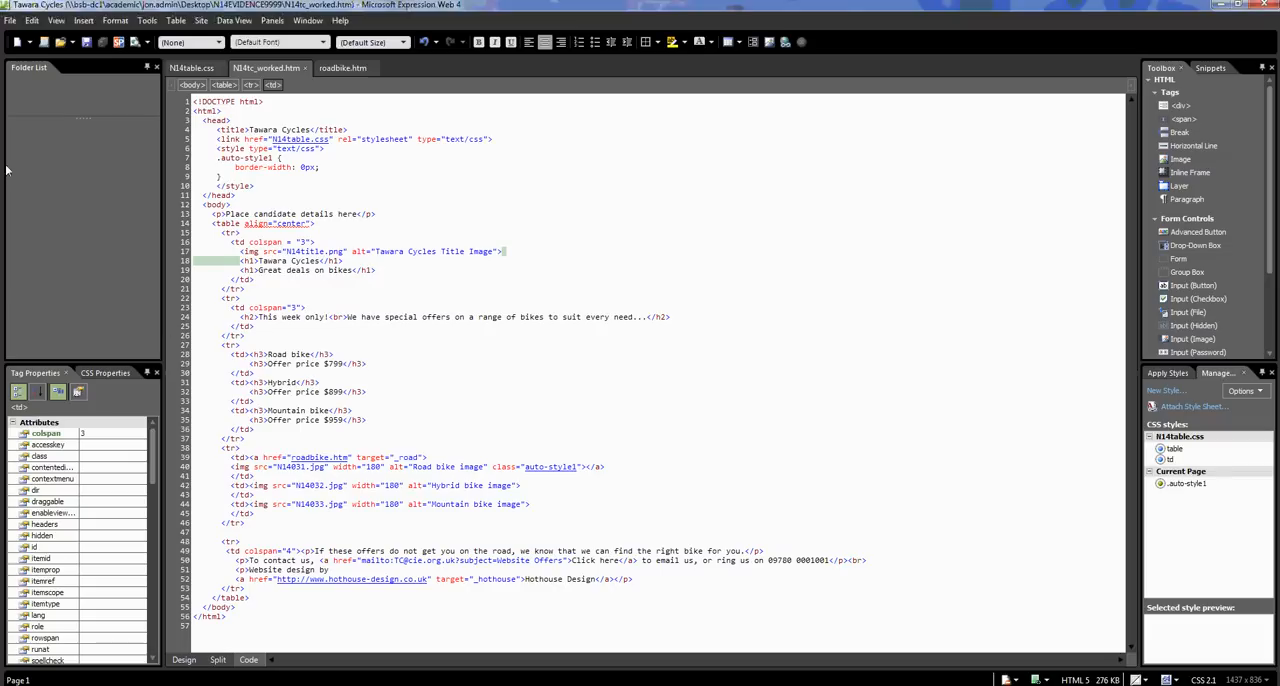
Open Print Page Setup for the N14tc_worked page, then dismiss it.
{"action": "left_click", "coordinate": [10, 20]}
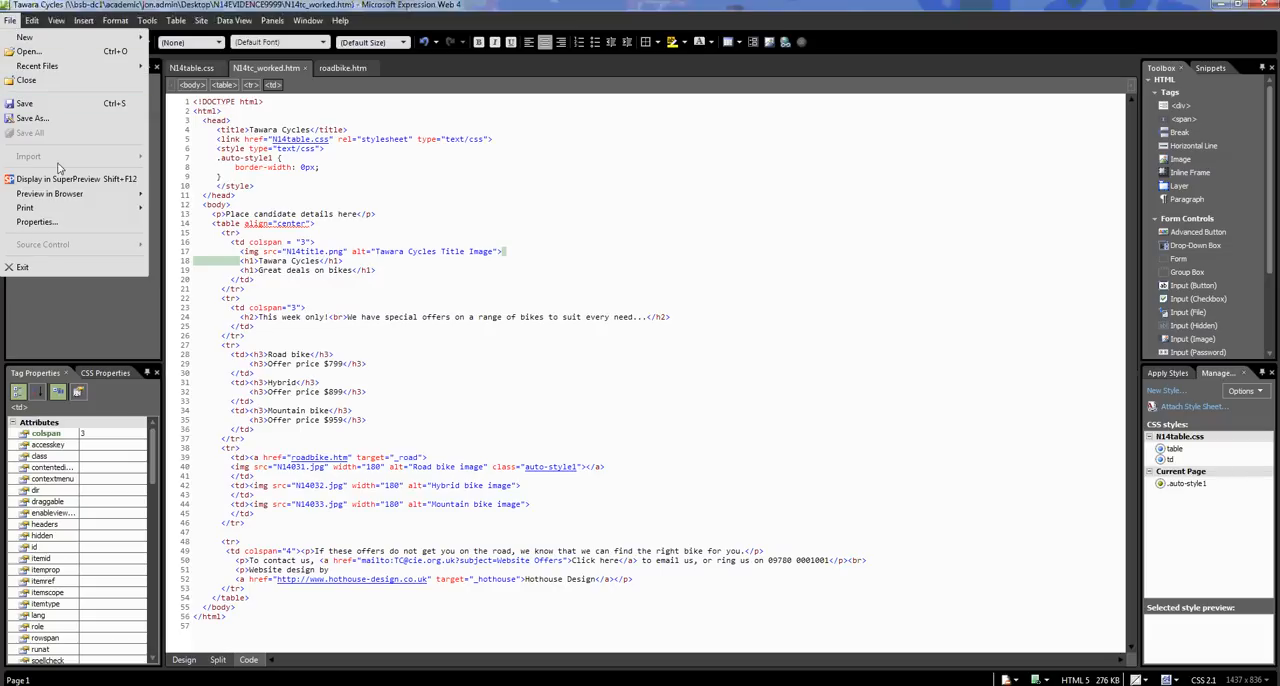
{"action": "left_click", "coordinate": [25, 207]}
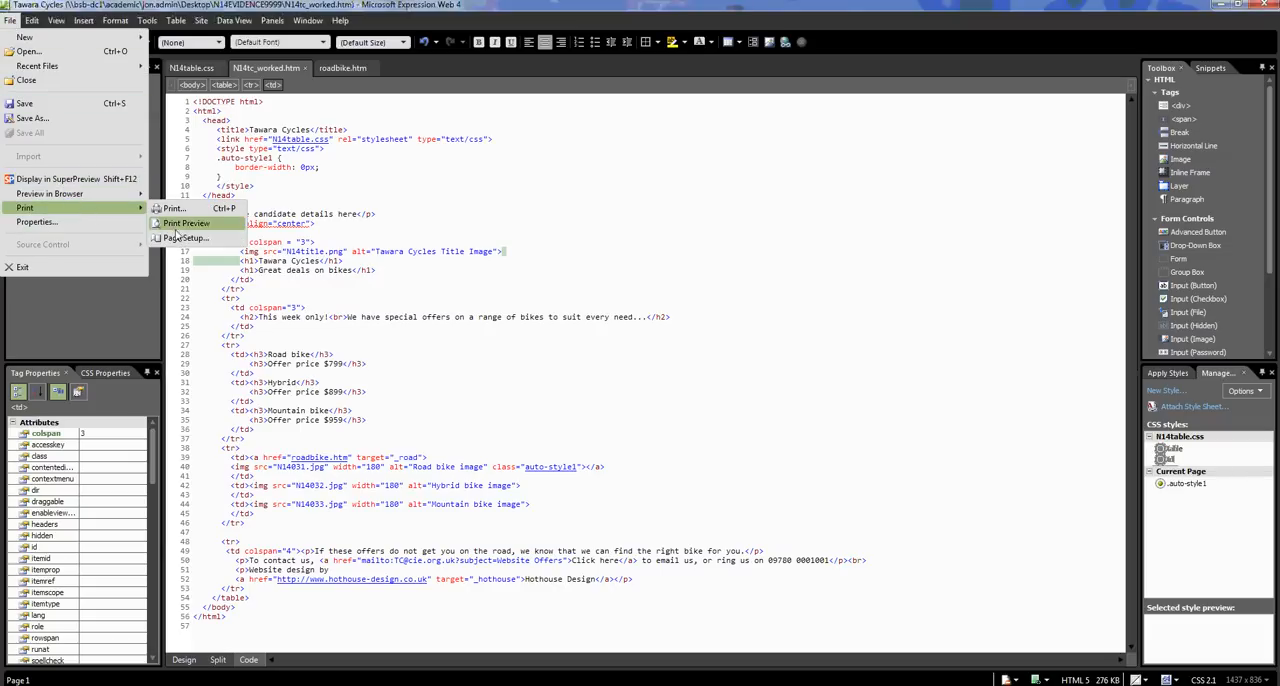
{"action": "left_click", "coordinate": [185, 238]}
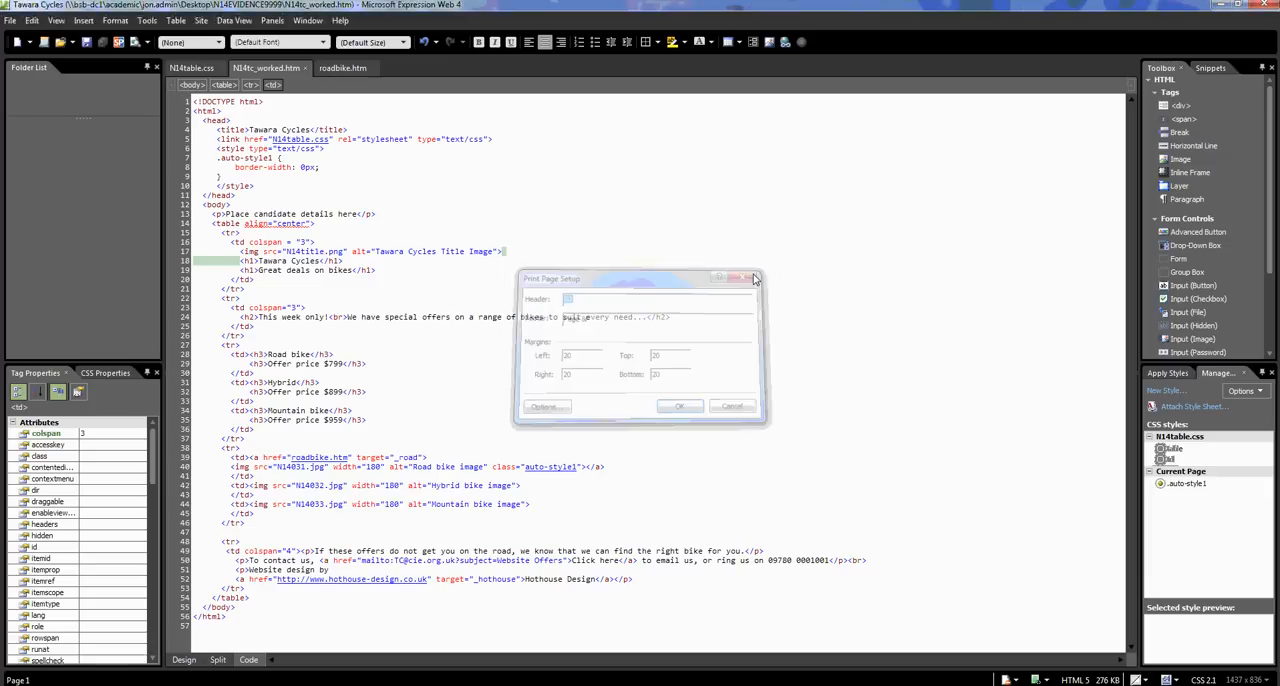
{"action": "left_click", "coordinate": [756, 278]}
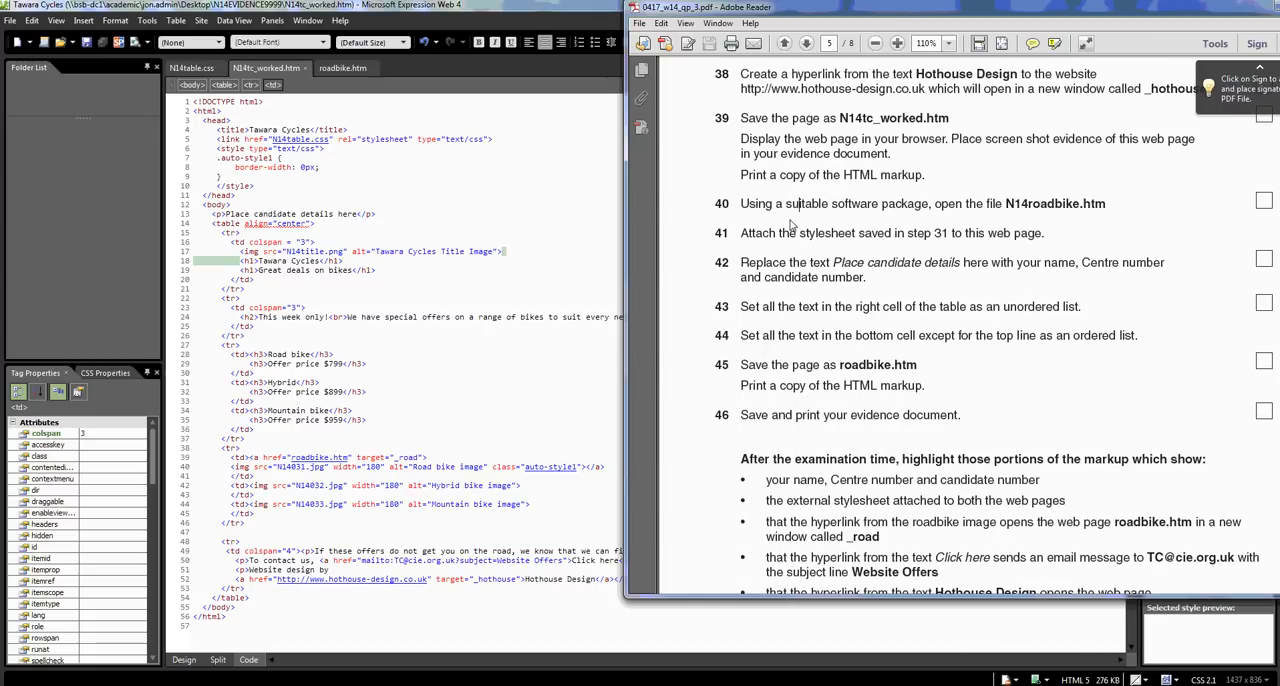
Open N14roadbike.htm and show it in Design view.
{"action": "left_click", "coordinate": [32, 20]}
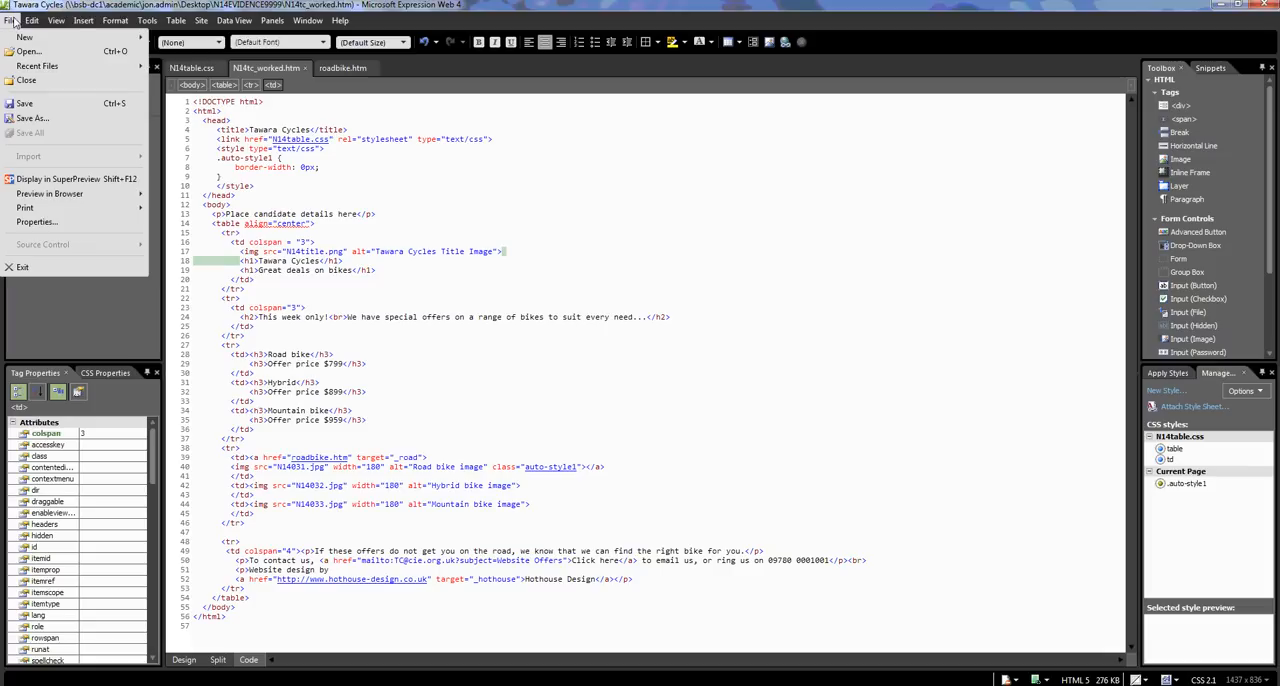
{"action": "left_click", "coordinate": [28, 51]}
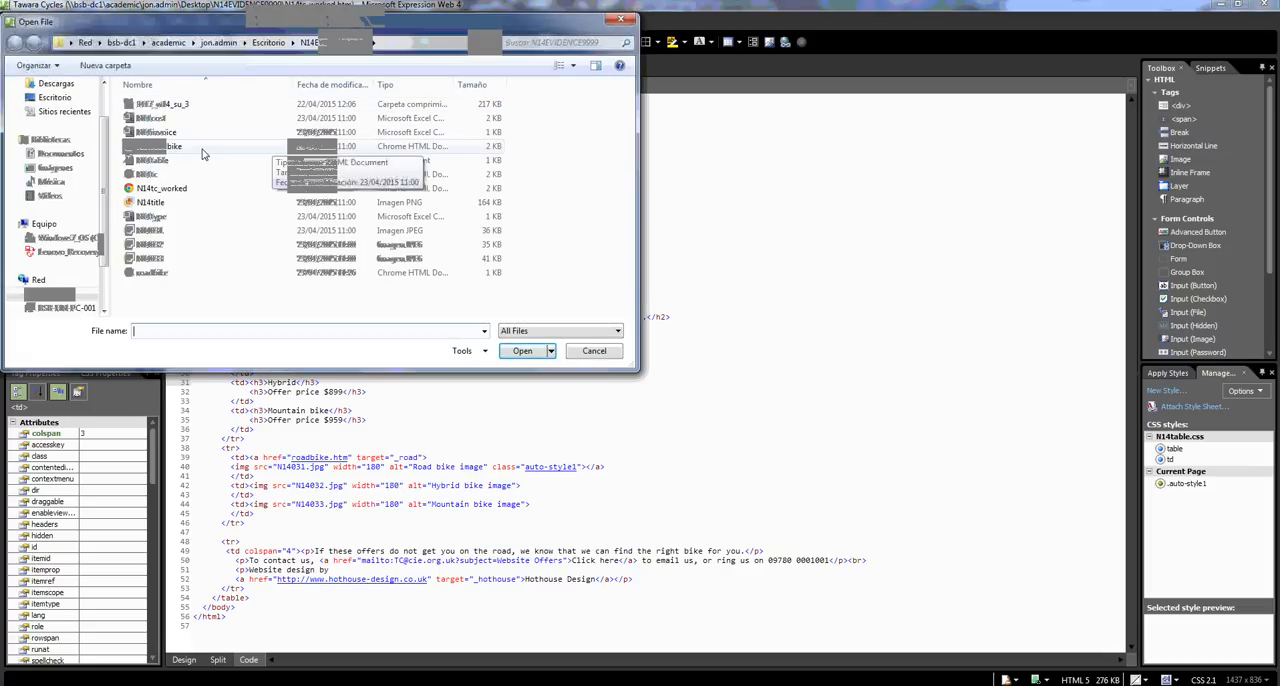
{"action": "left_click", "coordinate": [522, 350]}
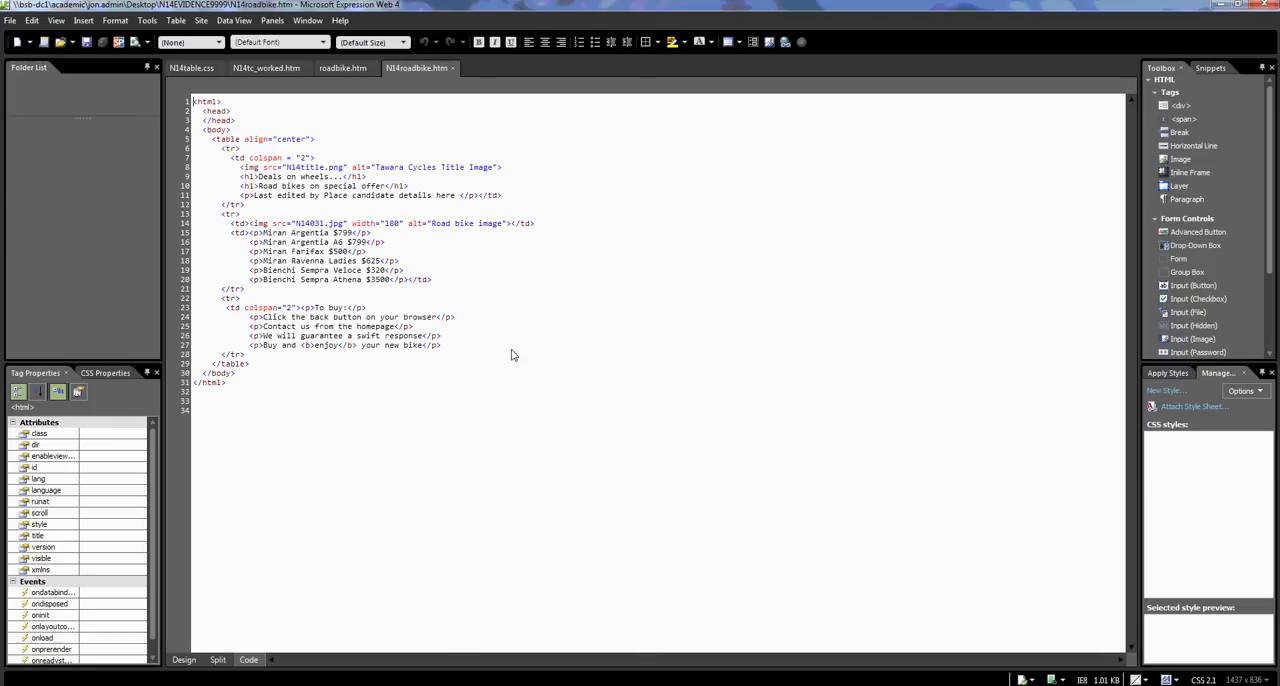
{"action": "left_click", "coordinate": [184, 659]}
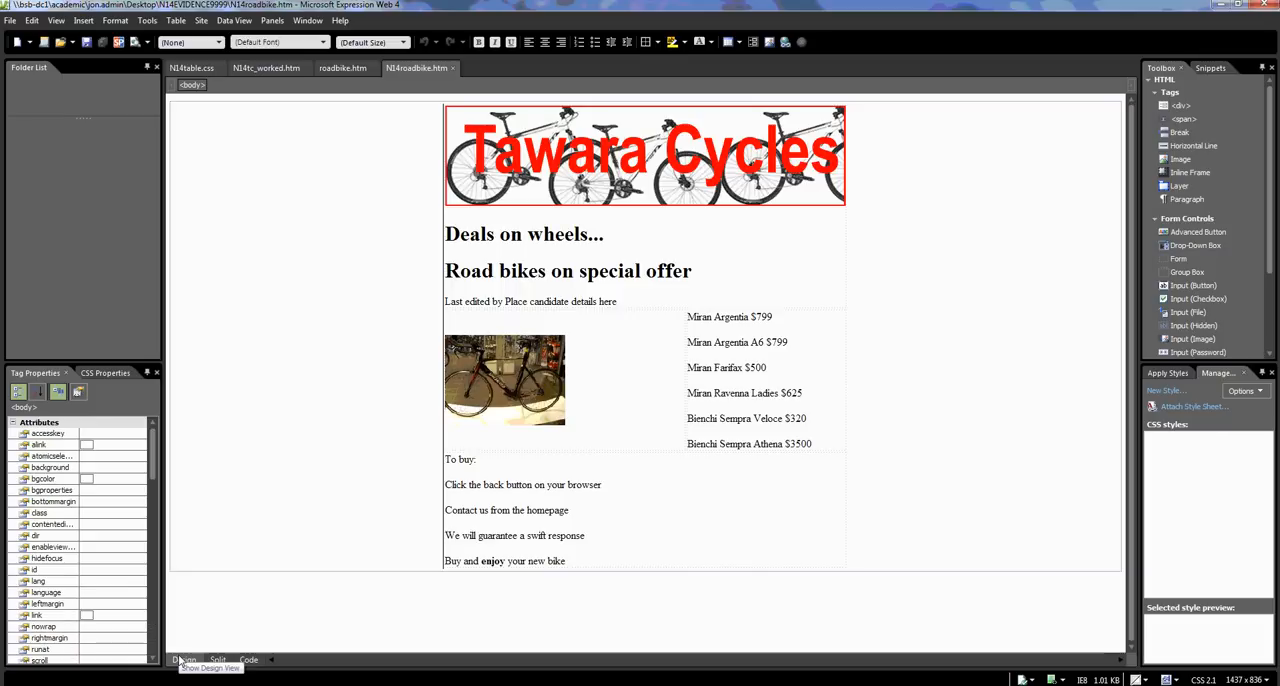
Bring up the exam task sheet in Adobe Reader and scroll down.
{"action": "left_click", "coordinate": [645, 155]}
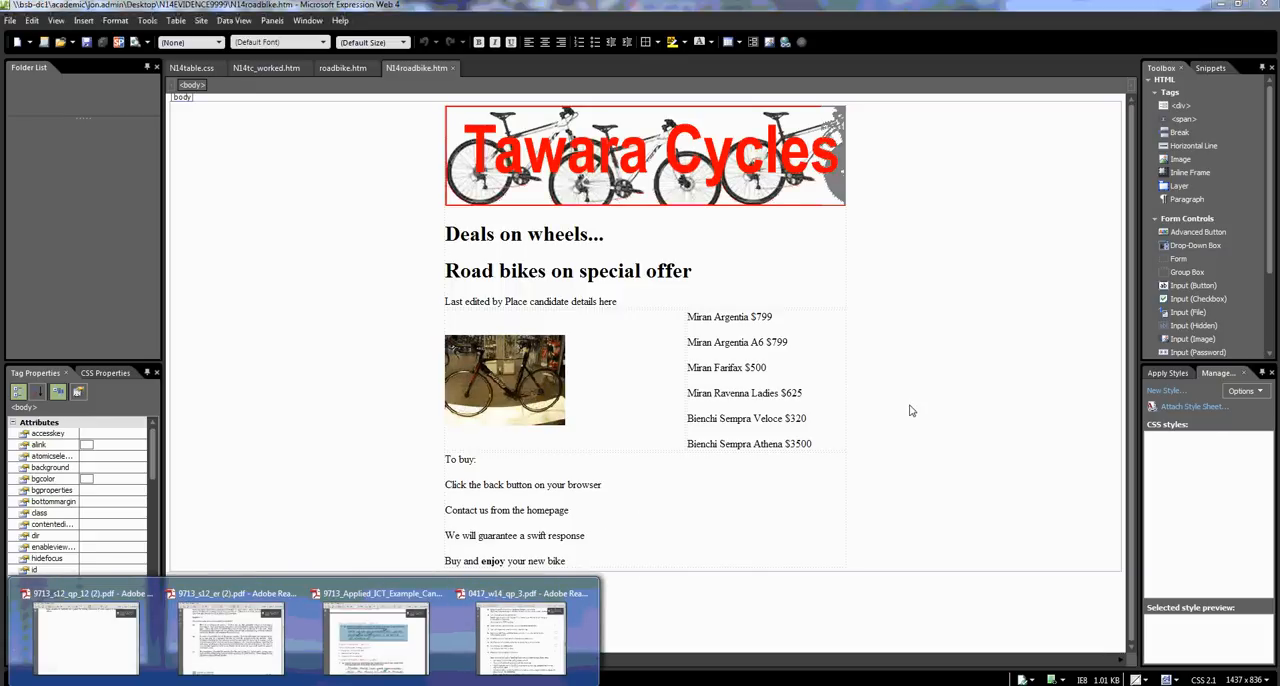
{"action": "left_click", "coordinate": [522, 637]}
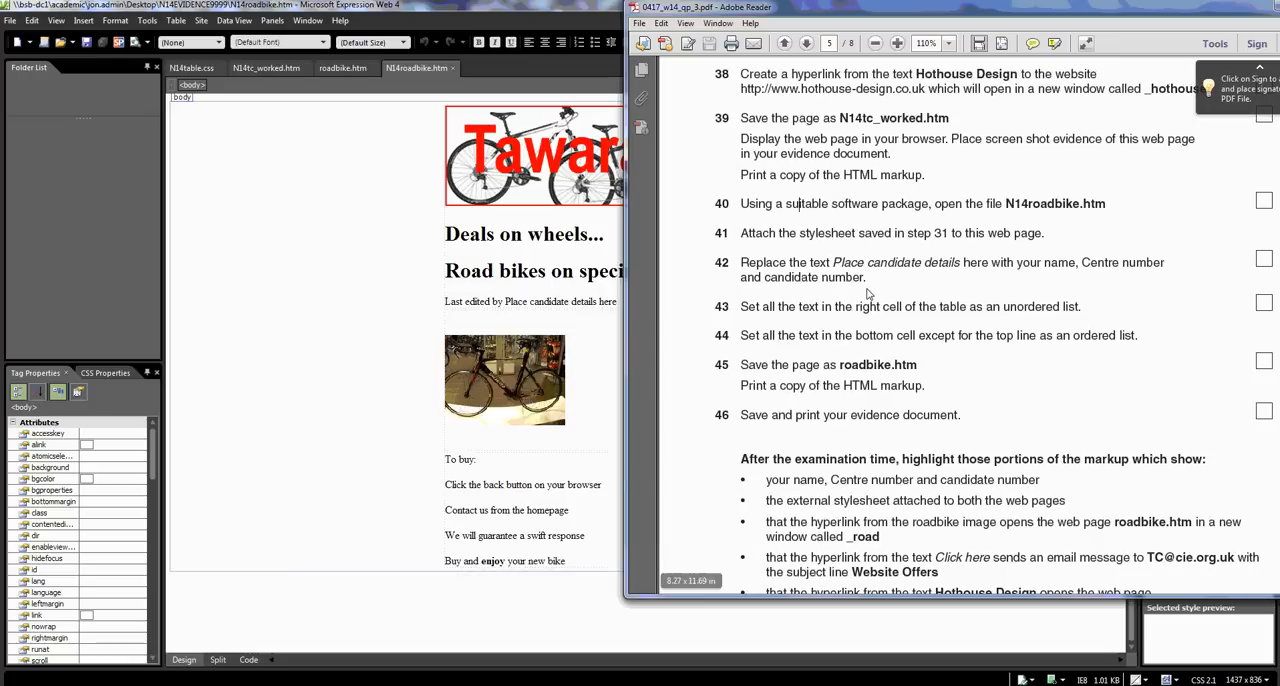
{"action": "scroll", "scroll_direction": "down", "scroll_amount": 3}
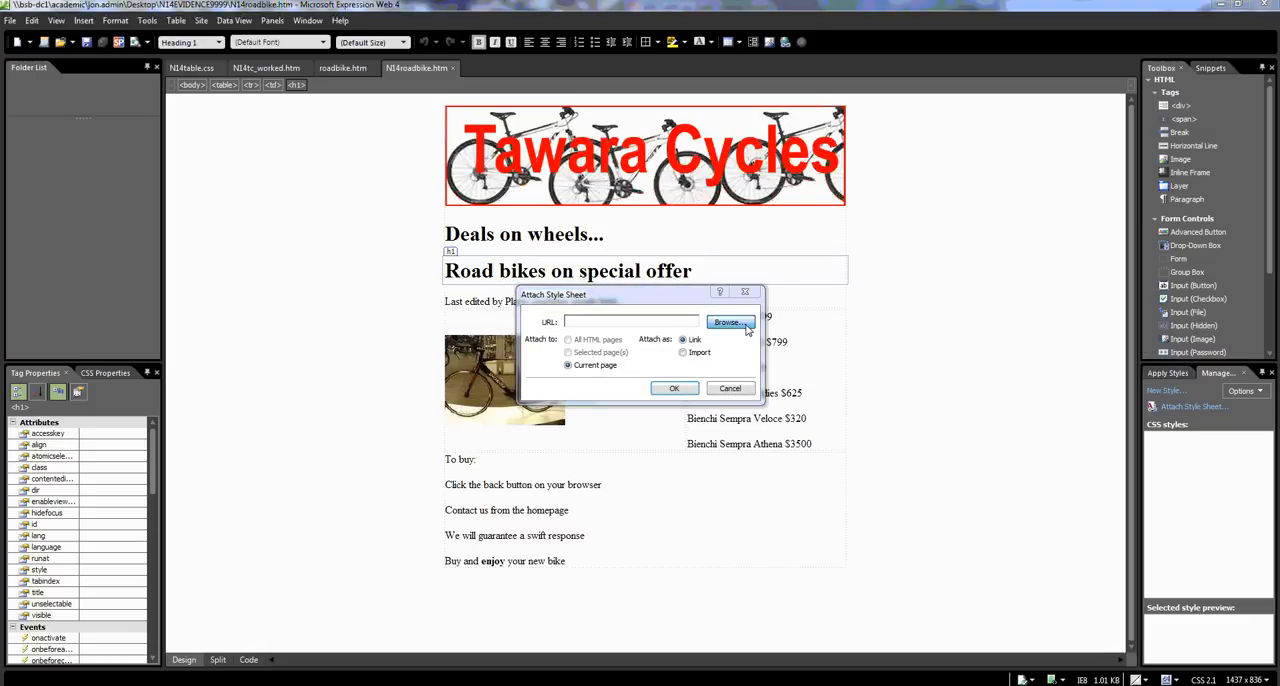
Link N14table.css to N14roadbike.htm, then check the exam task sheet.
{"action": "left_click", "coordinate": [729, 322]}
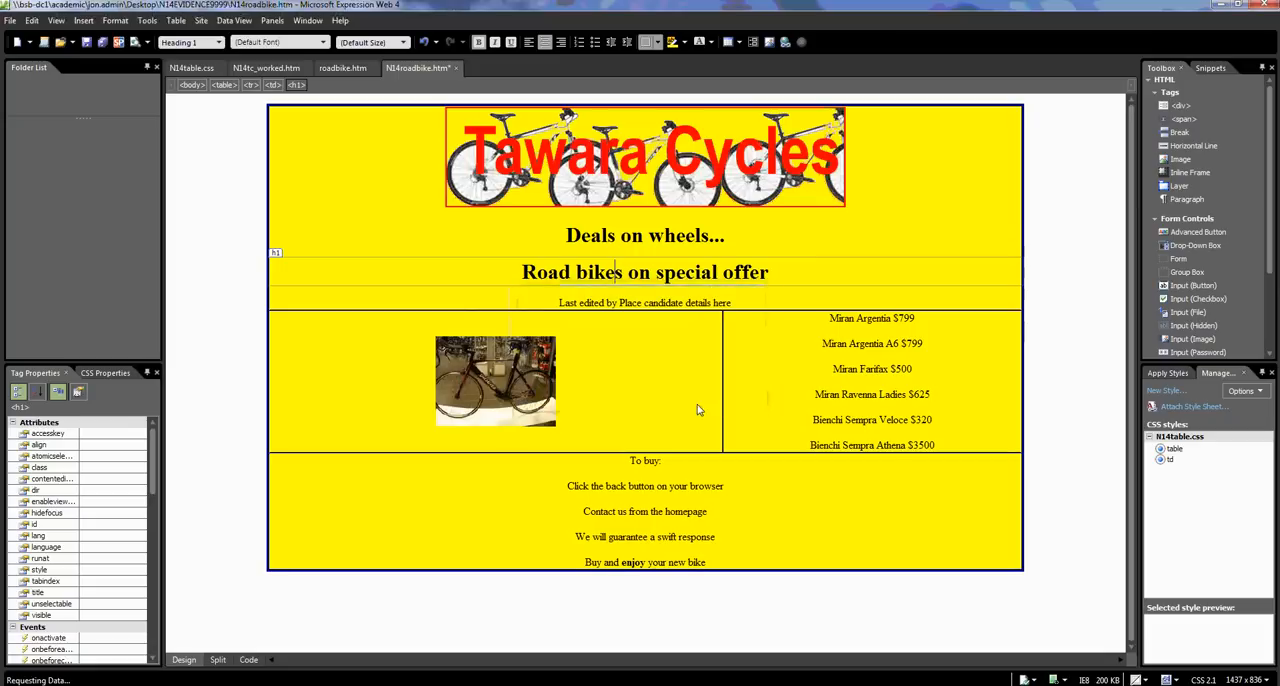
{"action": "mouse_move", "coordinate": [943, 406]}
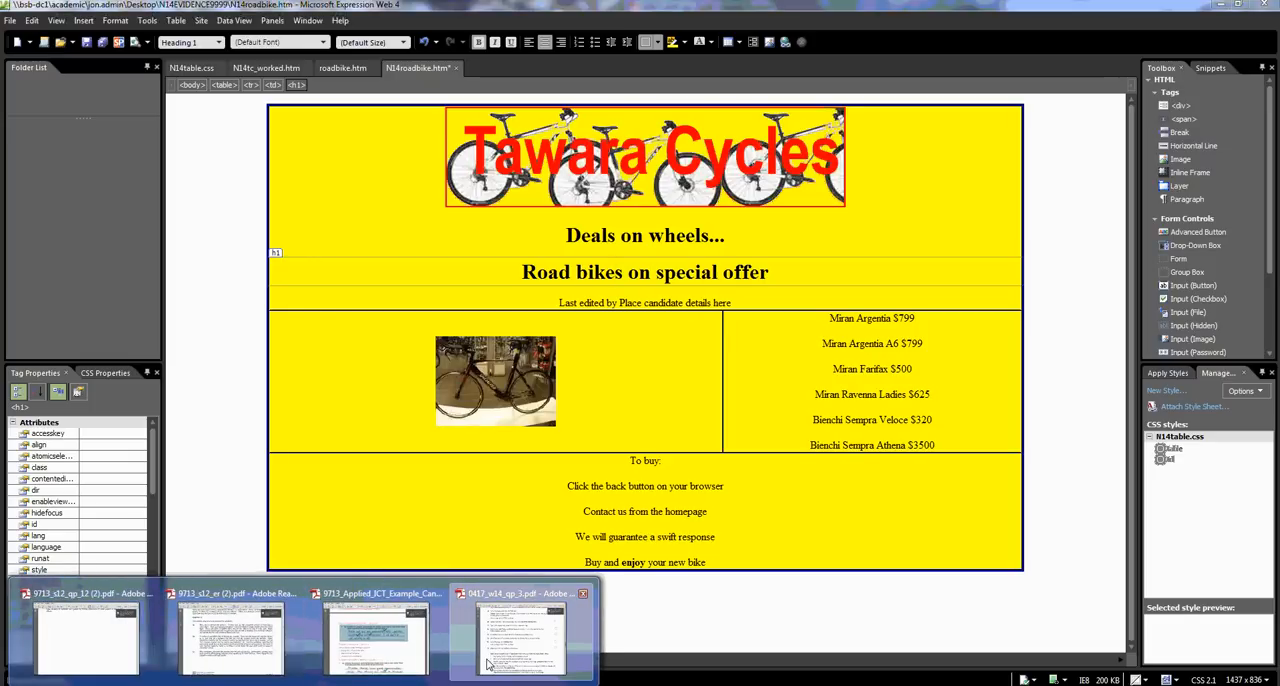
{"action": "left_click", "coordinate": [520, 635]}
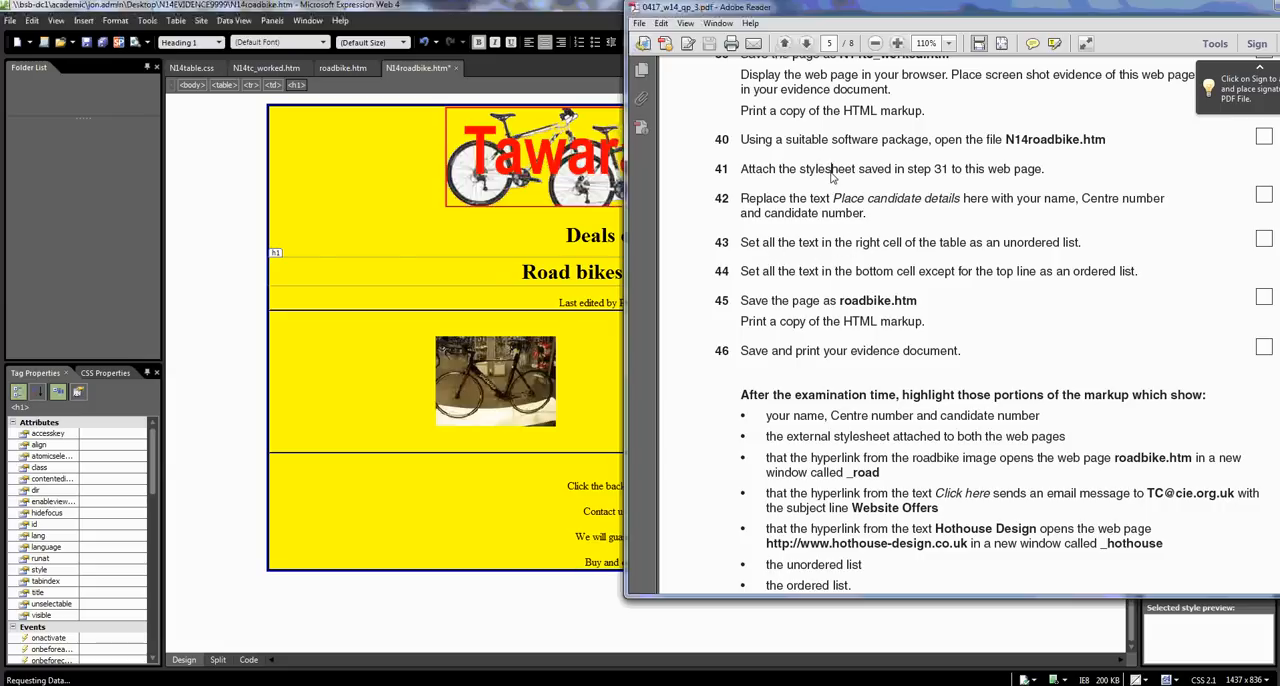
{"action": "mouse_move", "coordinate": [826, 208]}
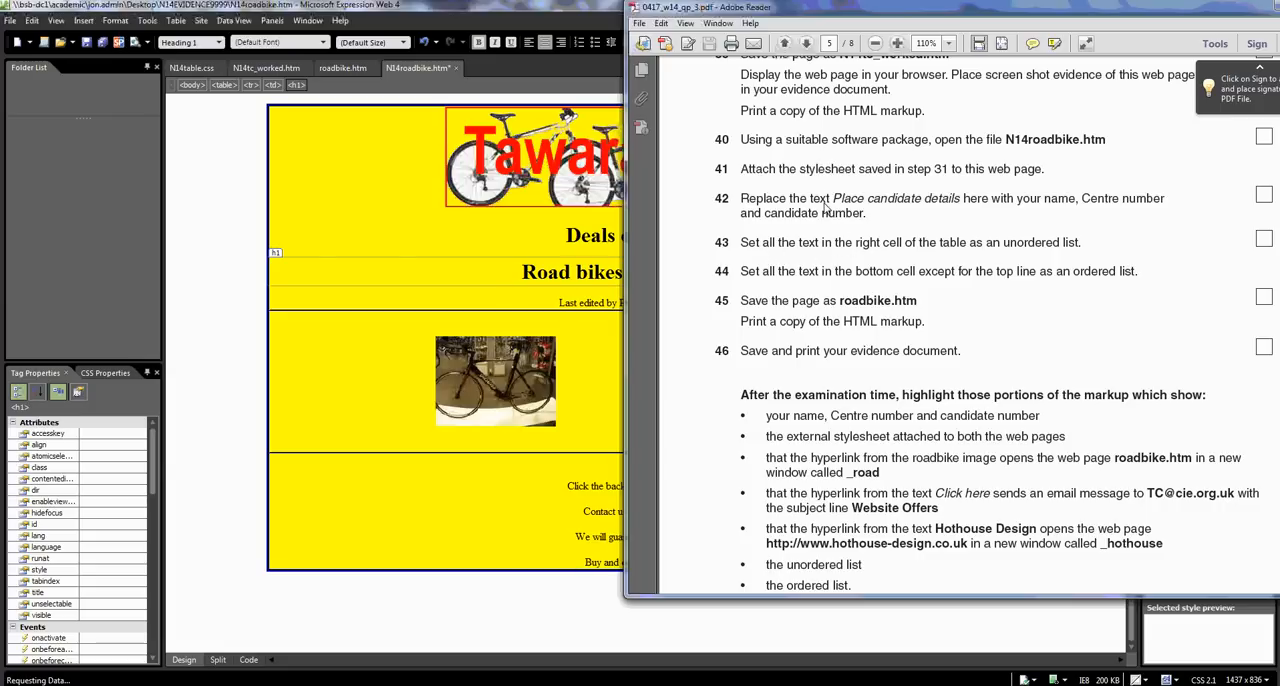
{"action": "mouse_move", "coordinate": [827, 259]}
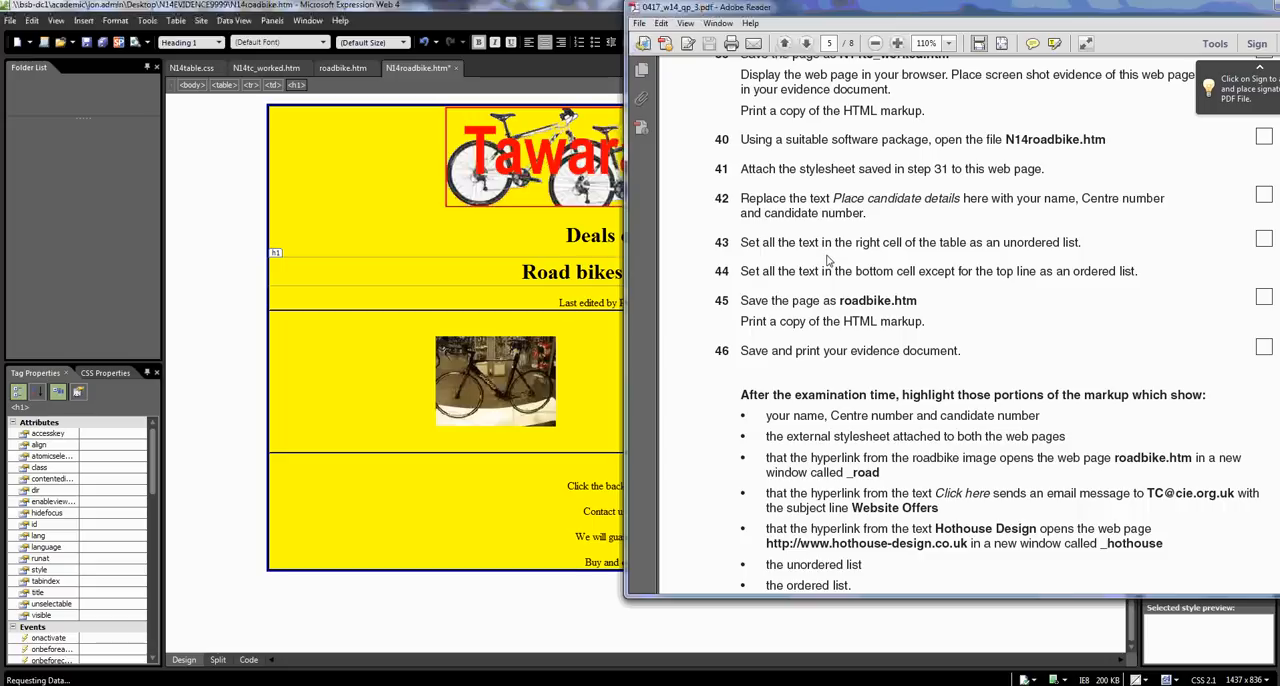
{"action": "mouse_move", "coordinate": [778, 292]}
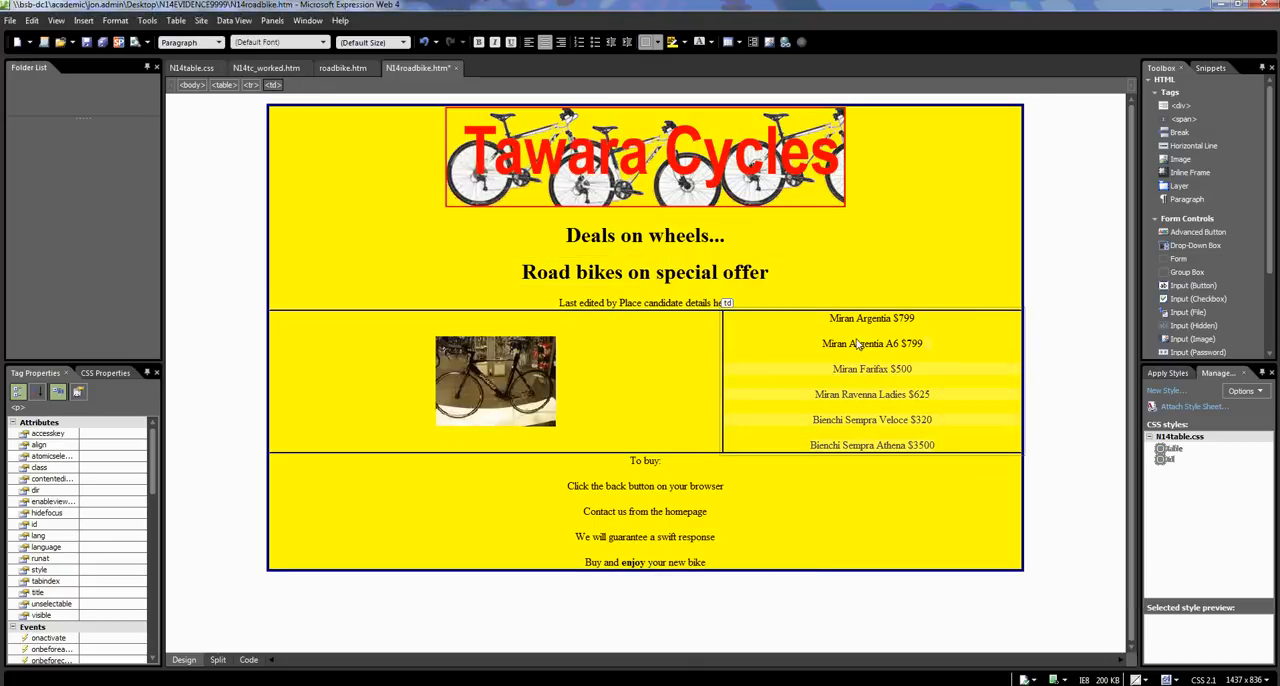
Format the right cell's price lines as an Unordered List <ul>, then view the task sheet.
{"action": "left_click", "coordinate": [872, 343]}
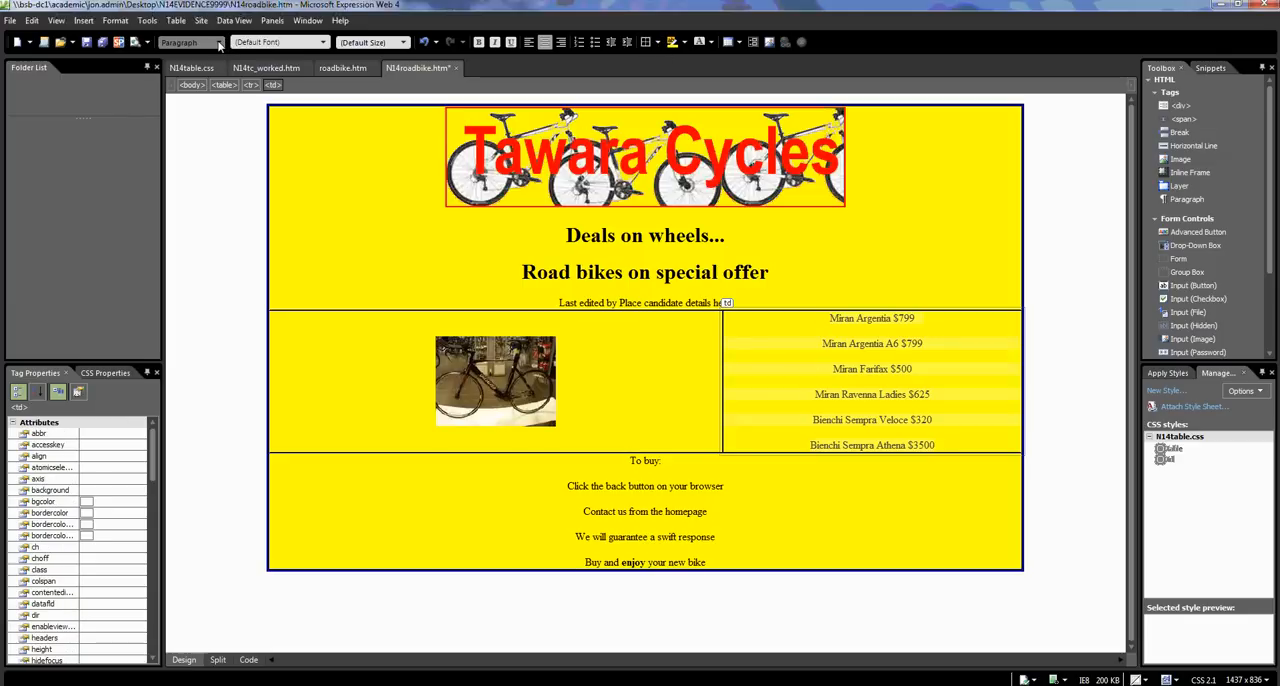
{"action": "left_click", "coordinate": [218, 42]}
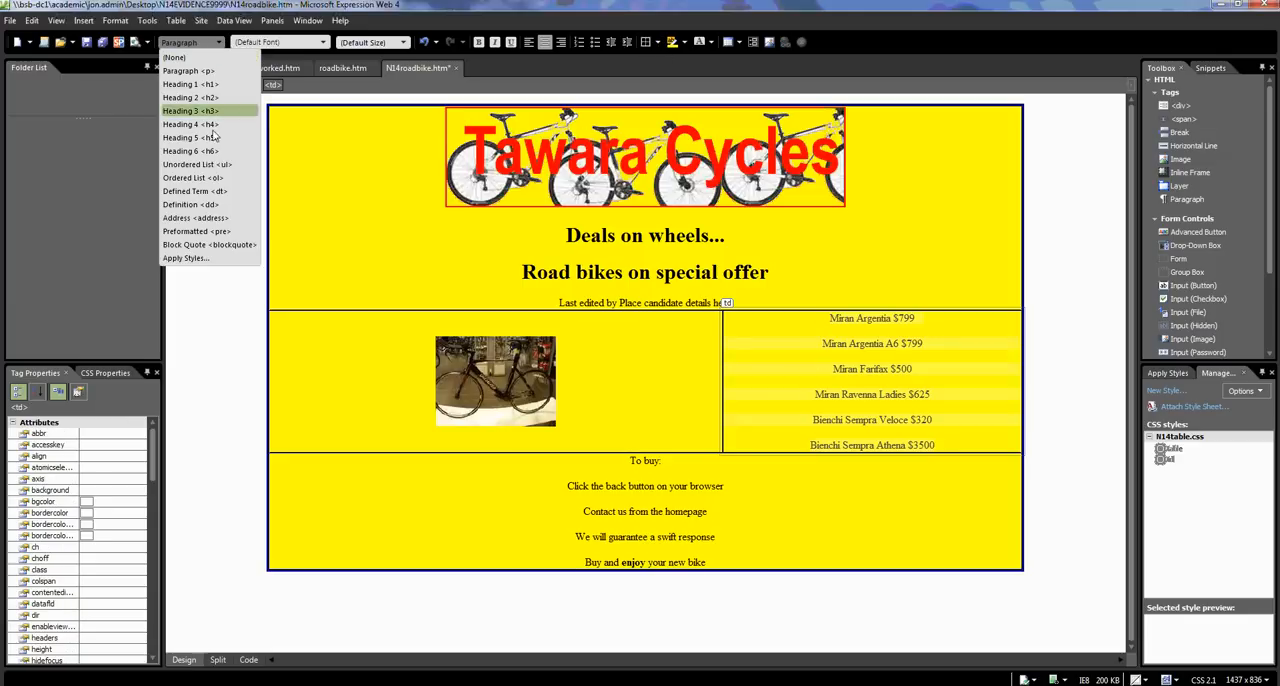
{"action": "left_click", "coordinate": [196, 164]}
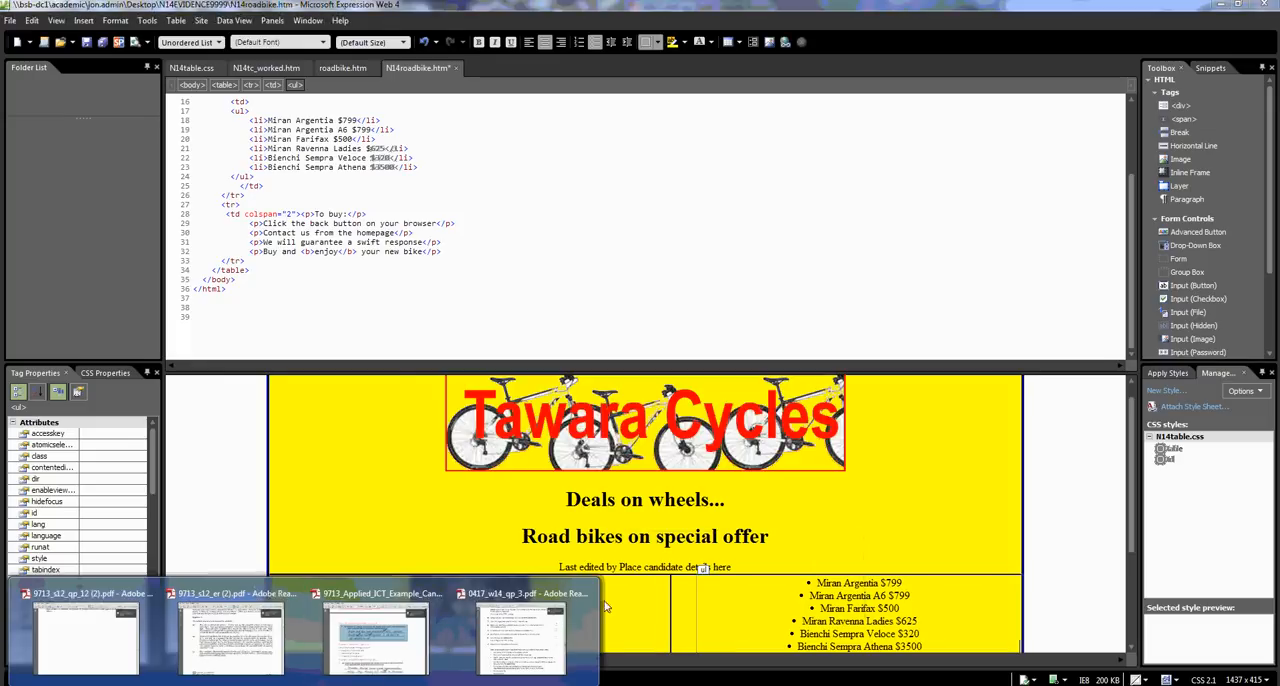
{"action": "left_click", "coordinate": [520, 637]}
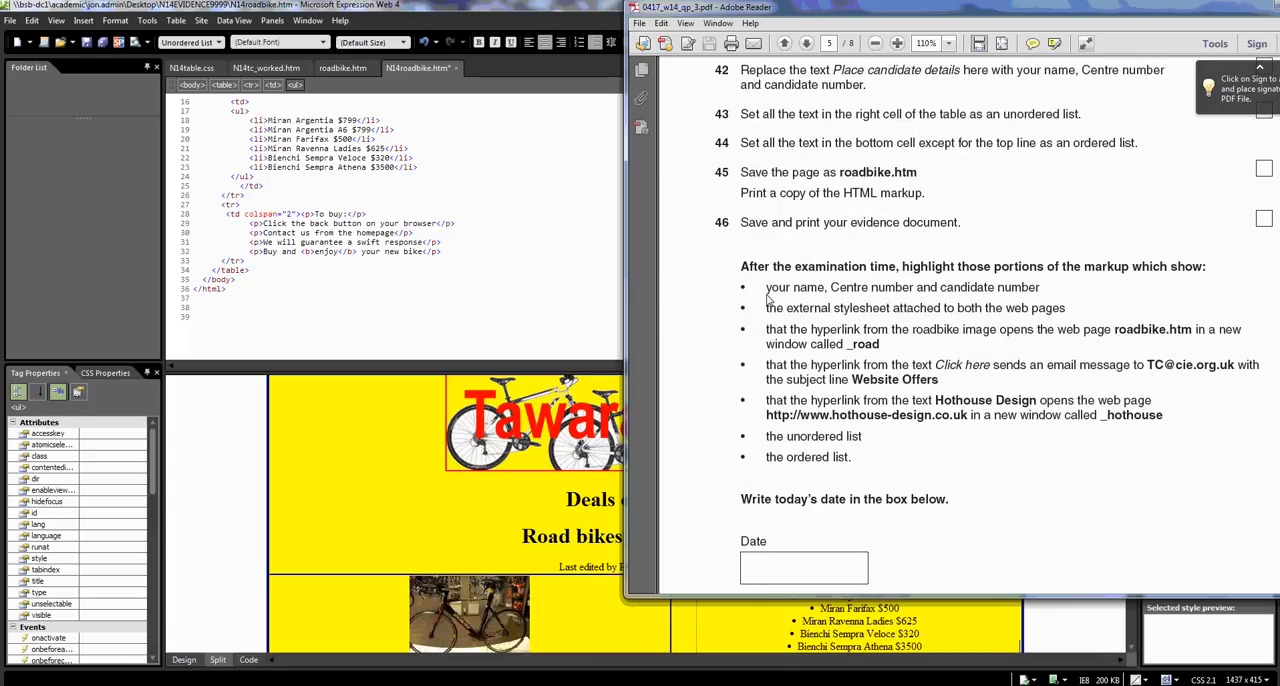
Scroll the exam paper to steps 40–46, showing step 44's ordered-list instruction.
{"action": "scroll", "scroll_direction": "down", "scroll_amount": 3}
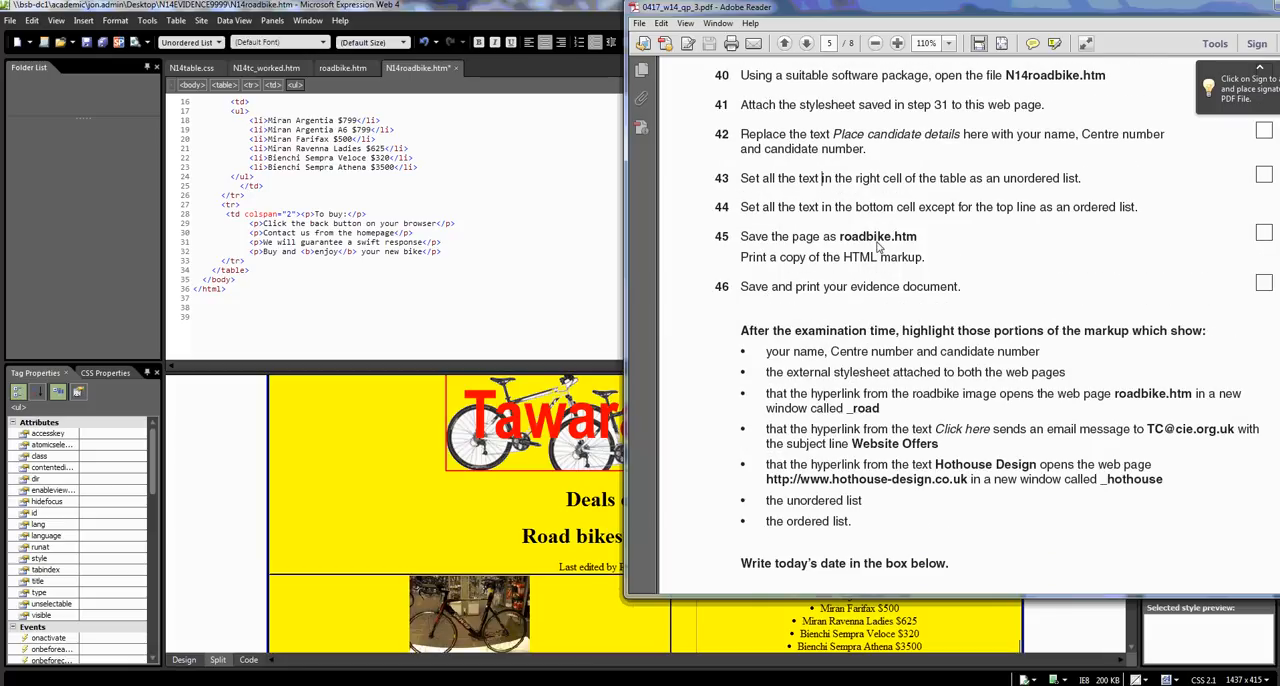
{"action": "mouse_move", "coordinate": [951, 245]}
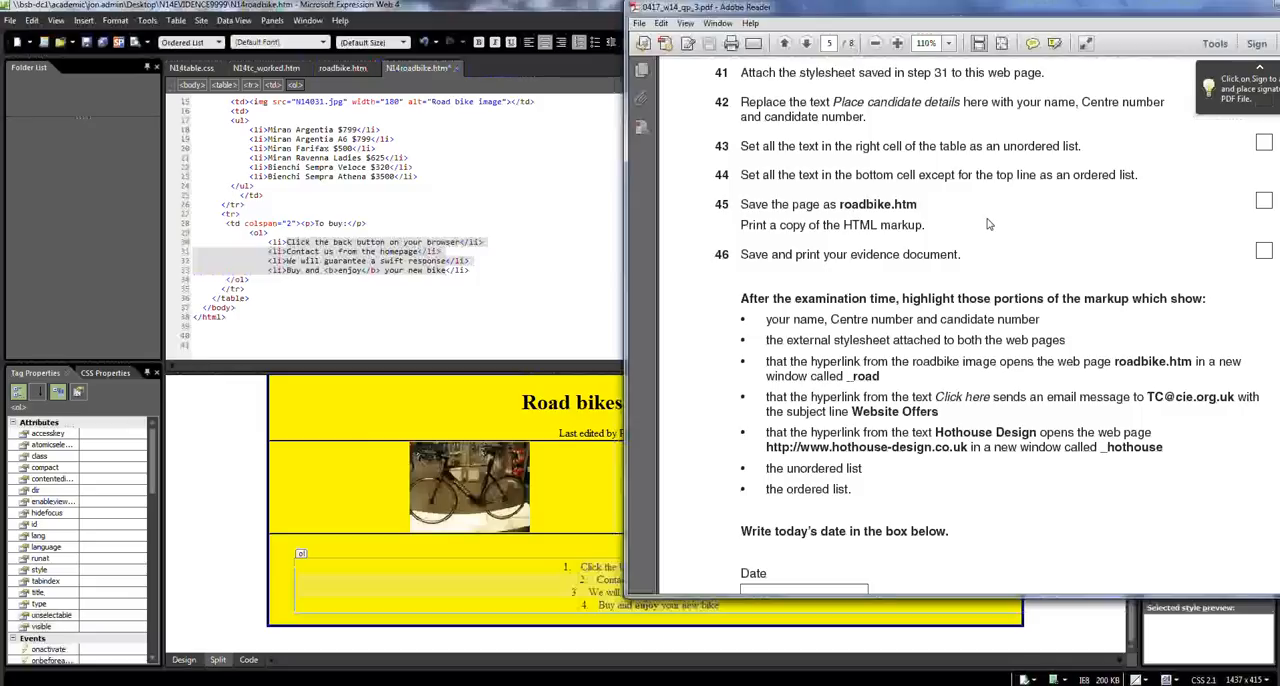
{"action": "mouse_move", "coordinate": [922, 218]}
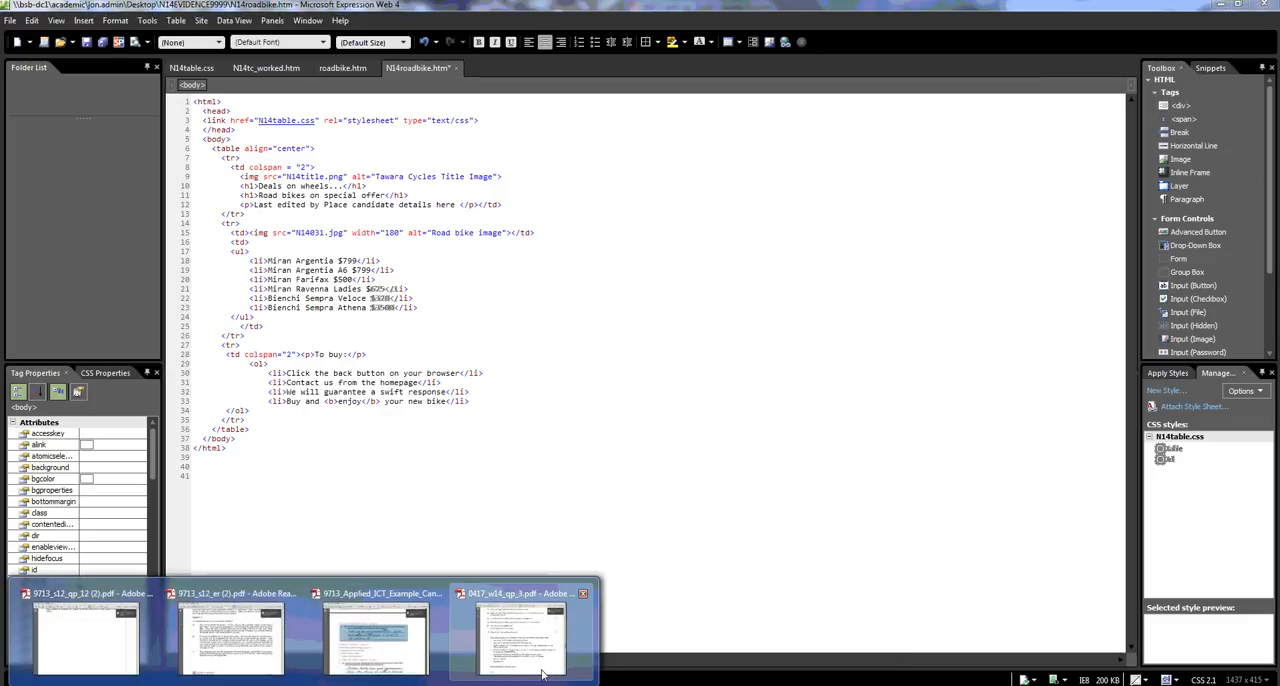
Switch to the exam task sheet in Adobe Reader.
{"action": "left_click", "coordinate": [519, 637]}
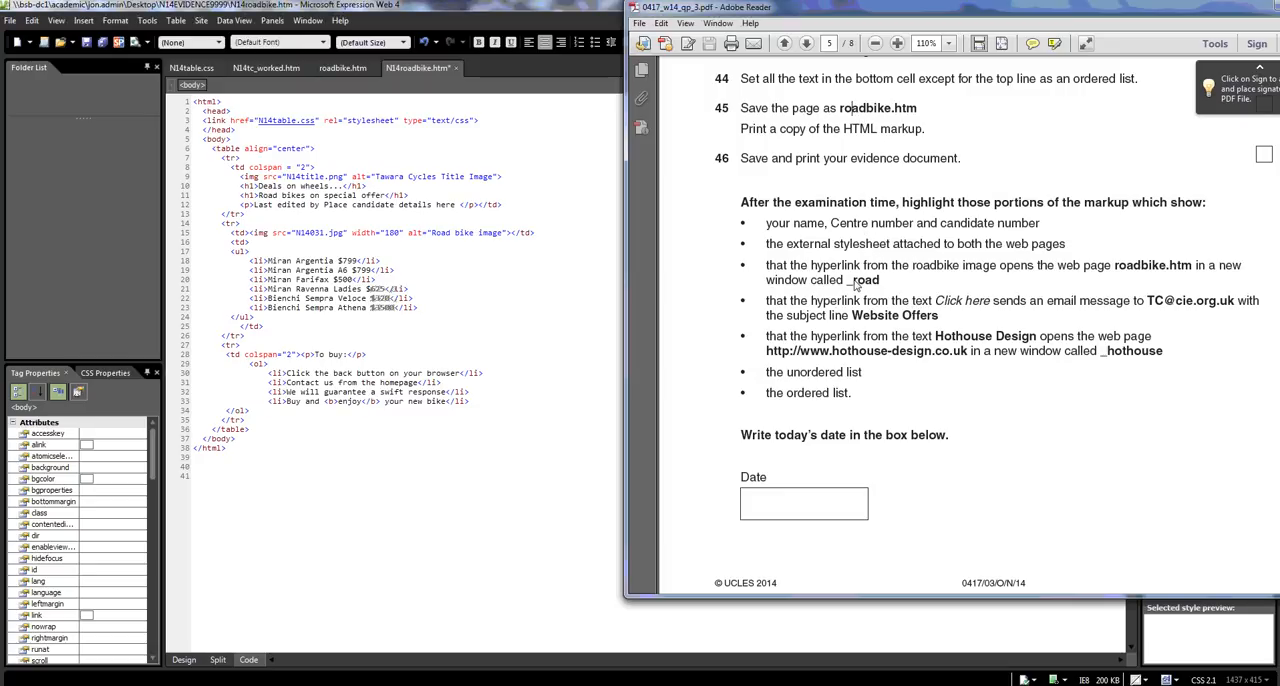
{"action": "mouse_move", "coordinate": [867, 291]}
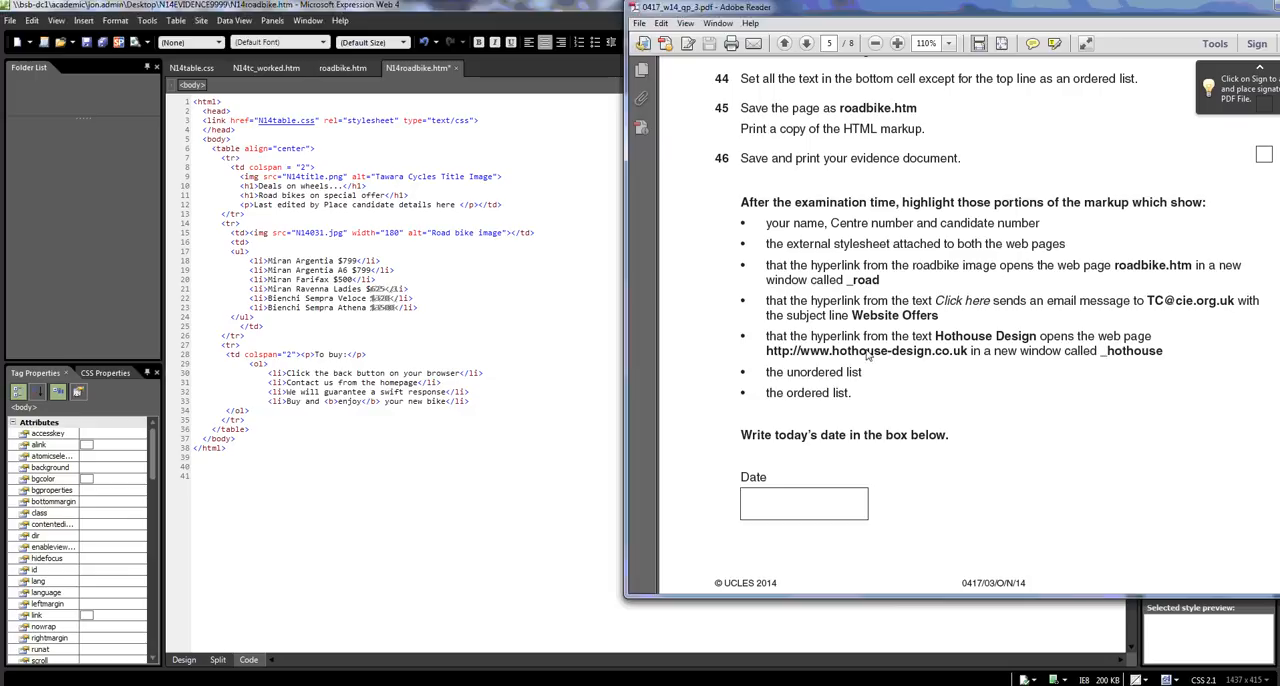
{"action": "mouse_move", "coordinate": [882, 414]}
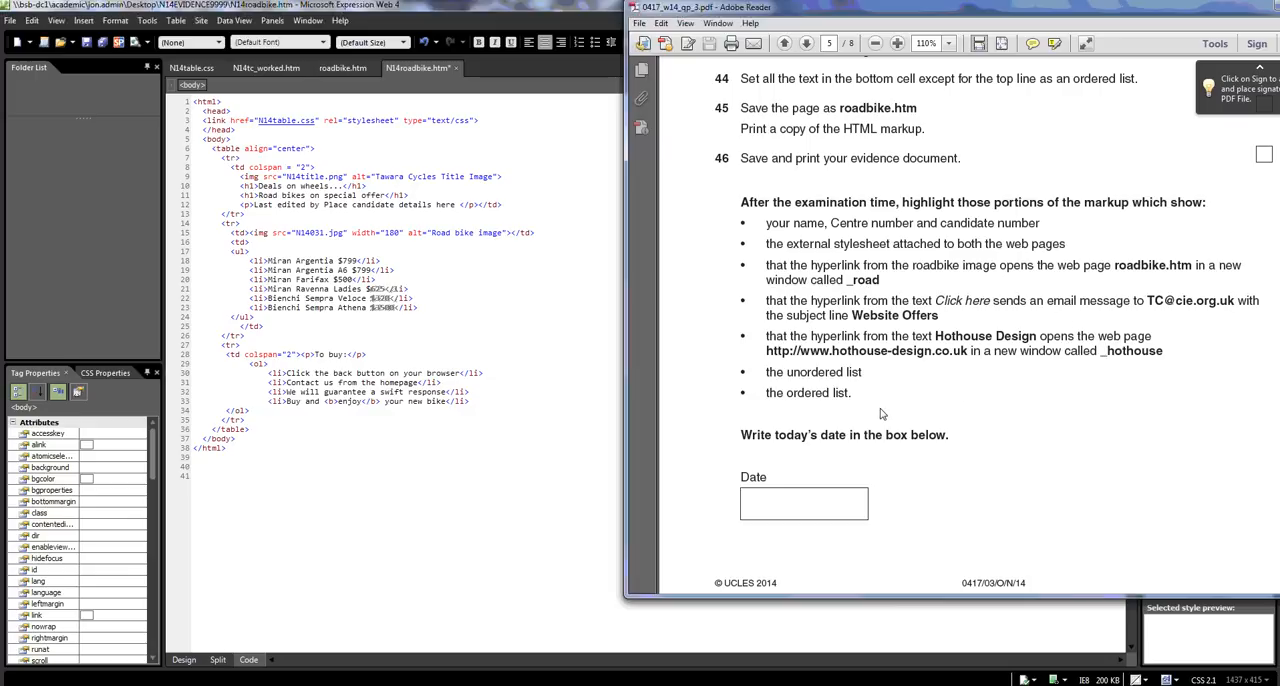